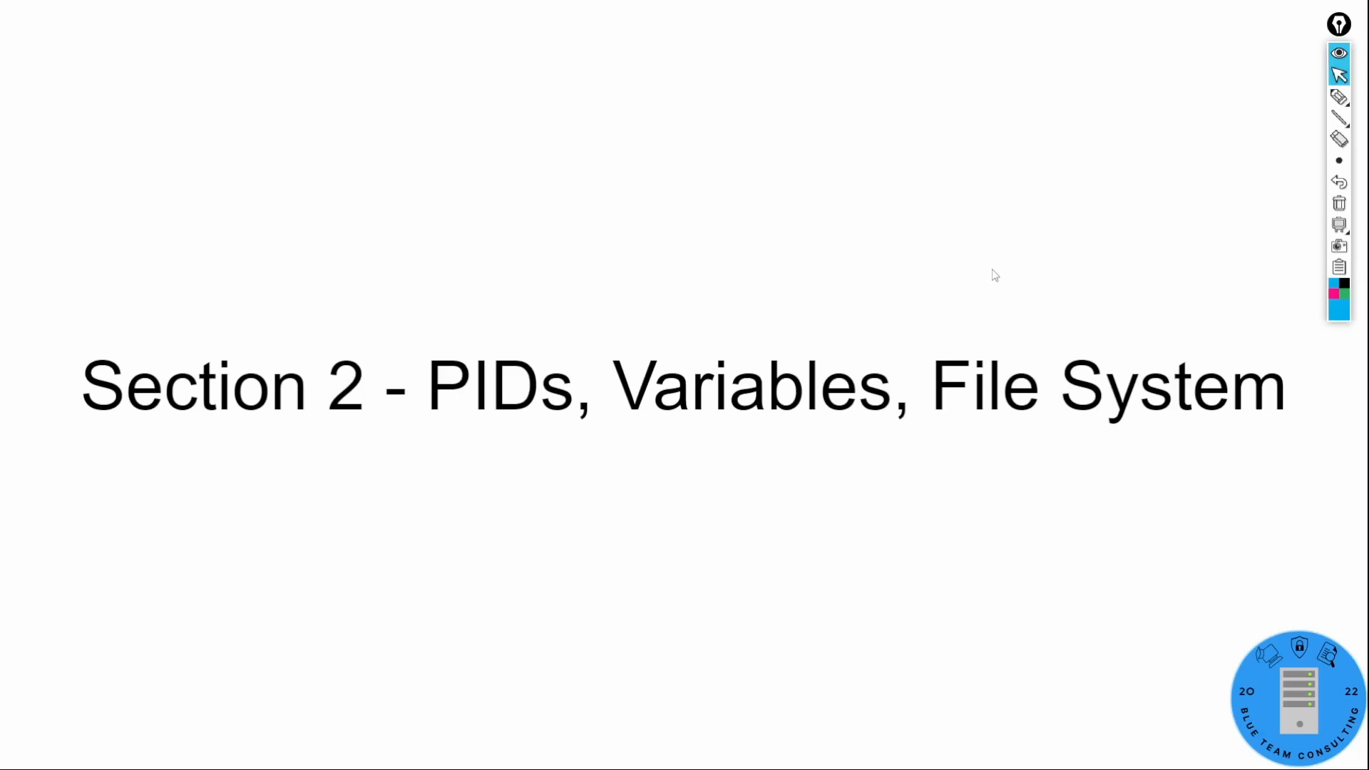
pyautogui.moveTo(1088, 249)
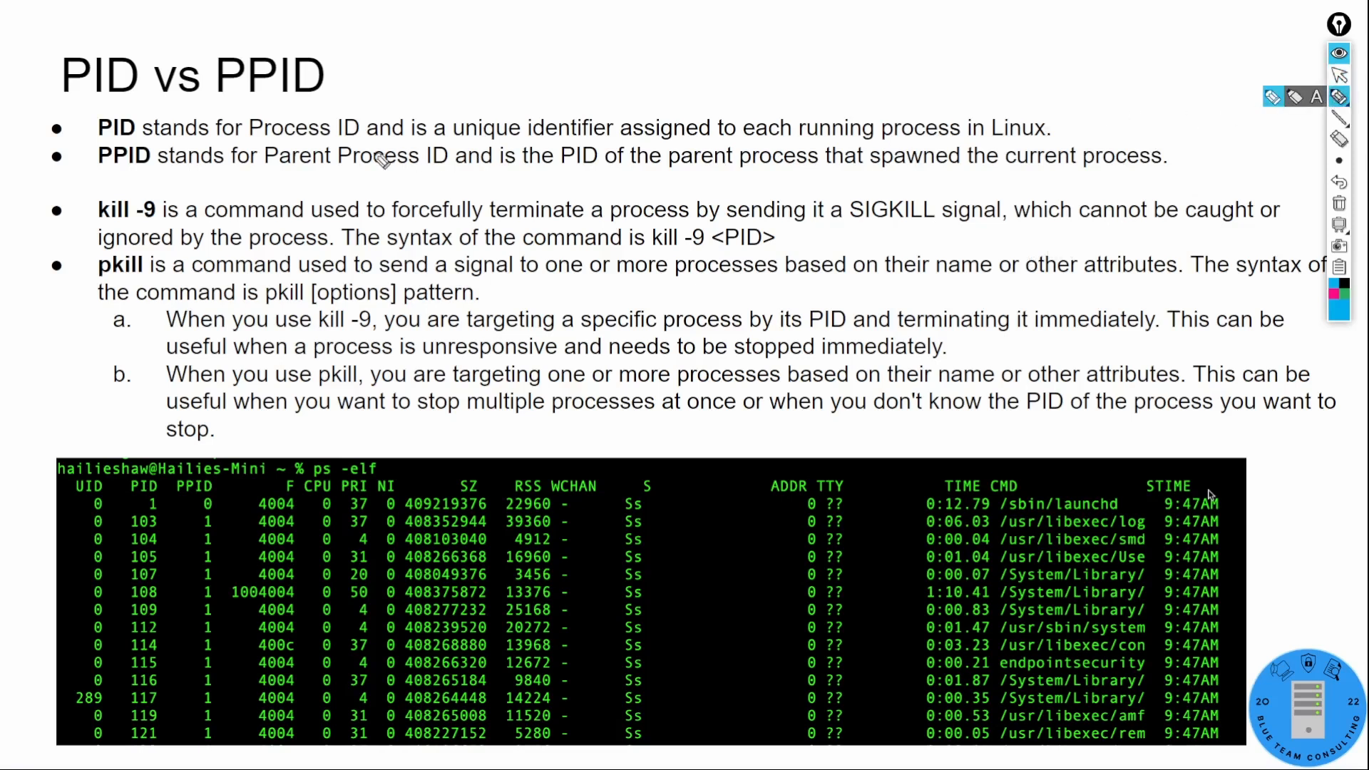
pyautogui.moveTo(653, 113)
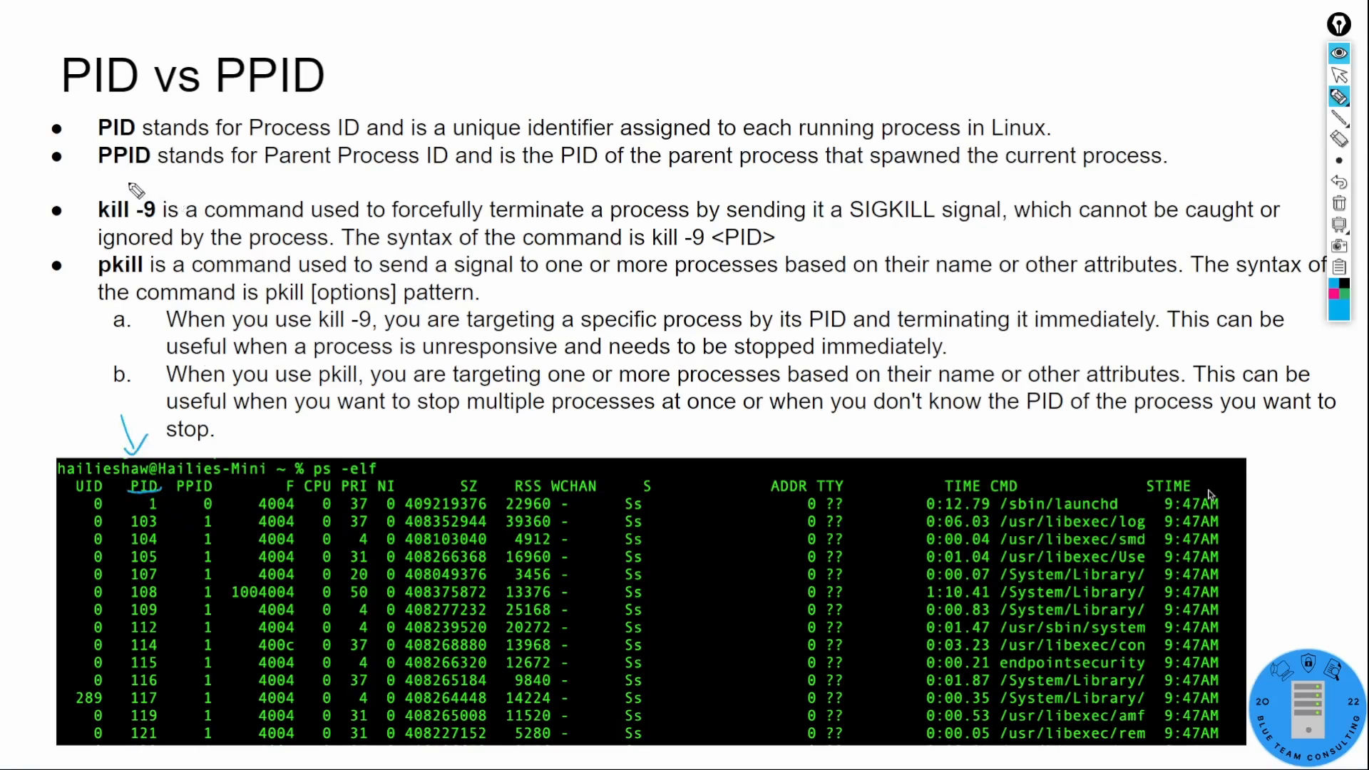
# - Underline the word Parent in the PPID definition and bracket the table's parent-ID column in blue
pyautogui.moveTo(254, 169); pyautogui.dragTo(324, 170)
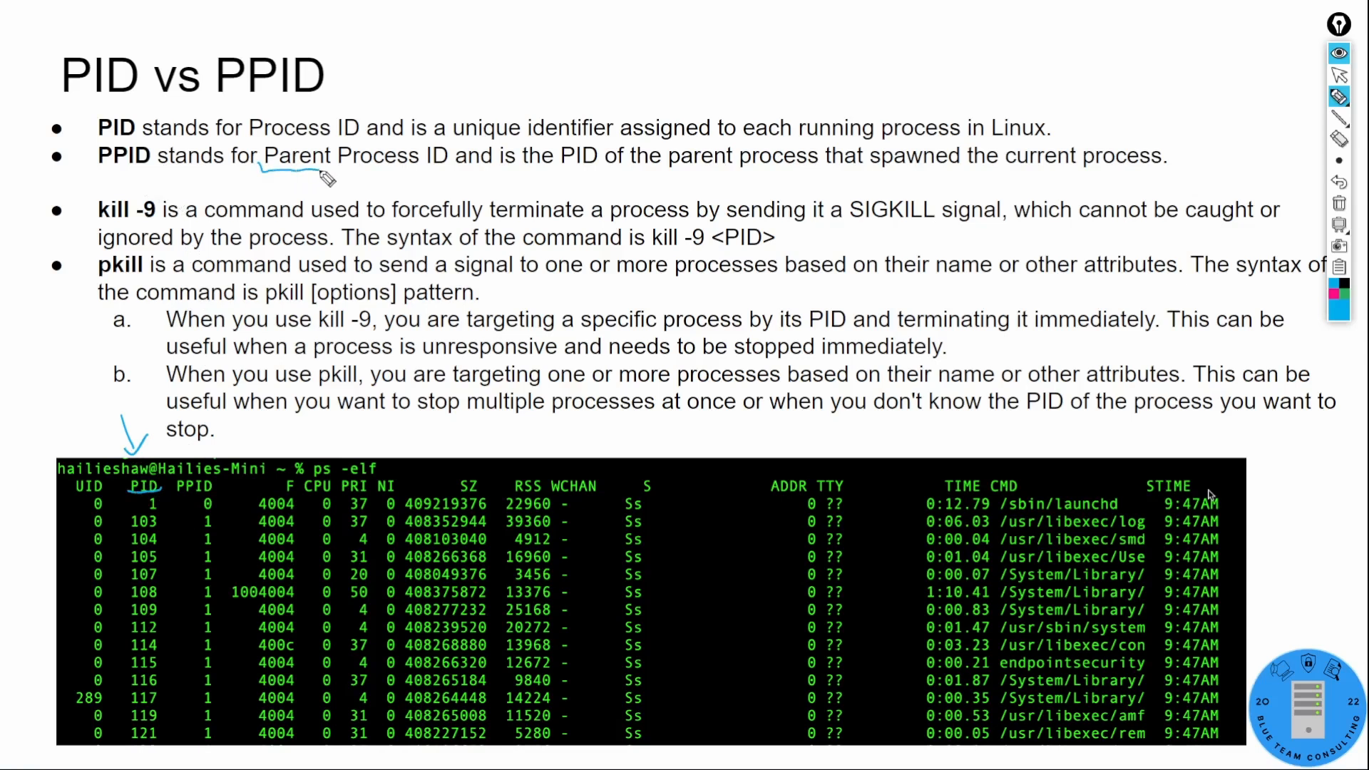
pyautogui.moveTo(182, 505)
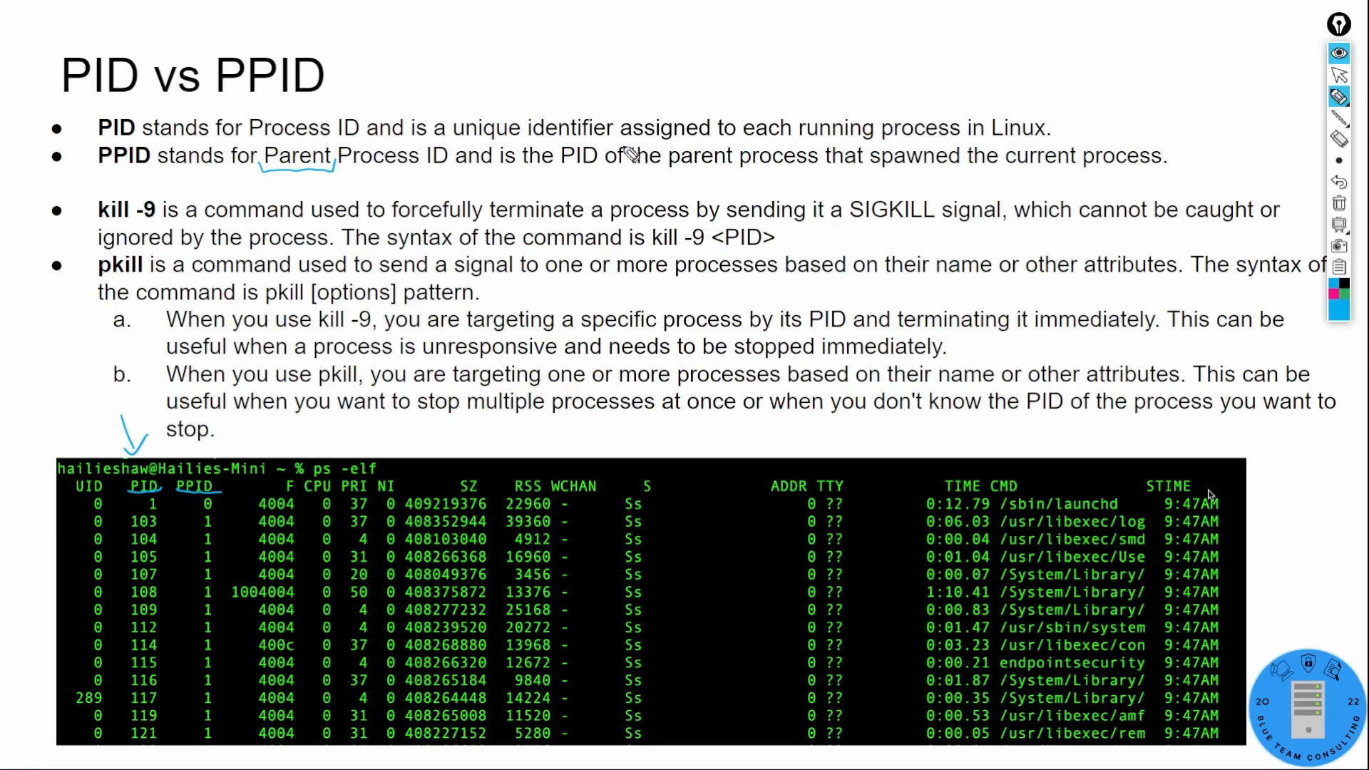
pyautogui.moveTo(958, 166)
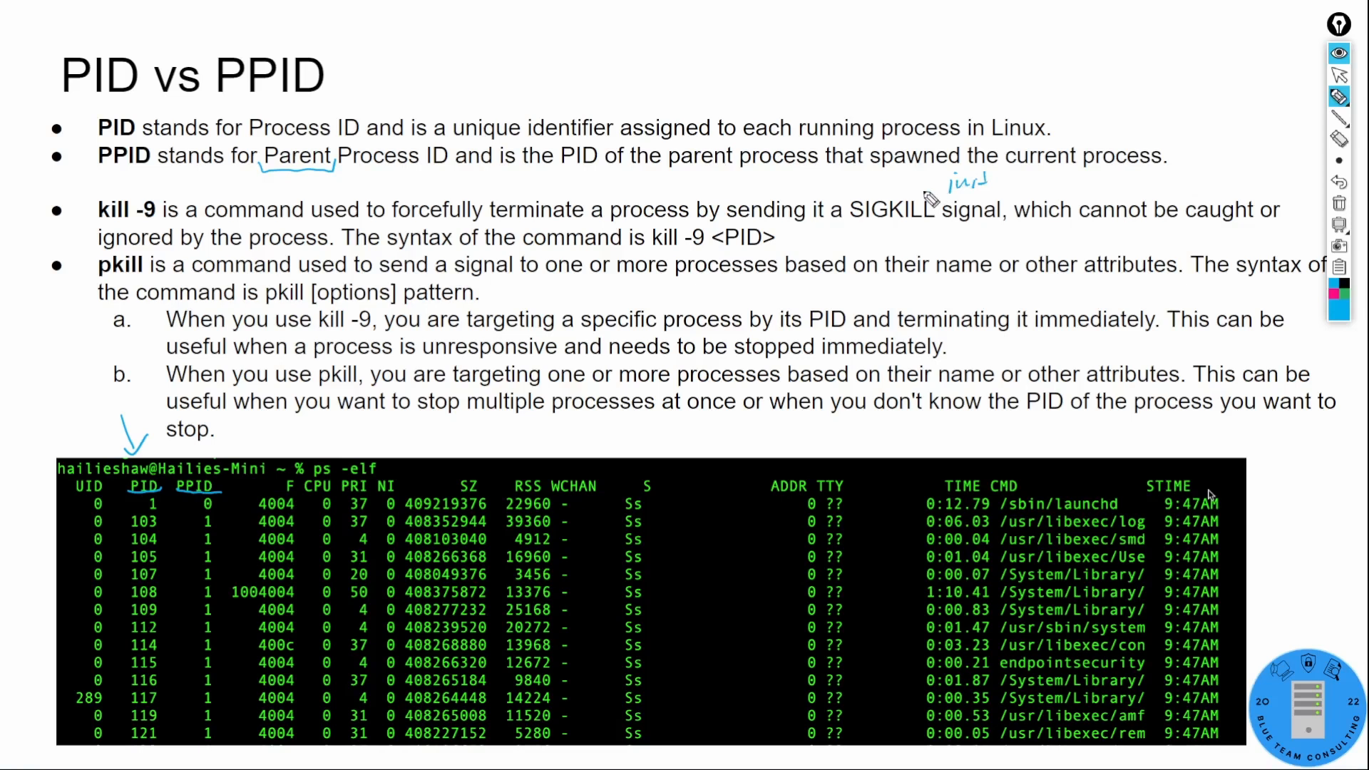
pyautogui.moveTo(915, 209)
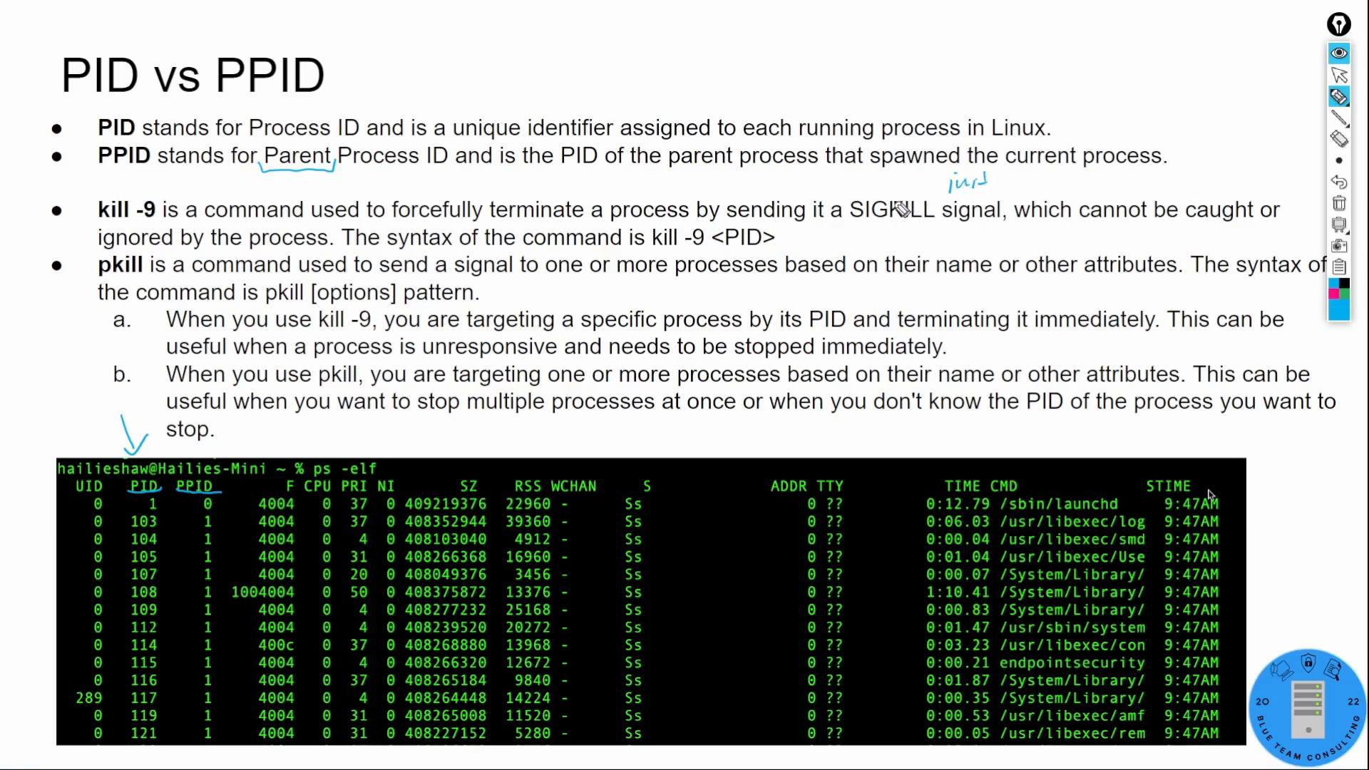
pyautogui.moveTo(705, 284)
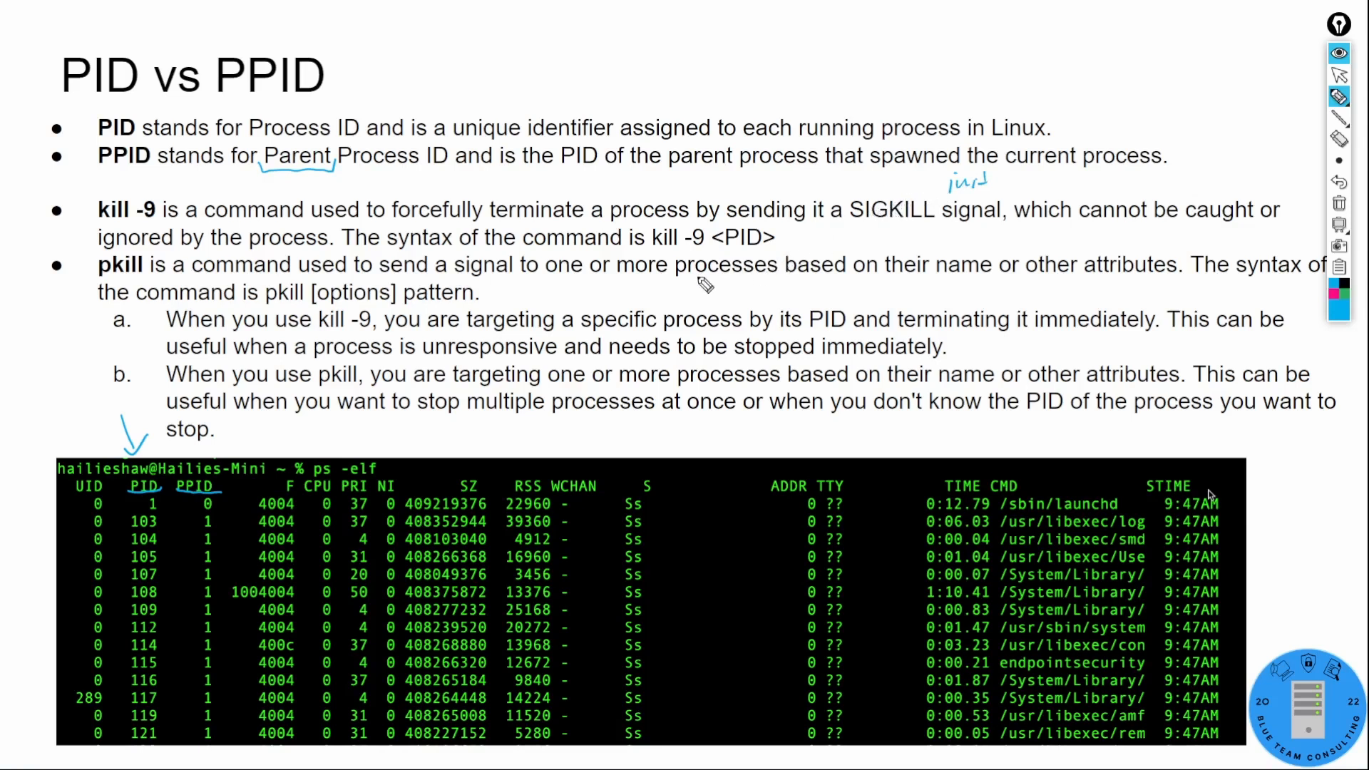
pyautogui.moveTo(147, 512)
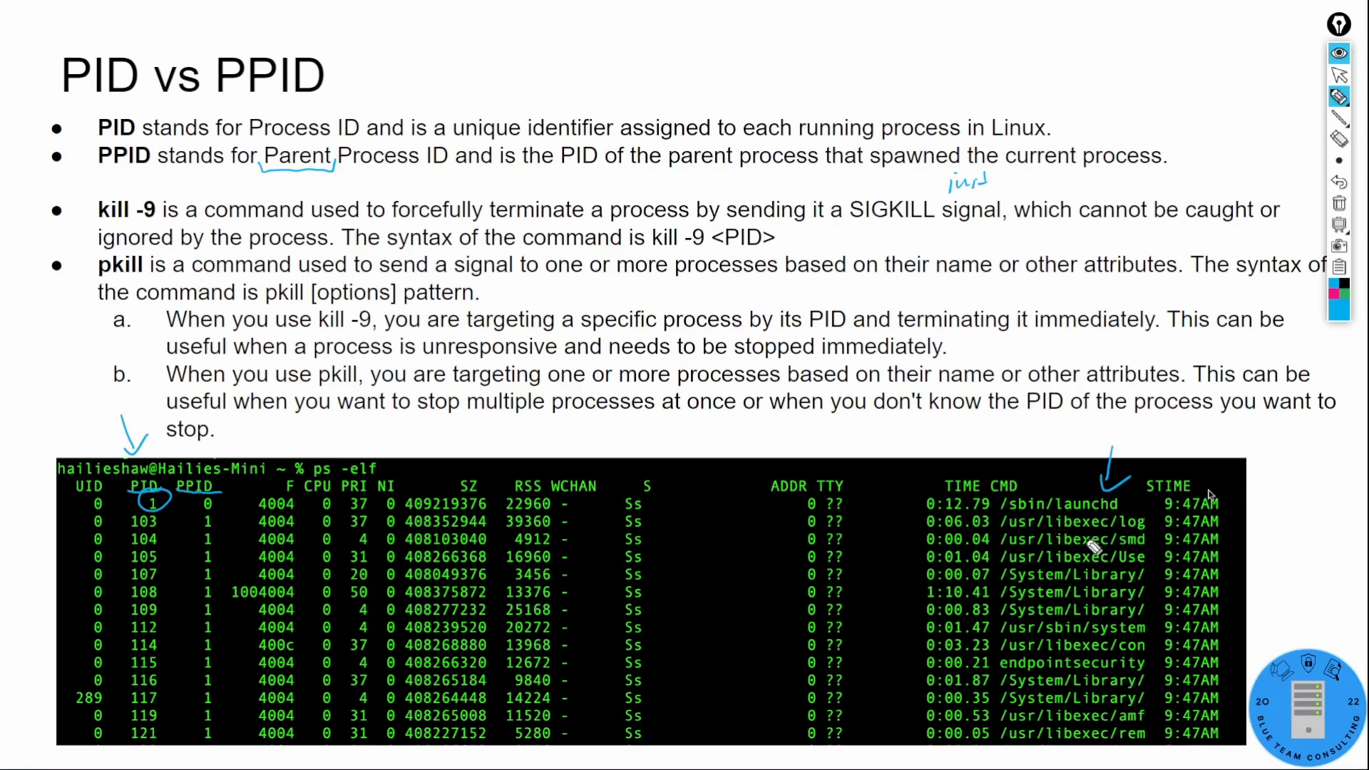
pyautogui.moveTo(1129, 444)
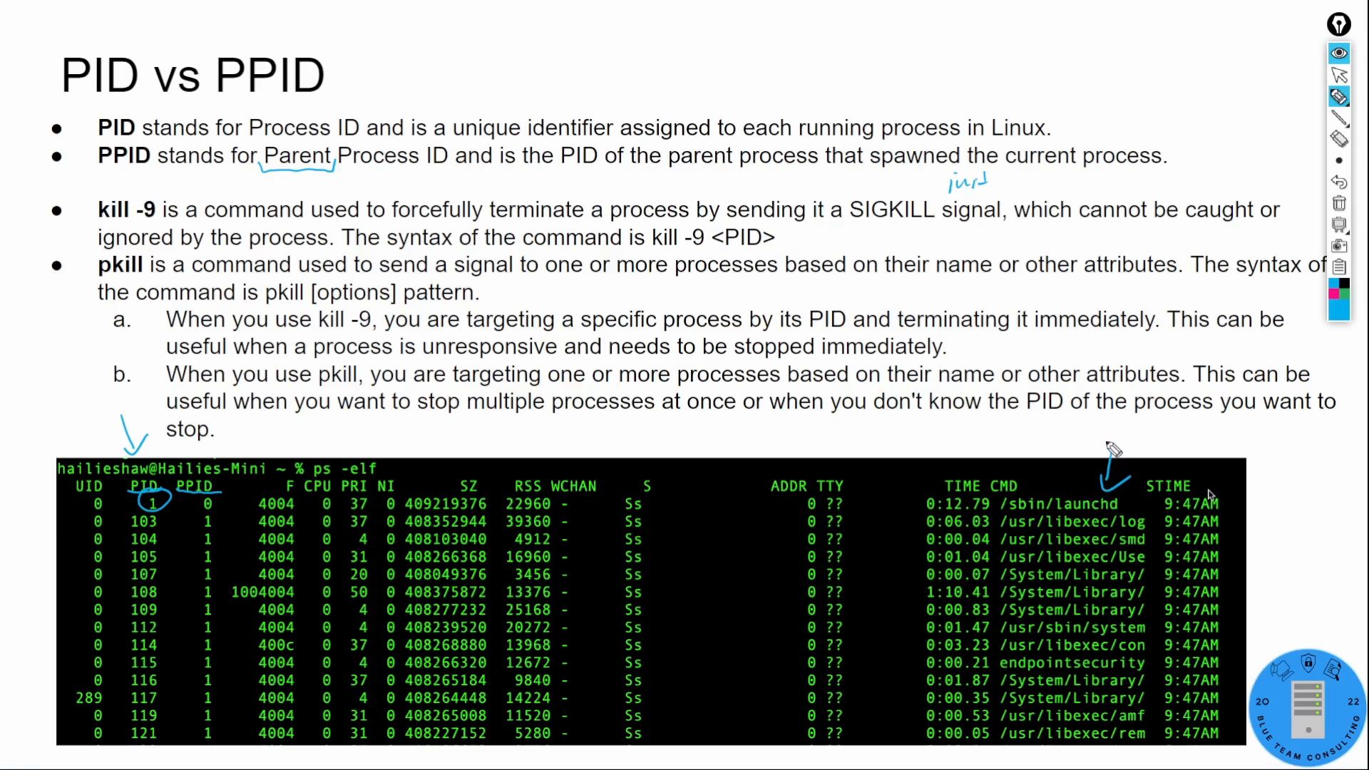
pyautogui.moveTo(1141, 517)
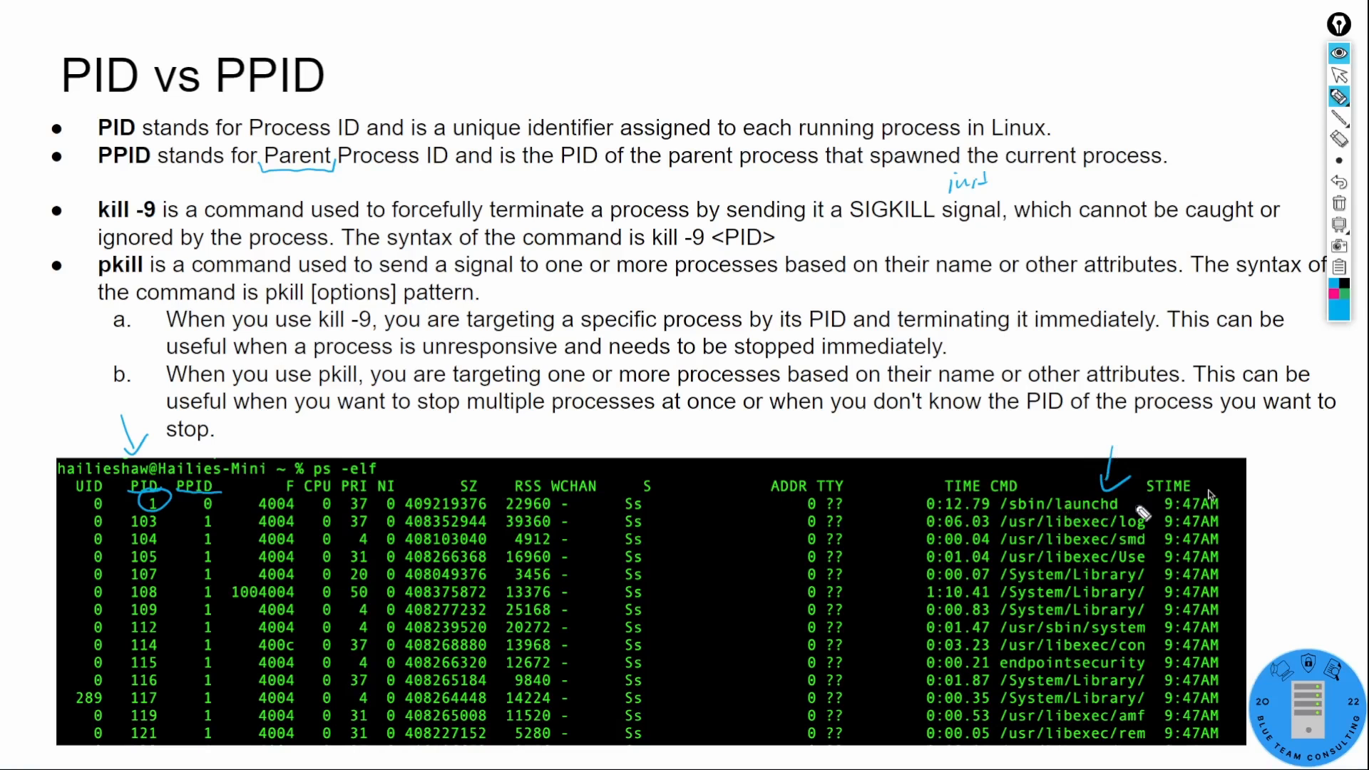
pyautogui.moveTo(1190, 502)
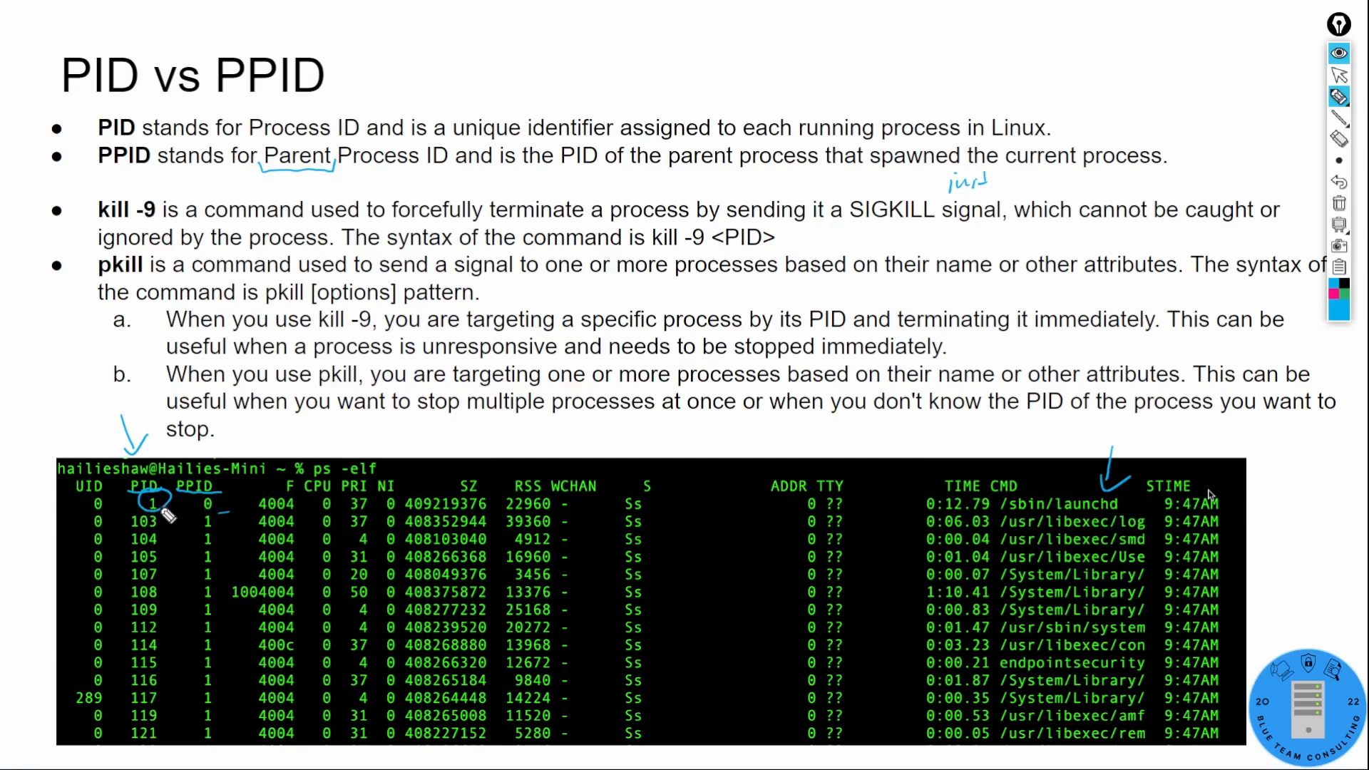
pyautogui.moveTo(168, 528)
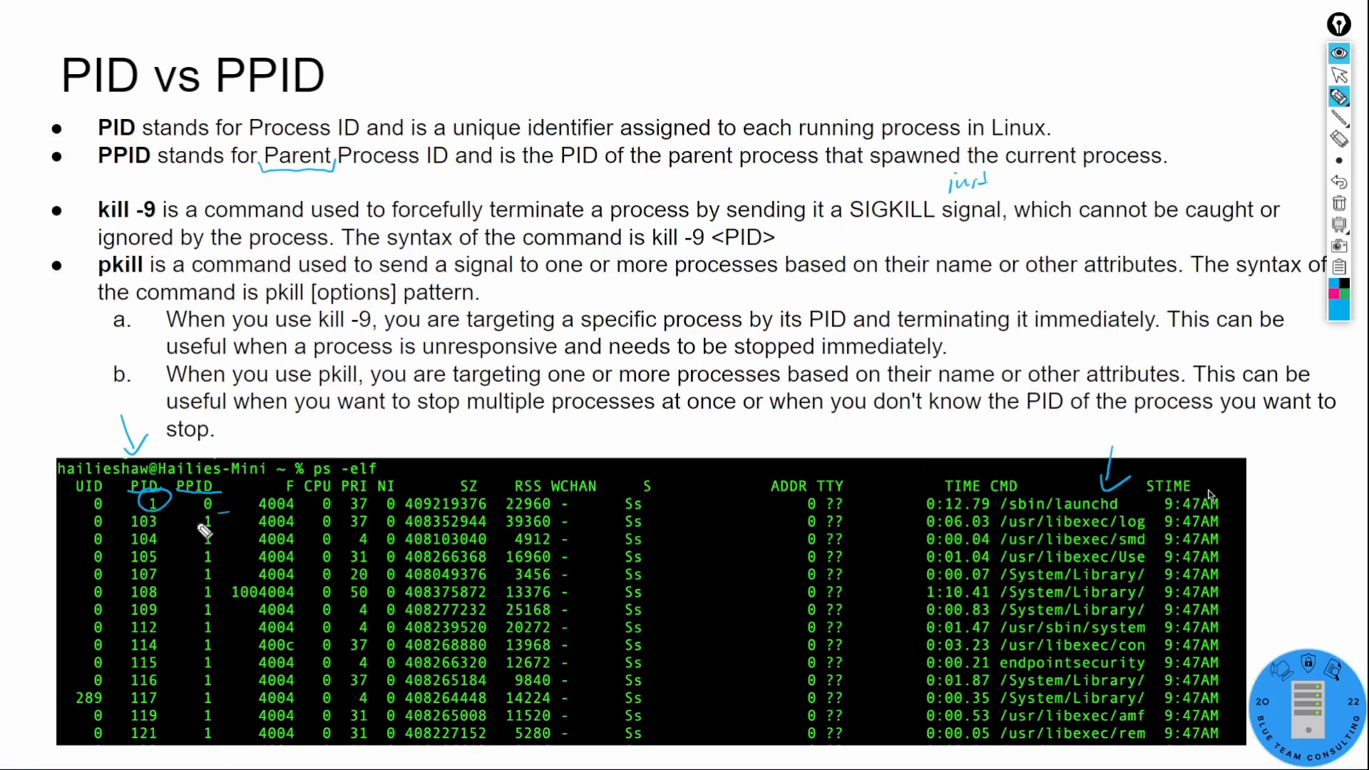
pyautogui.moveTo(197, 523); pyautogui.dragTo(196, 720)
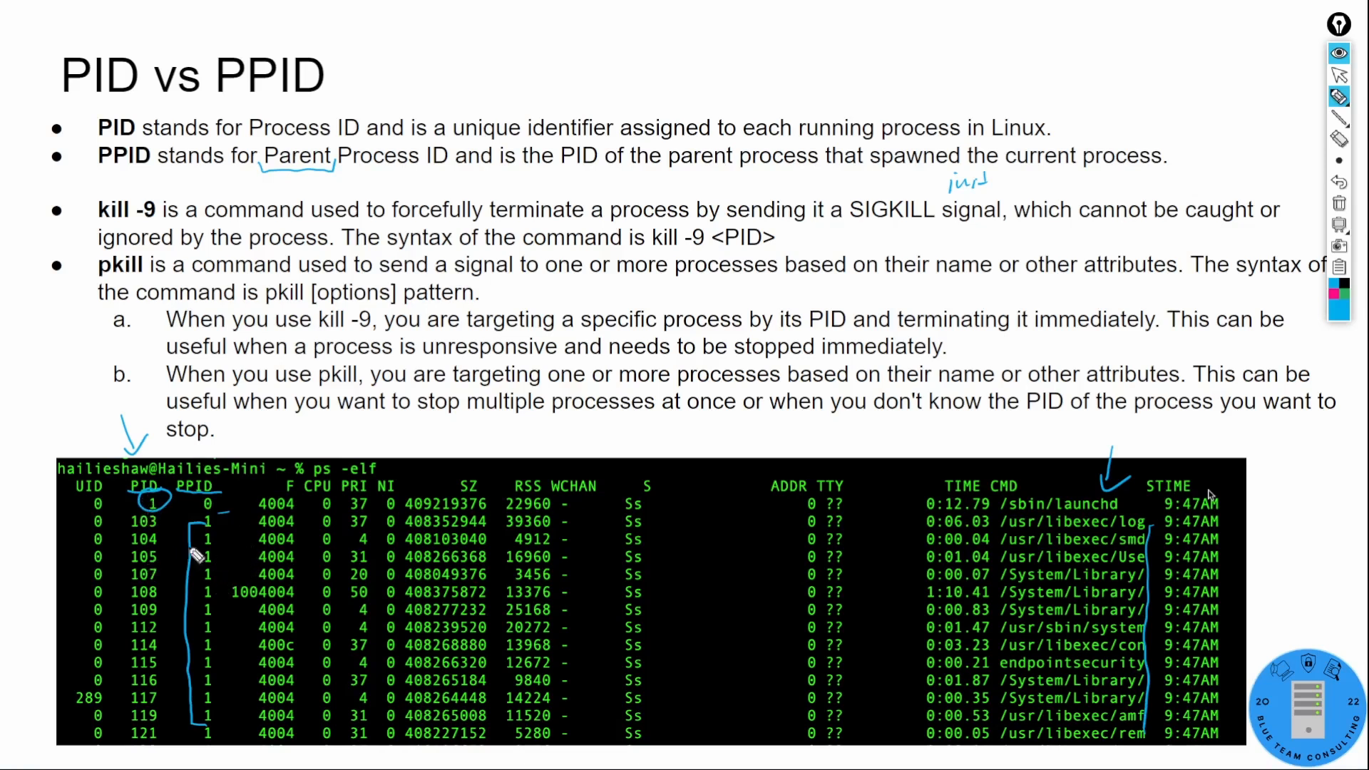
pyautogui.moveTo(469, 574)
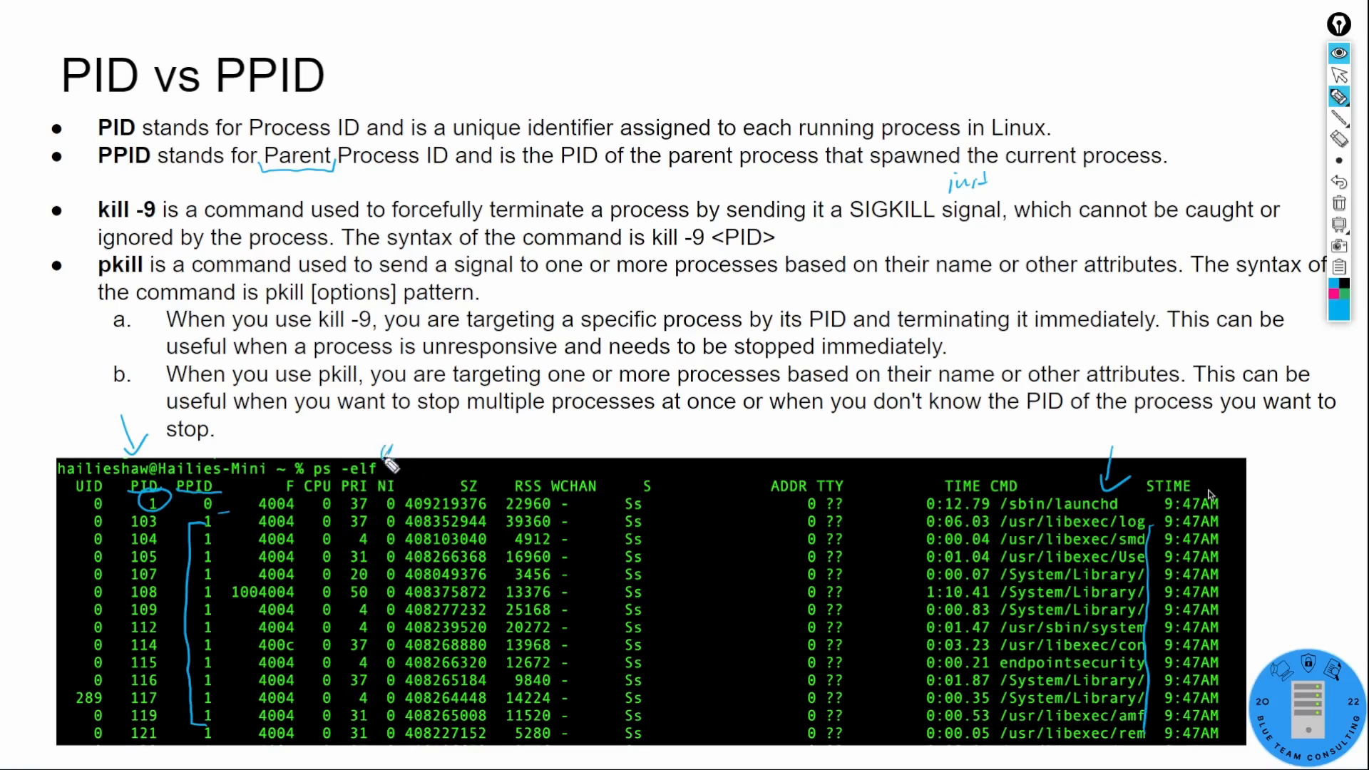
pyautogui.moveTo(429, 454)
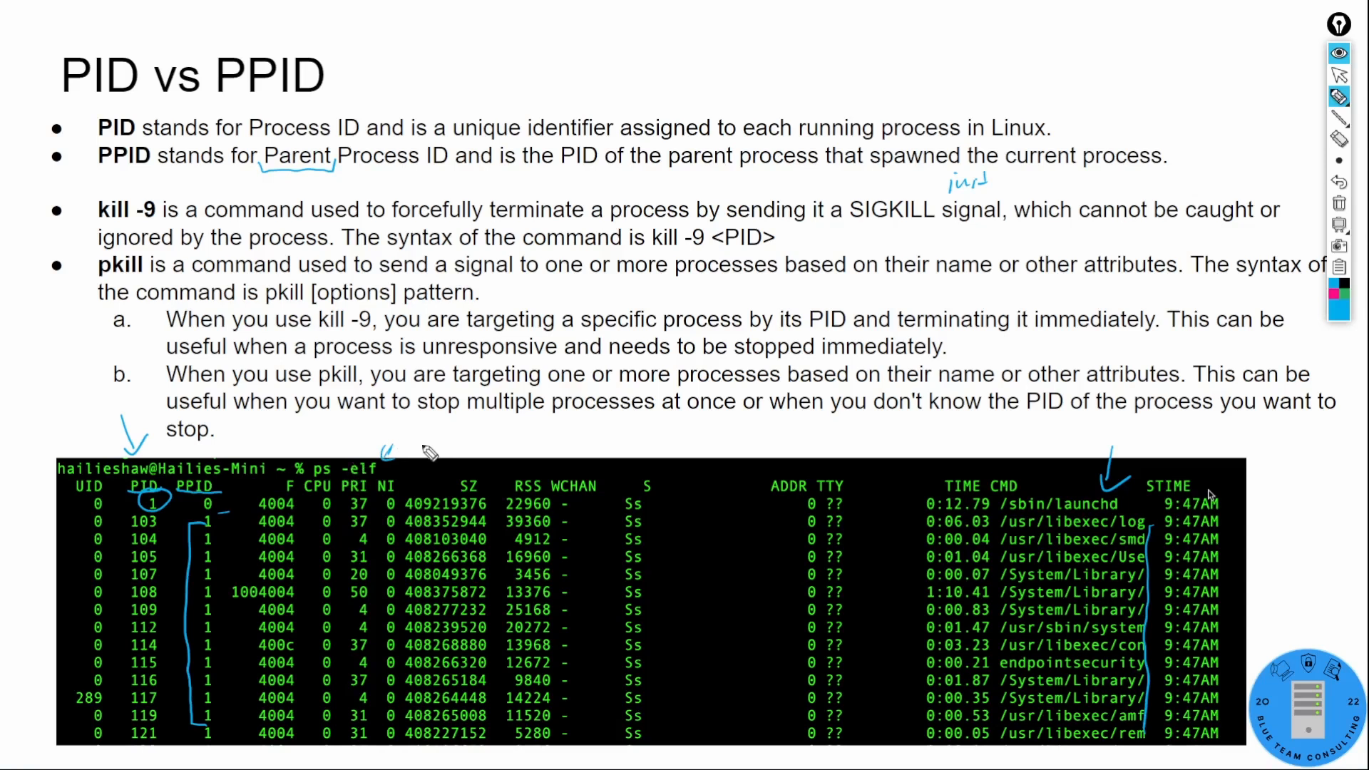
pyautogui.moveTo(420, 508)
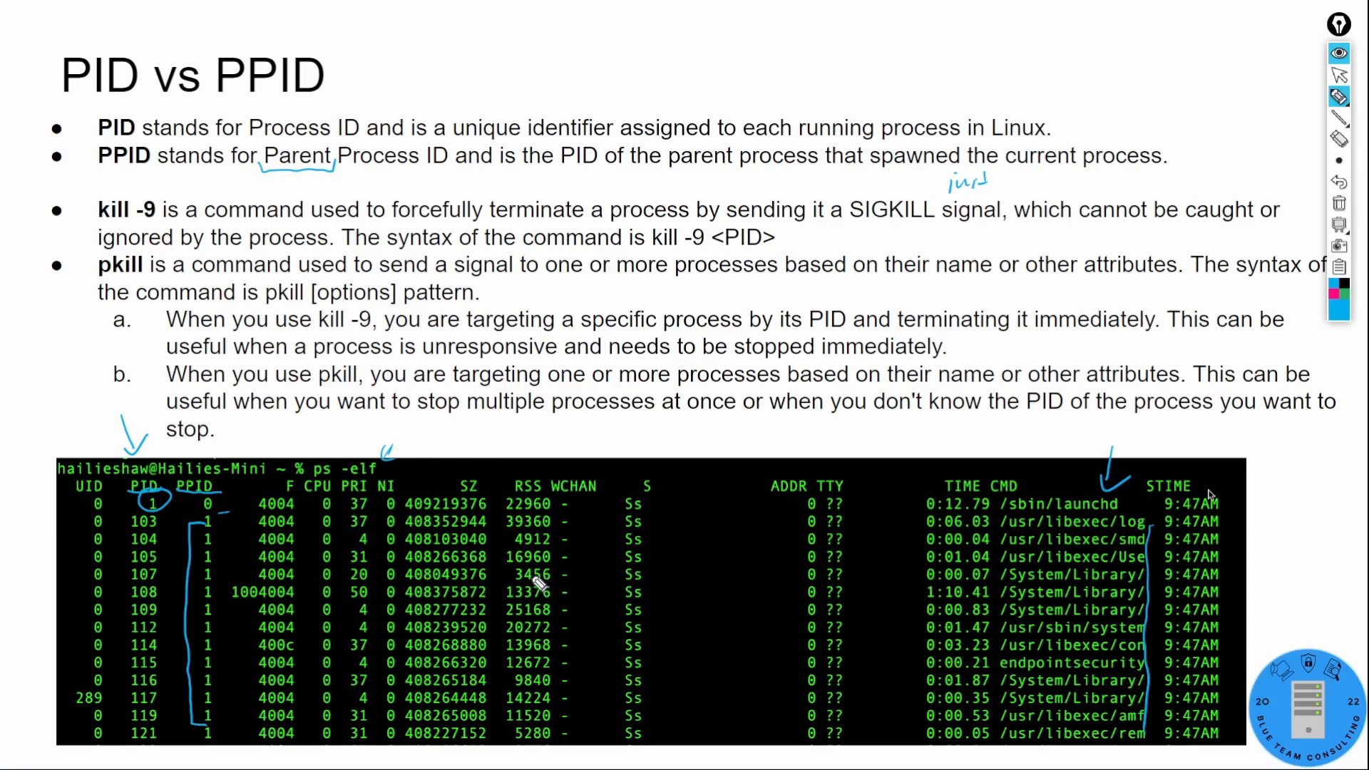
pyautogui.moveTo(664, 139)
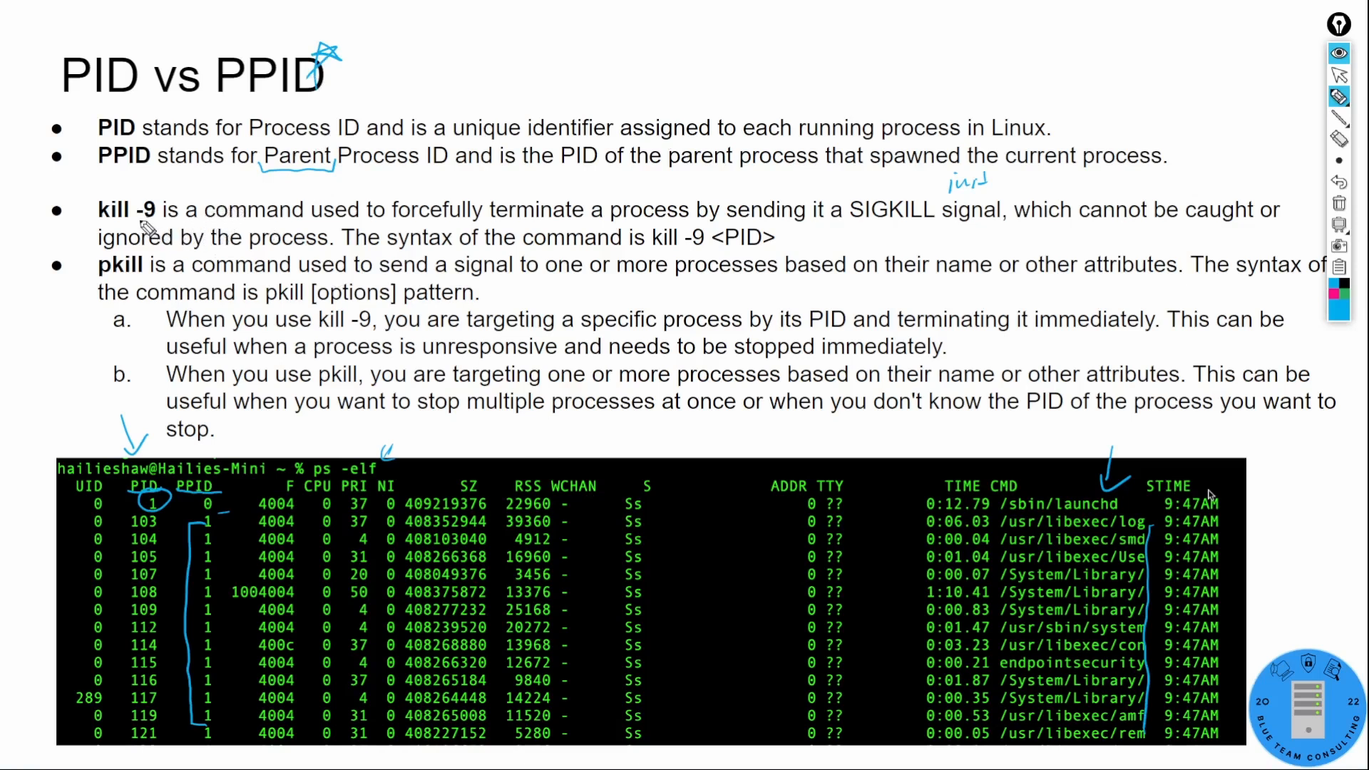
pyautogui.moveTo(181, 246)
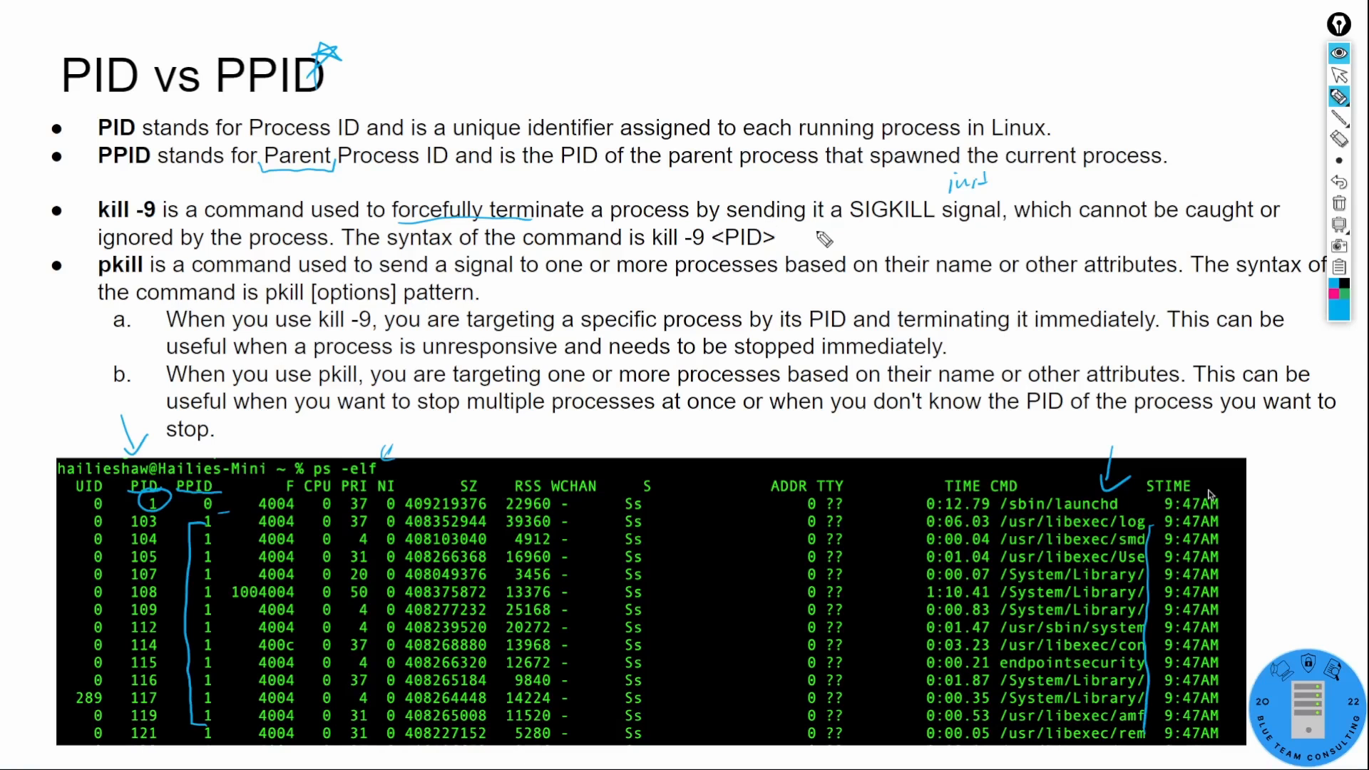
pyautogui.moveTo(981, 236)
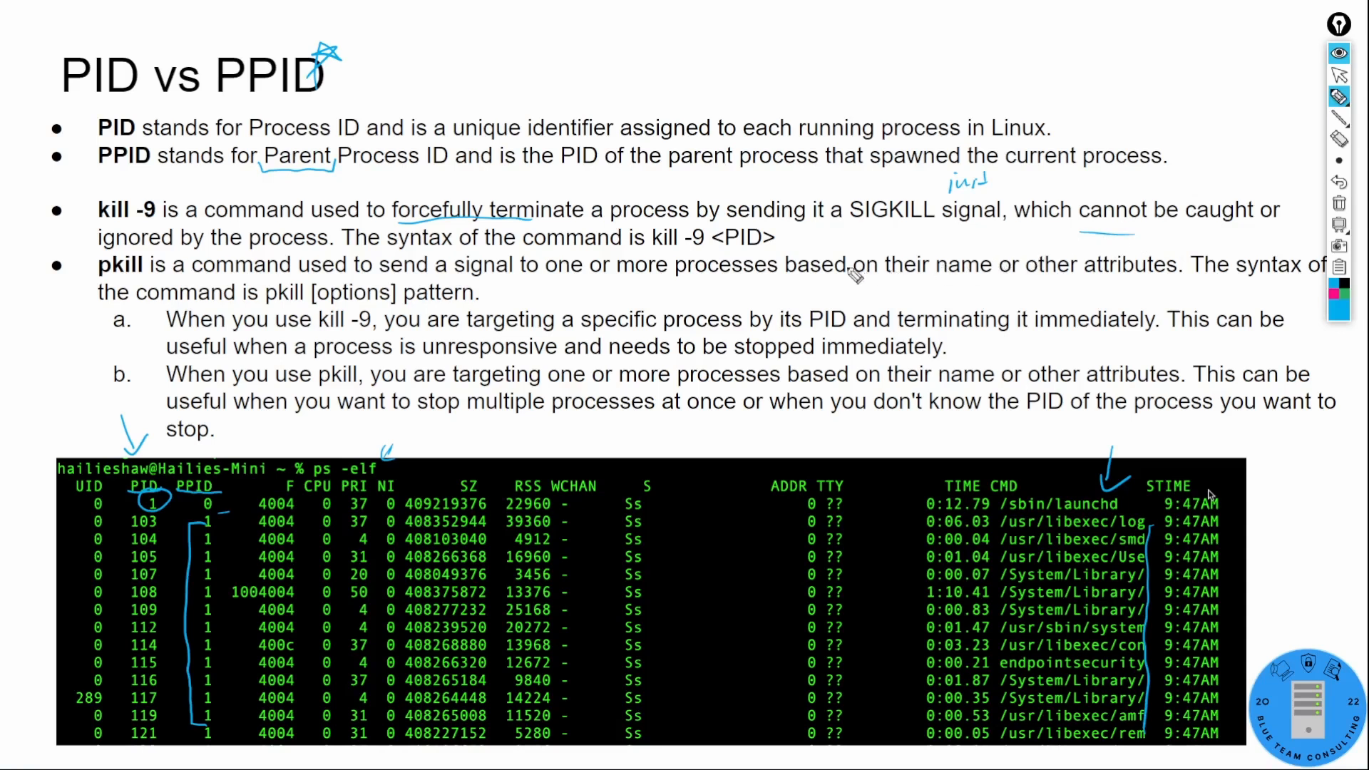
pyautogui.moveTo(673, 249)
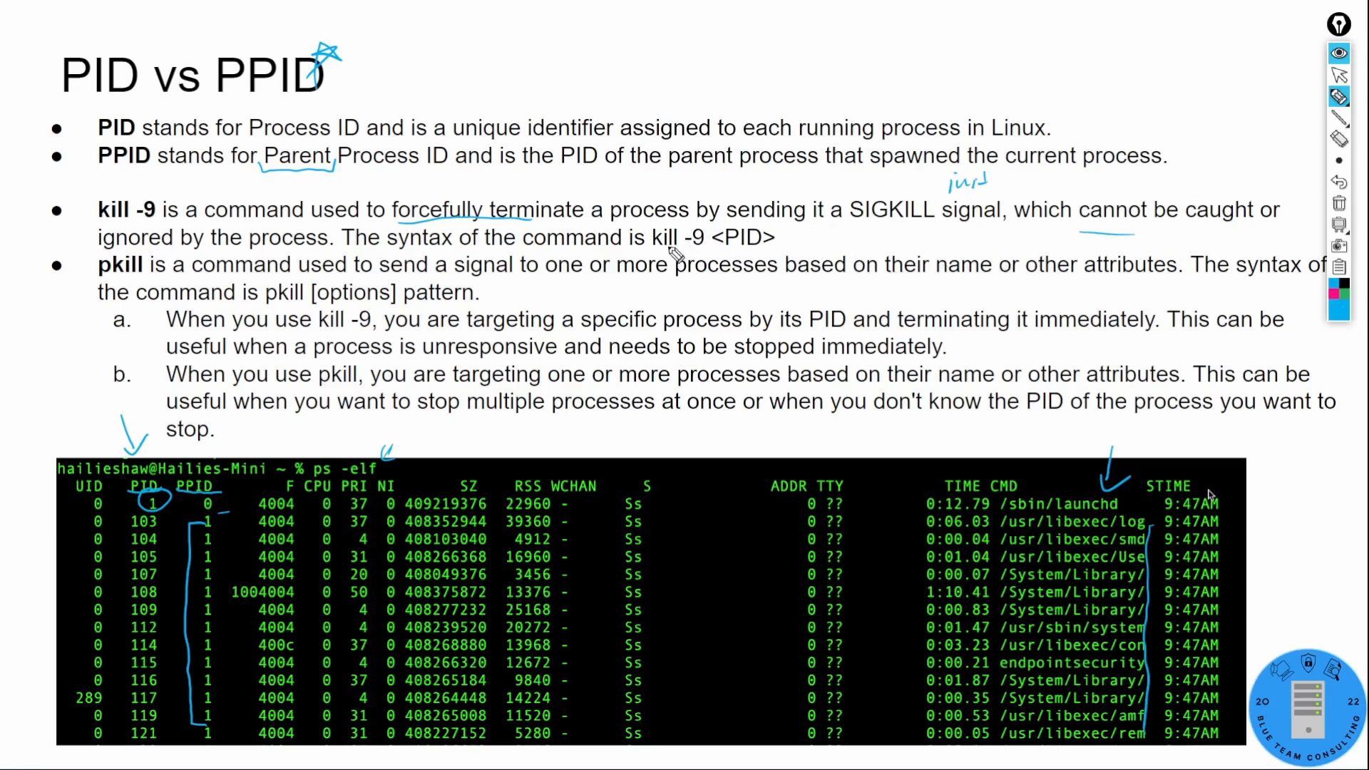
pyautogui.moveTo(776, 254)
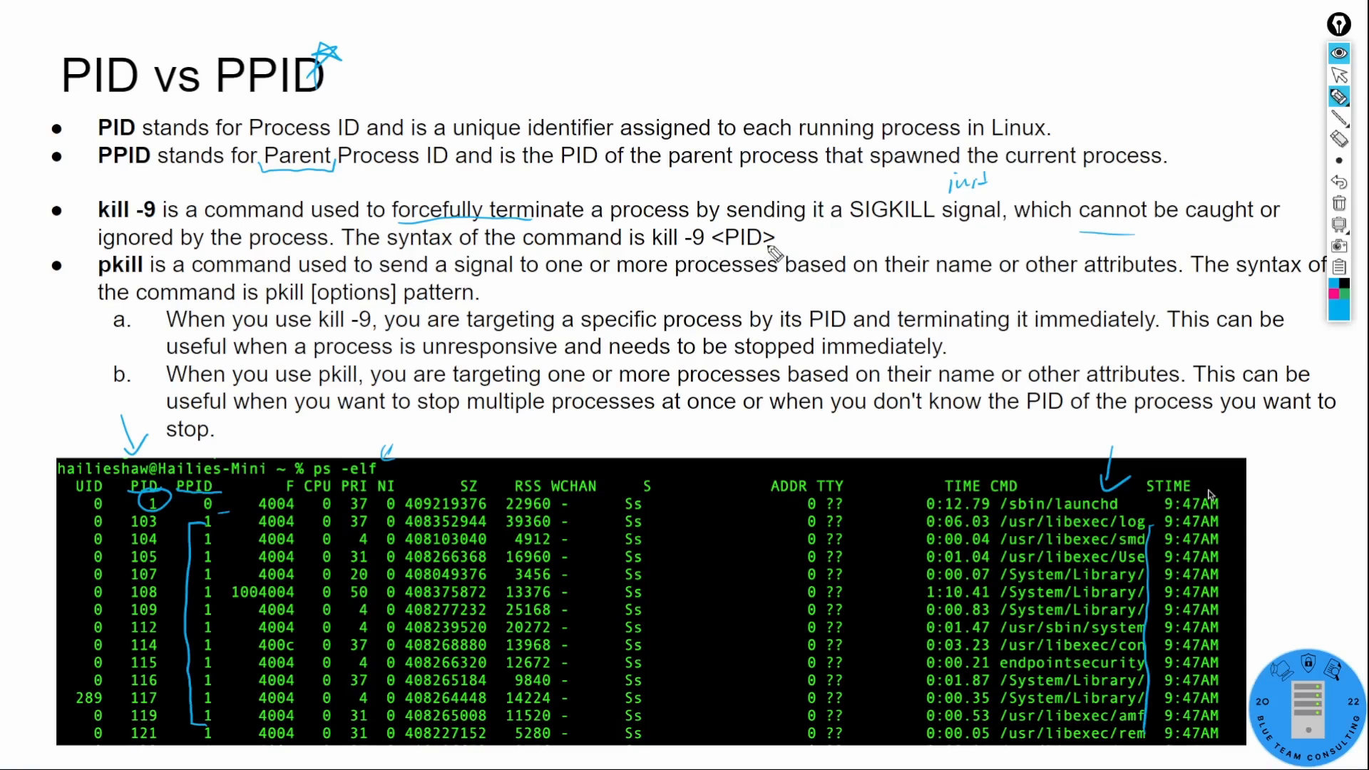
pyautogui.moveTo(783, 258)
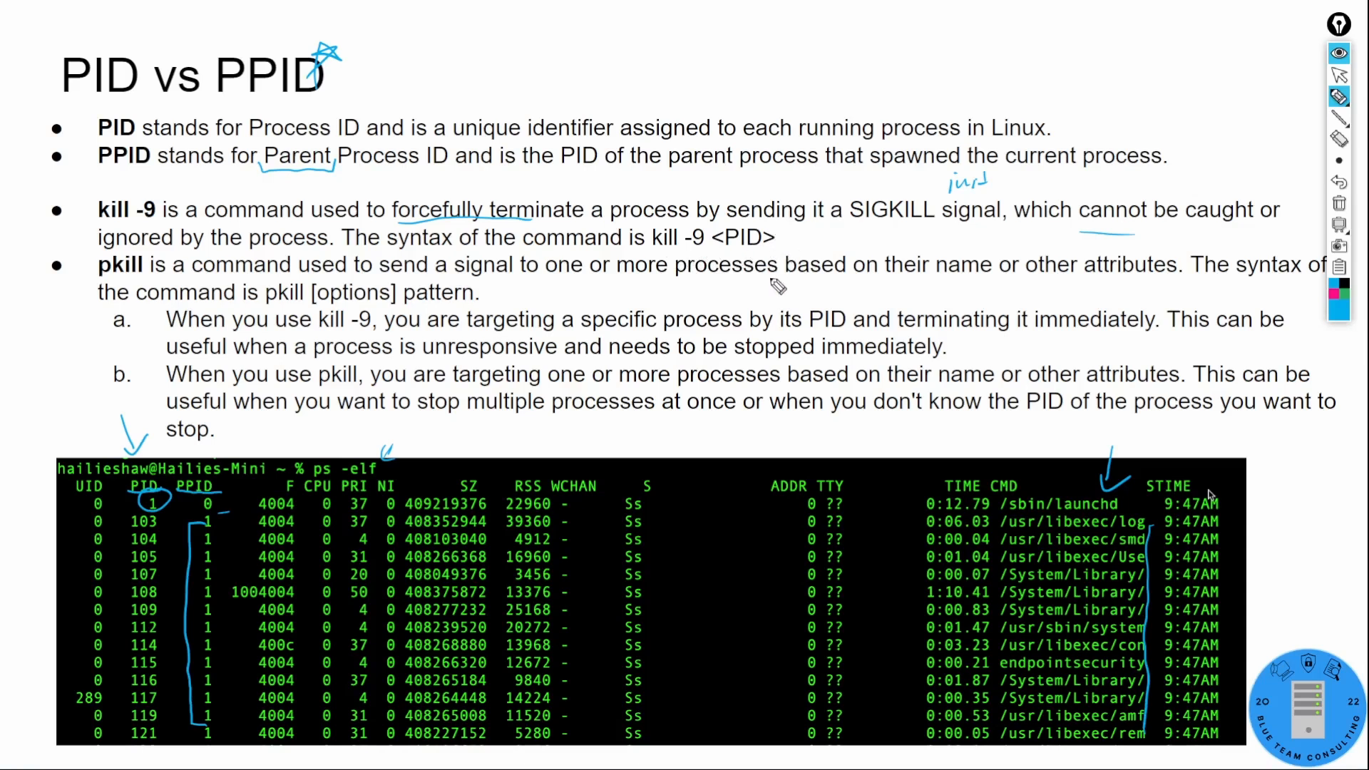
pyautogui.moveTo(1038, 716)
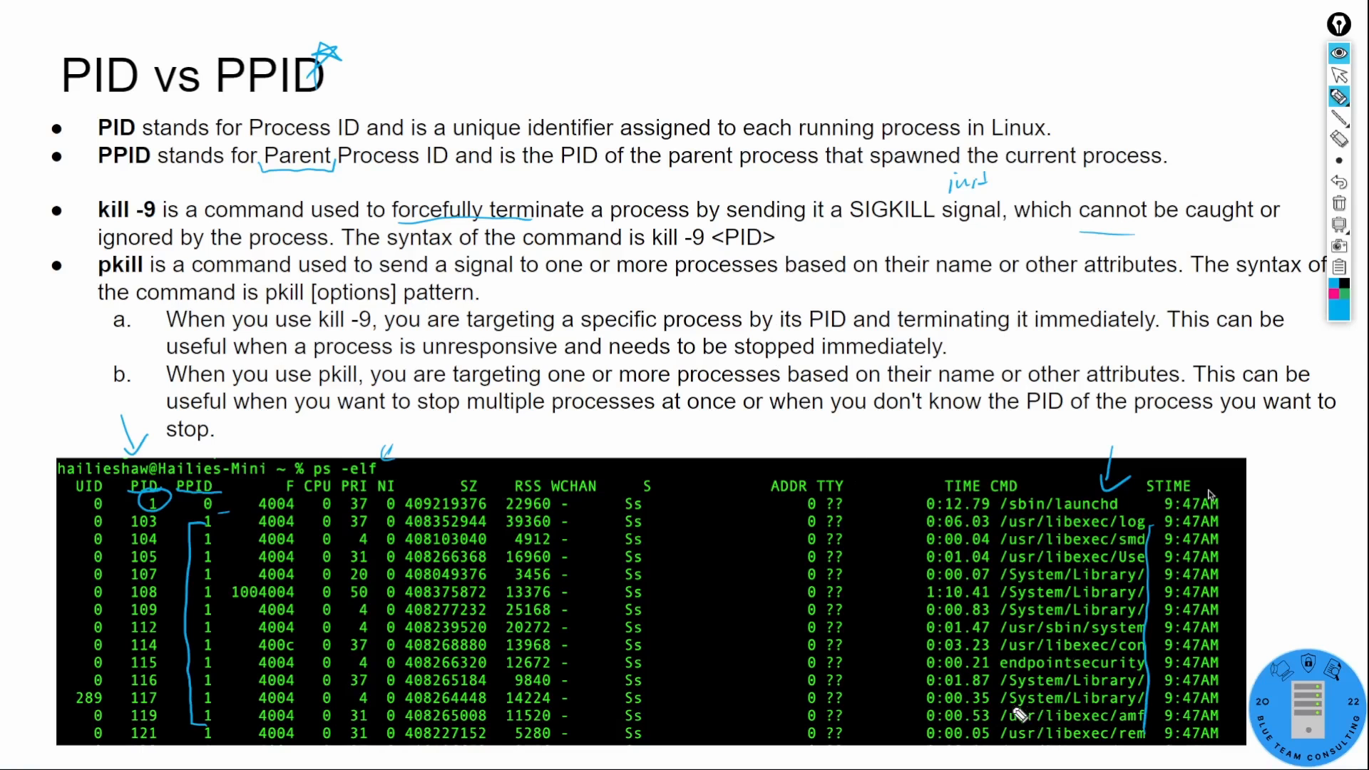
pyautogui.moveTo(1031, 753)
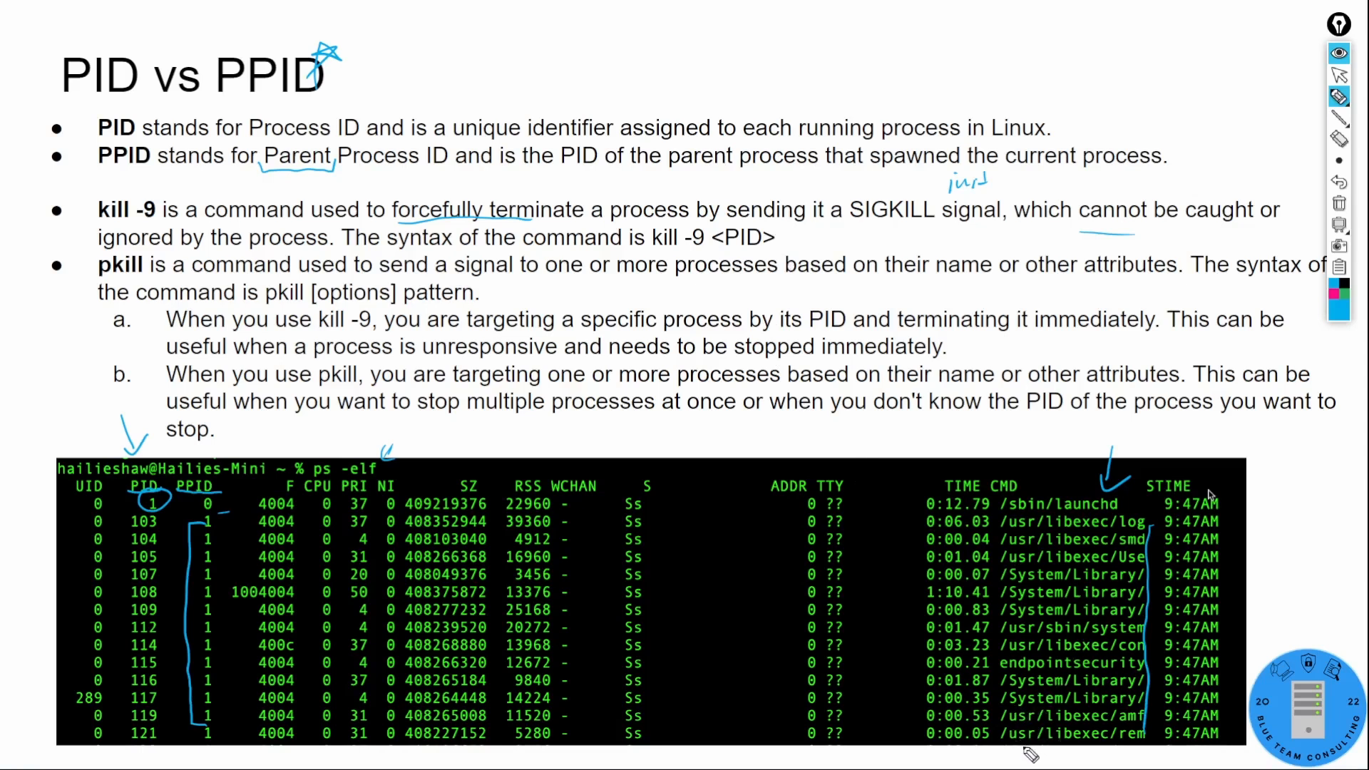
pyautogui.moveTo(1039, 738)
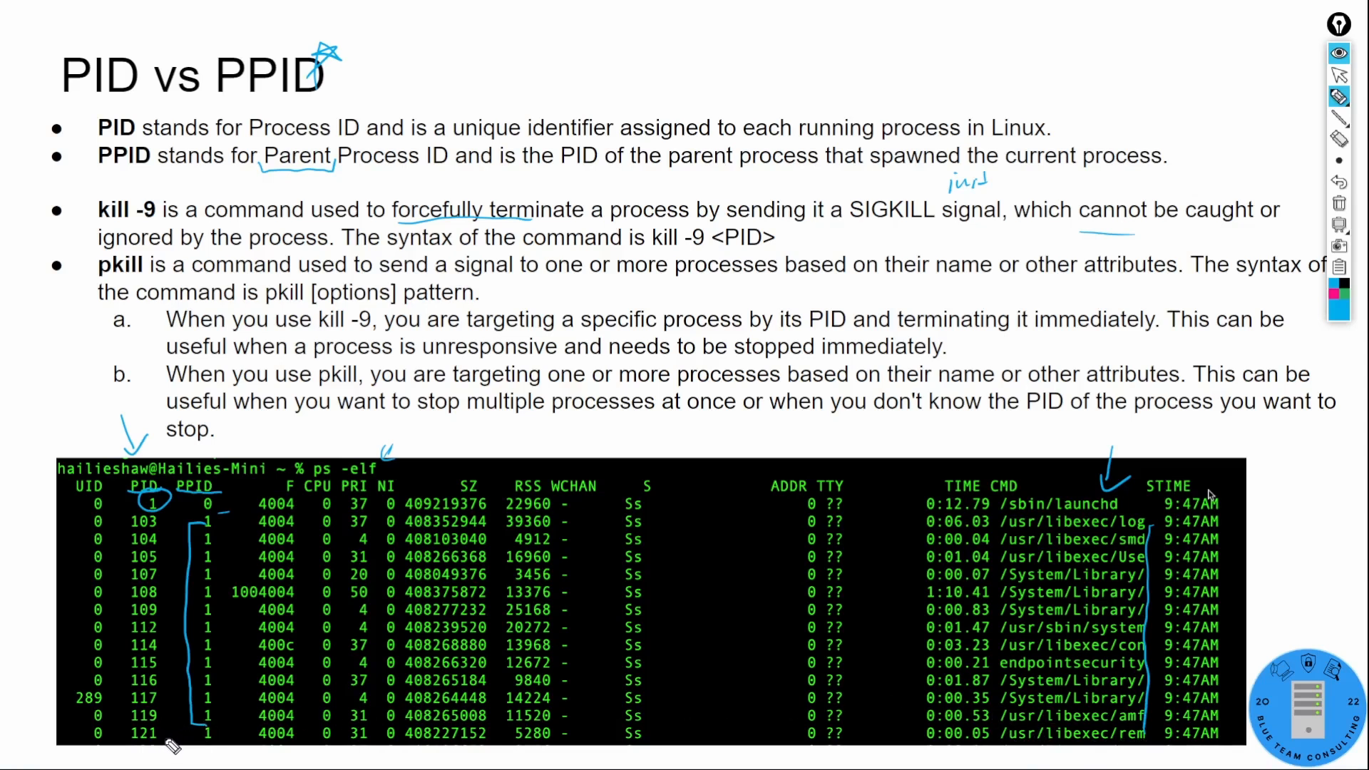
pyautogui.moveTo(946, 731)
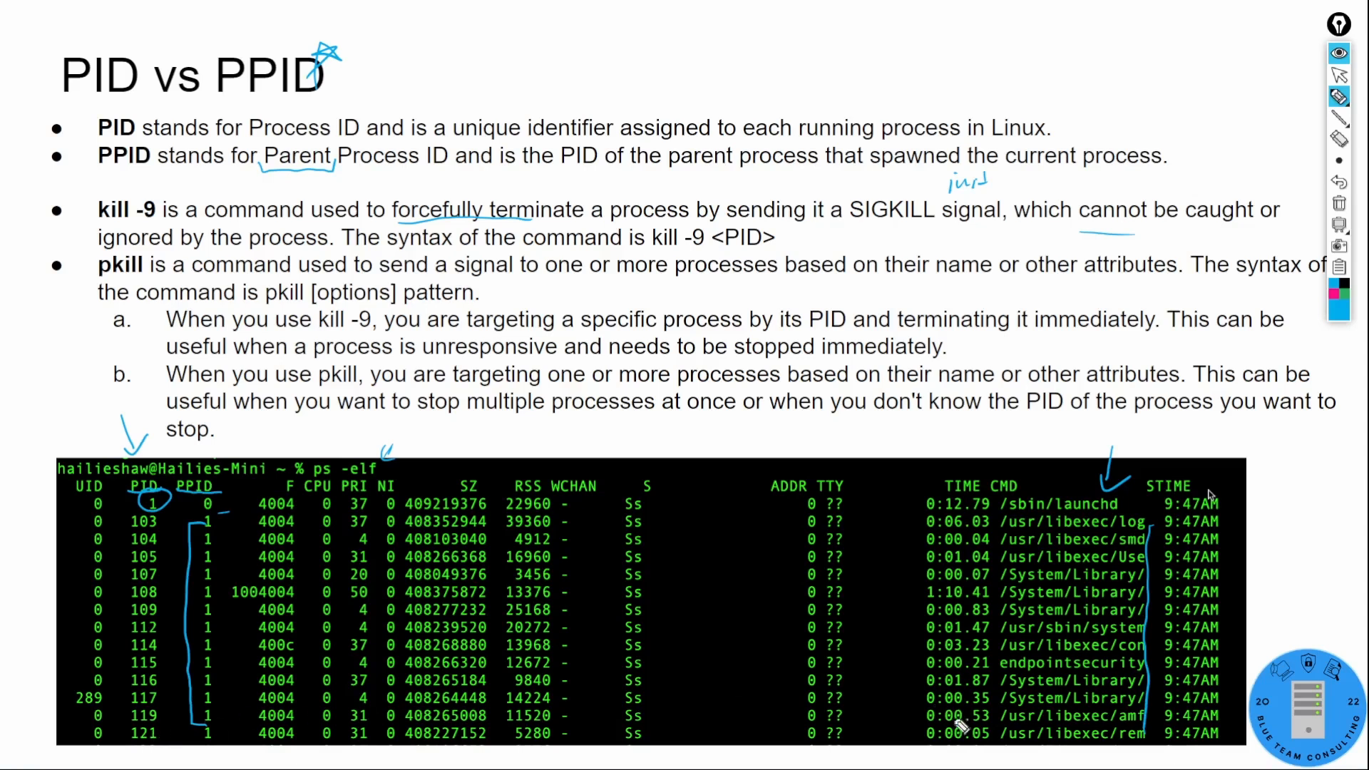
pyautogui.moveTo(792, 248)
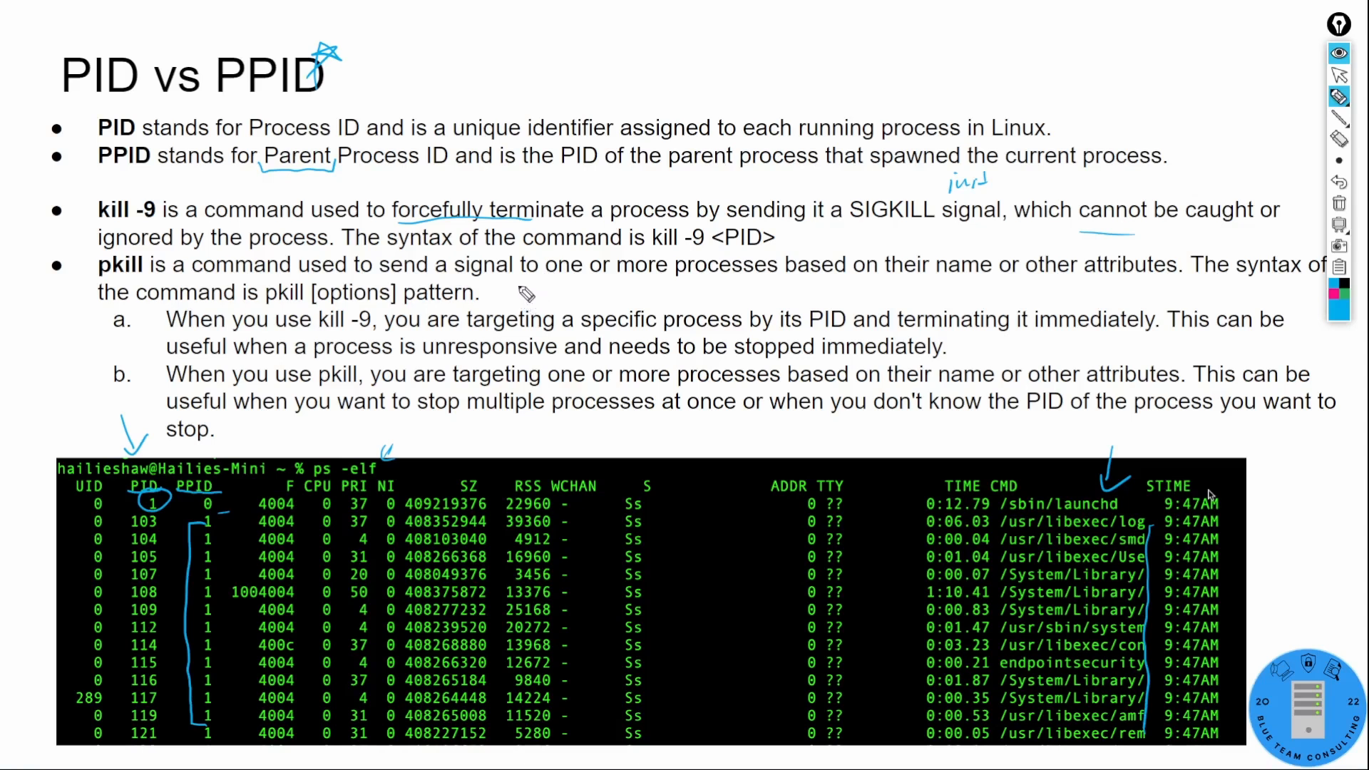
pyautogui.moveTo(556, 288)
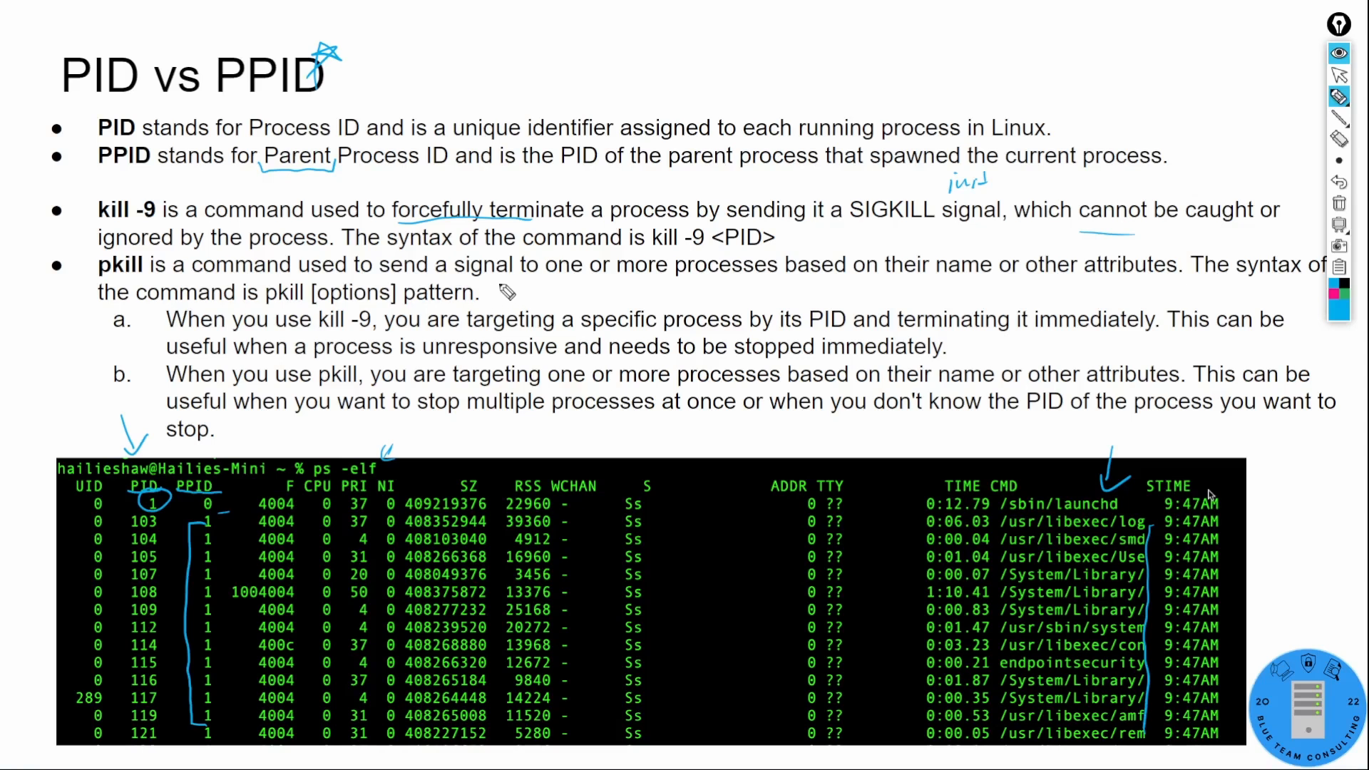
# - Underline "one or more processes" in the pkill bullet and "immediately" in point a
pyautogui.moveTo(542, 300); pyautogui.dragTo(756, 299)
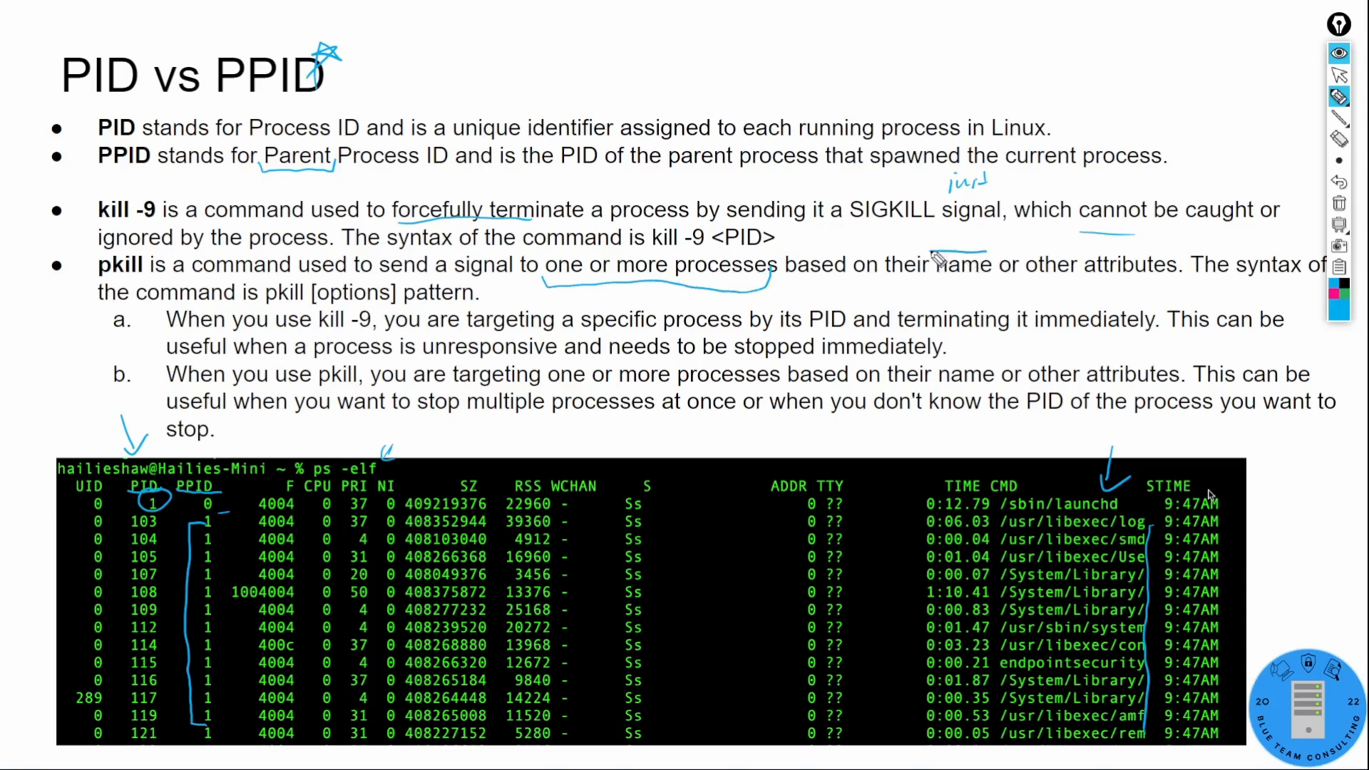
pyautogui.moveTo(925, 254); pyautogui.dragTo(1179, 280)
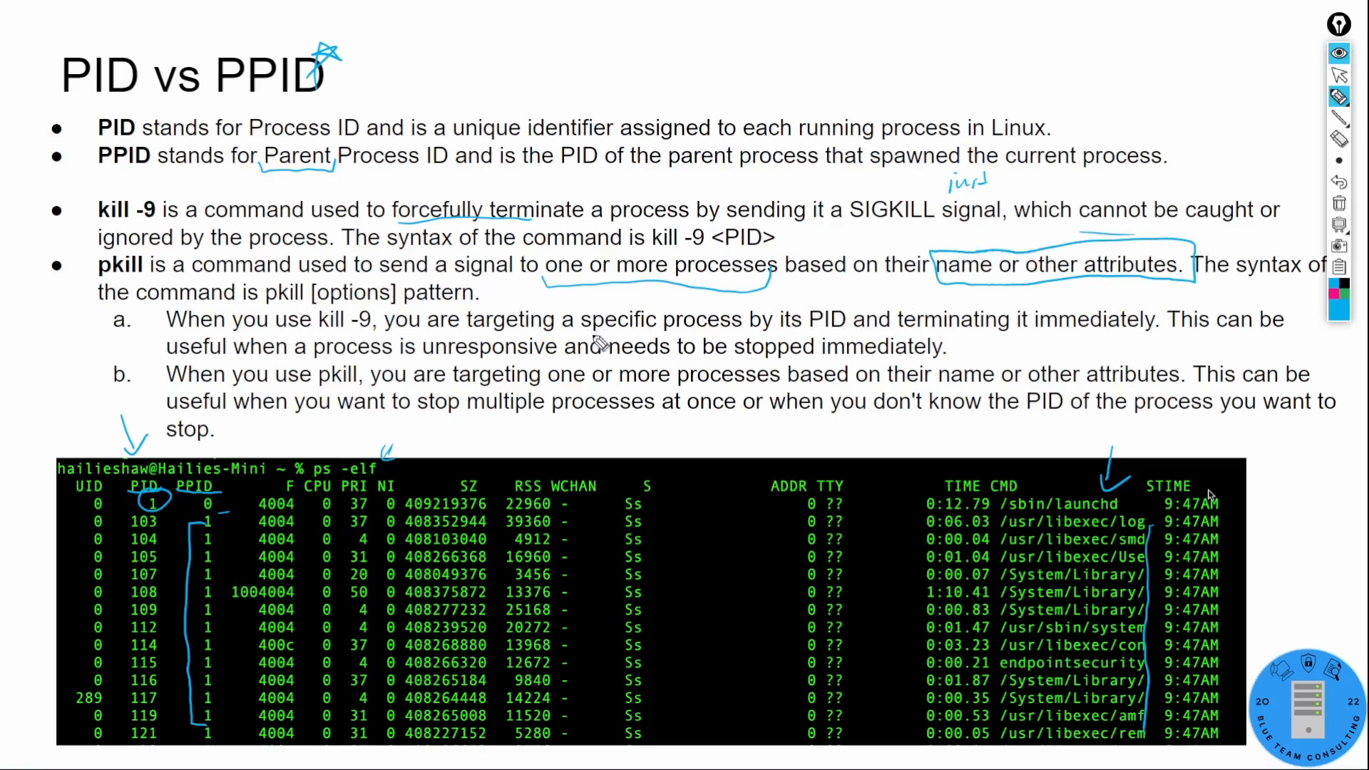
pyautogui.moveTo(647, 396)
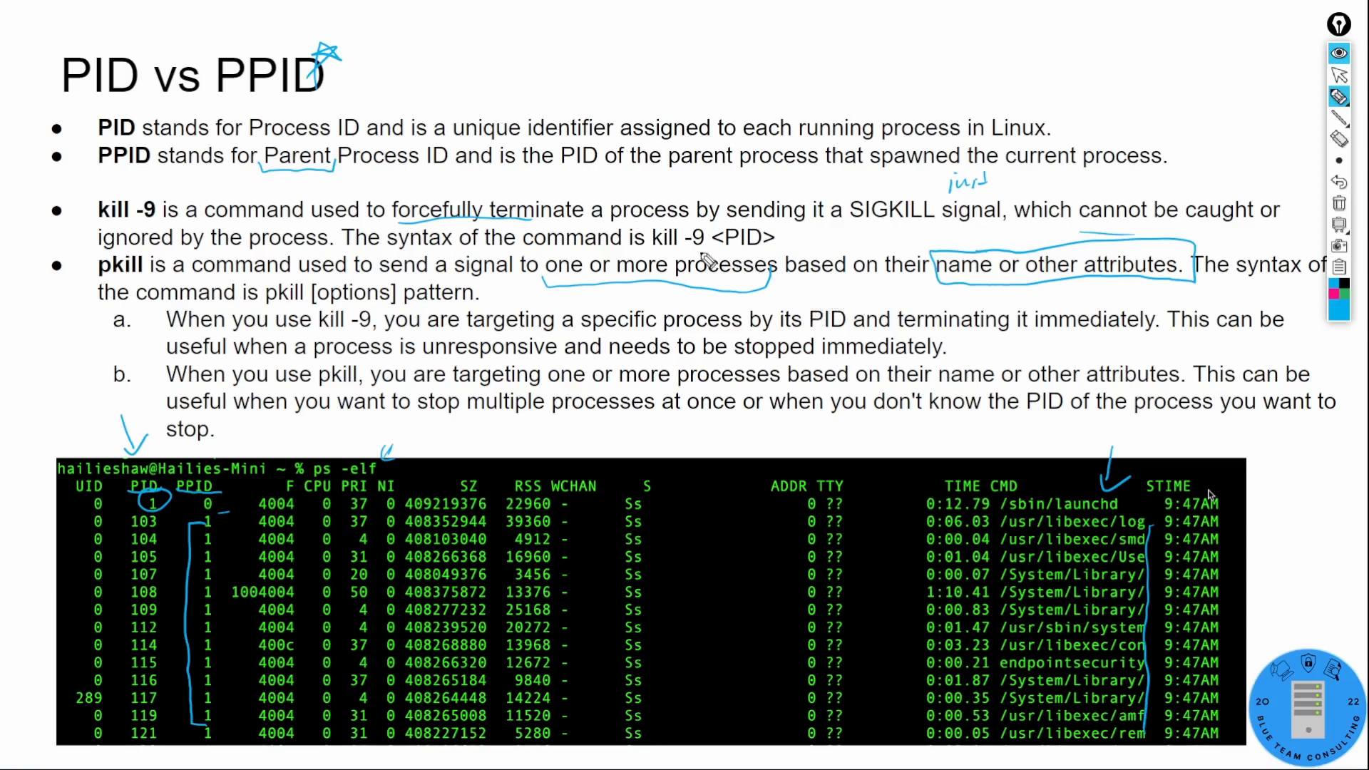
pyautogui.moveTo(763, 263)
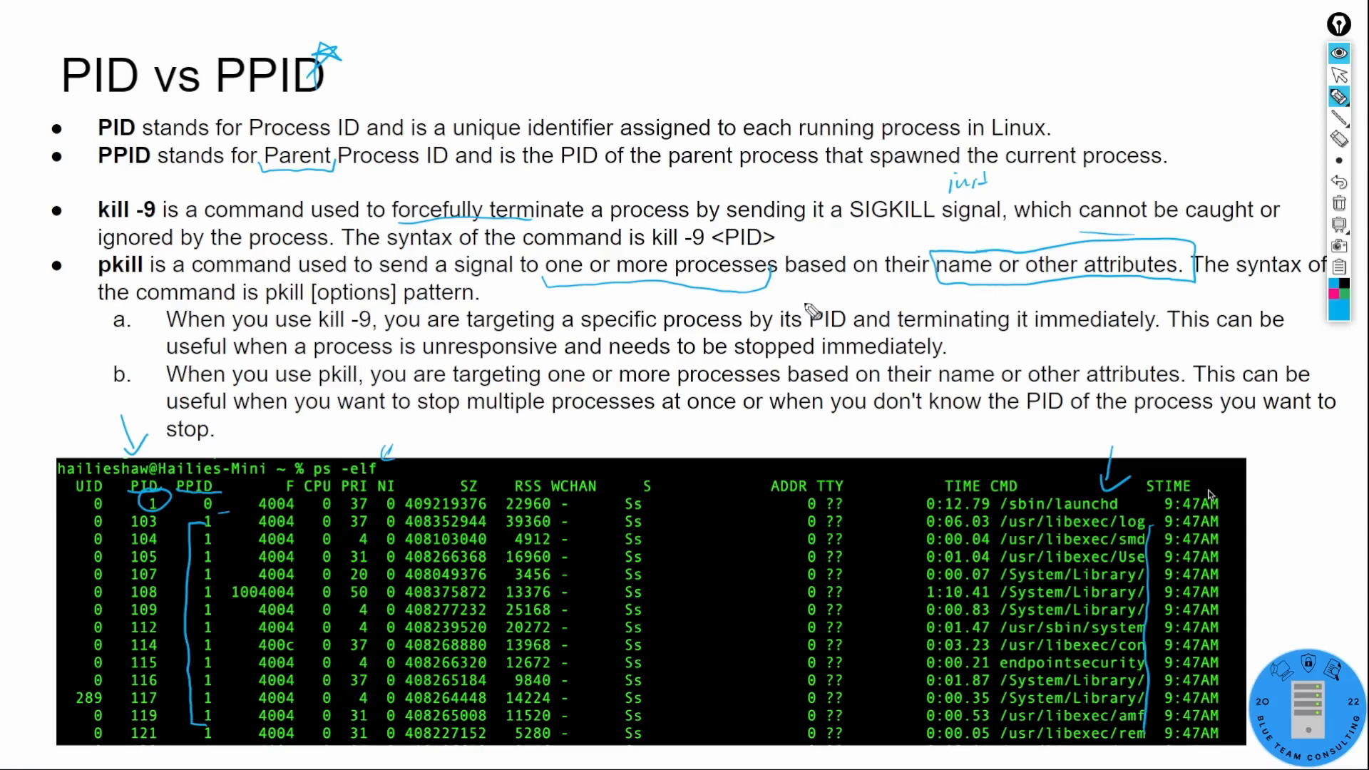
pyautogui.moveTo(876, 297)
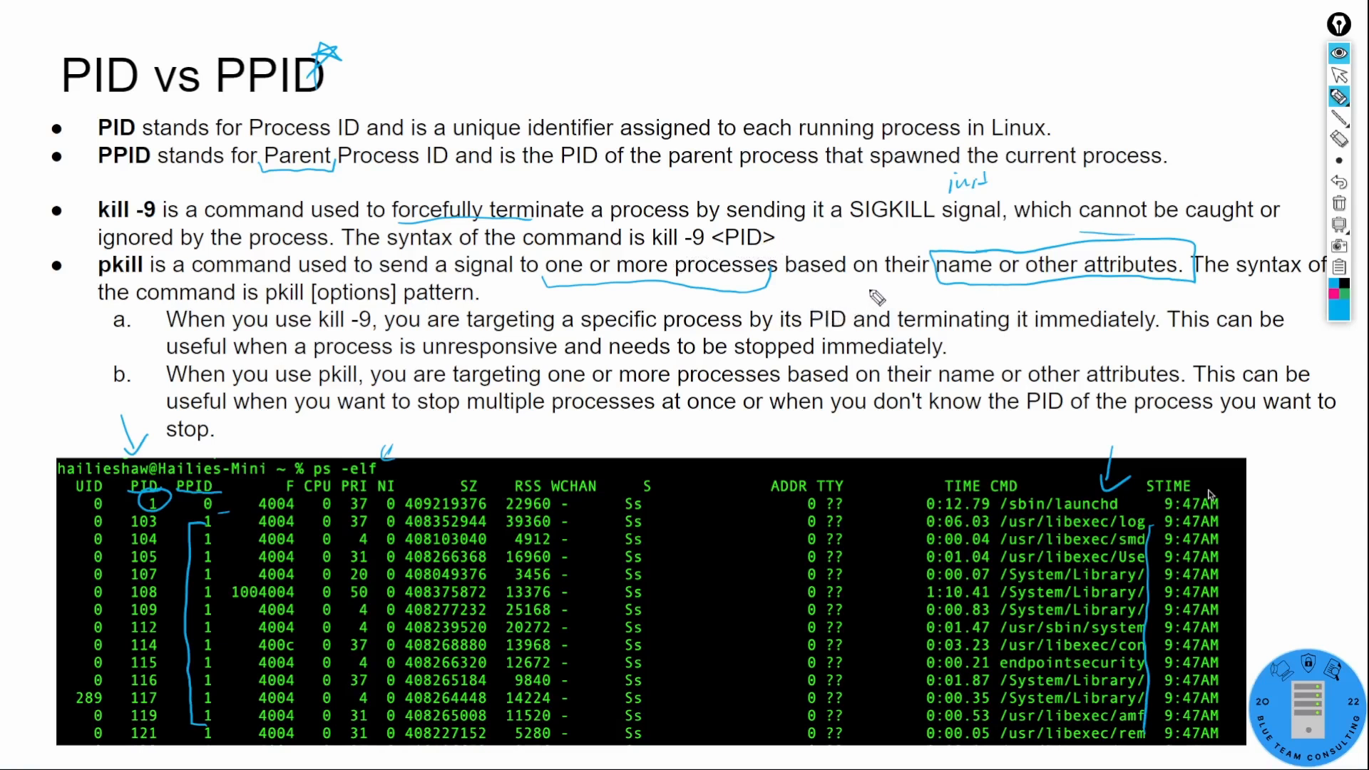
pyautogui.moveTo(836, 303)
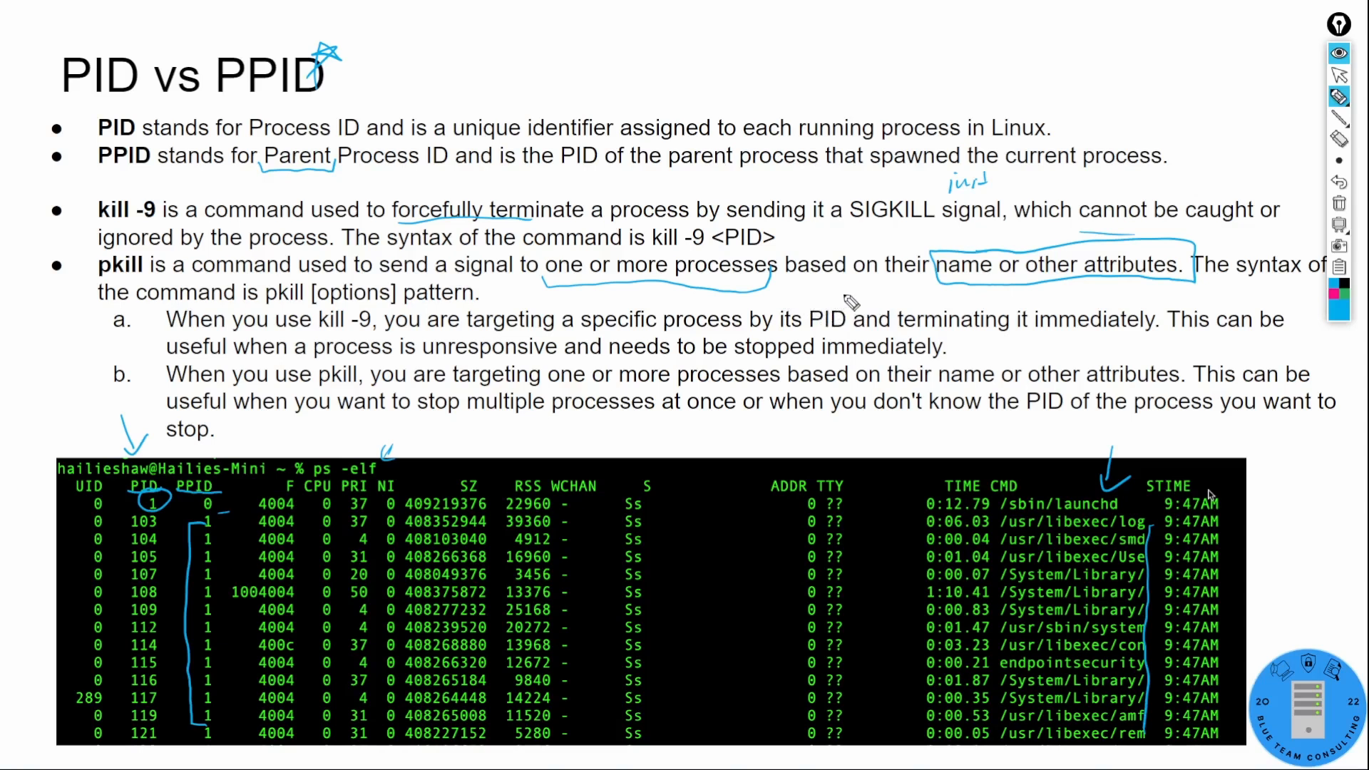
pyautogui.moveTo(867, 300)
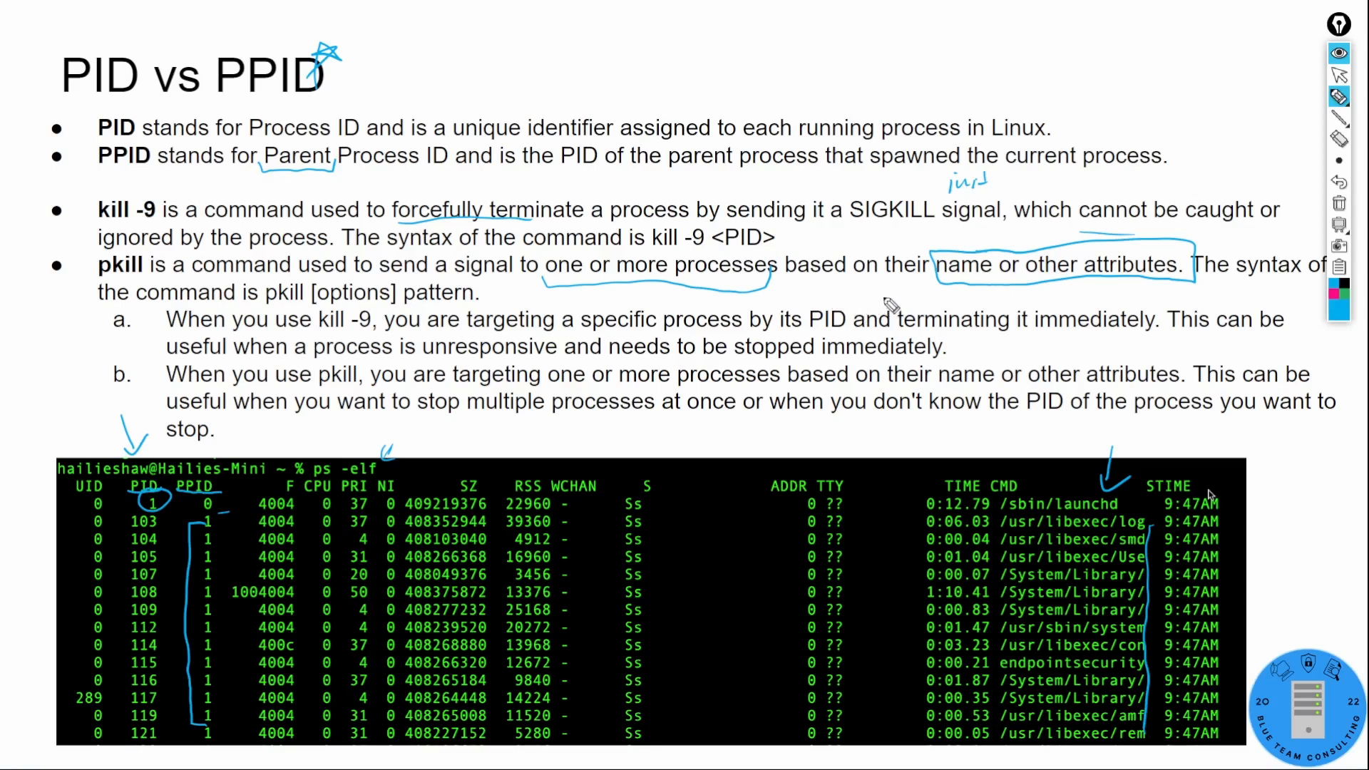
pyautogui.moveTo(867, 275)
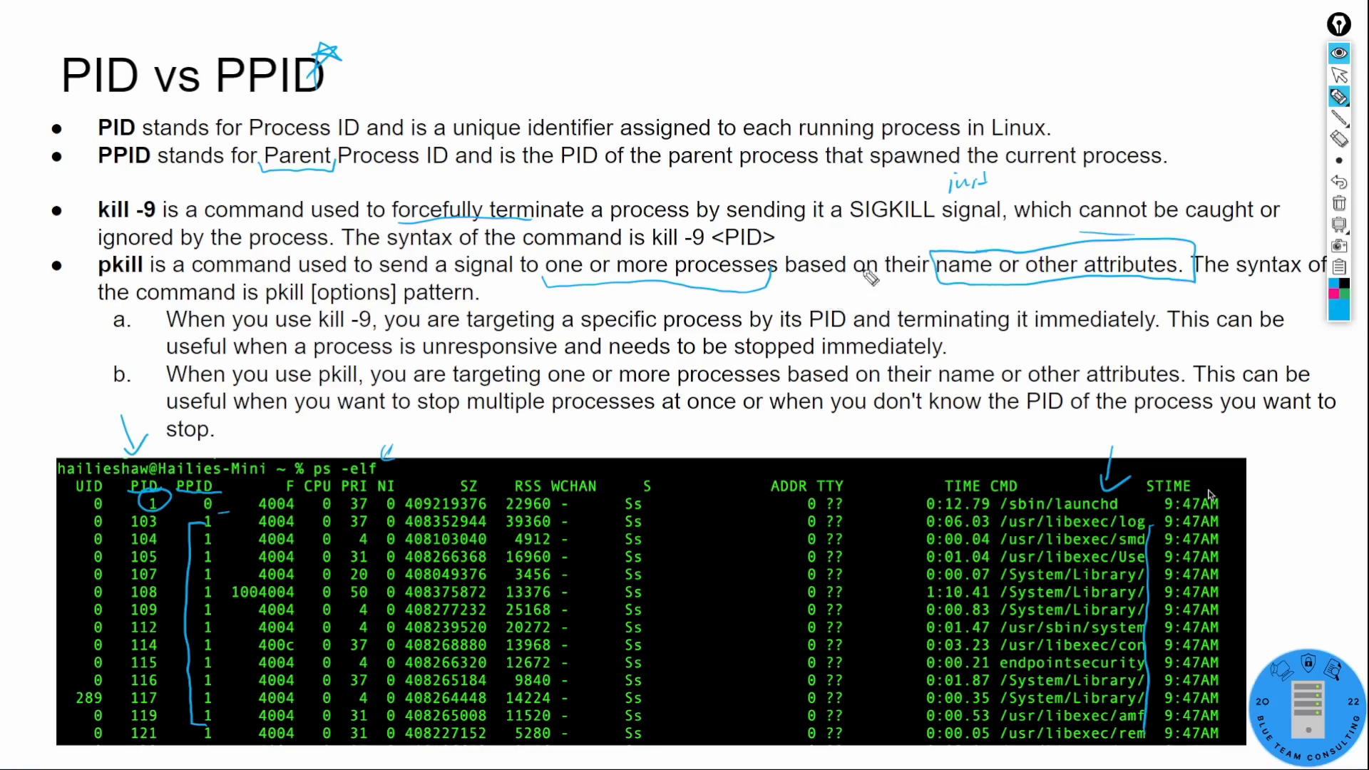
pyautogui.moveTo(793, 307)
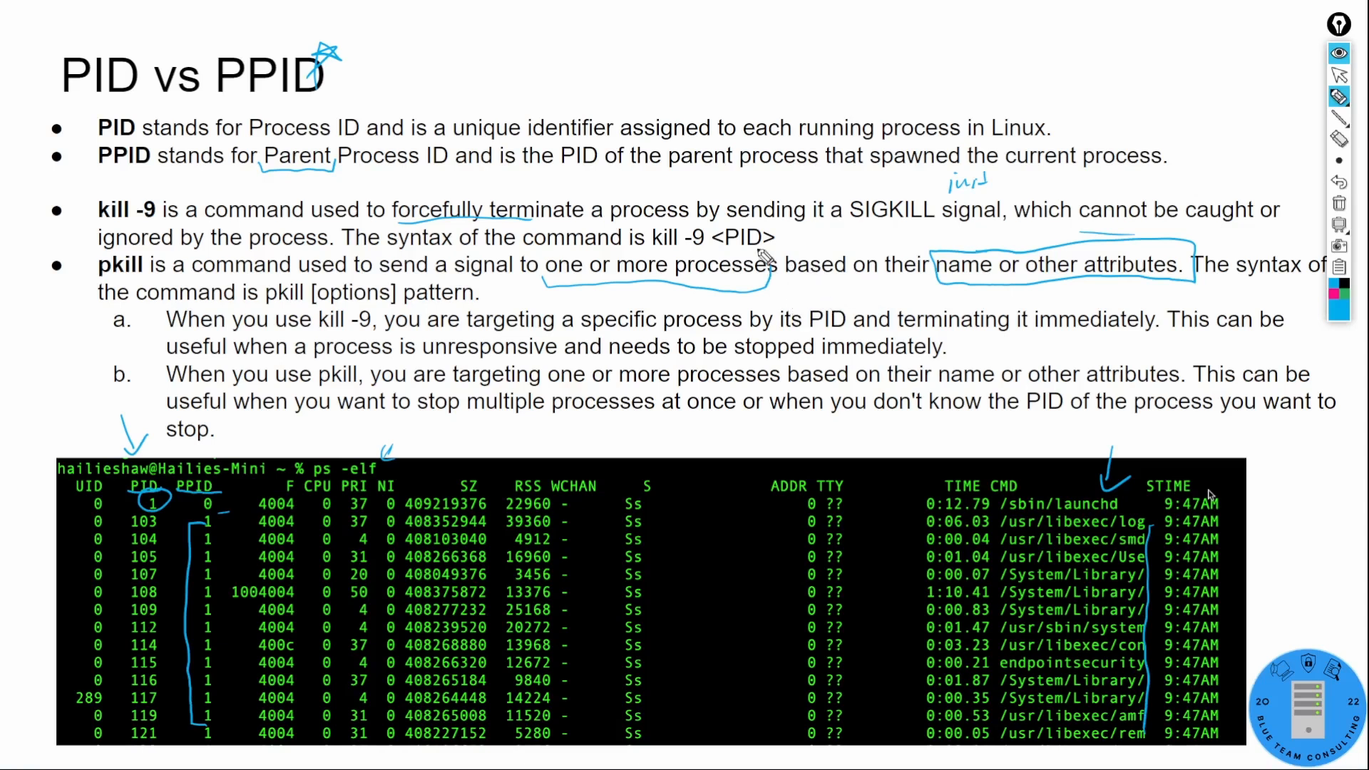
pyautogui.moveTo(788, 247)
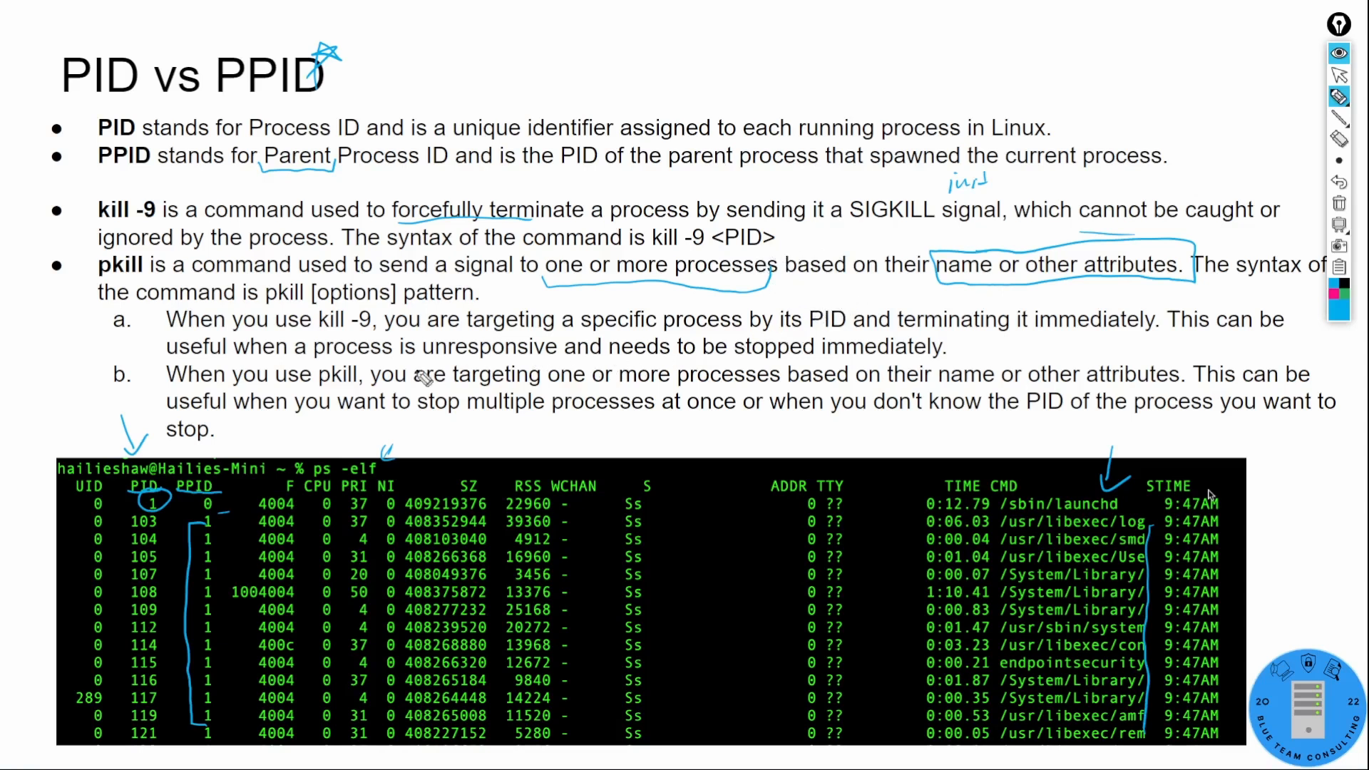
pyautogui.moveTo(578, 318)
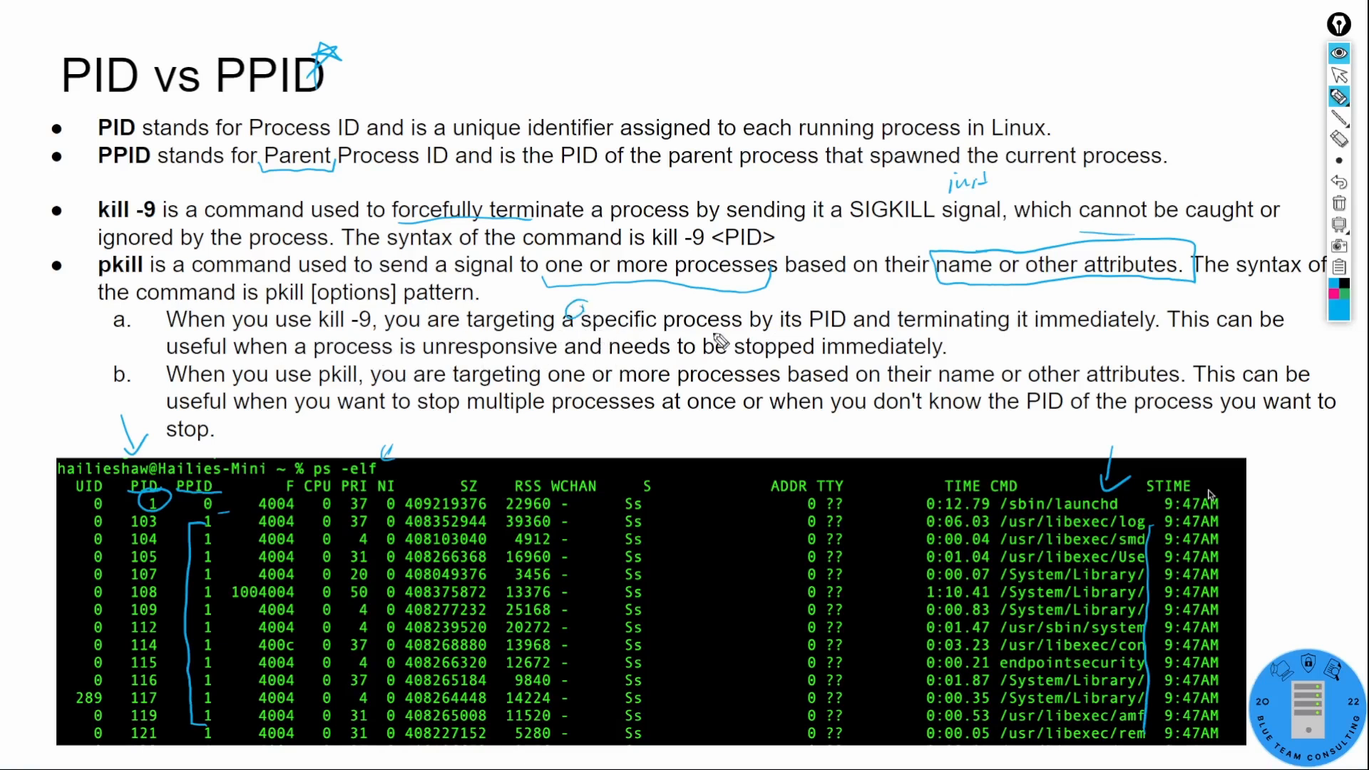
pyautogui.moveTo(1020, 345)
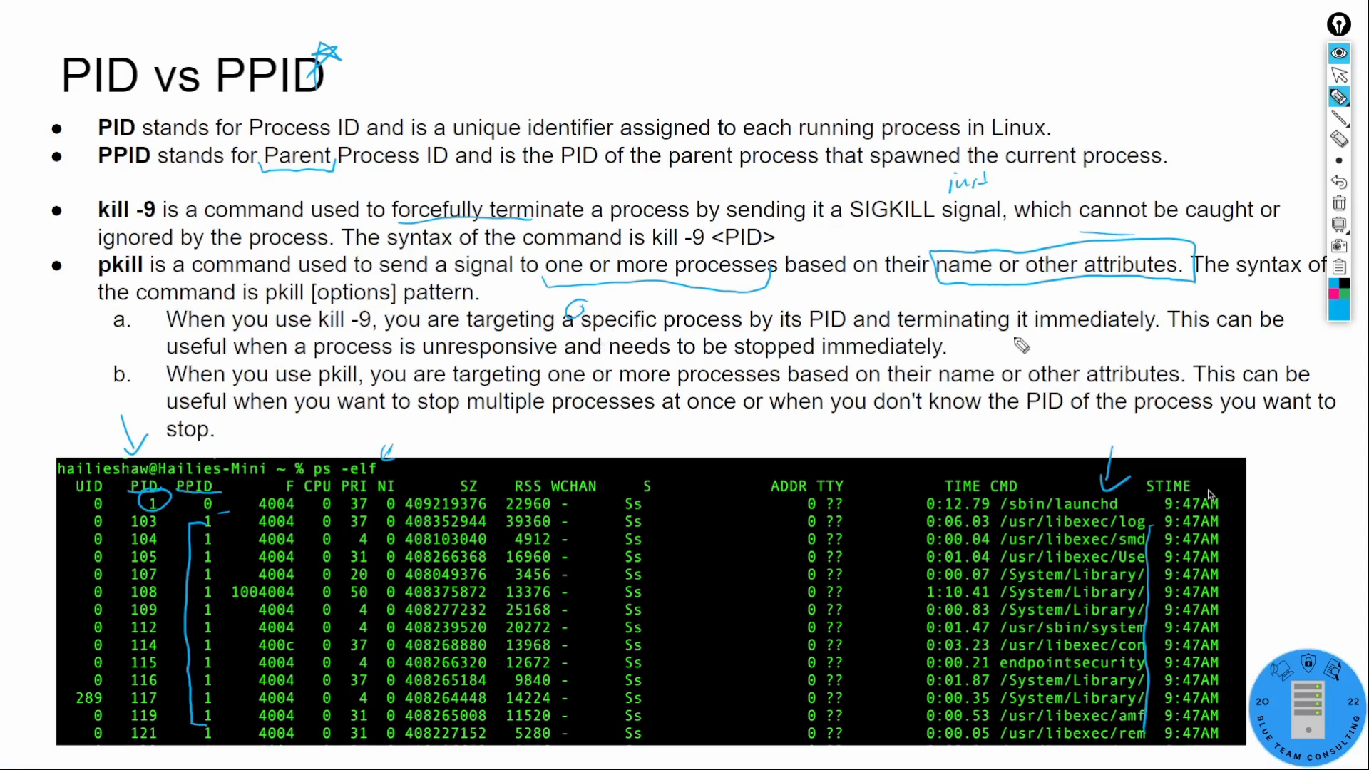
pyautogui.moveTo(1041, 333); pyautogui.dragTo(1146, 332)
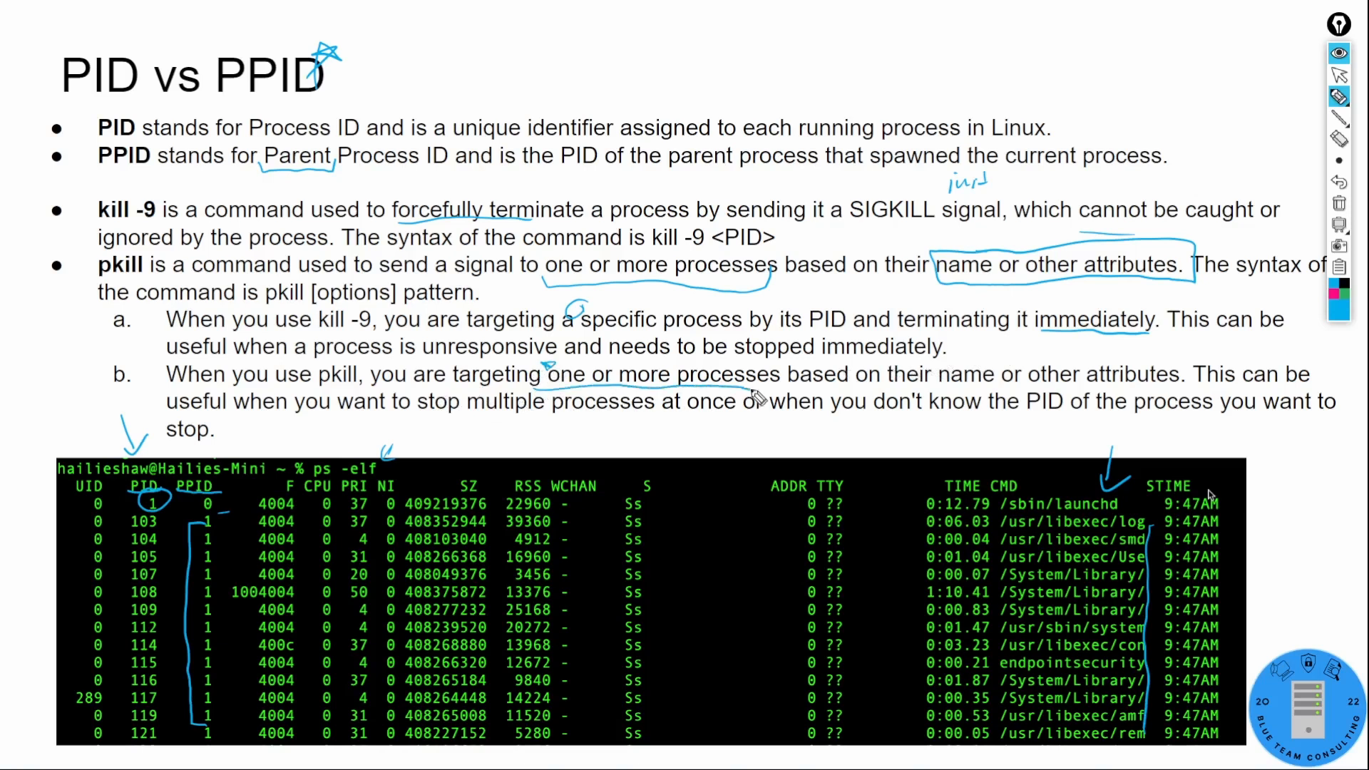
pyautogui.moveTo(902, 413)
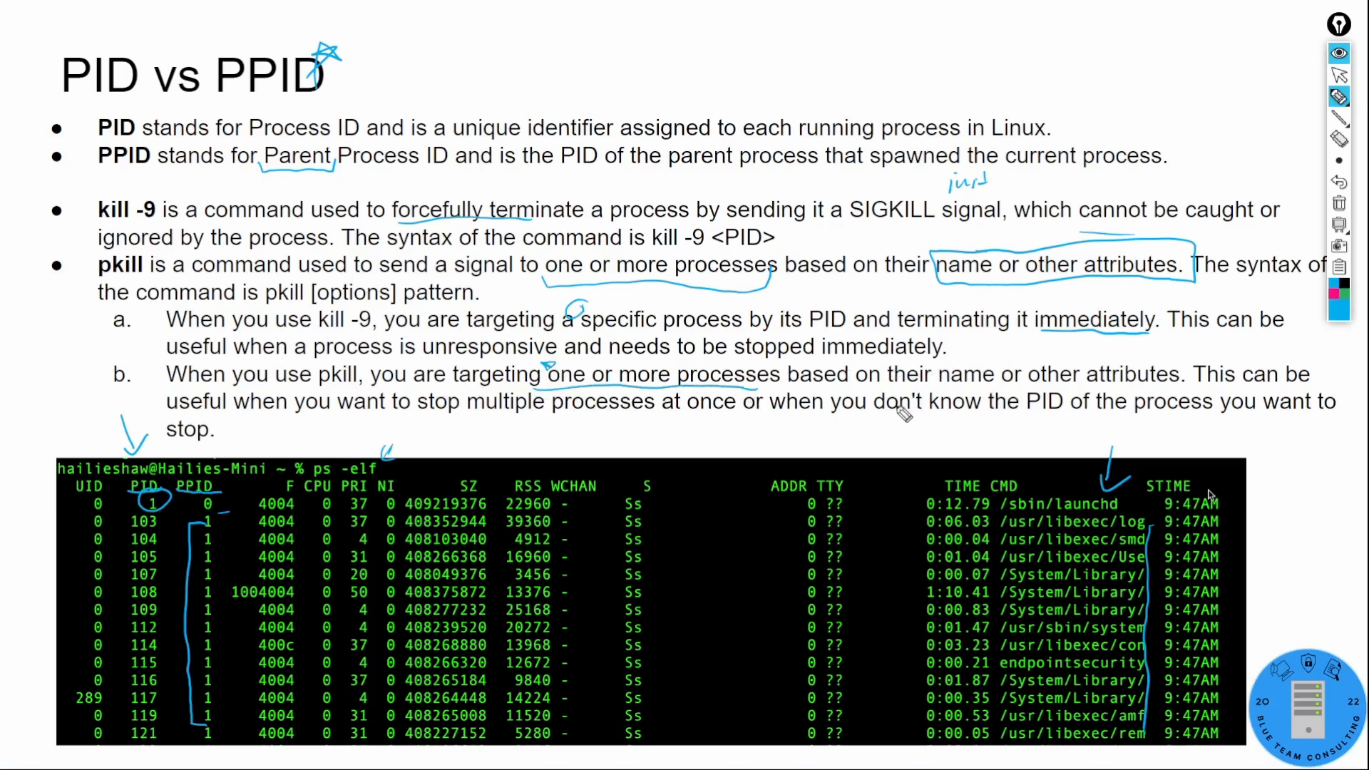
pyautogui.moveTo(667, 432)
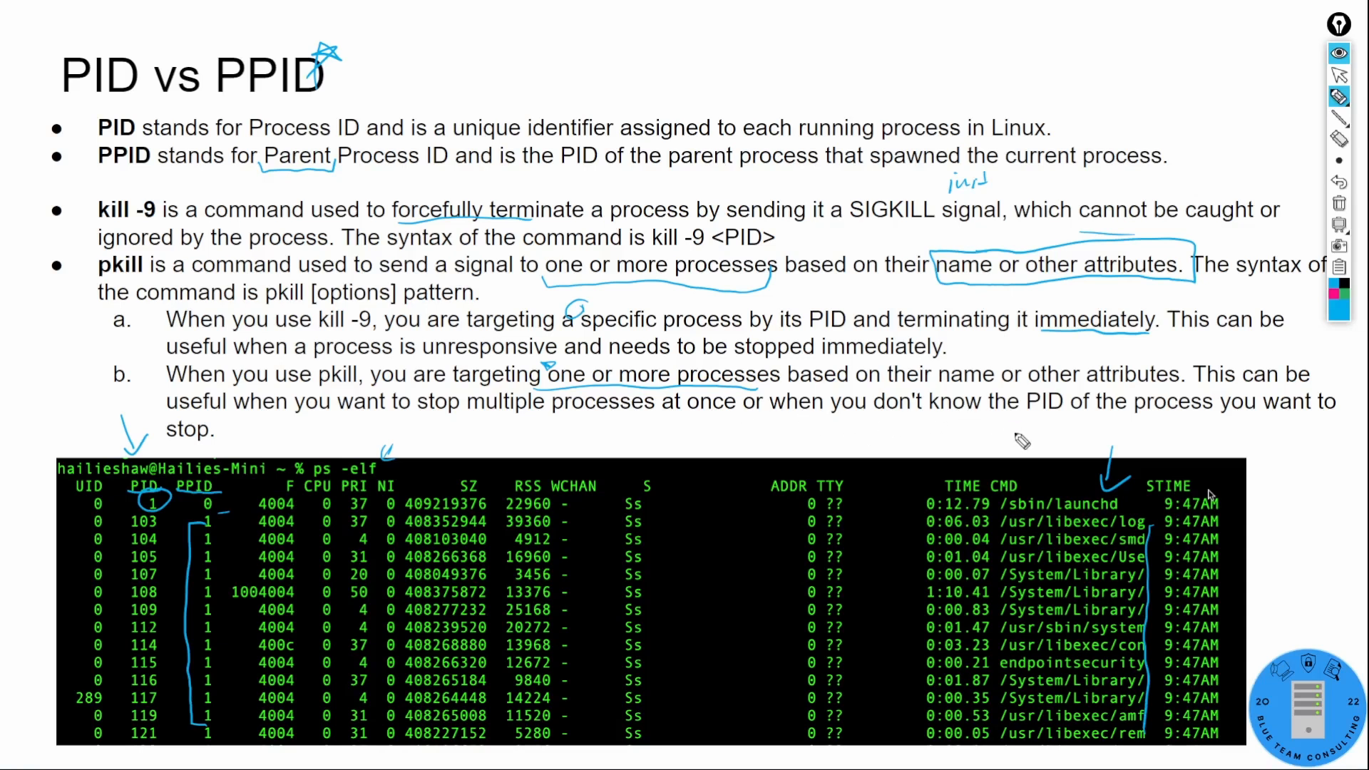
pyautogui.moveTo(833, 291)
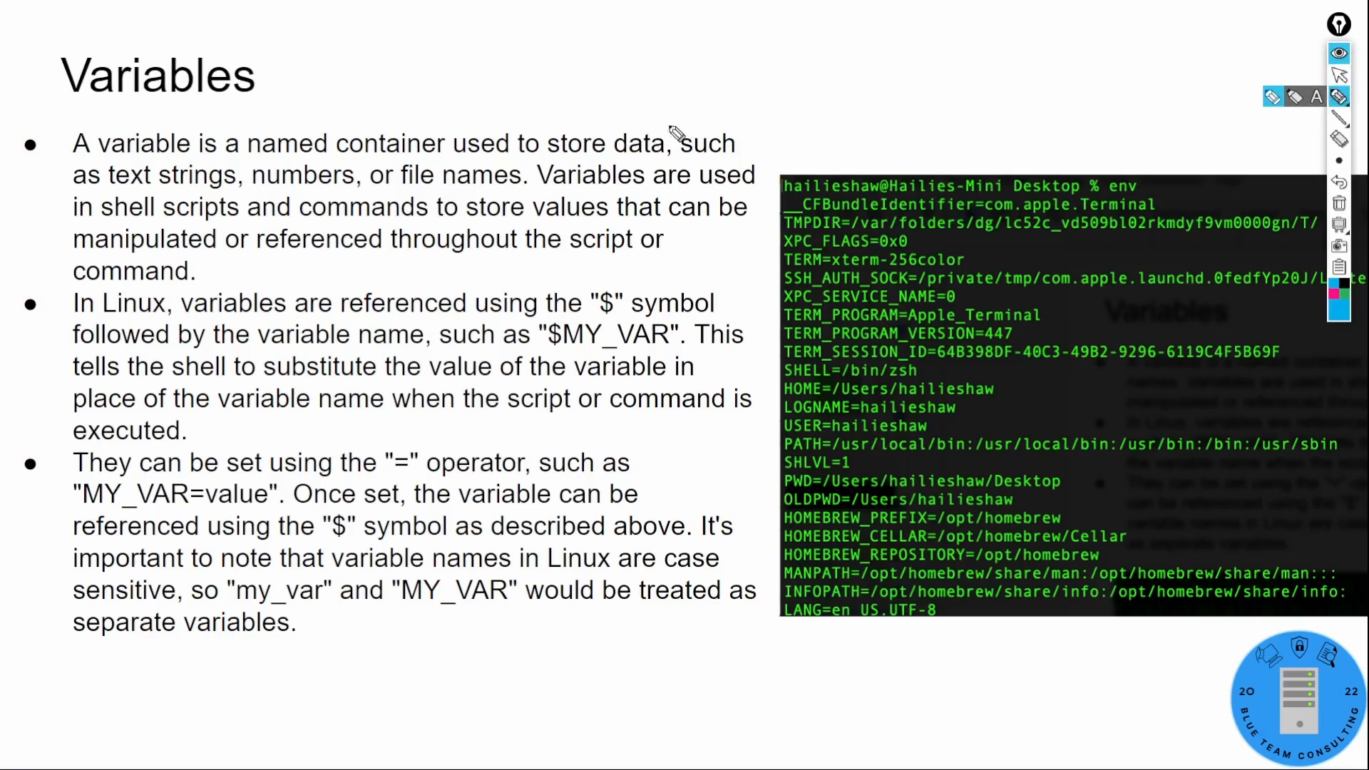
pyautogui.moveTo(647, 513)
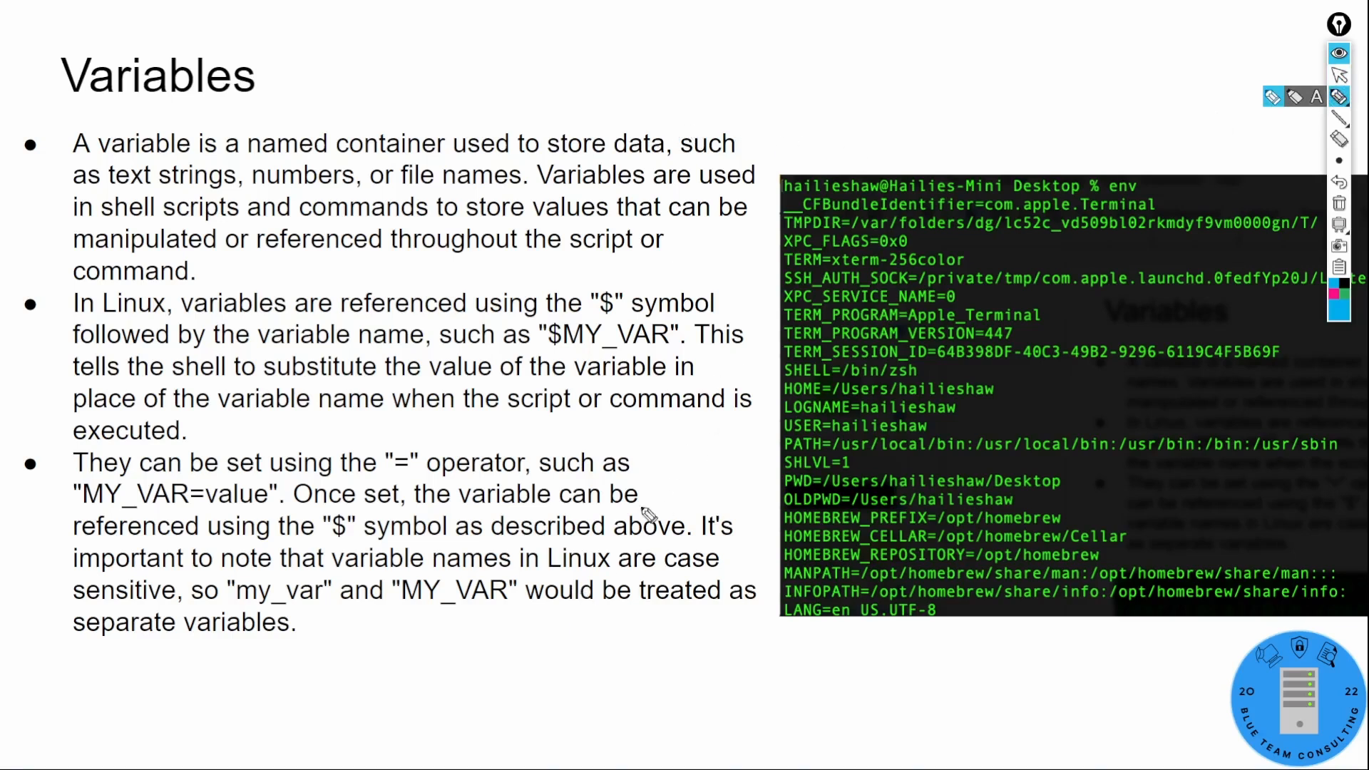
pyautogui.moveTo(981, 297)
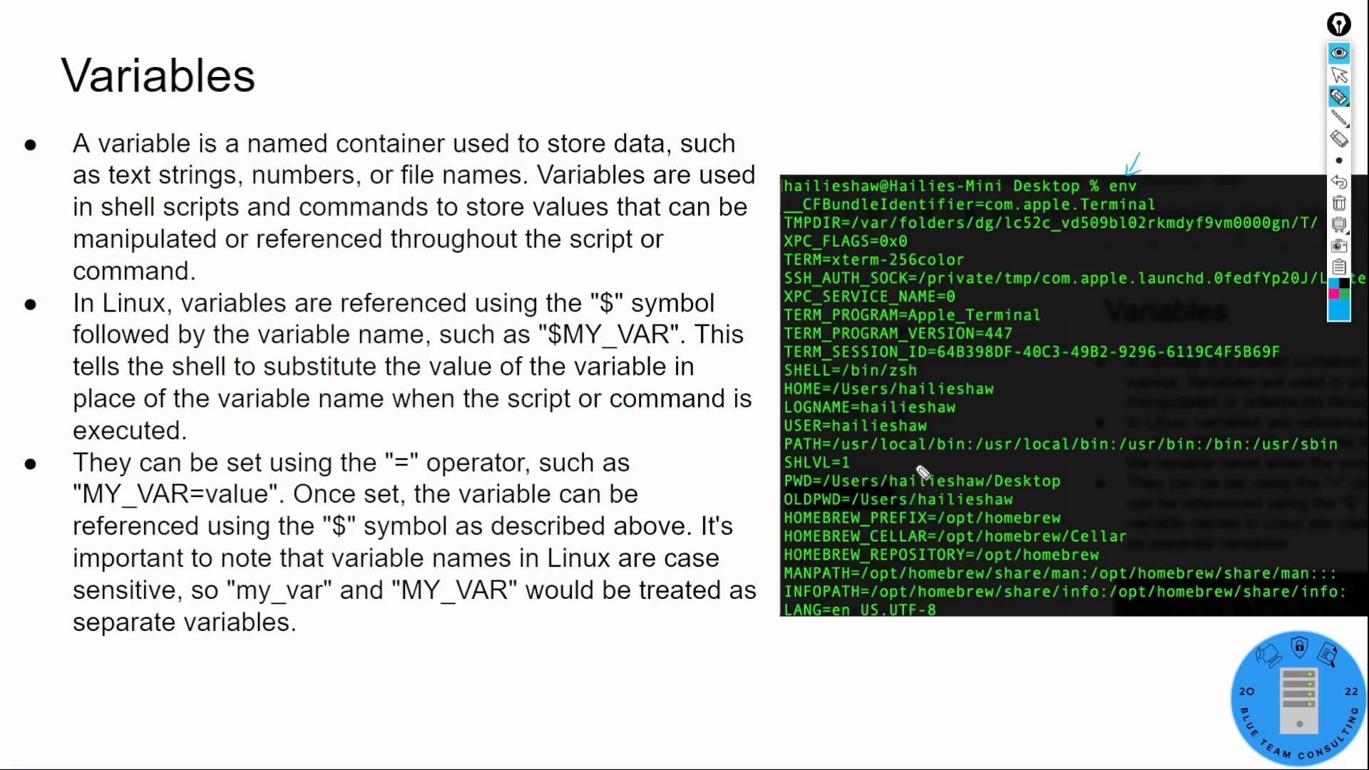
pyautogui.moveTo(927, 434)
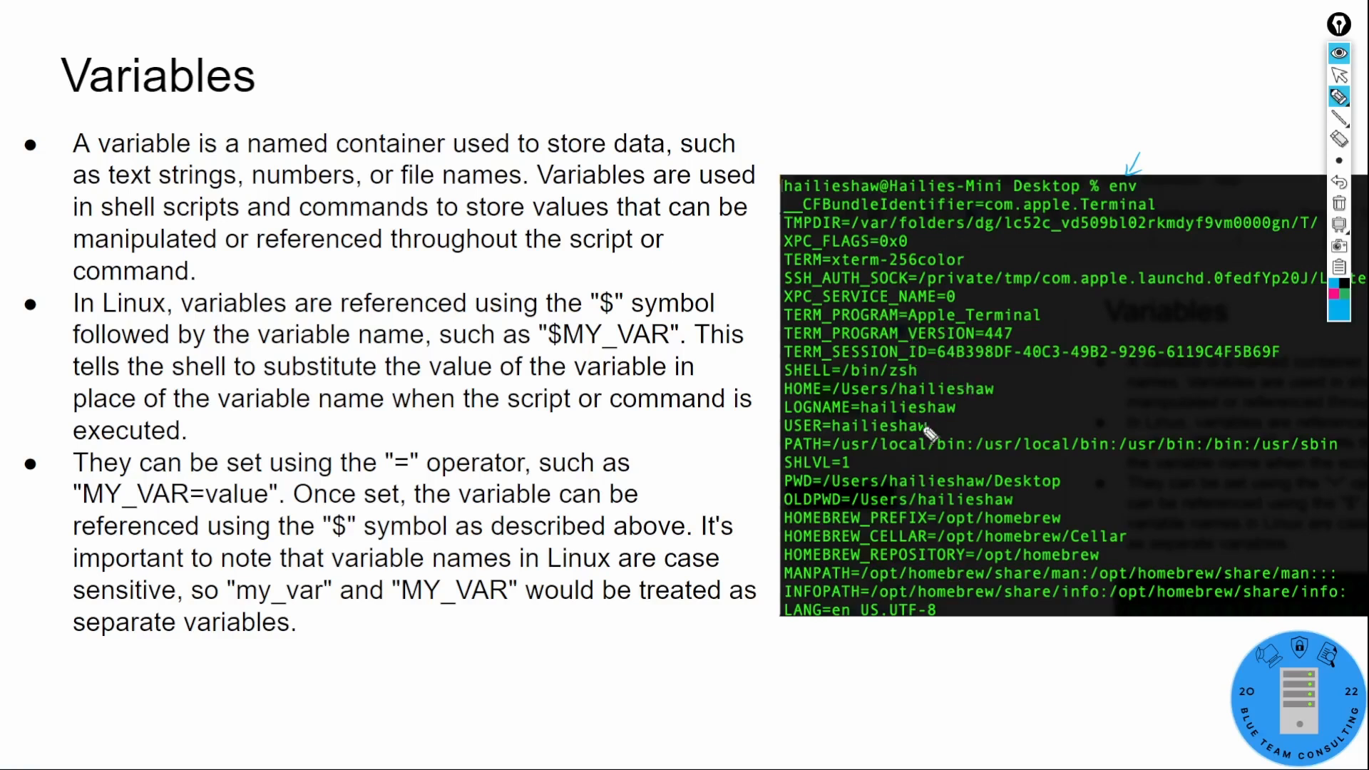
pyautogui.moveTo(568, 225)
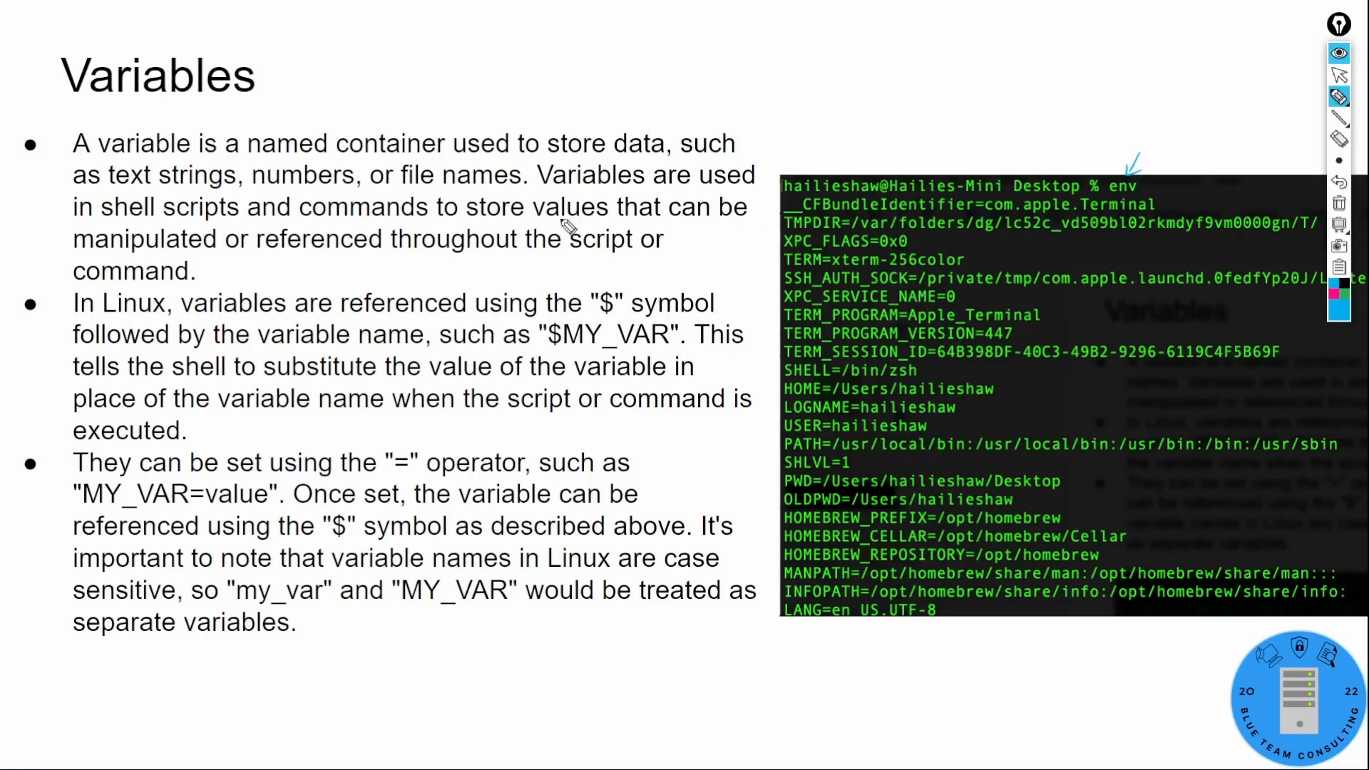
pyautogui.moveTo(678, 116)
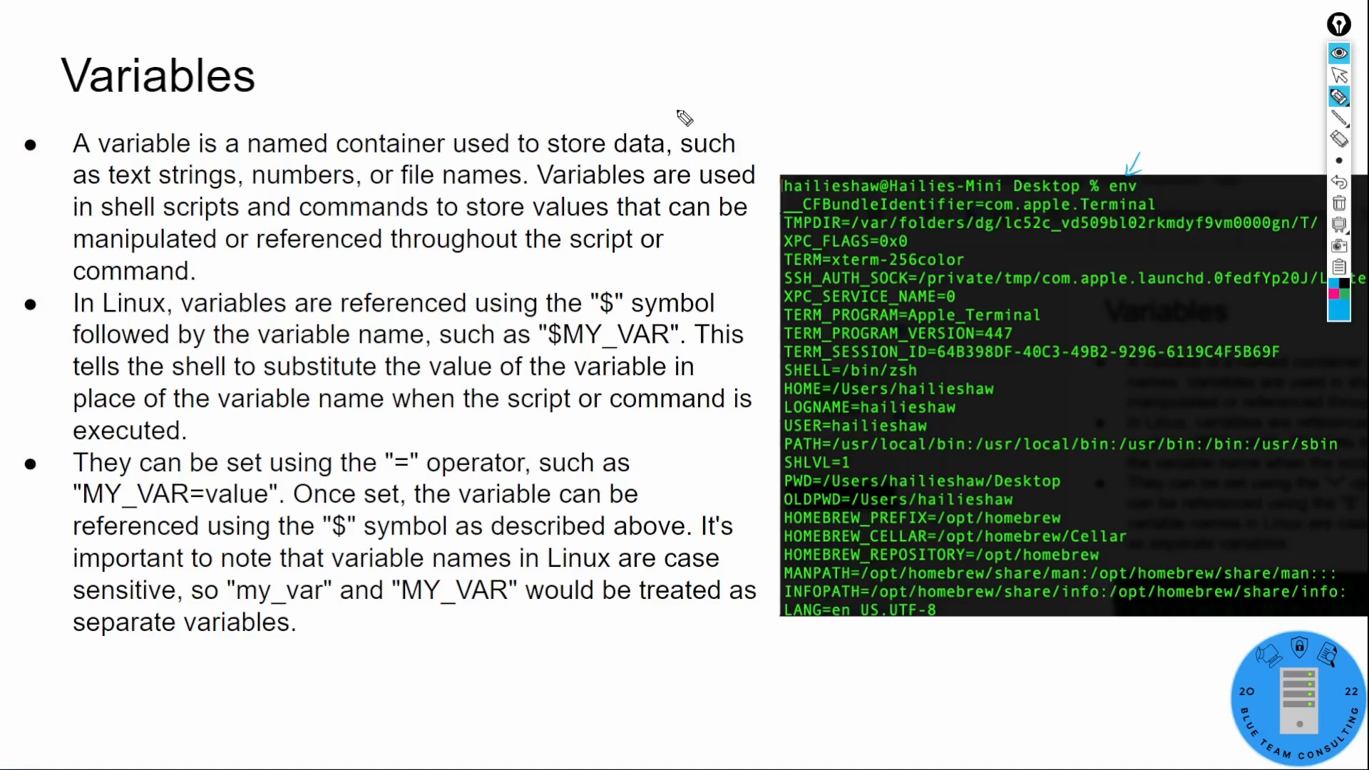
pyautogui.moveTo(527, 206)
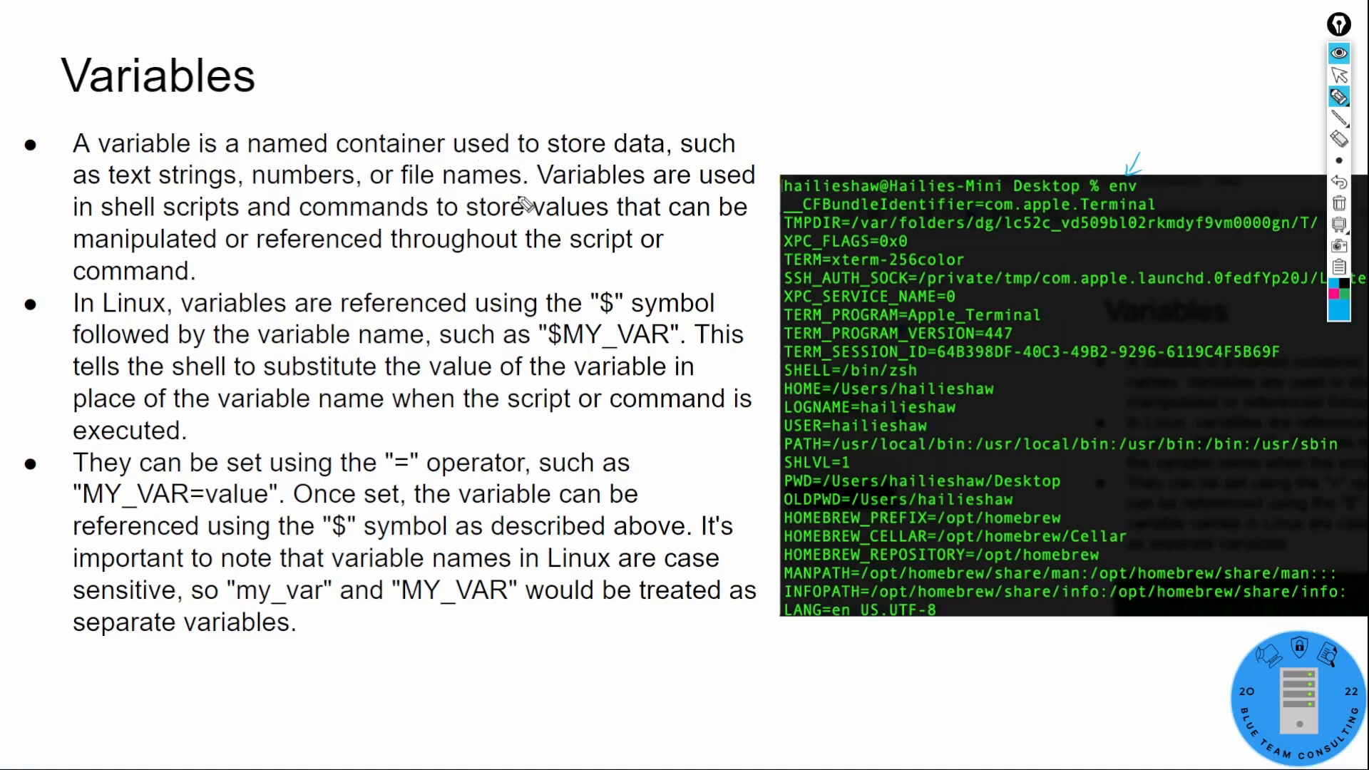
pyautogui.moveTo(550, 261)
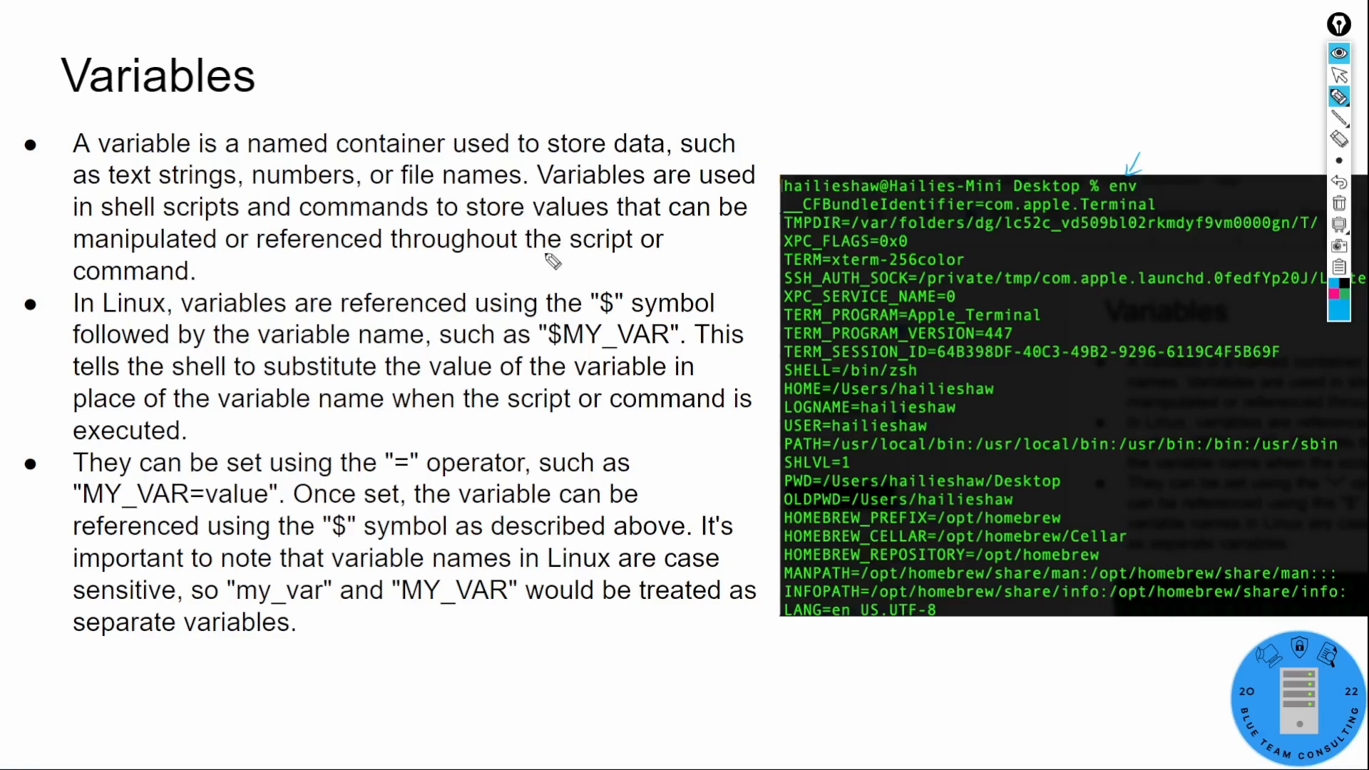
pyautogui.moveTo(573, 240)
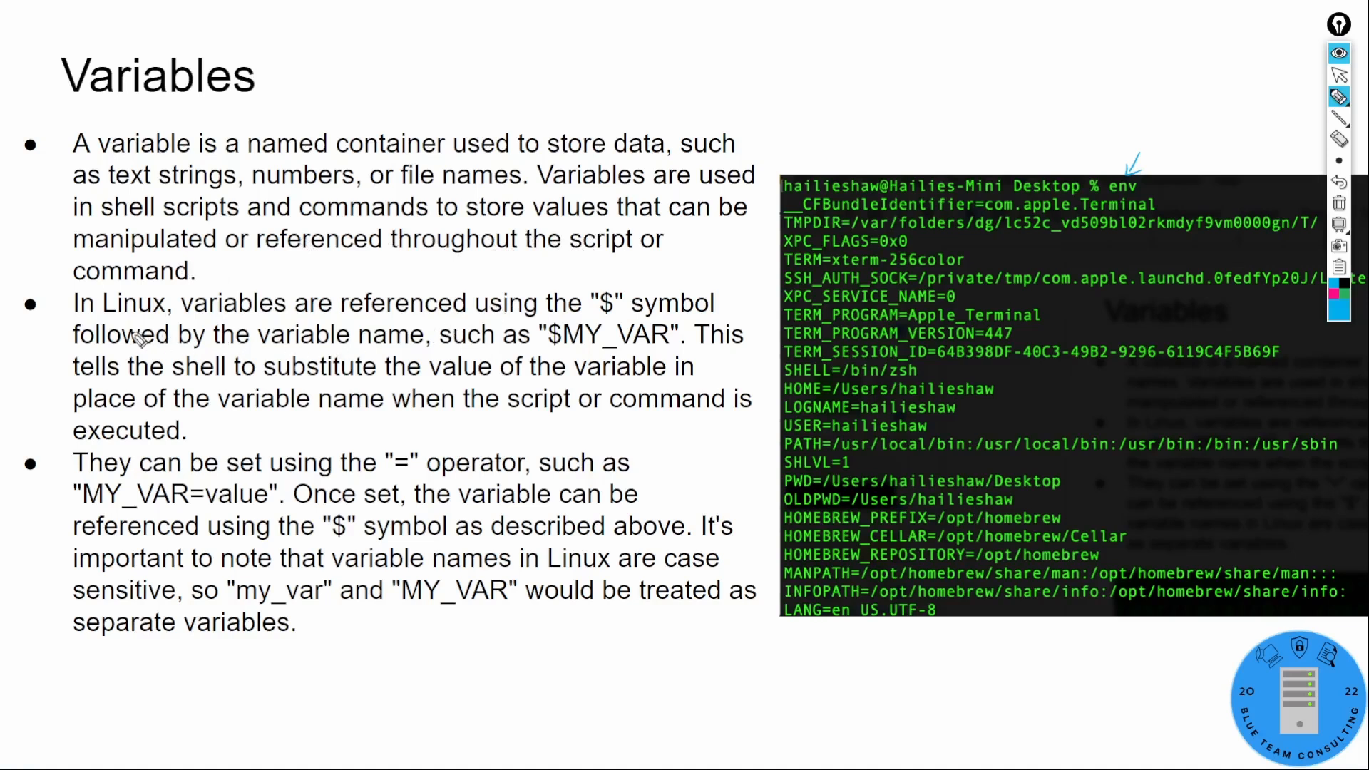
pyautogui.moveTo(619, 288)
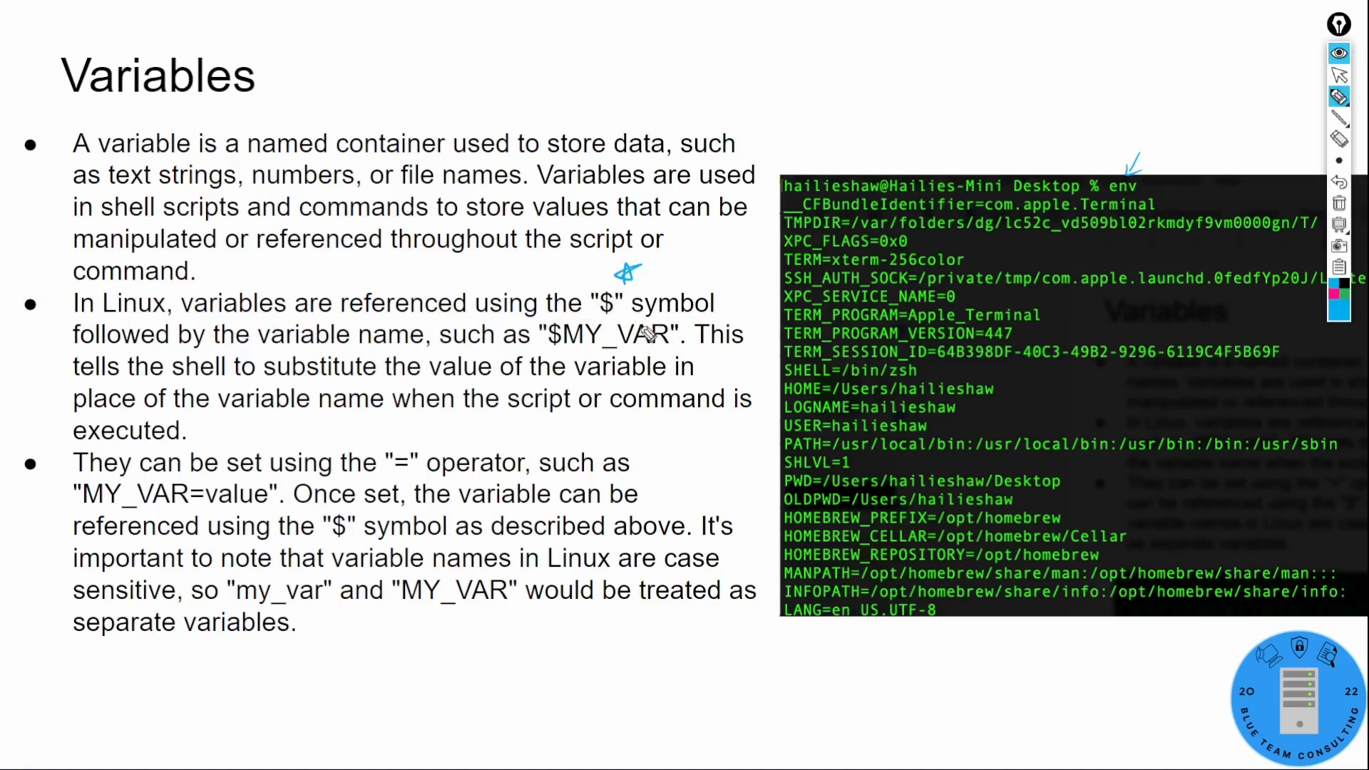
pyautogui.moveTo(544, 365)
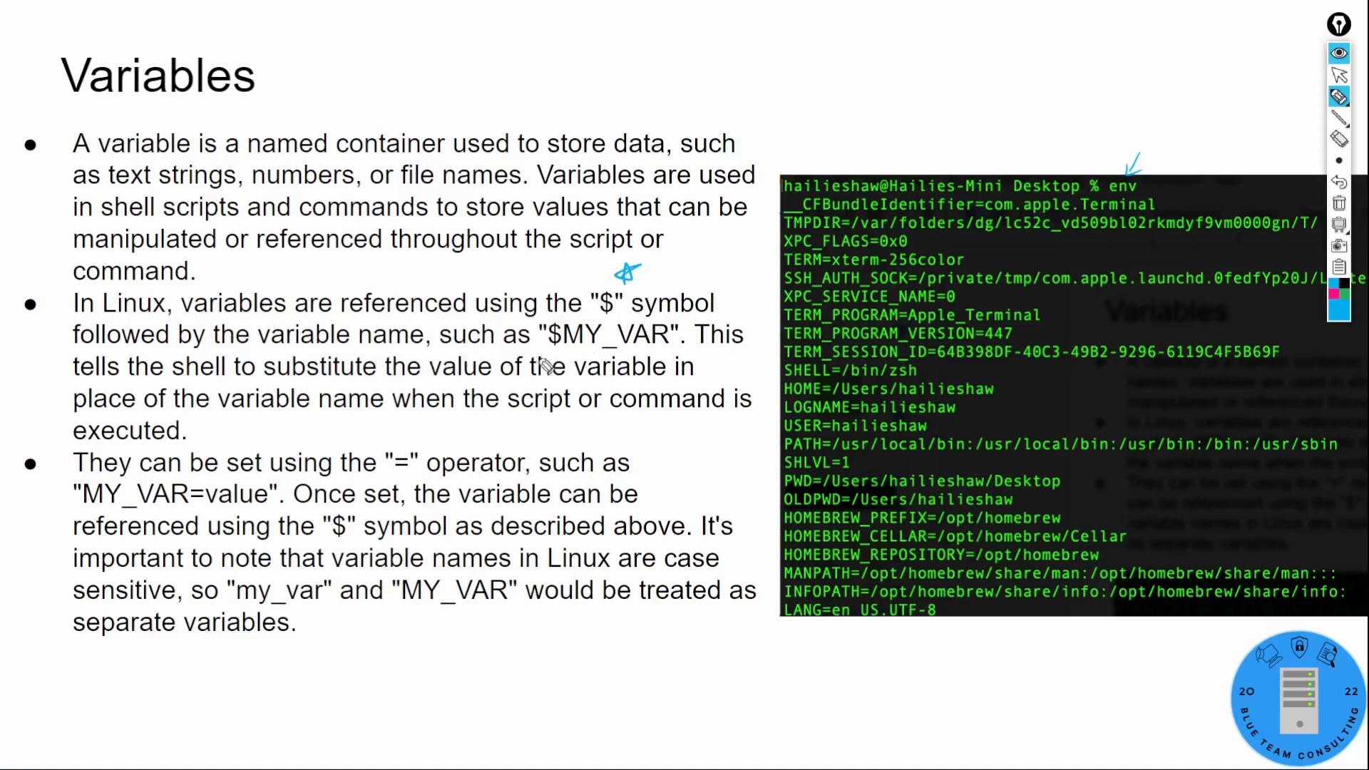
pyautogui.moveTo(602, 367)
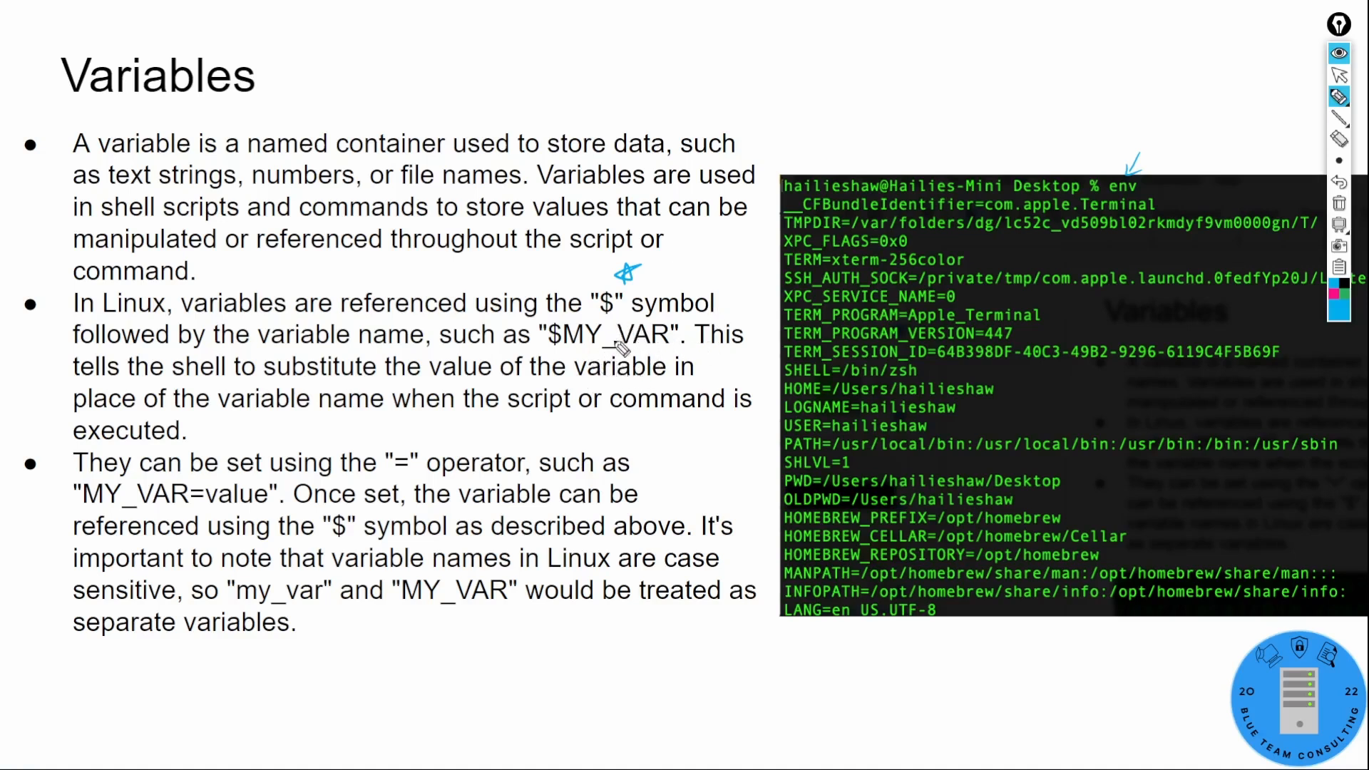
pyautogui.moveTo(644, 339)
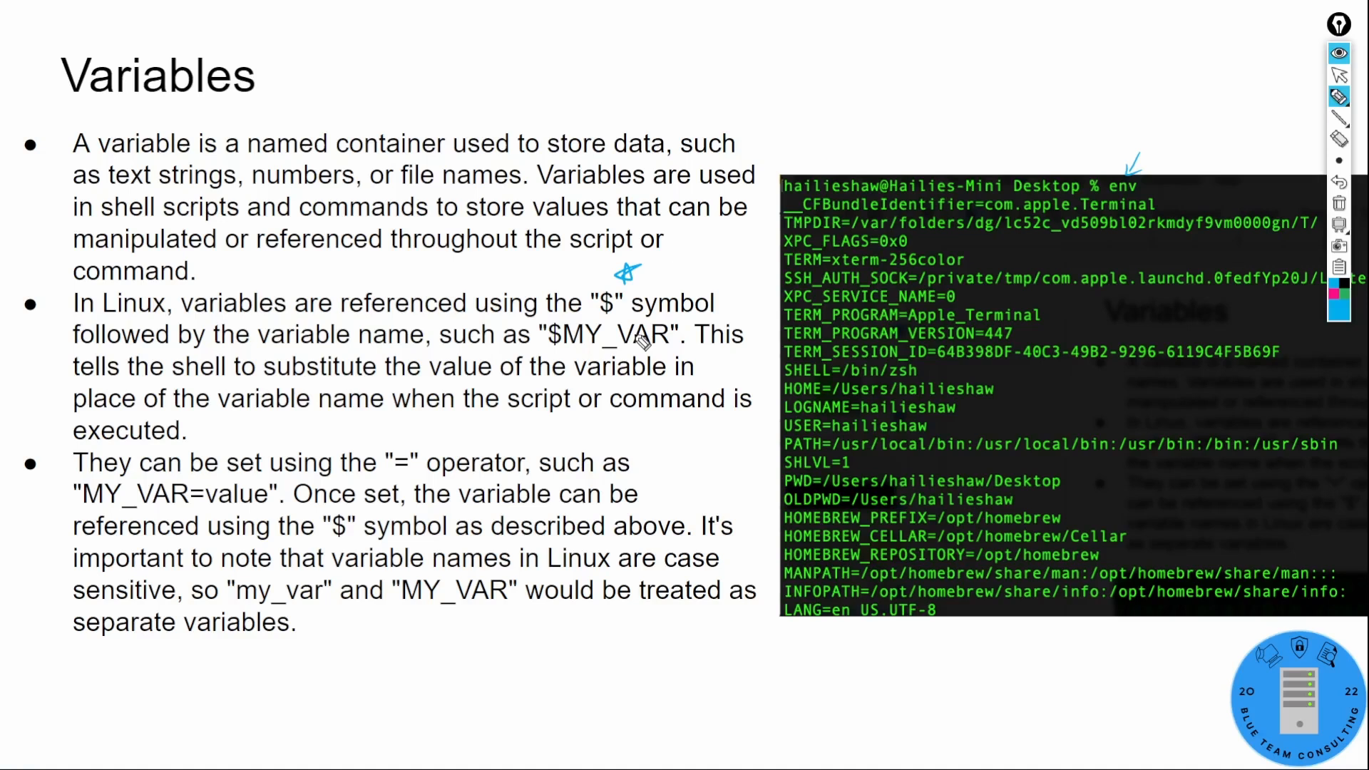
pyautogui.moveTo(697, 354)
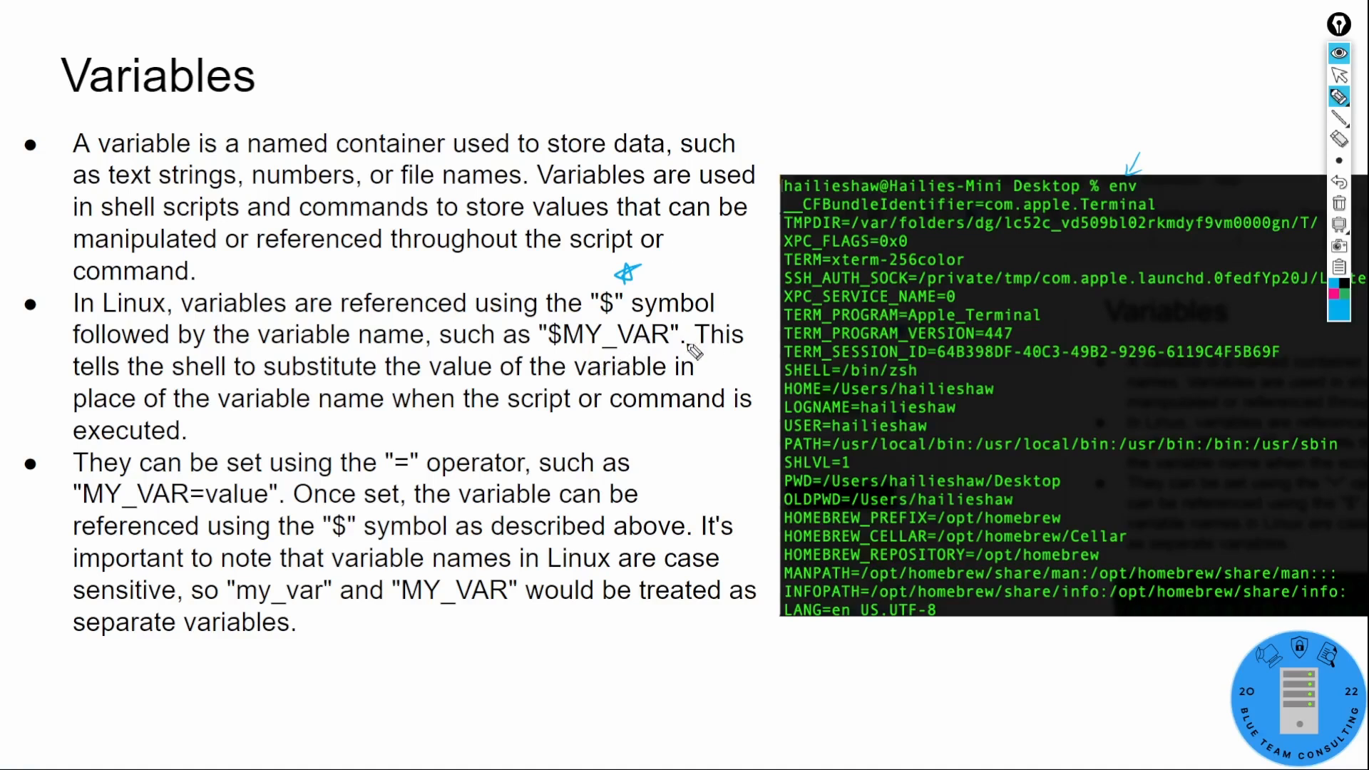
pyautogui.moveTo(420, 413)
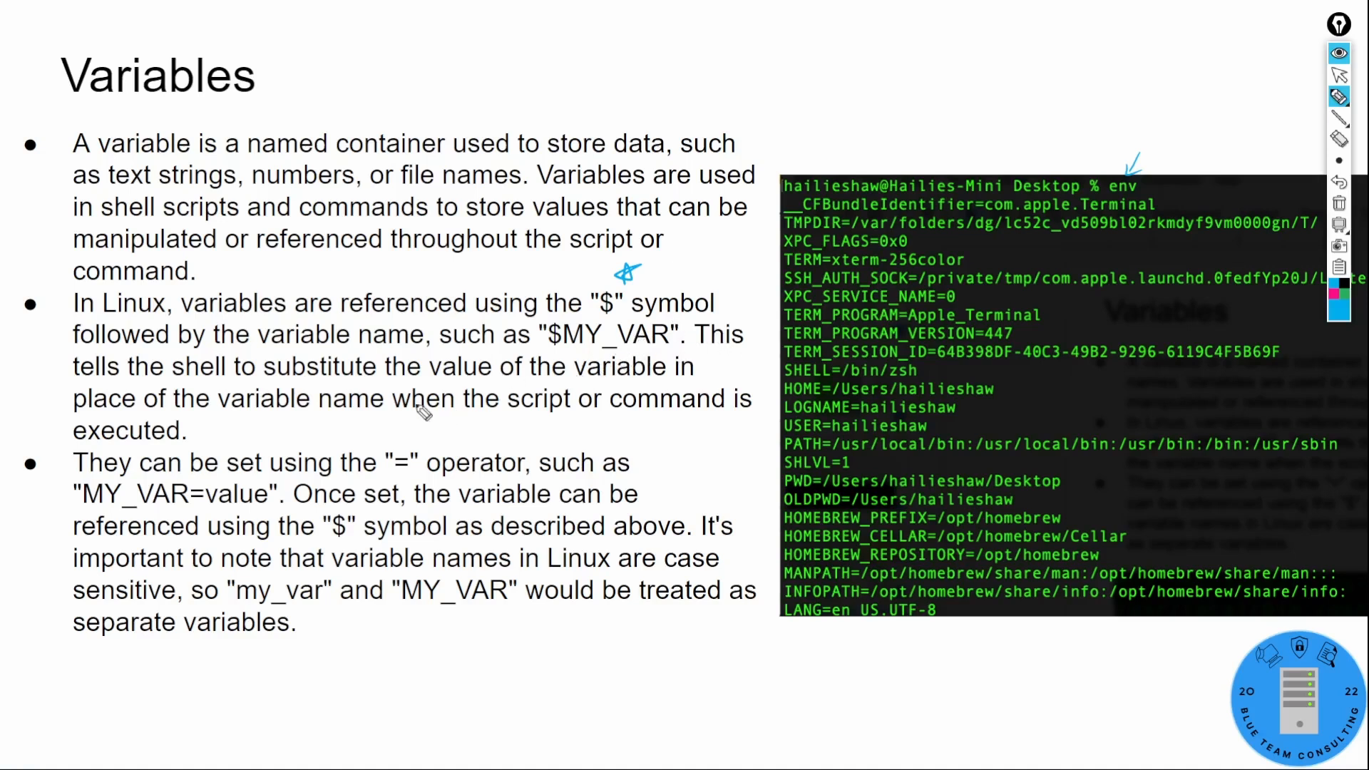
pyautogui.moveTo(436, 408)
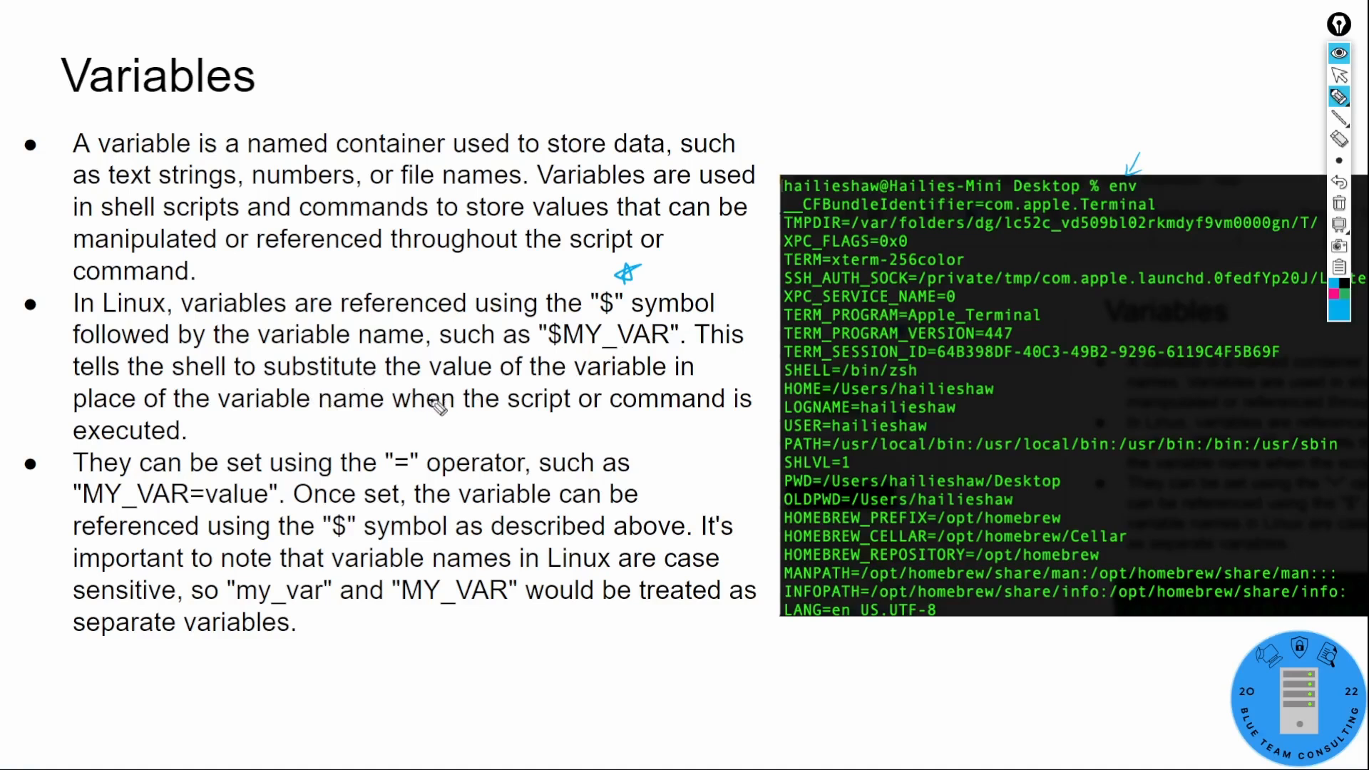
pyautogui.moveTo(459, 436)
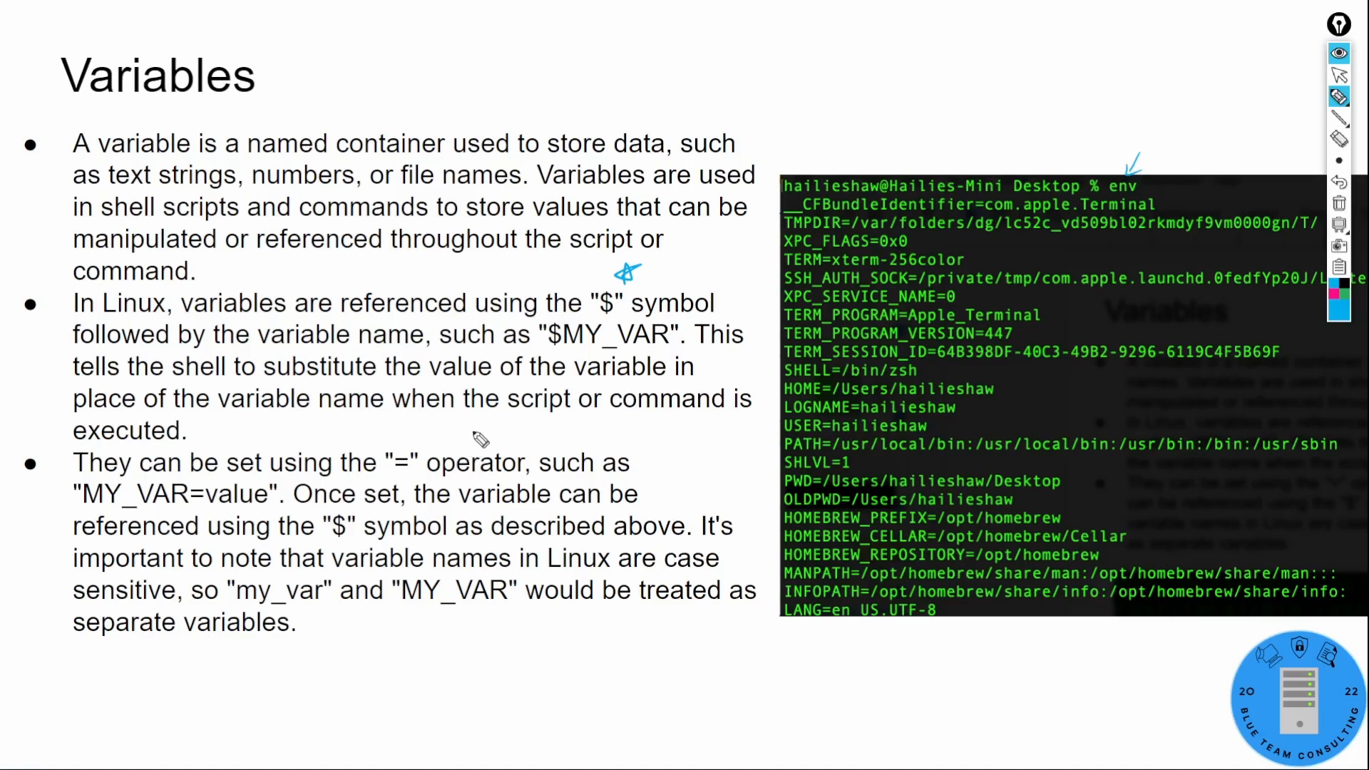
pyautogui.moveTo(785, 258)
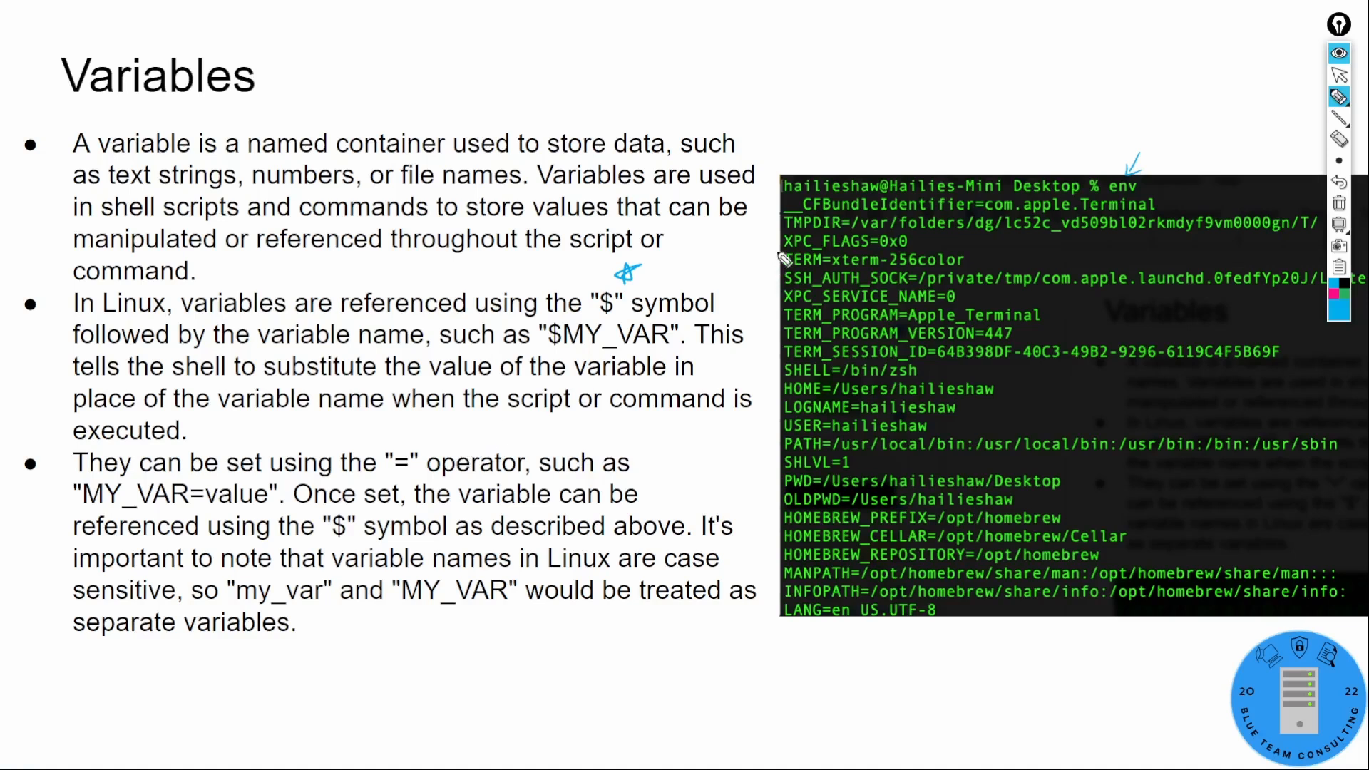
pyautogui.moveTo(782, 559)
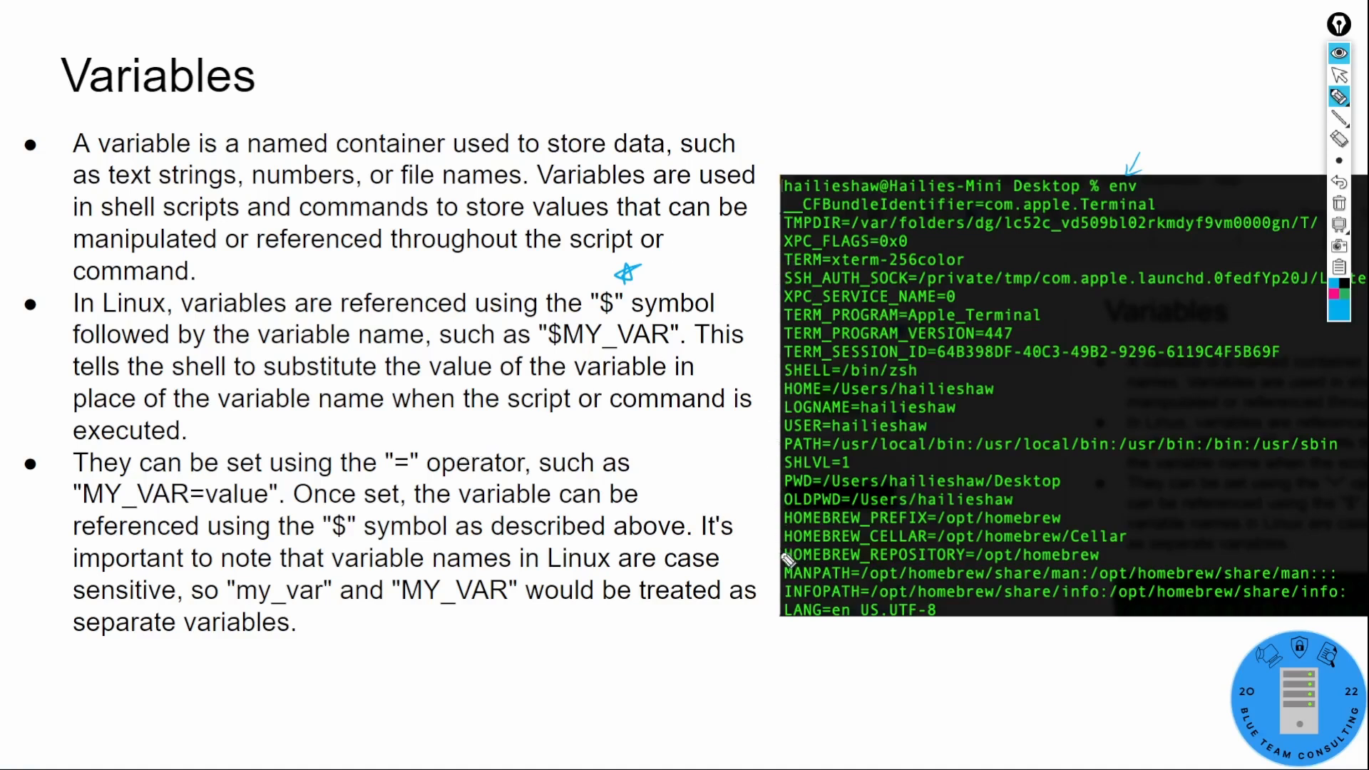
pyautogui.moveTo(778, 502)
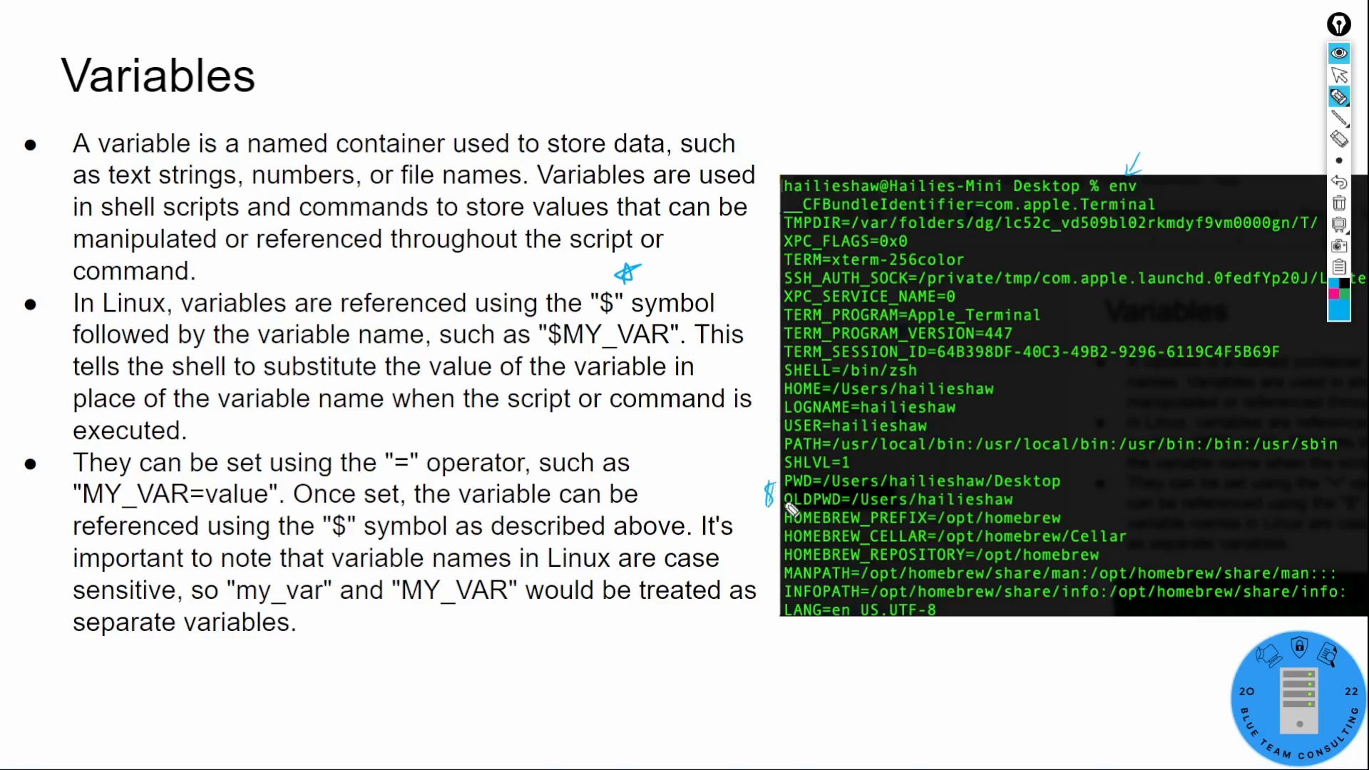
pyautogui.moveTo(309, 479)
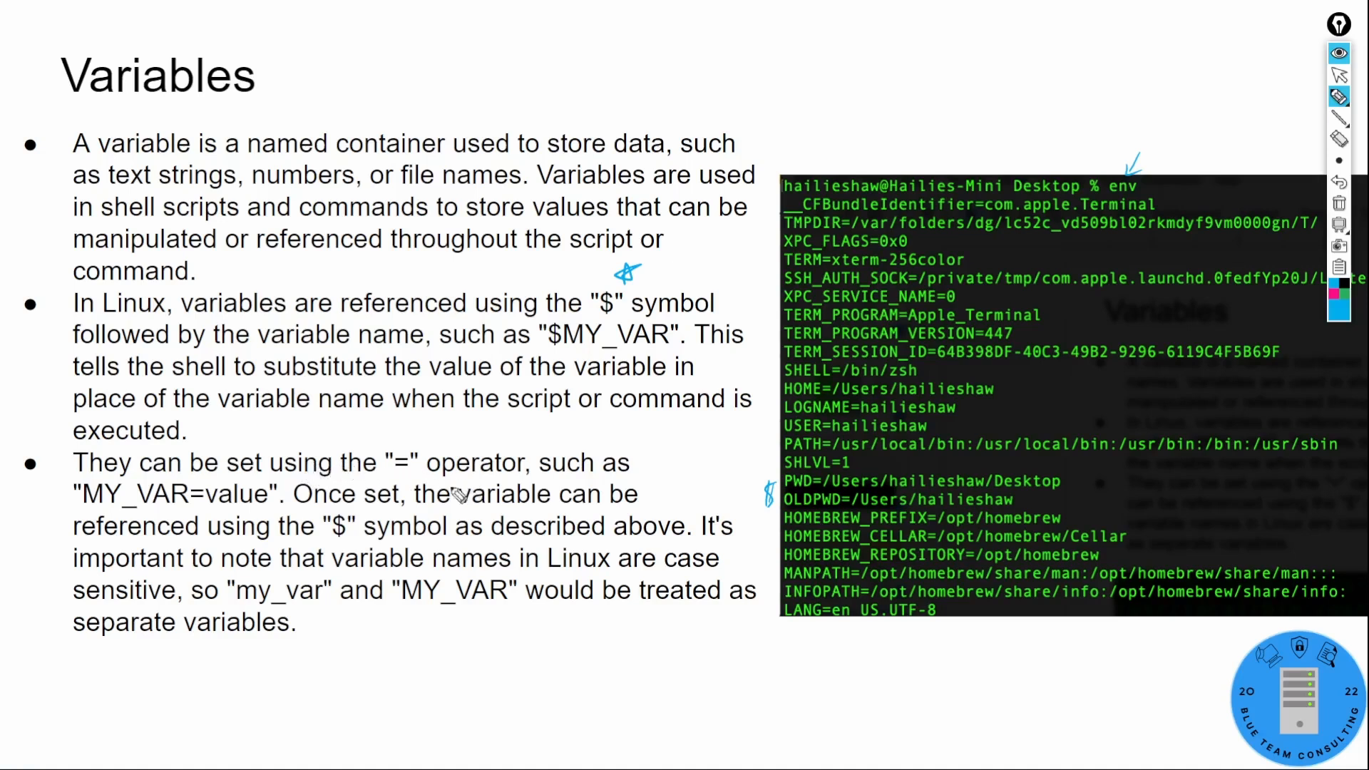
pyautogui.moveTo(331, 528)
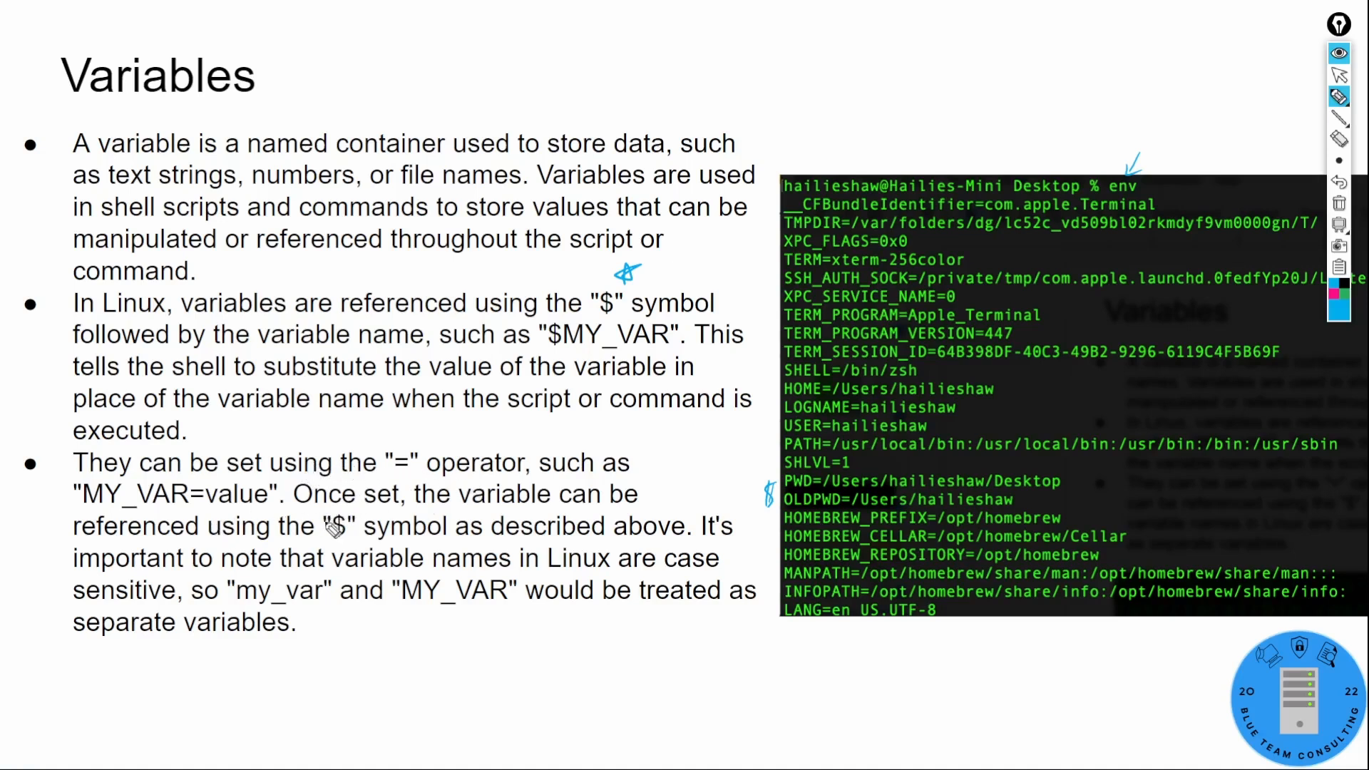
pyautogui.moveTo(836, 491)
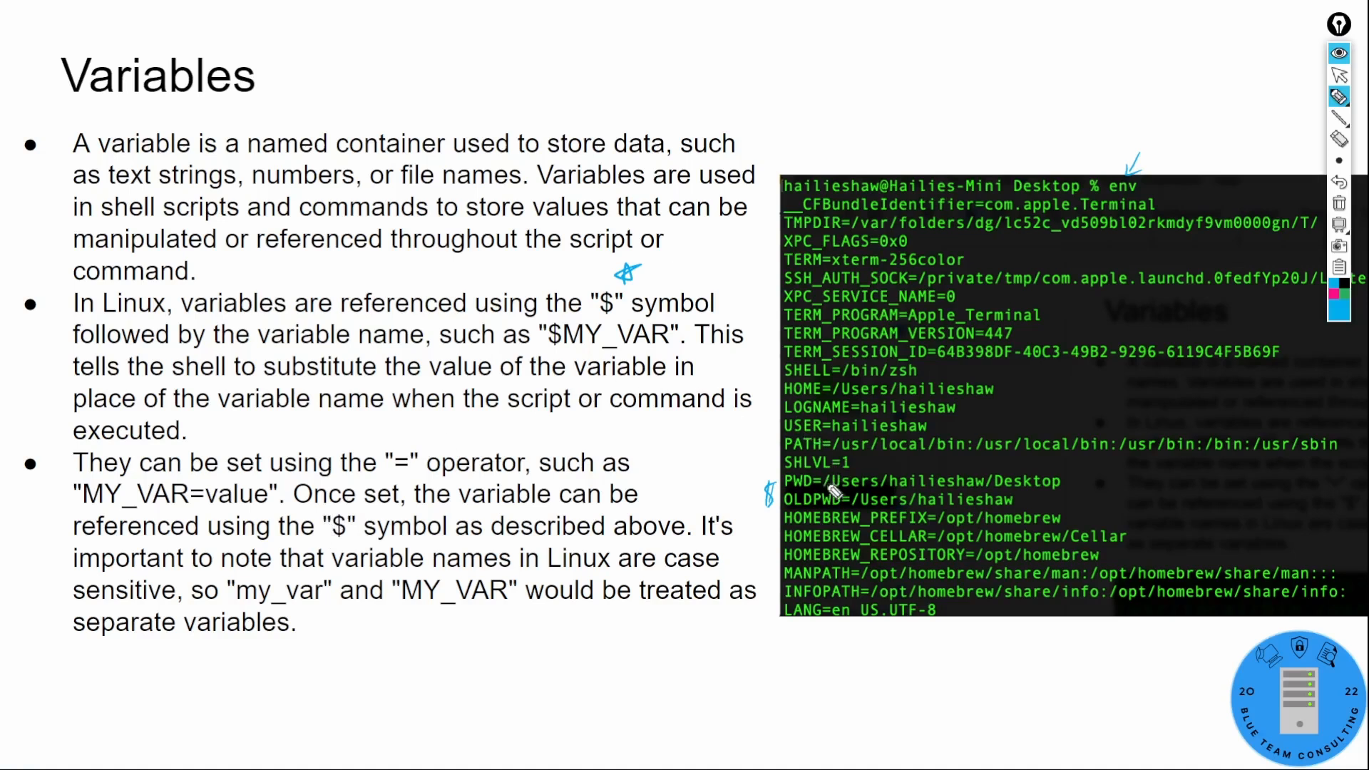
pyautogui.moveTo(817, 500)
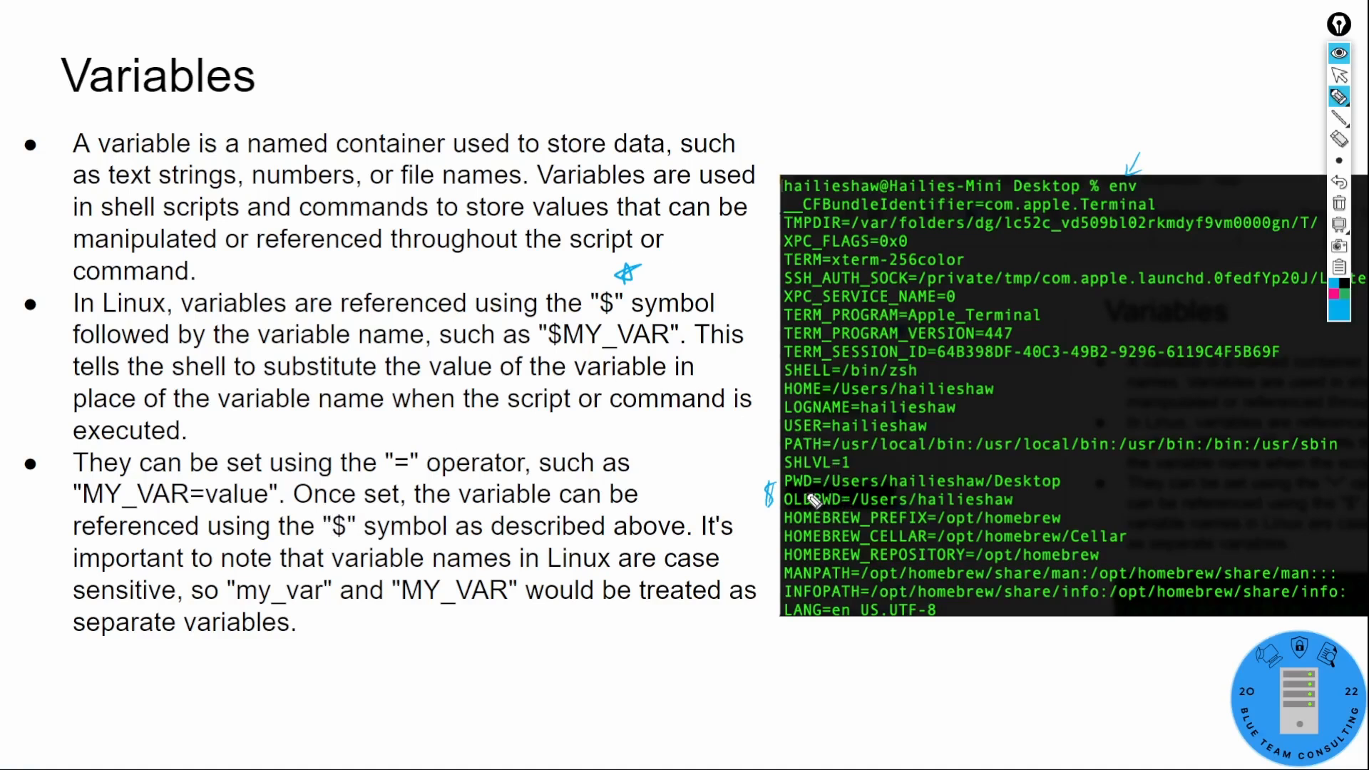
pyautogui.moveTo(810, 496)
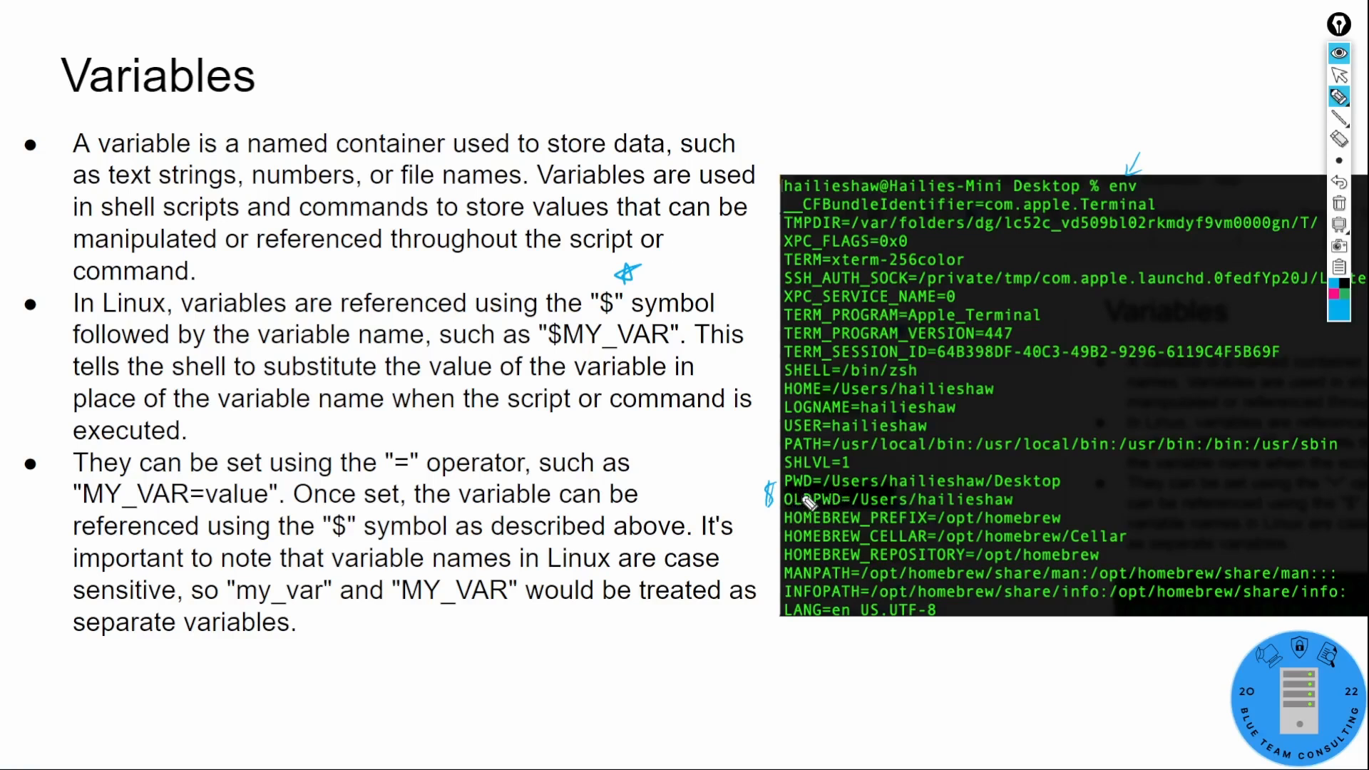
pyautogui.moveTo(733, 509)
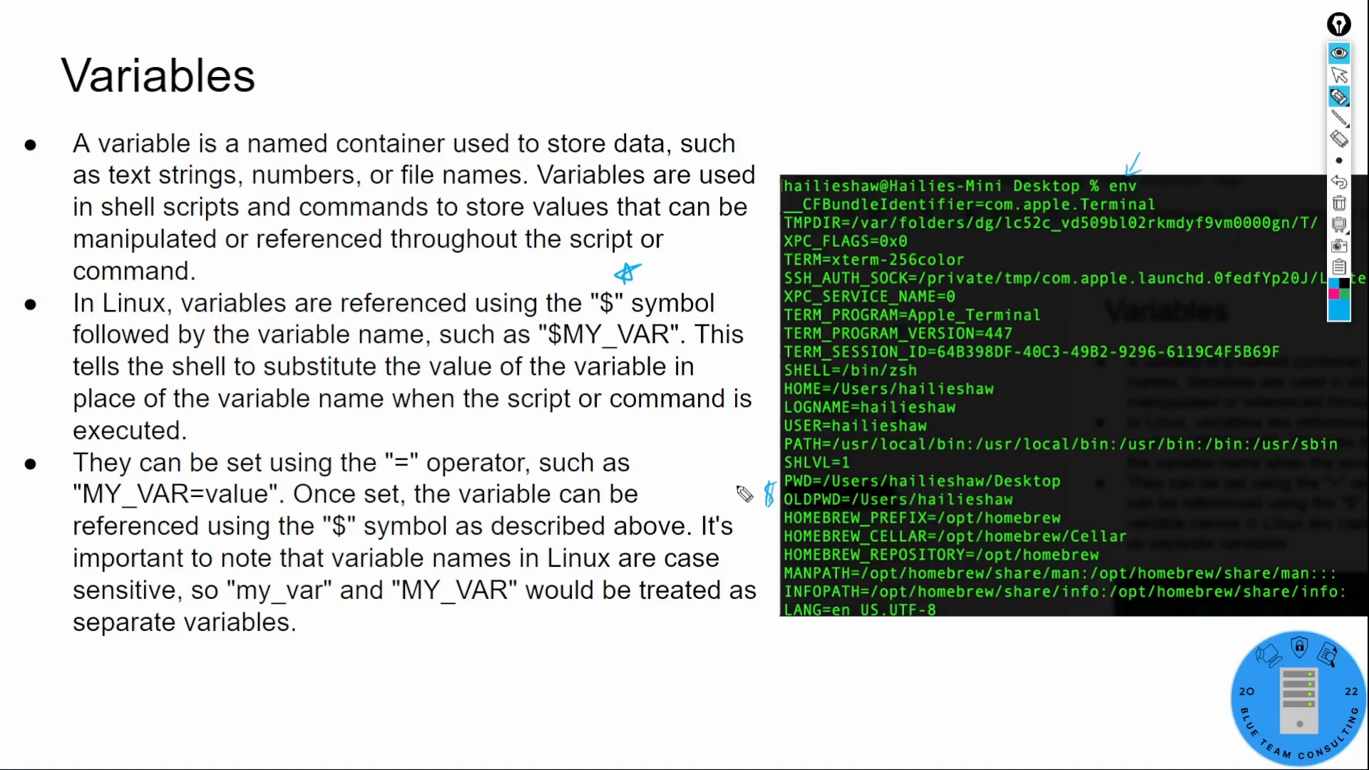
pyautogui.moveTo(451, 556)
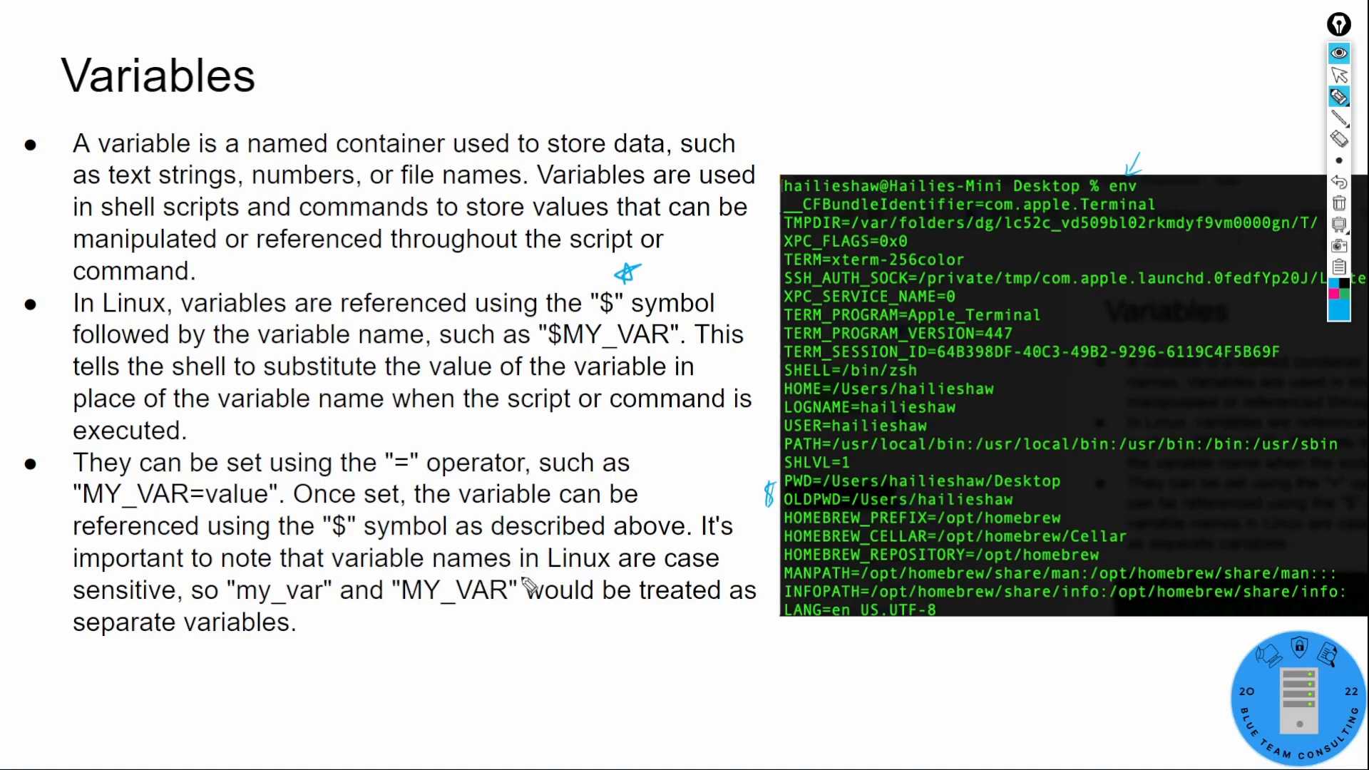
pyautogui.moveTo(584, 550)
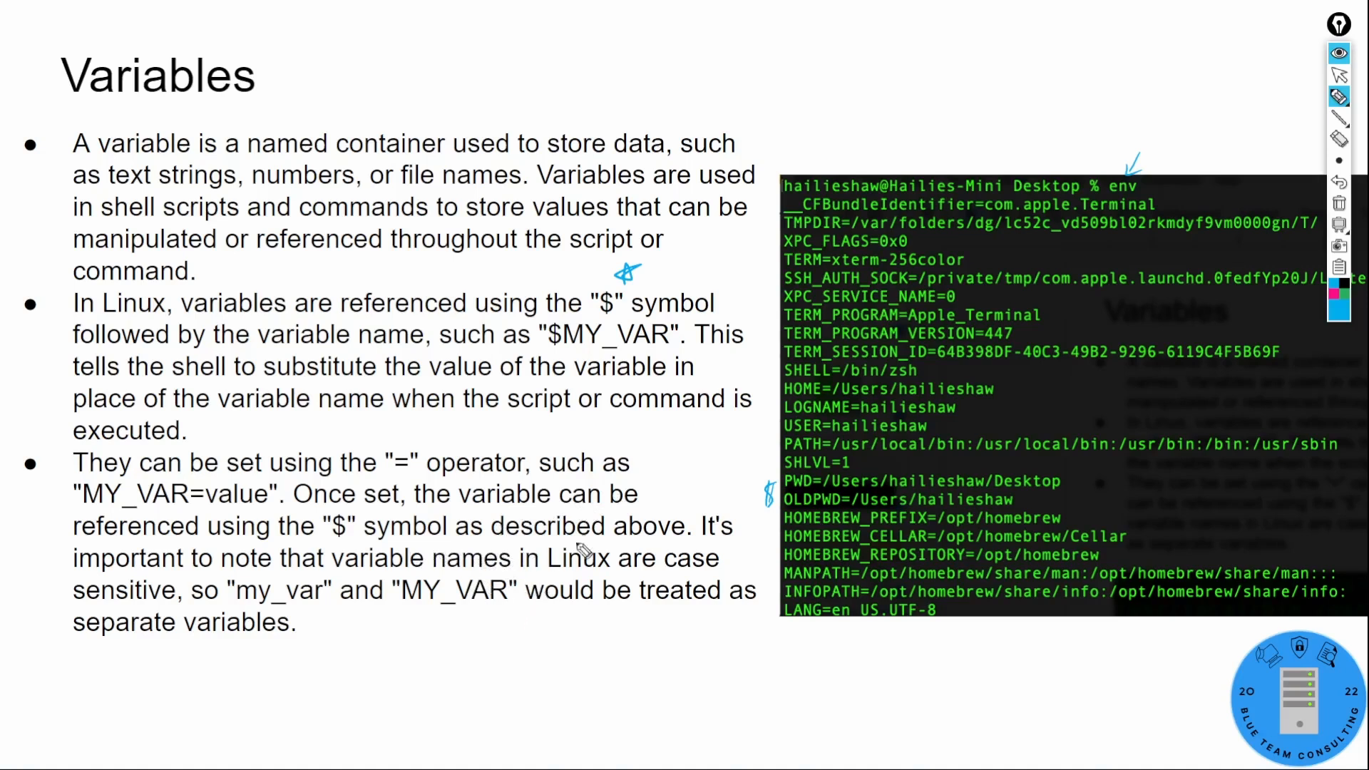
pyautogui.click(1341, 97)
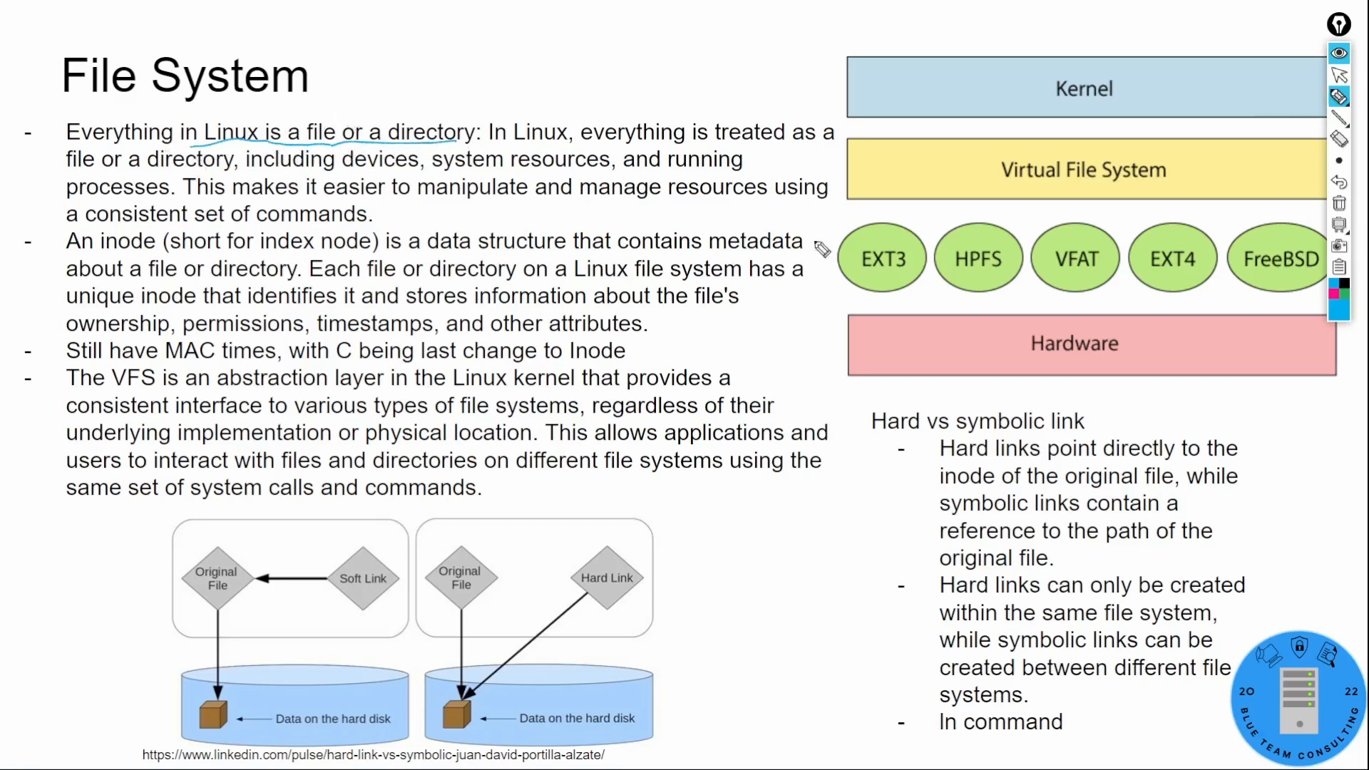
pyautogui.moveTo(759, 280)
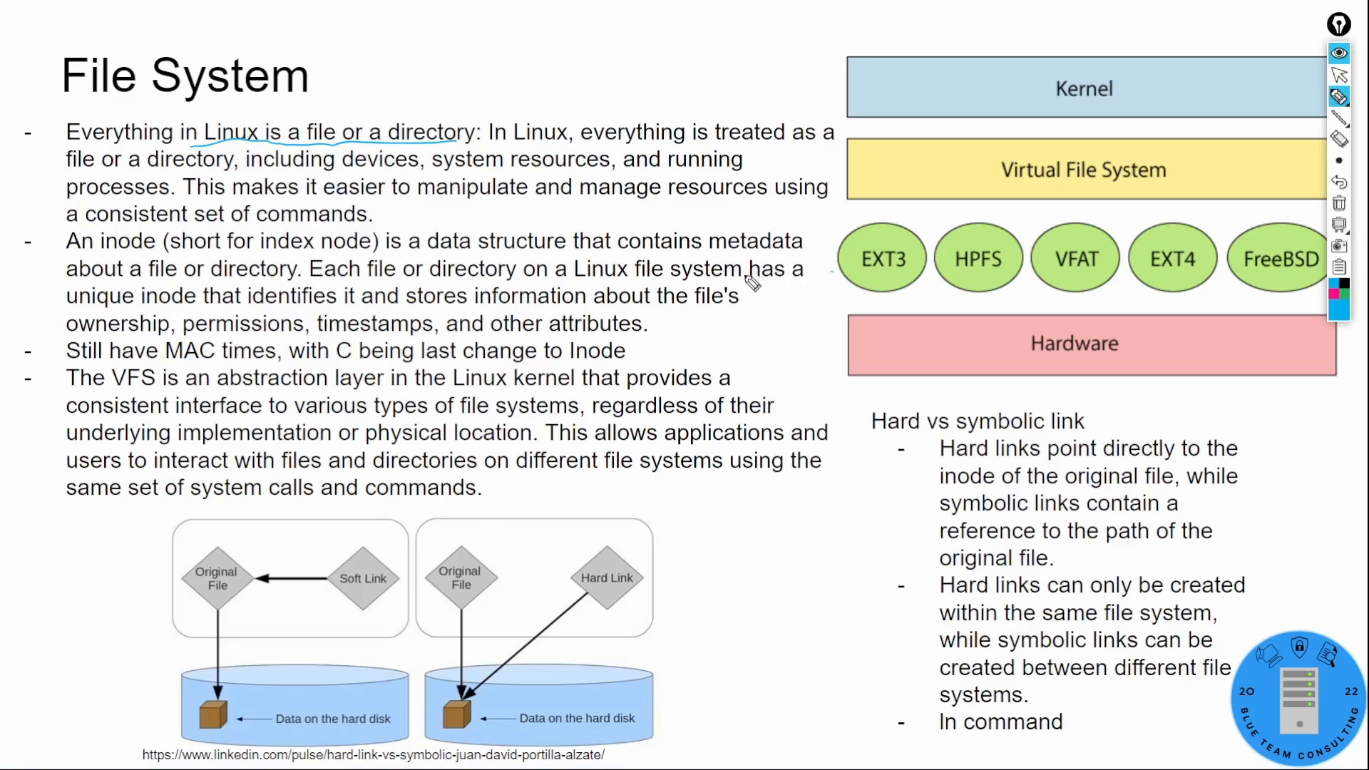
pyautogui.moveTo(749, 239)
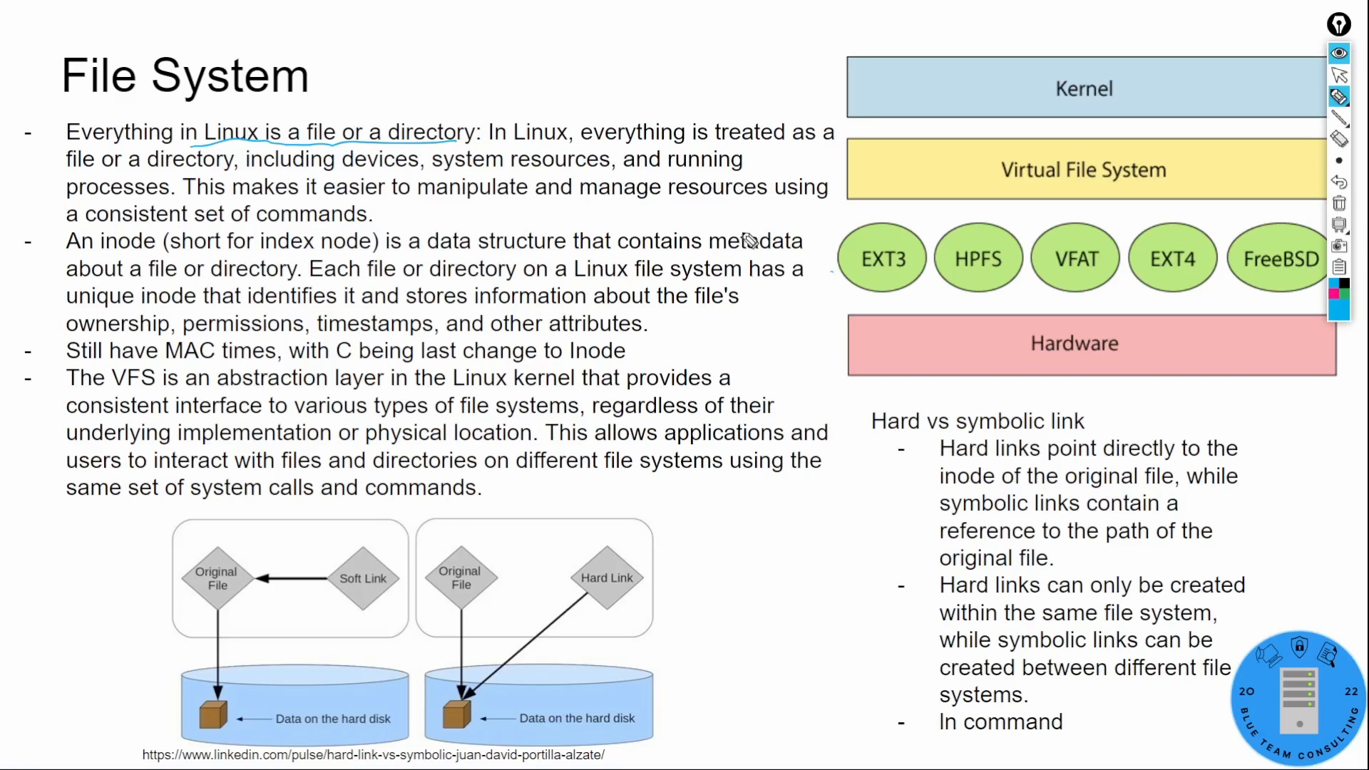
pyautogui.moveTo(752, 166)
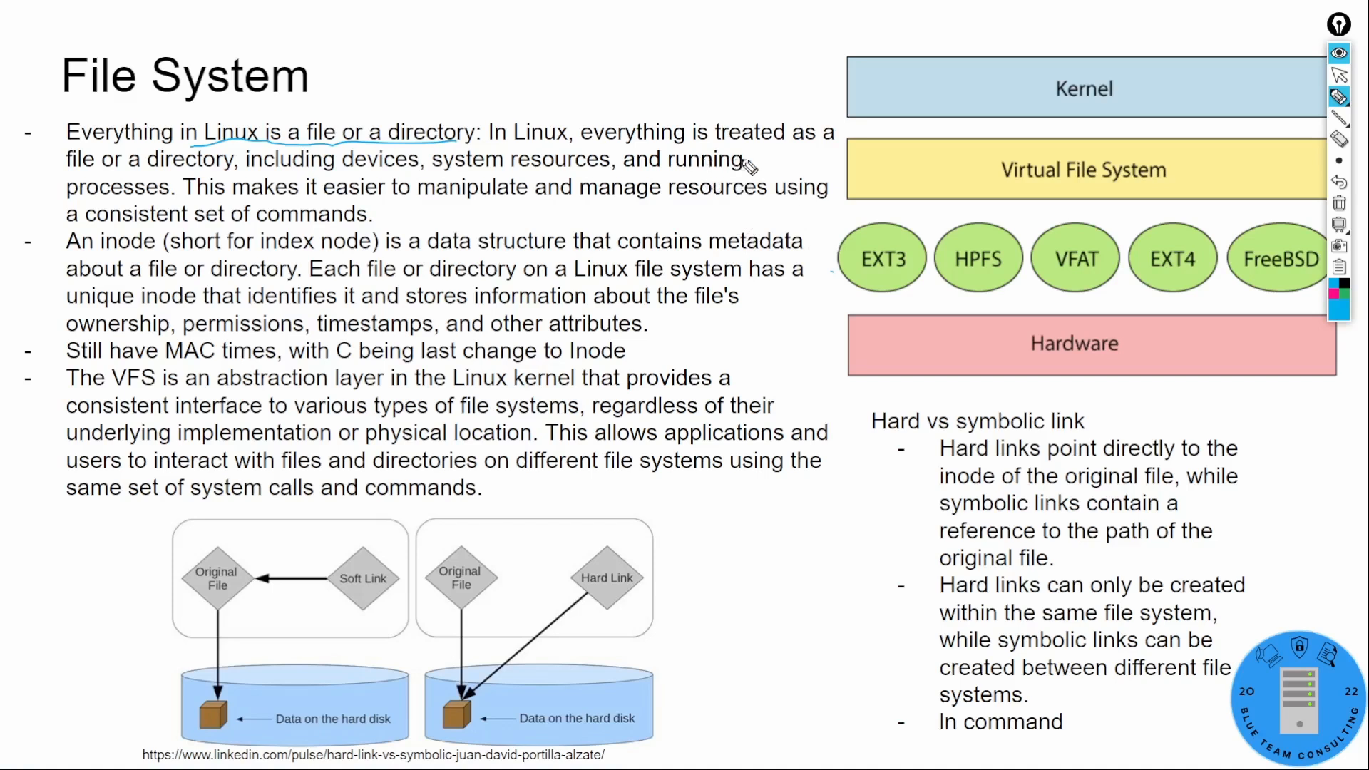
pyautogui.moveTo(536, 217)
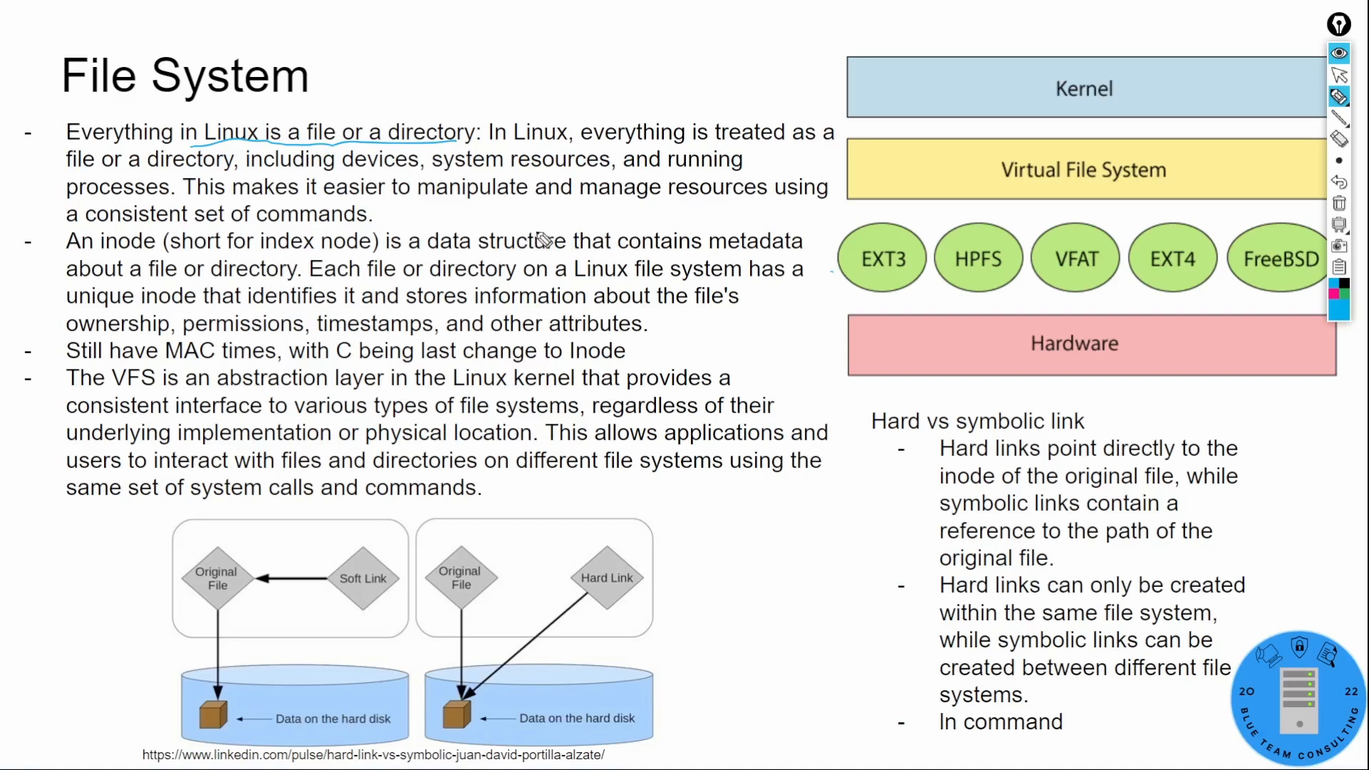
pyautogui.moveTo(88, 262)
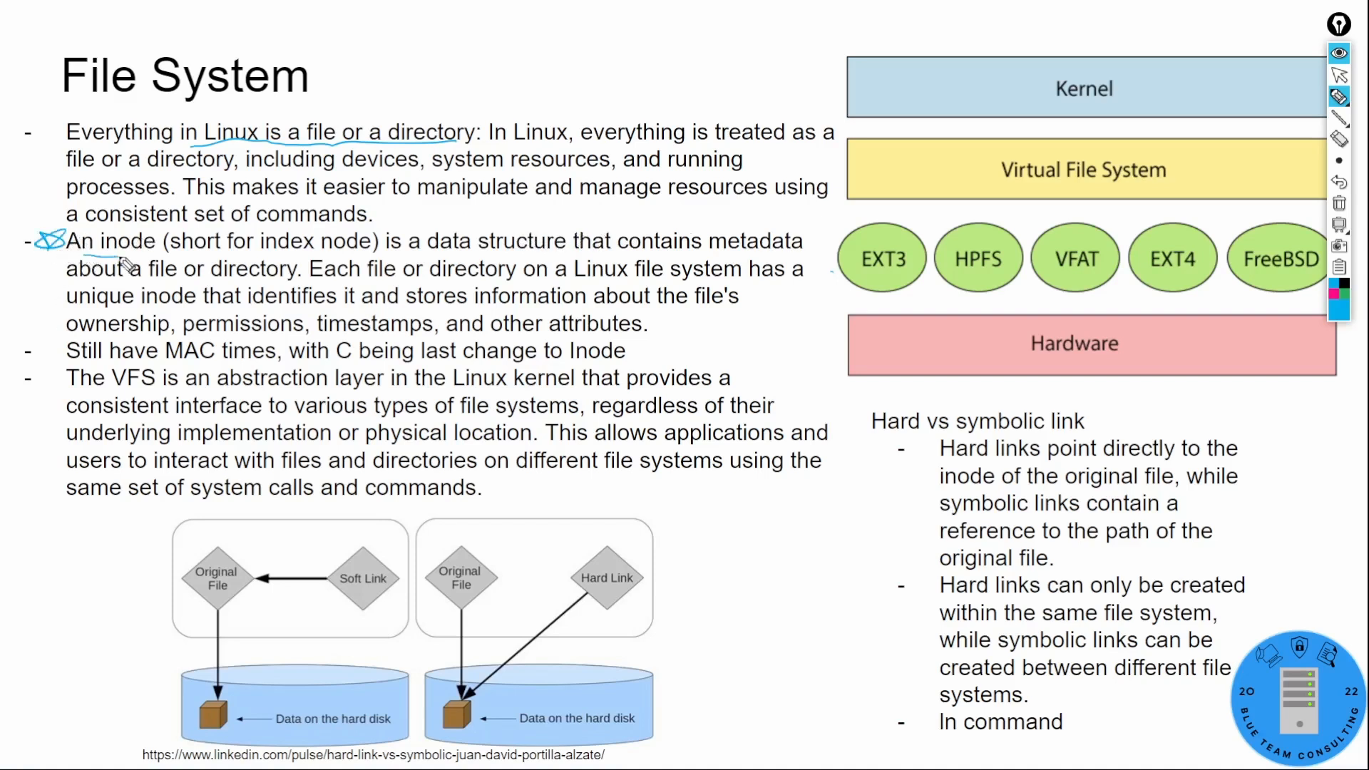
pyautogui.moveTo(343, 268)
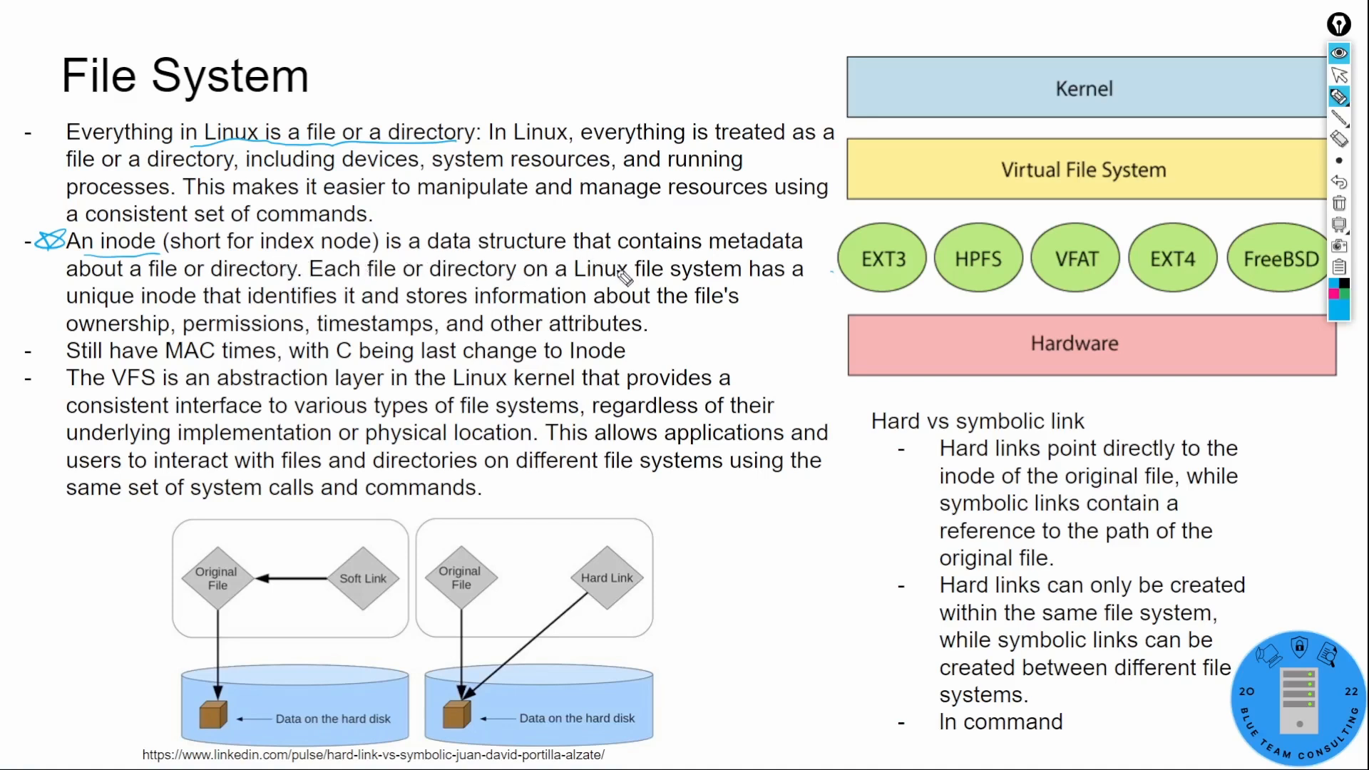
pyautogui.moveTo(555, 310)
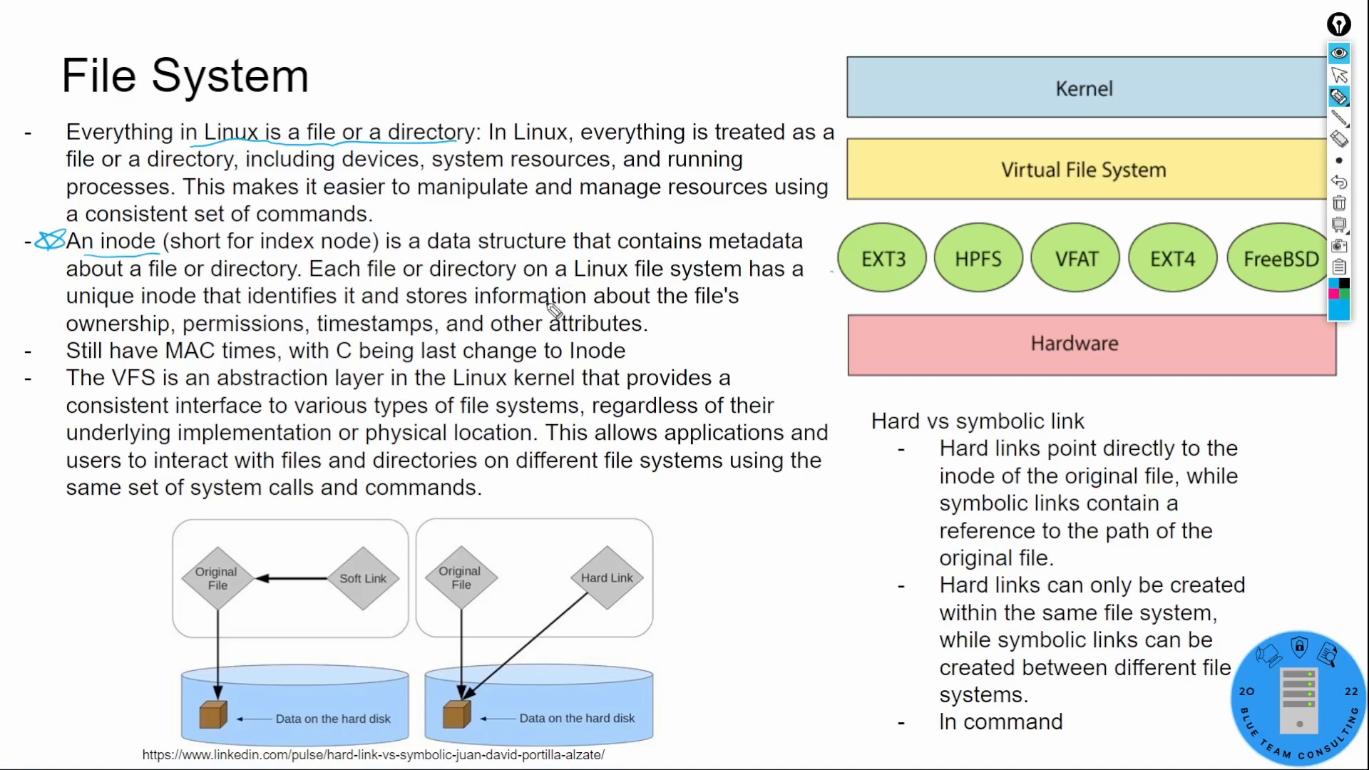
pyautogui.moveTo(648, 288)
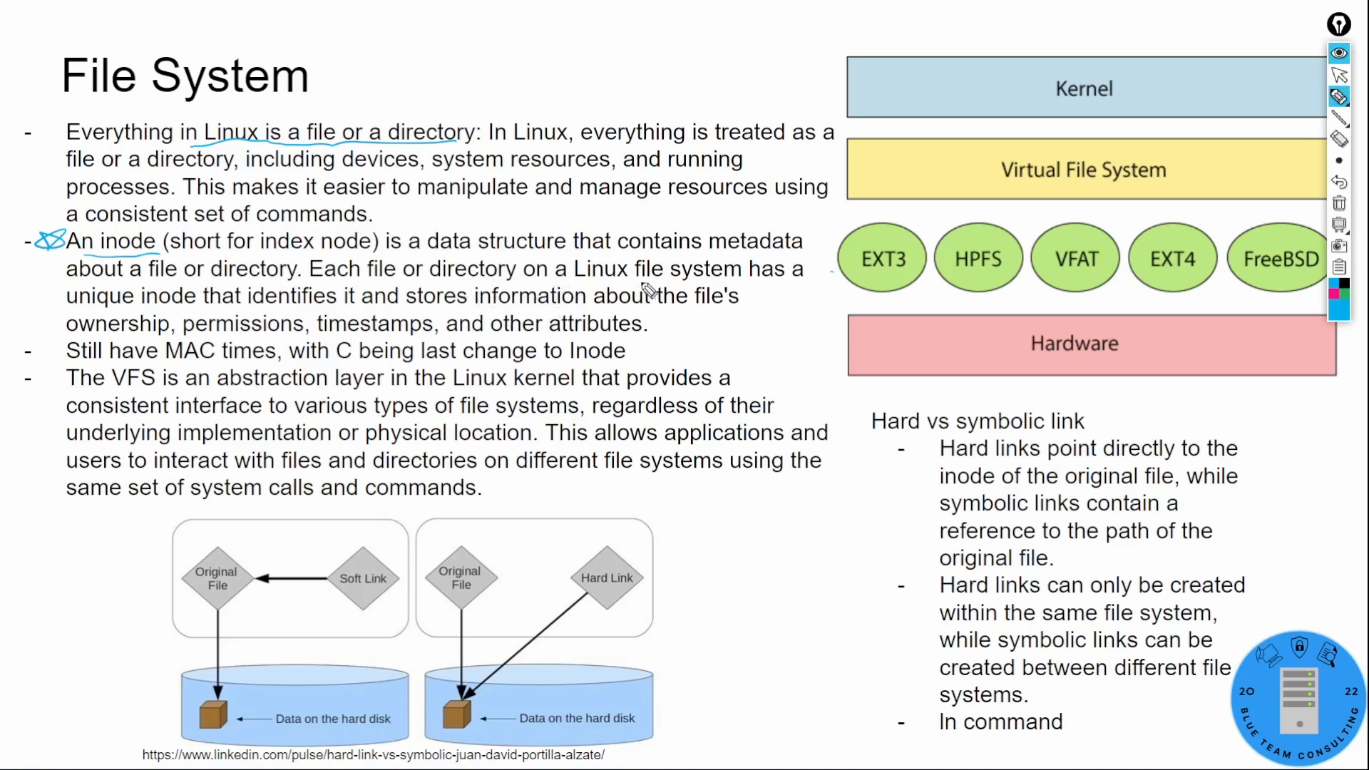
# - Underline "unique inode that identifies it and stores information" on the File System slide
pyautogui.moveTo(65, 309); pyautogui.dragTo(445, 309)
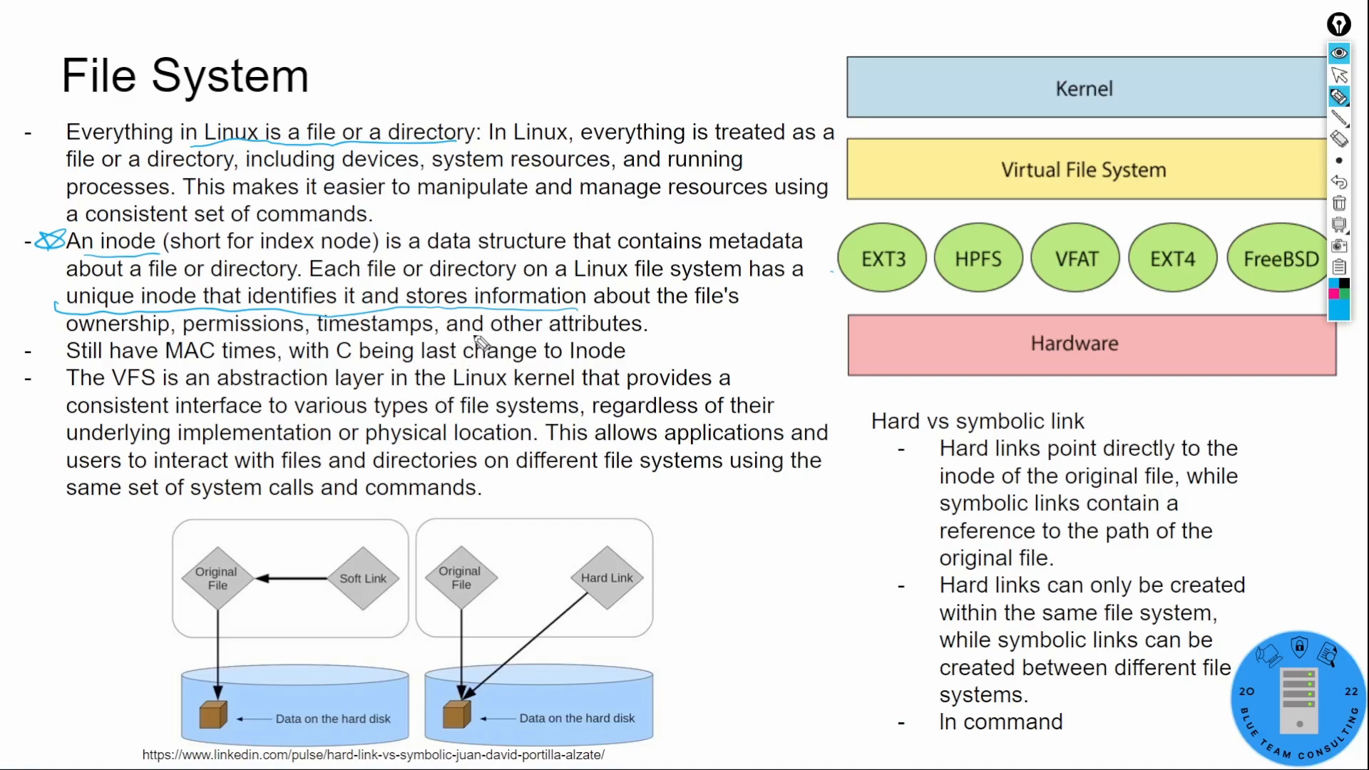
pyautogui.moveTo(659, 370)
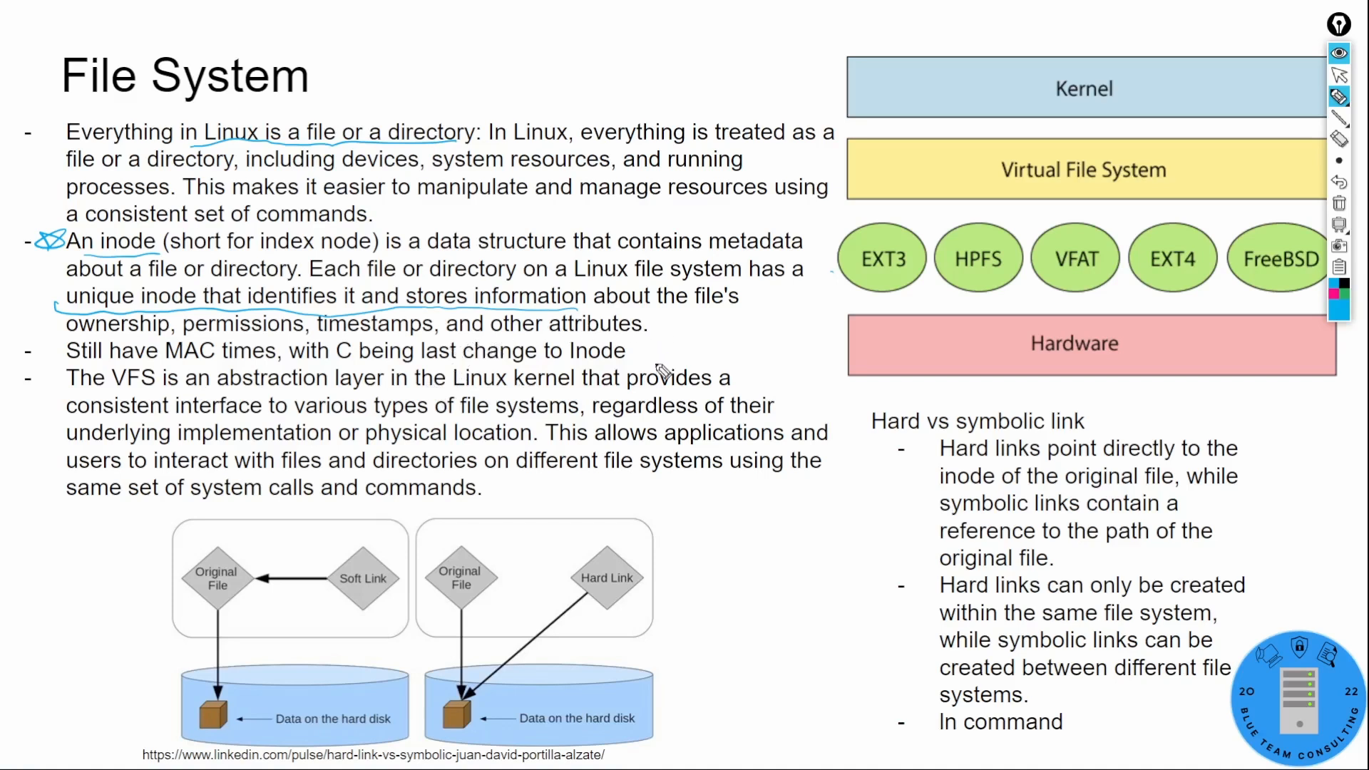
pyautogui.moveTo(648, 354)
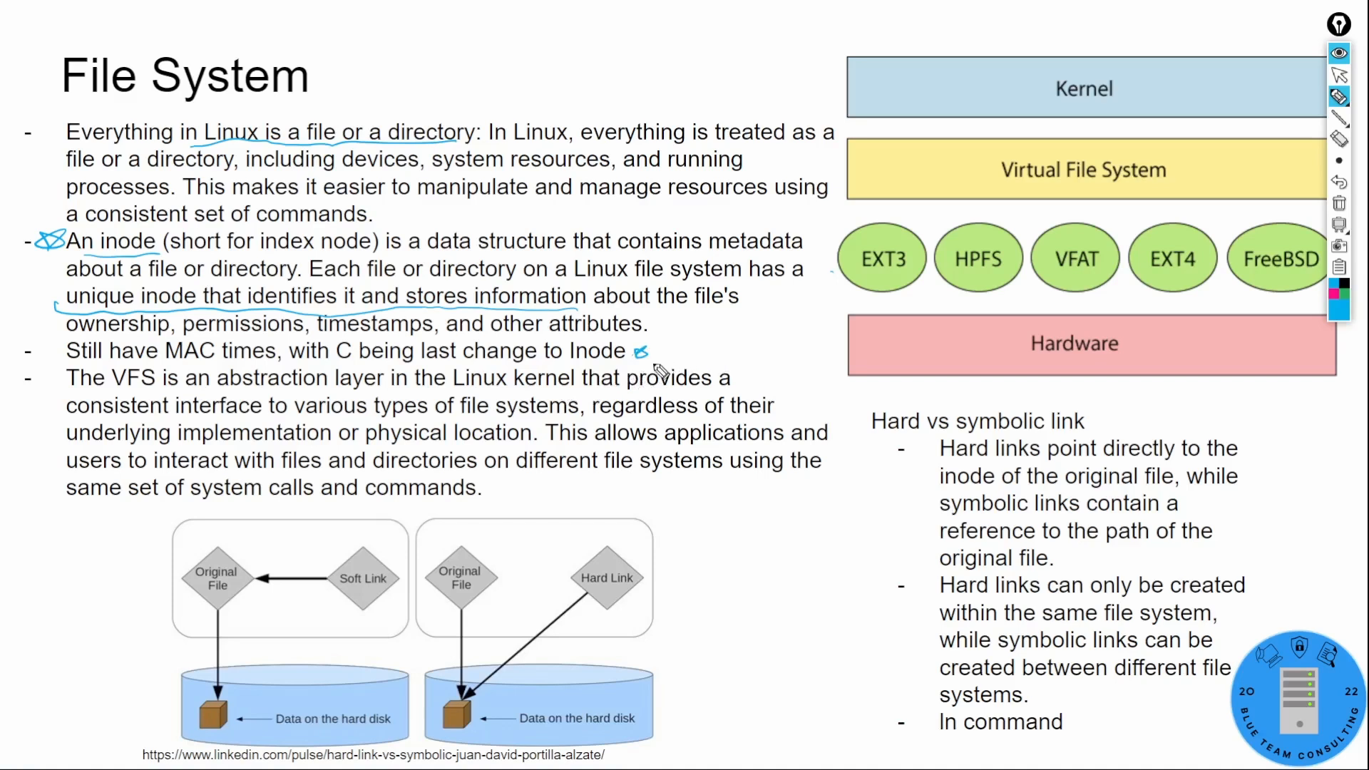
pyautogui.moveTo(610, 361)
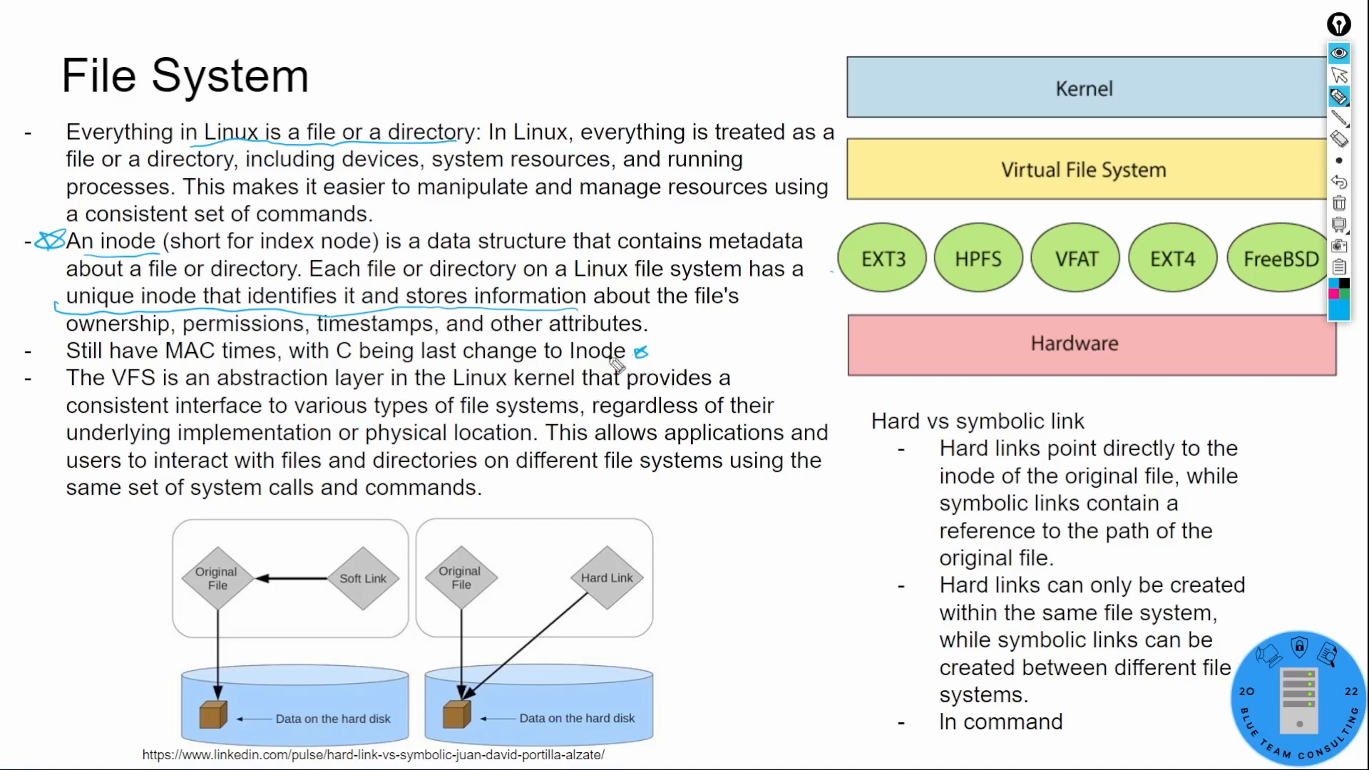
pyautogui.moveTo(650, 397)
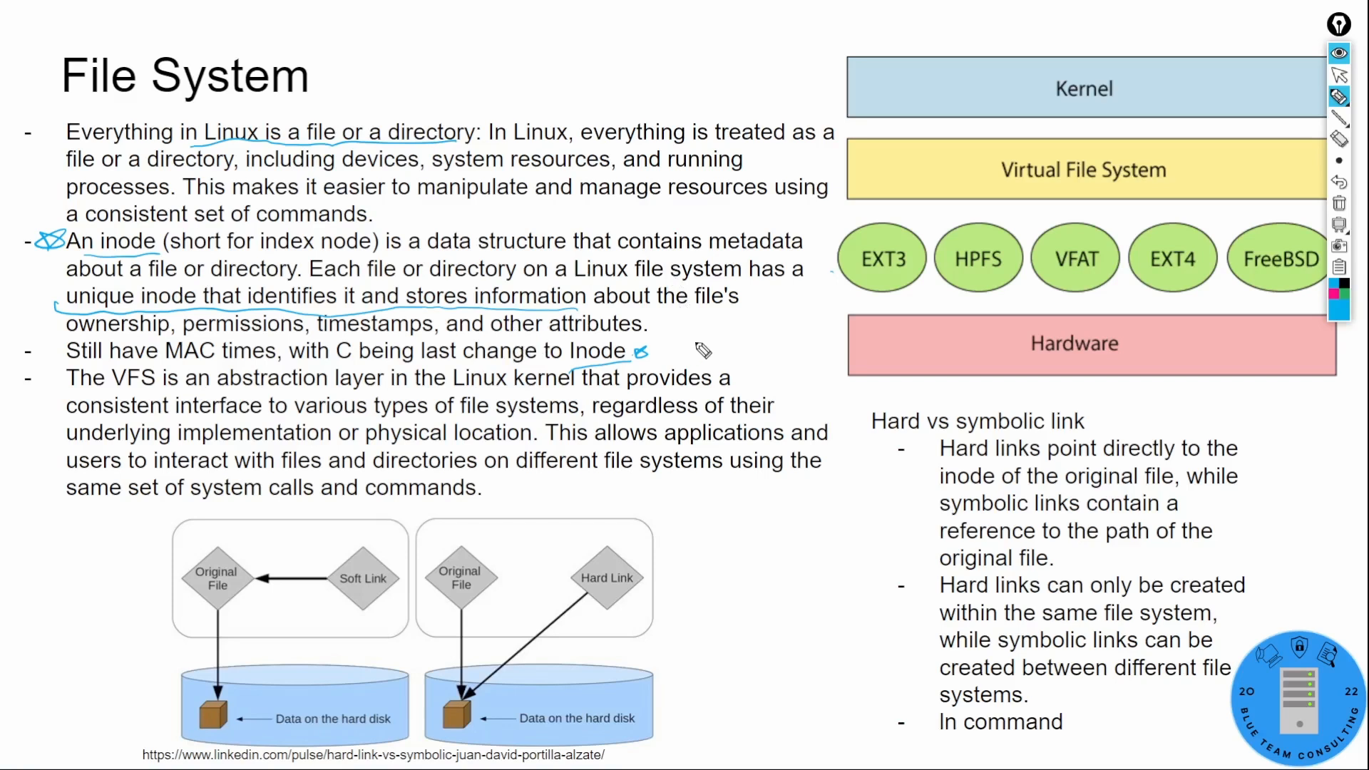
pyautogui.moveTo(674, 358)
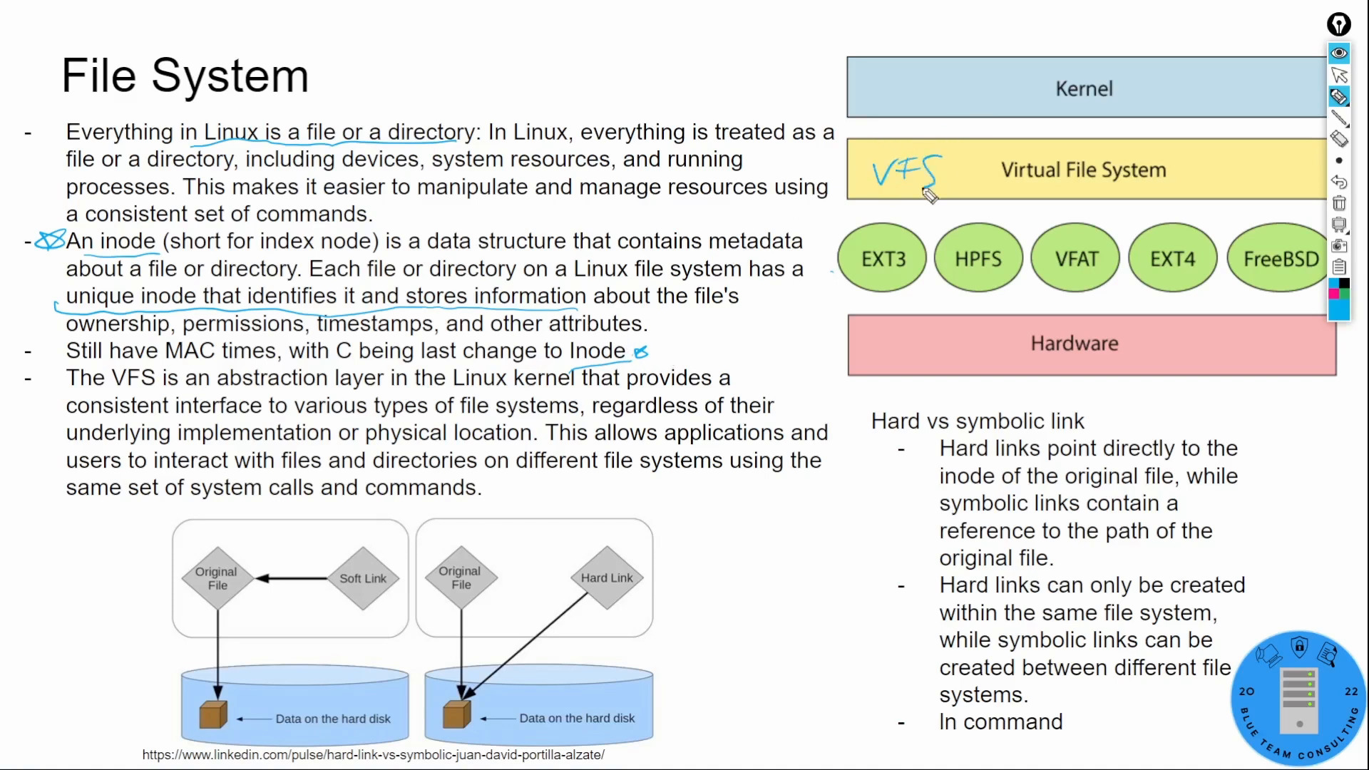
pyautogui.moveTo(796, 231)
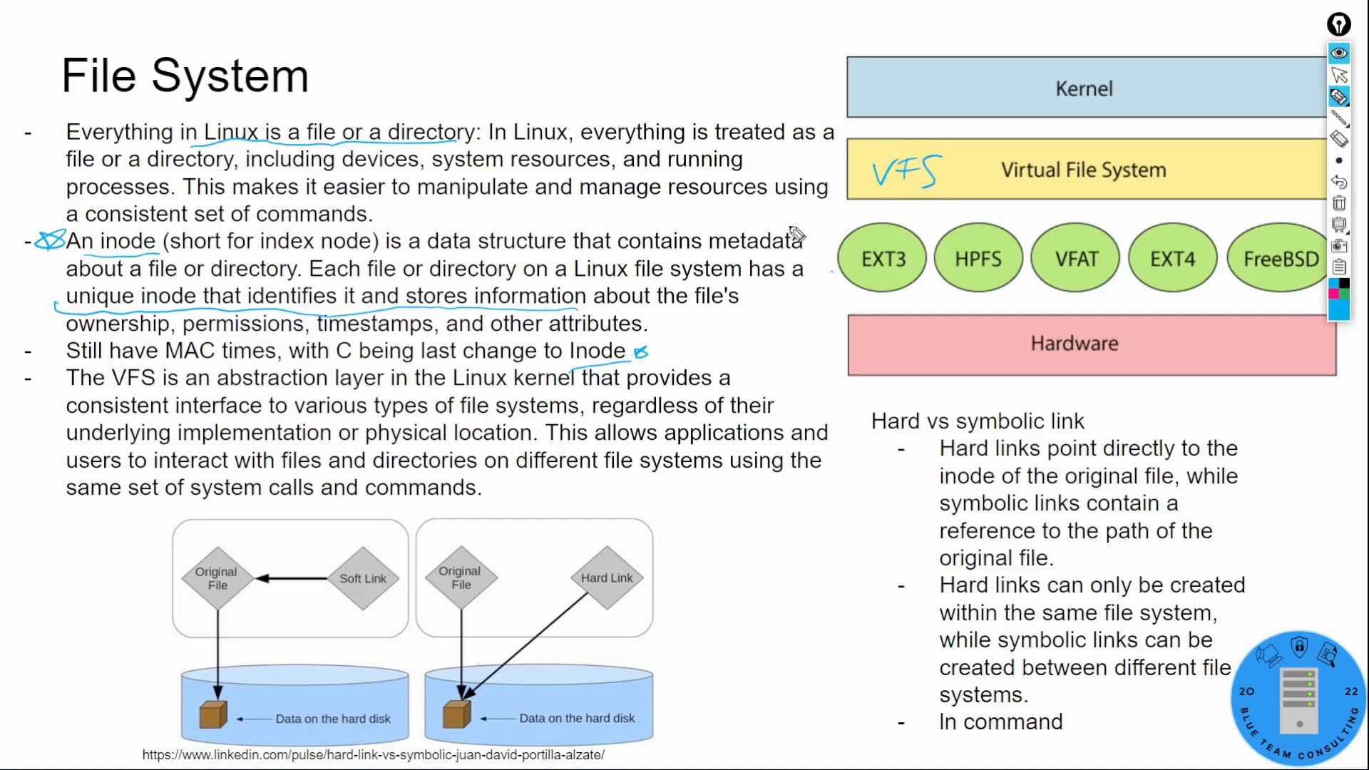
pyautogui.moveTo(391, 406)
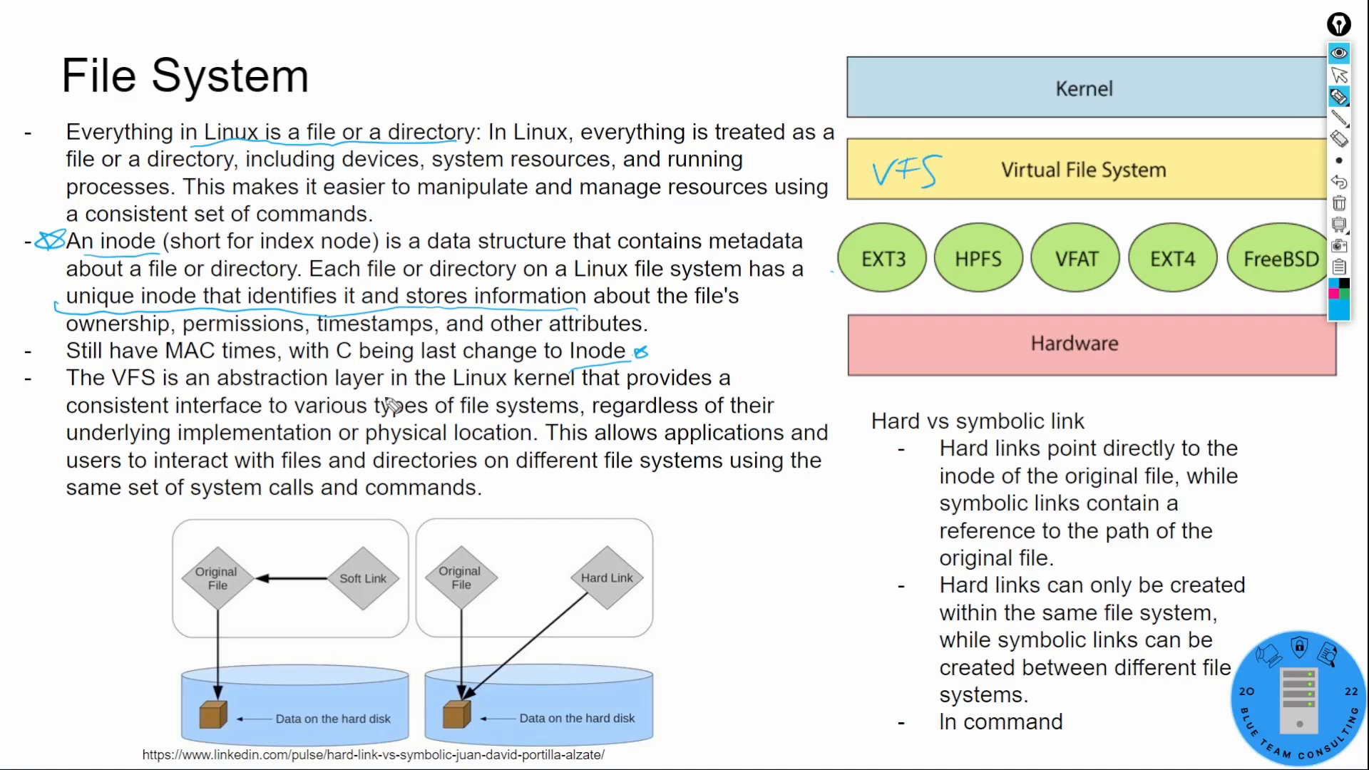
pyautogui.moveTo(332, 431)
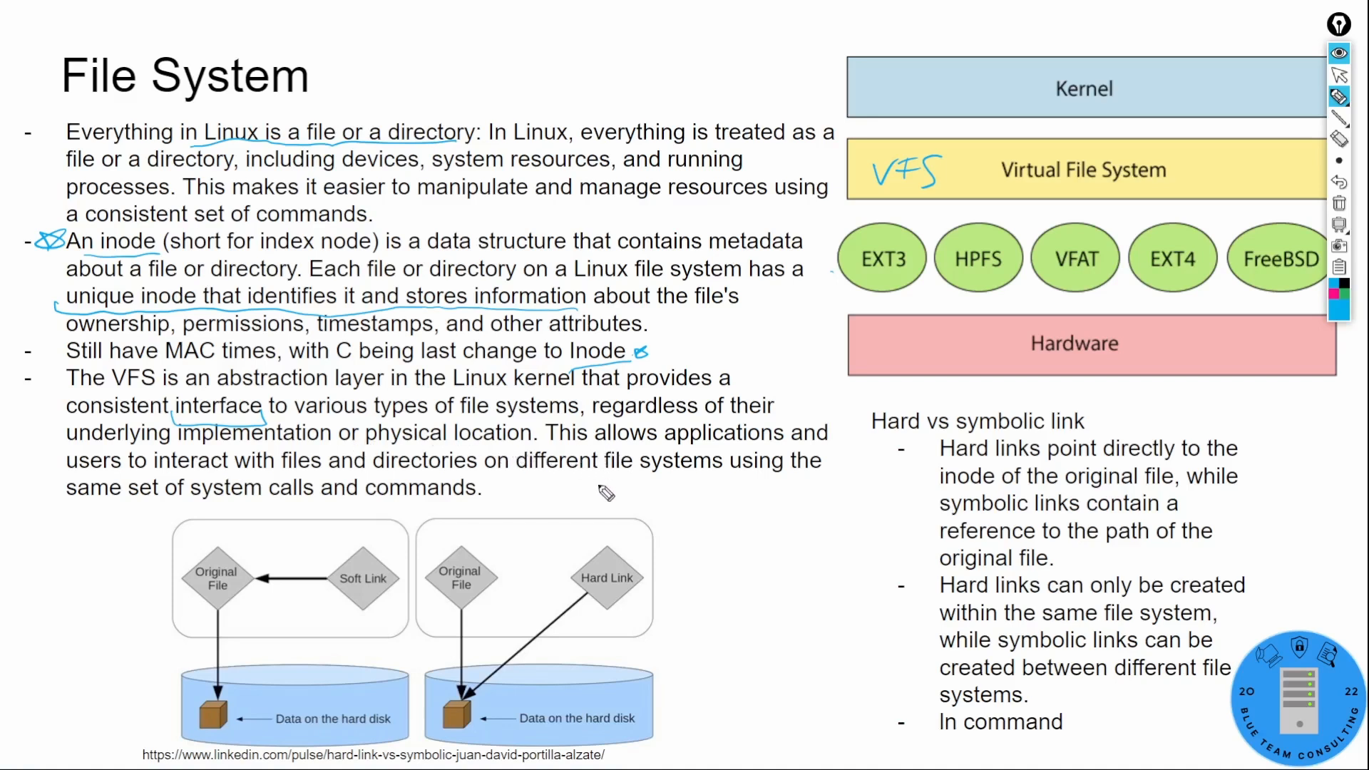
pyautogui.moveTo(552, 491)
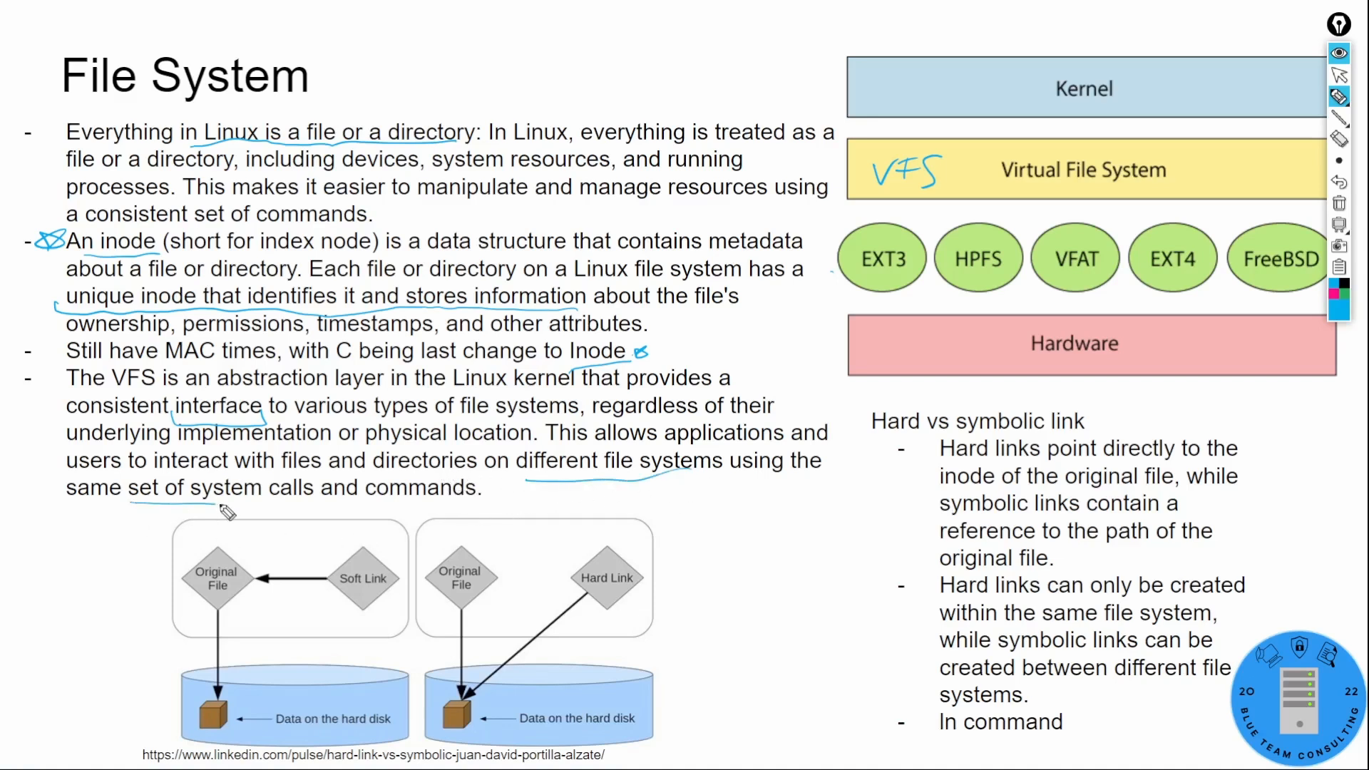
pyautogui.moveTo(953, 287)
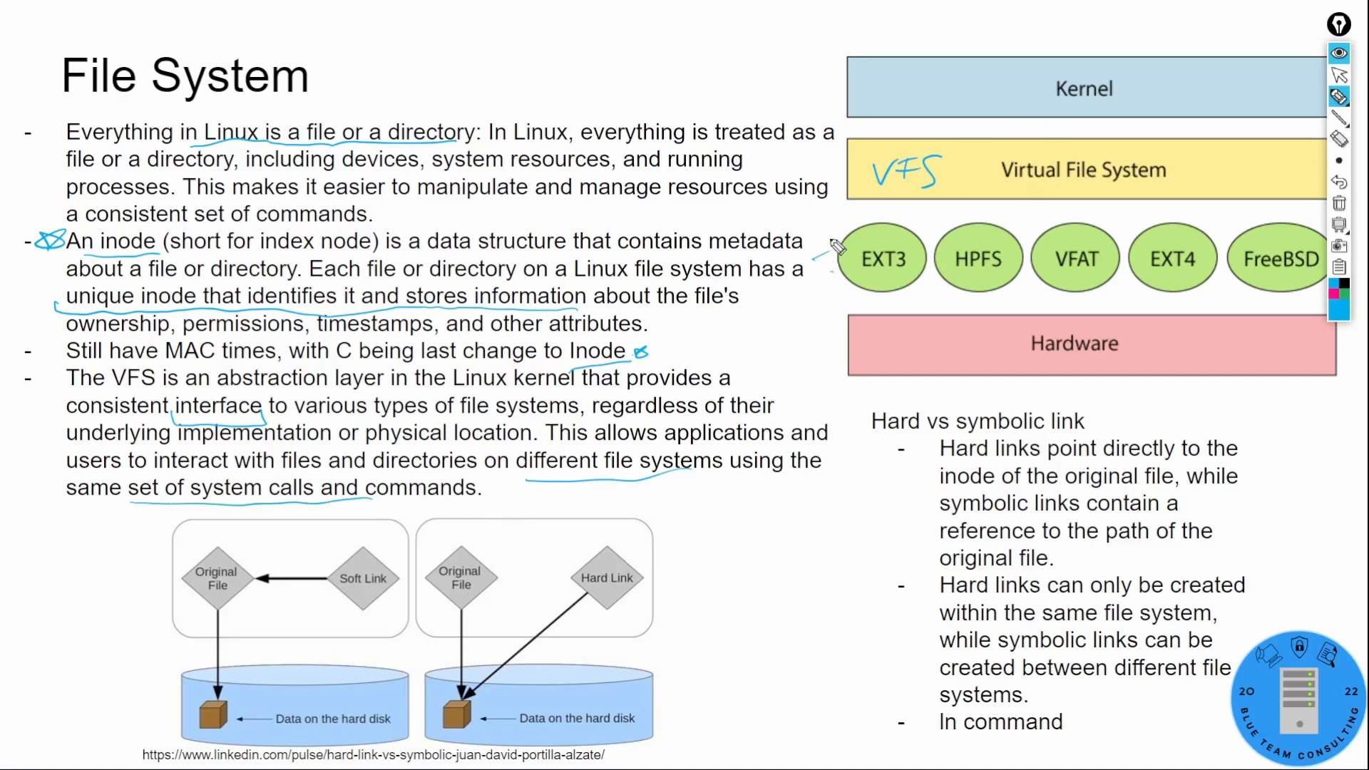
pyautogui.moveTo(1010, 191)
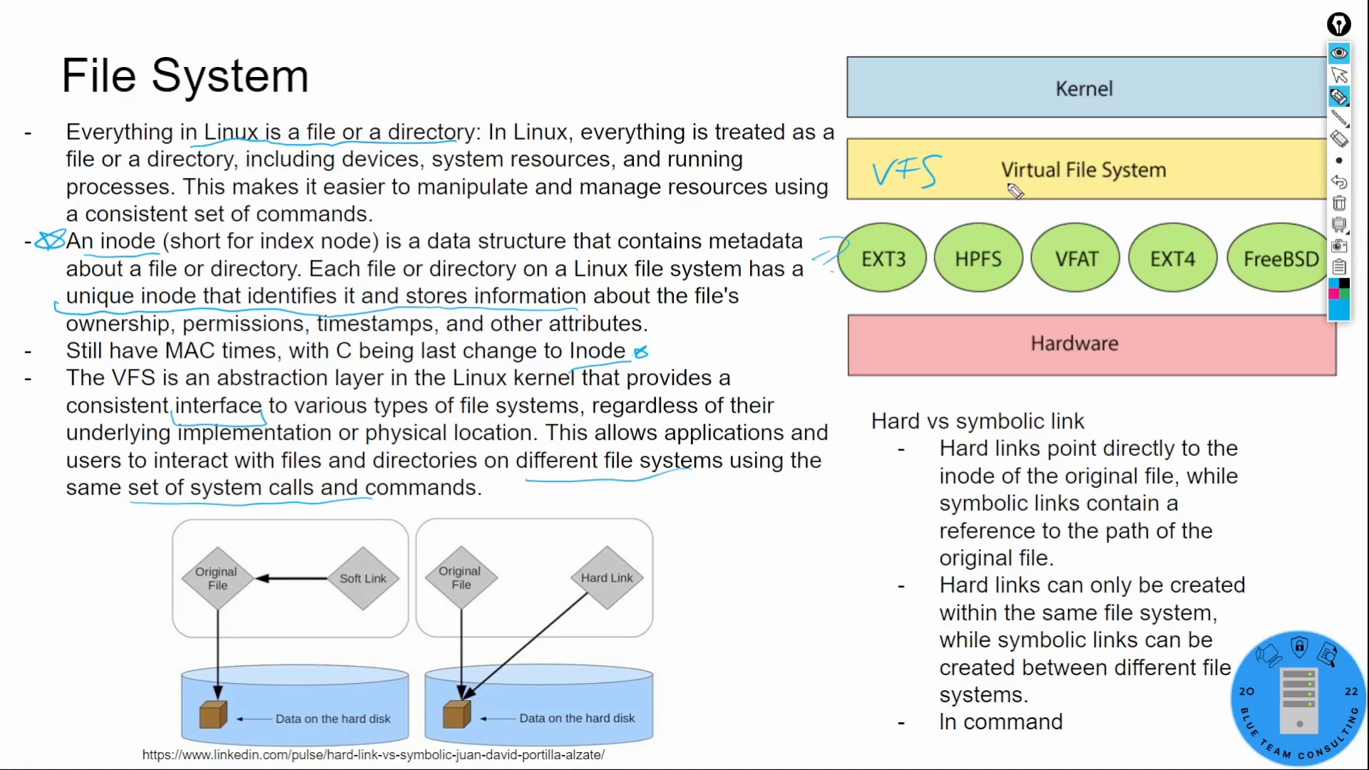
pyautogui.moveTo(1036, 197)
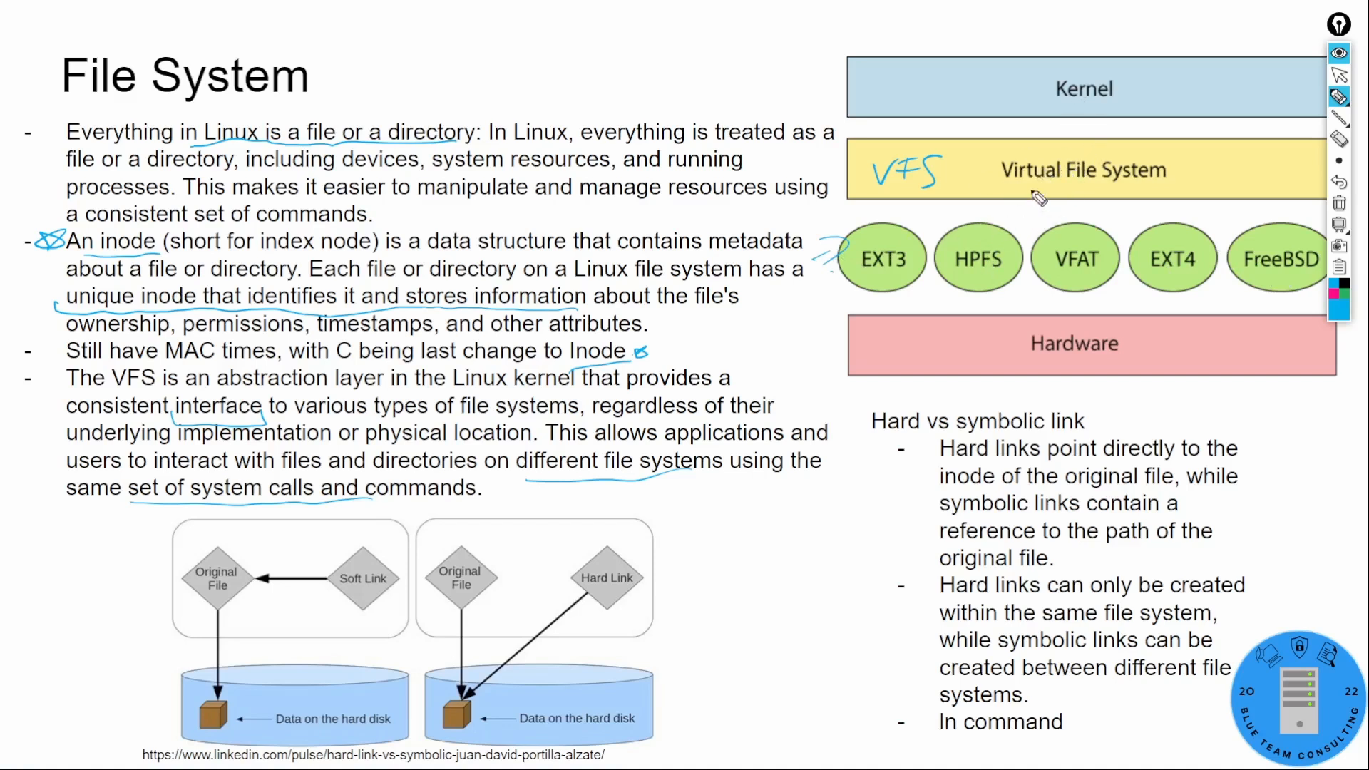
pyautogui.moveTo(1053, 145)
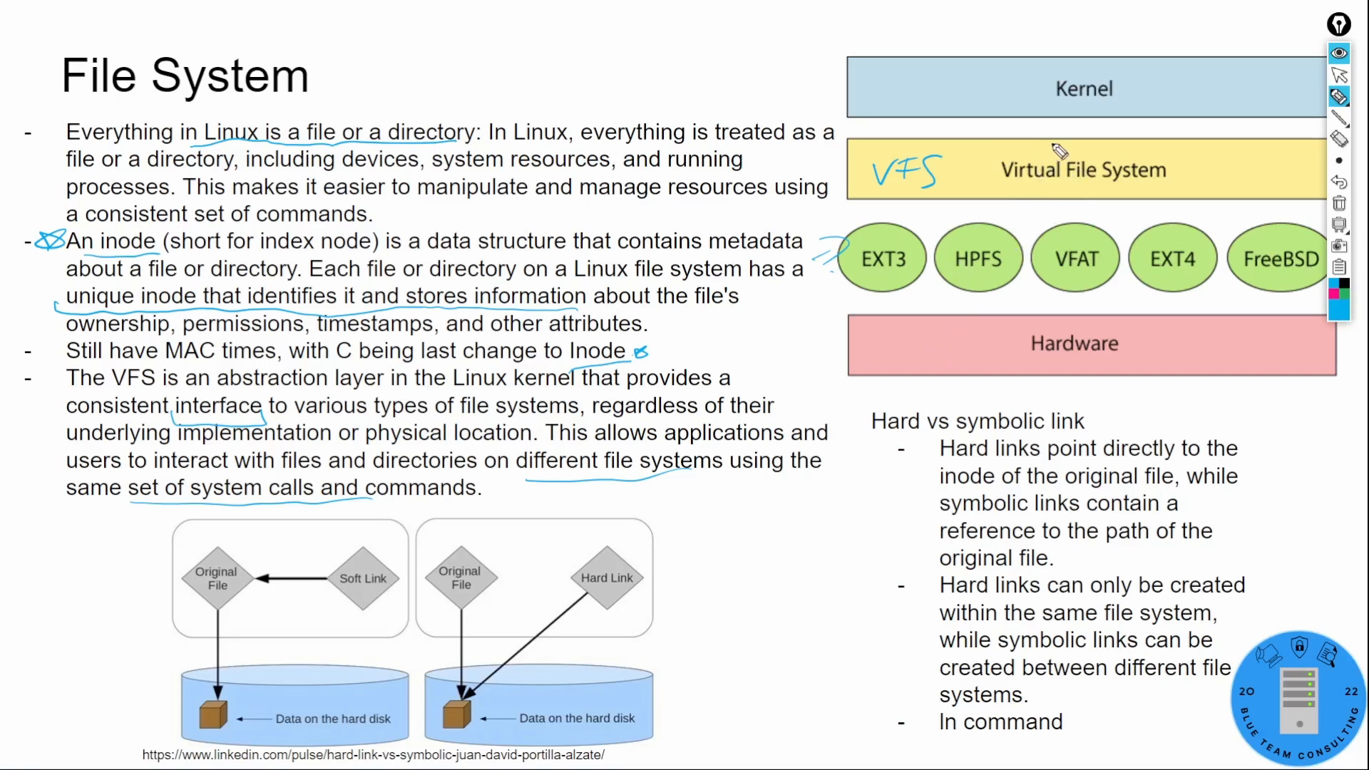
pyautogui.moveTo(938, 318)
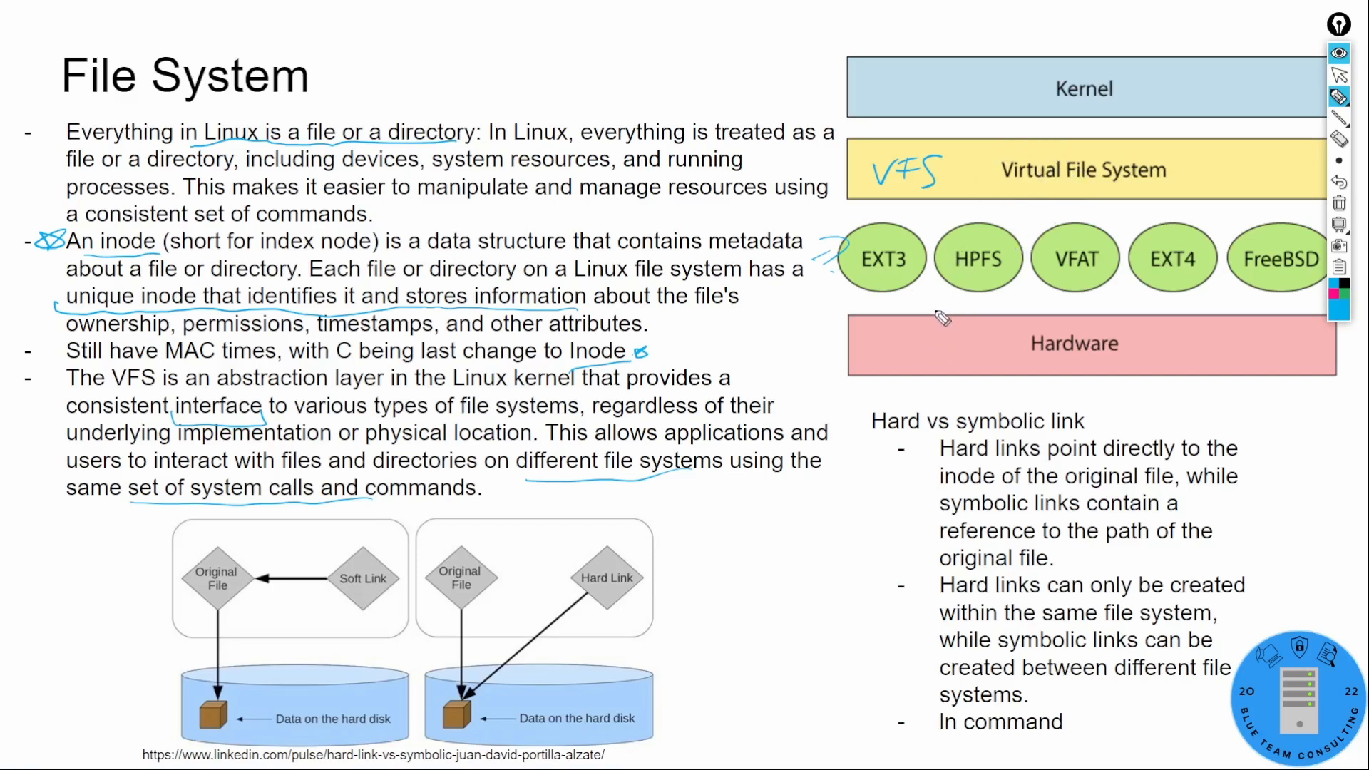
pyautogui.moveTo(862, 430)
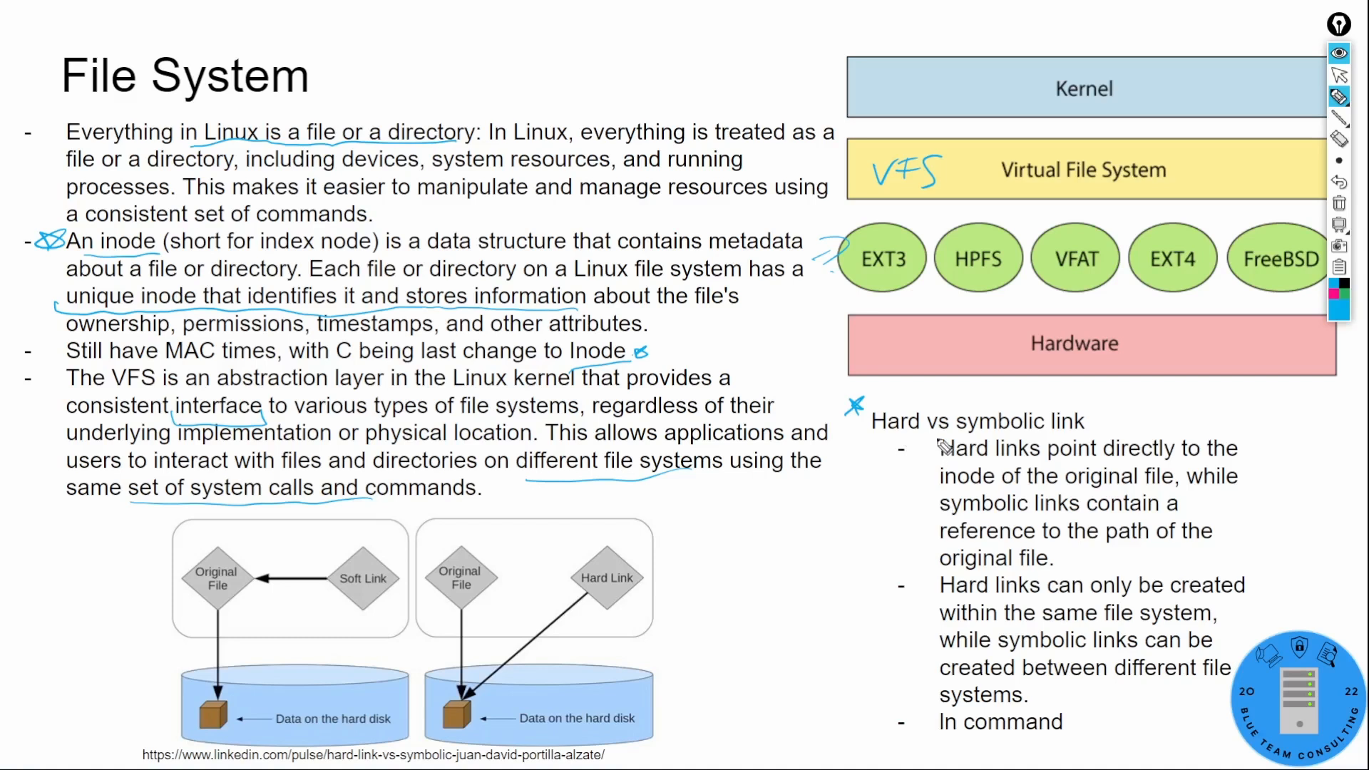
# - Write Soft beside the heading, trace the hard link arrow and data box, and bracket the ln command bullet
pyautogui.moveTo(1095, 424); pyautogui.dragTo(1144, 428)
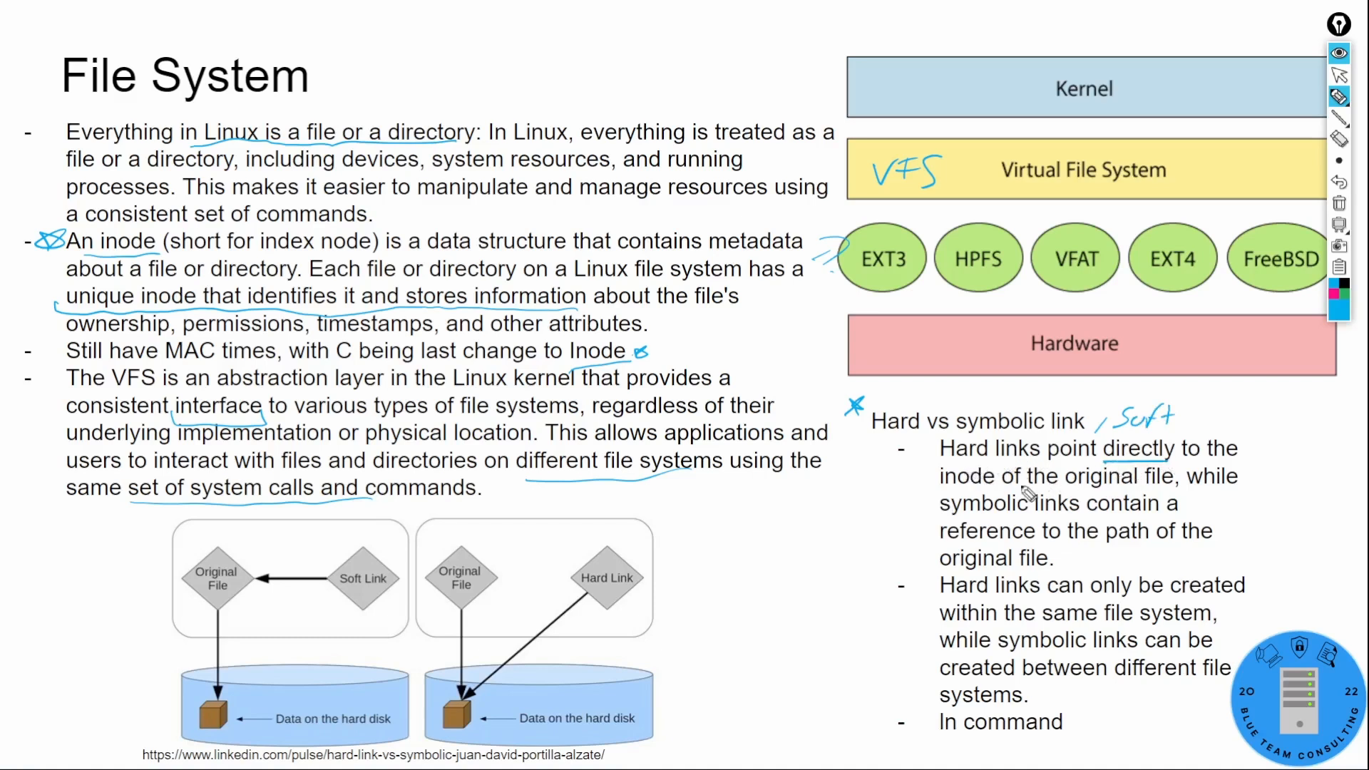
pyautogui.moveTo(1042, 513)
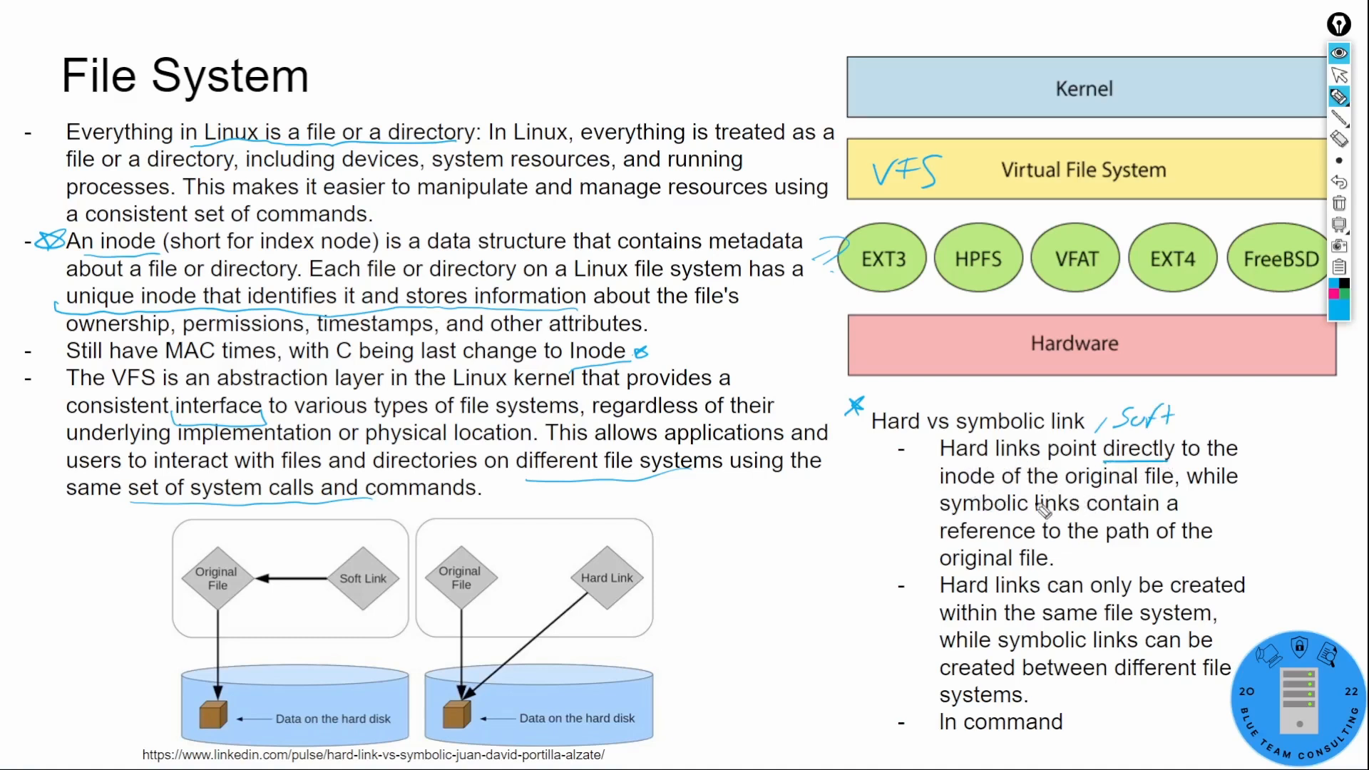
pyautogui.moveTo(1013, 553)
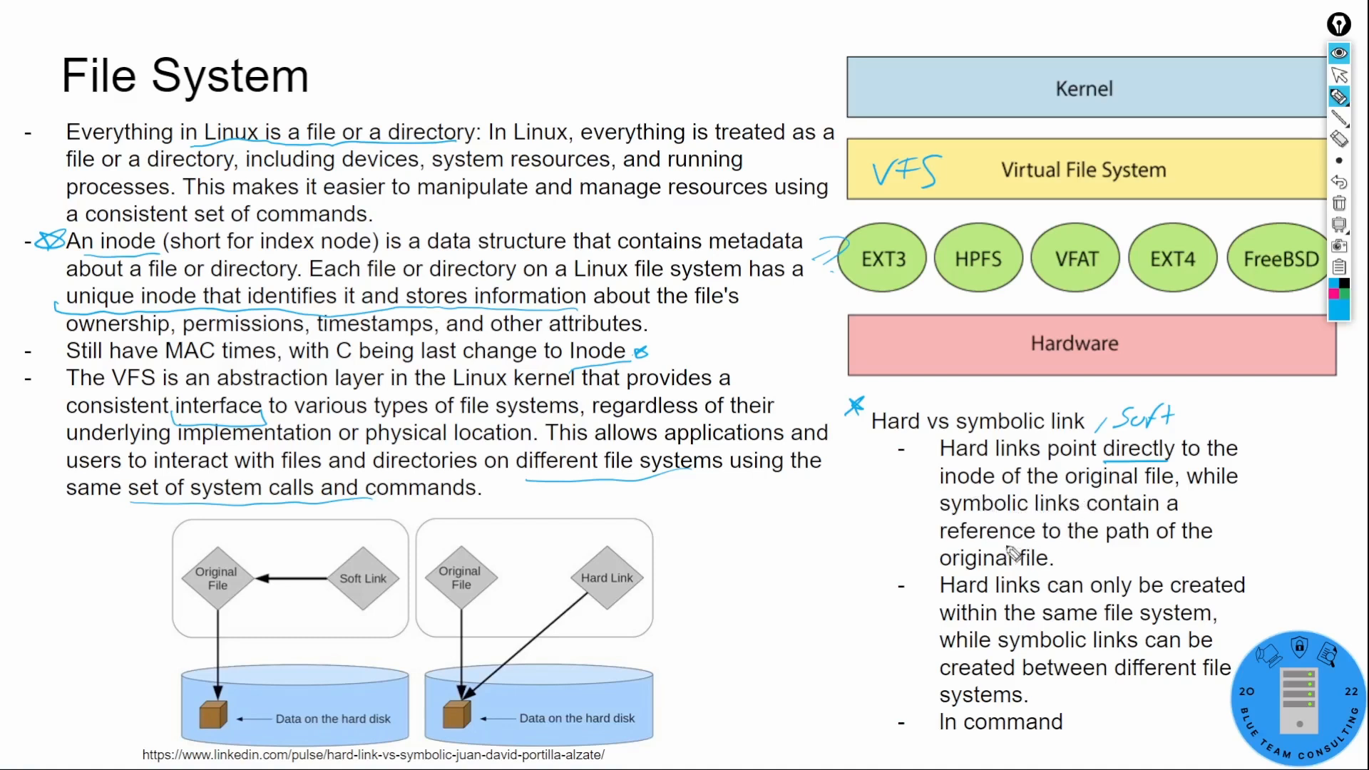
pyautogui.moveTo(829, 579)
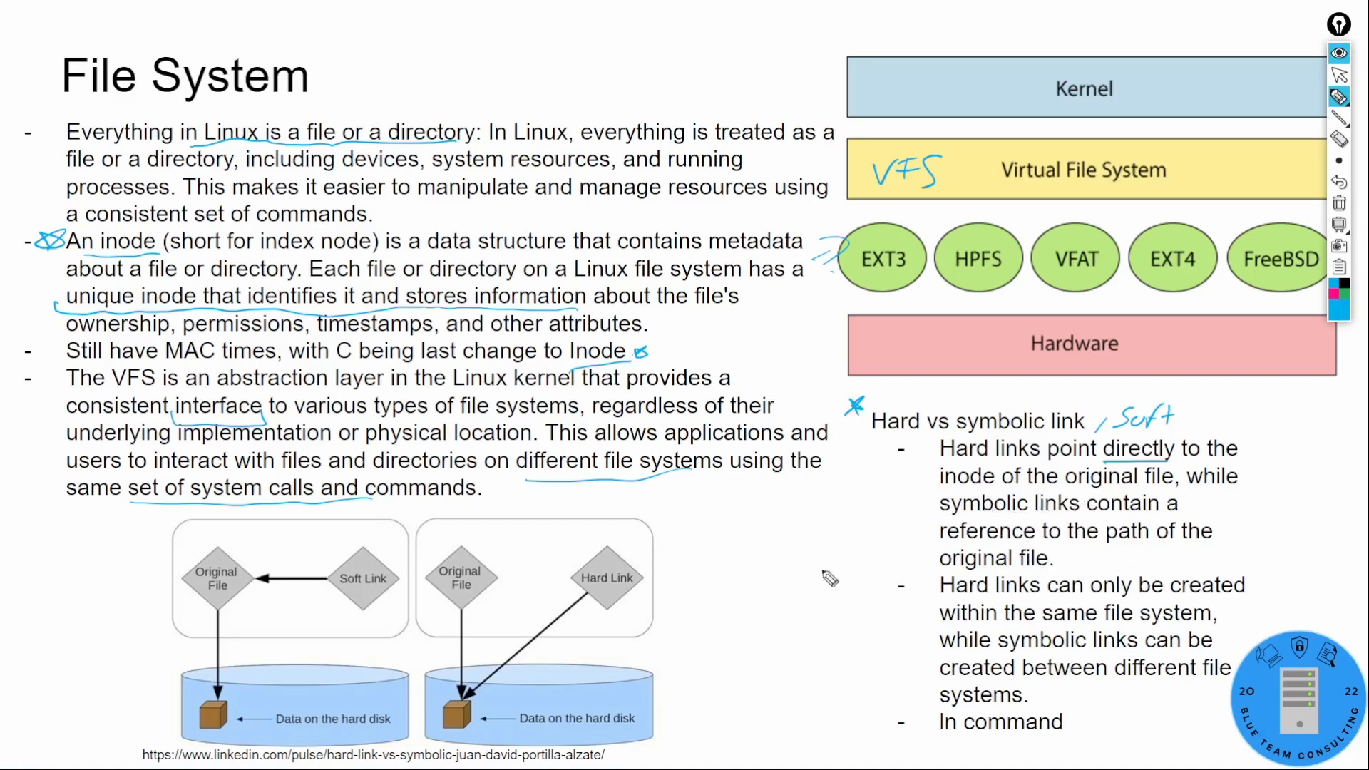
pyautogui.moveTo(618, 595)
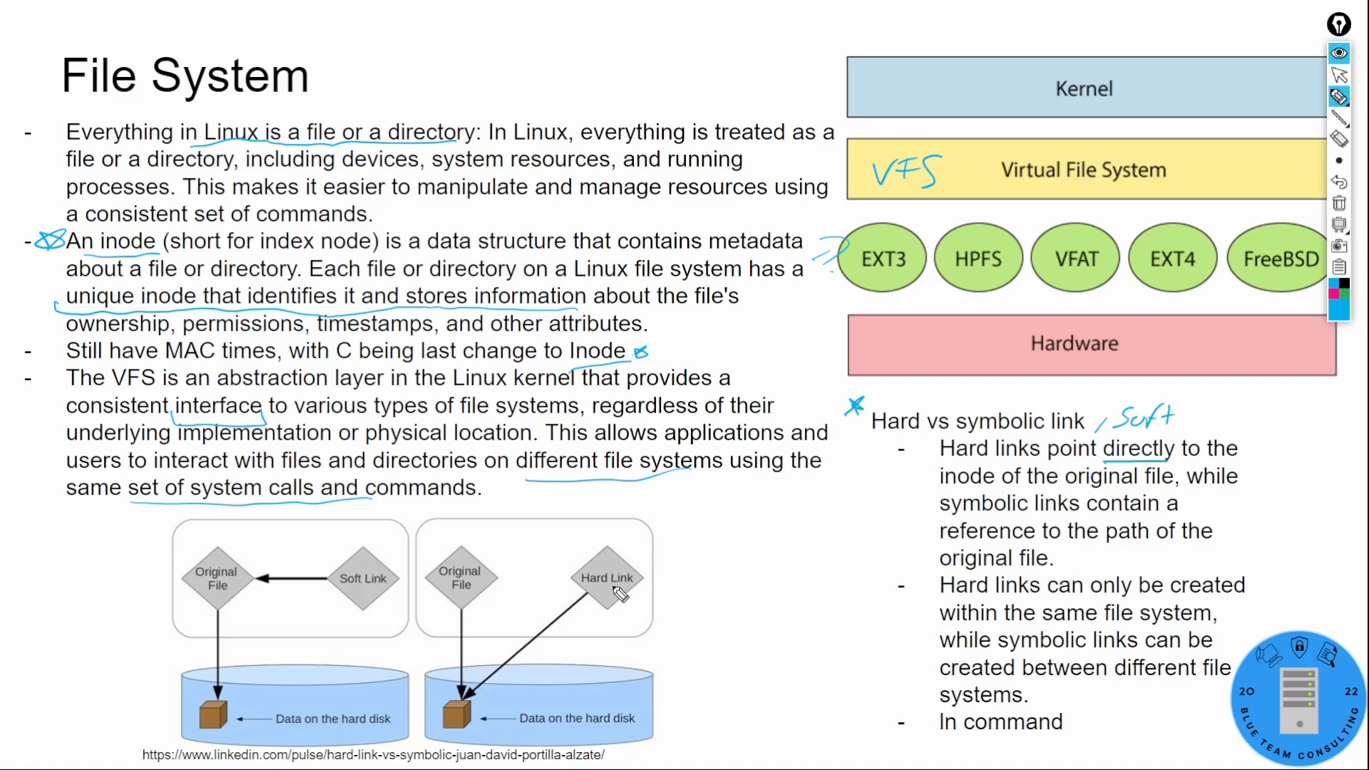
pyautogui.moveTo(508, 730)
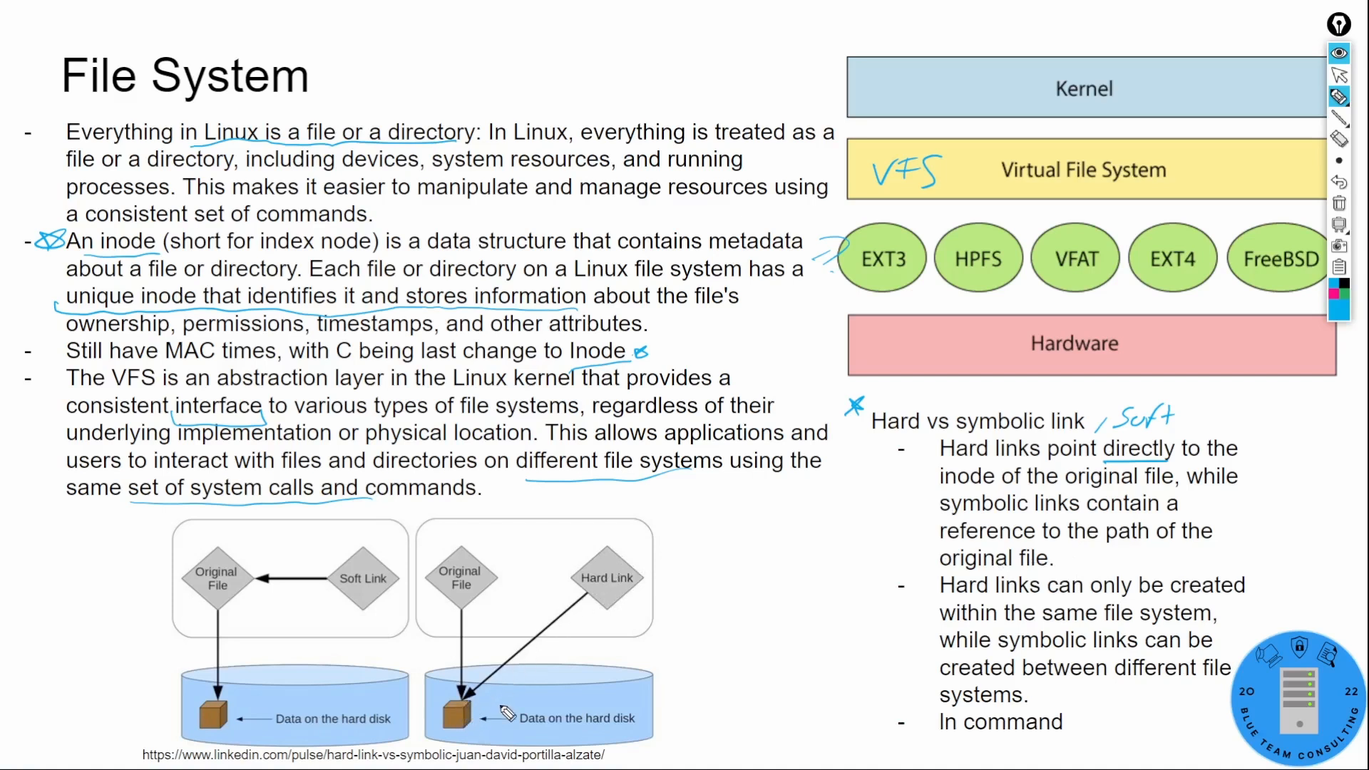
pyautogui.moveTo(453, 690); pyautogui.dragTo(472, 708)
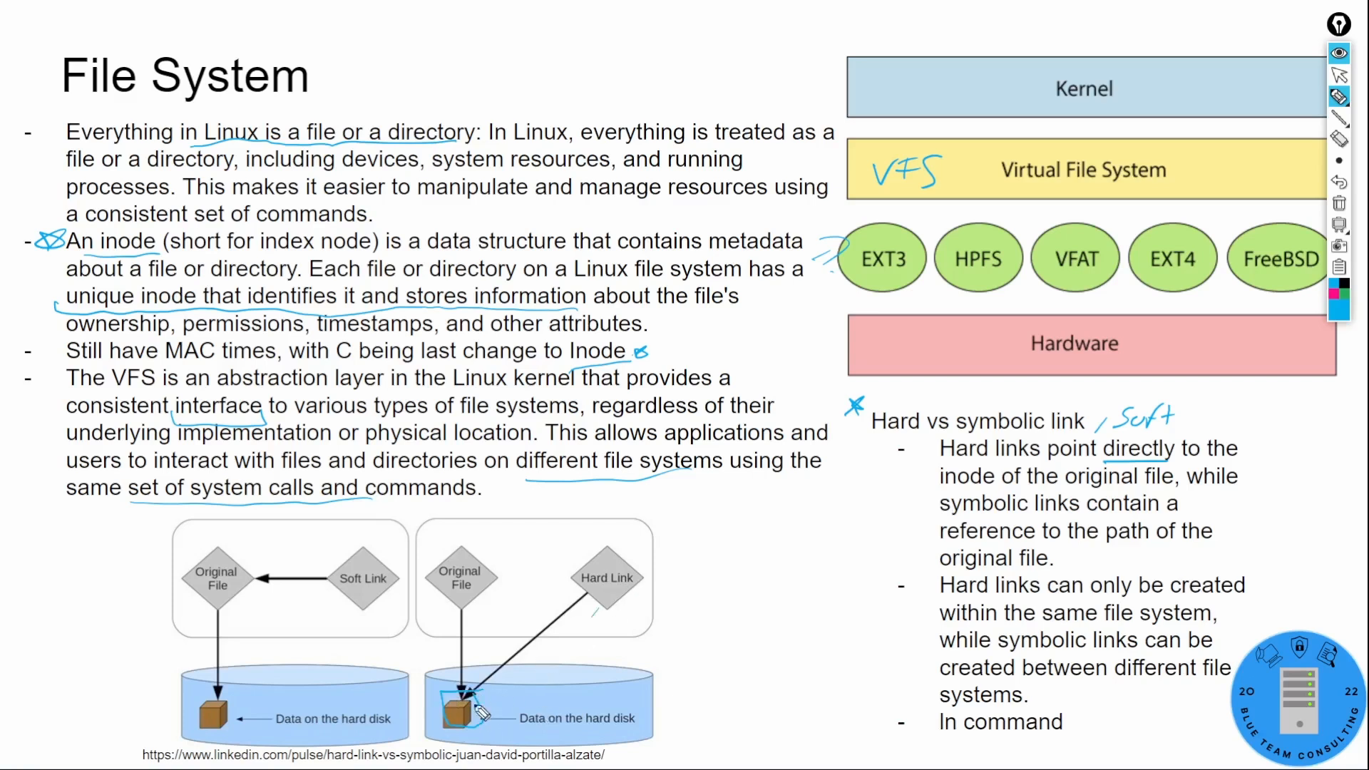
pyautogui.moveTo(593, 602); pyautogui.dragTo(473, 691)
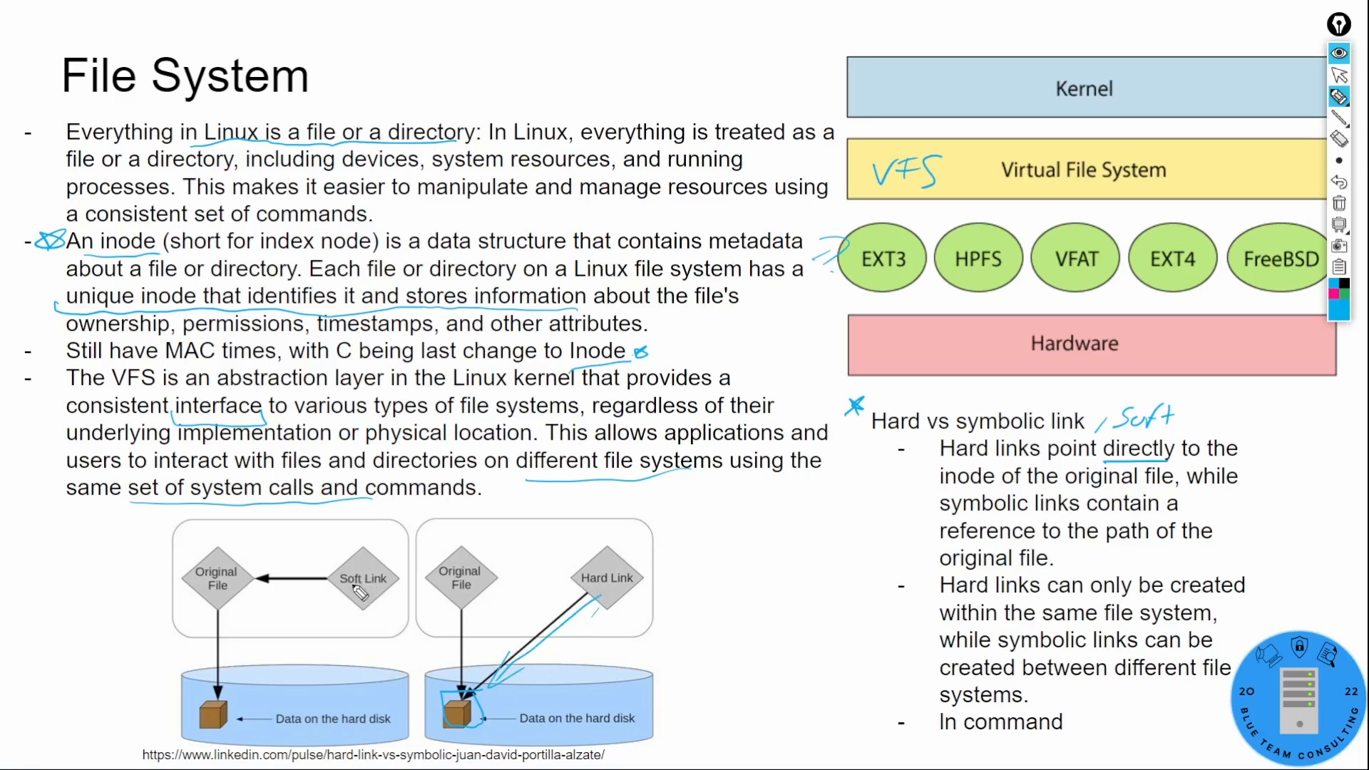
pyautogui.moveTo(367, 608)
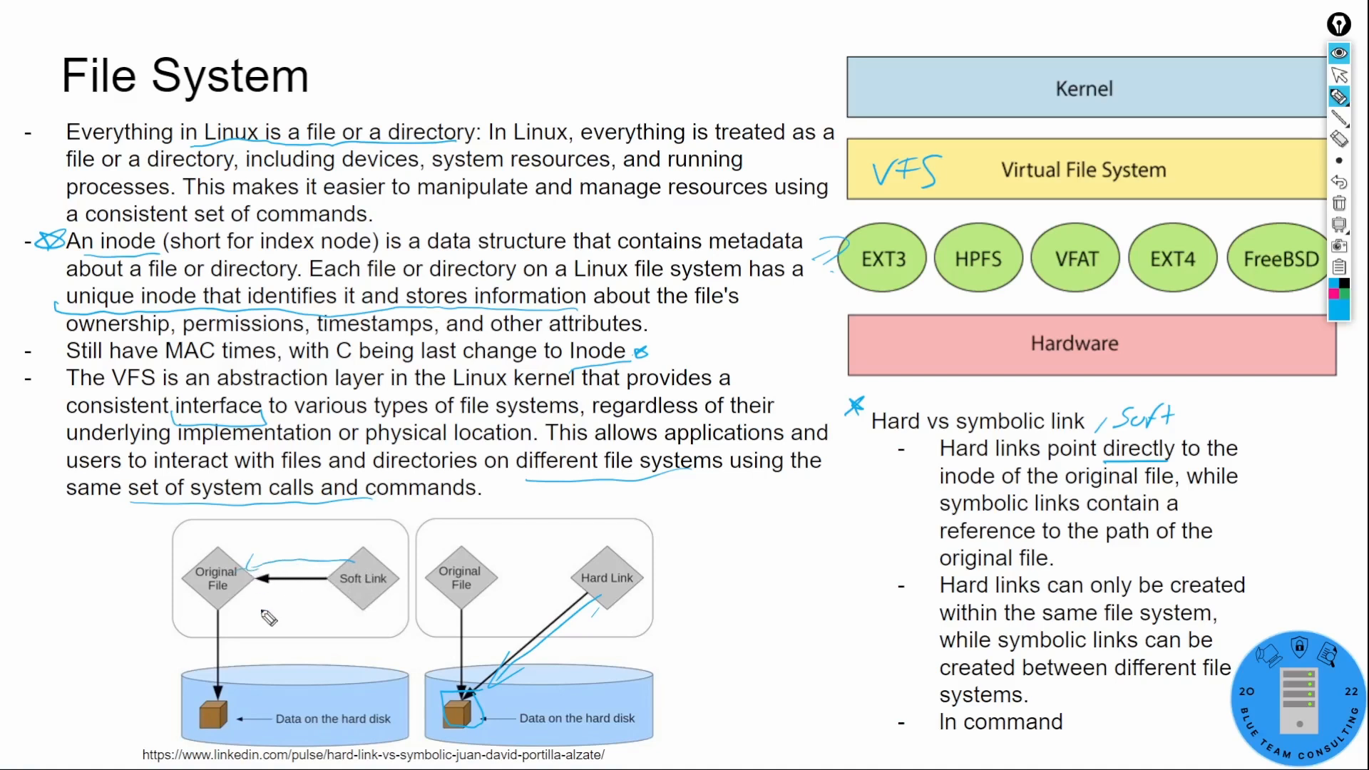
pyautogui.moveTo(227, 605)
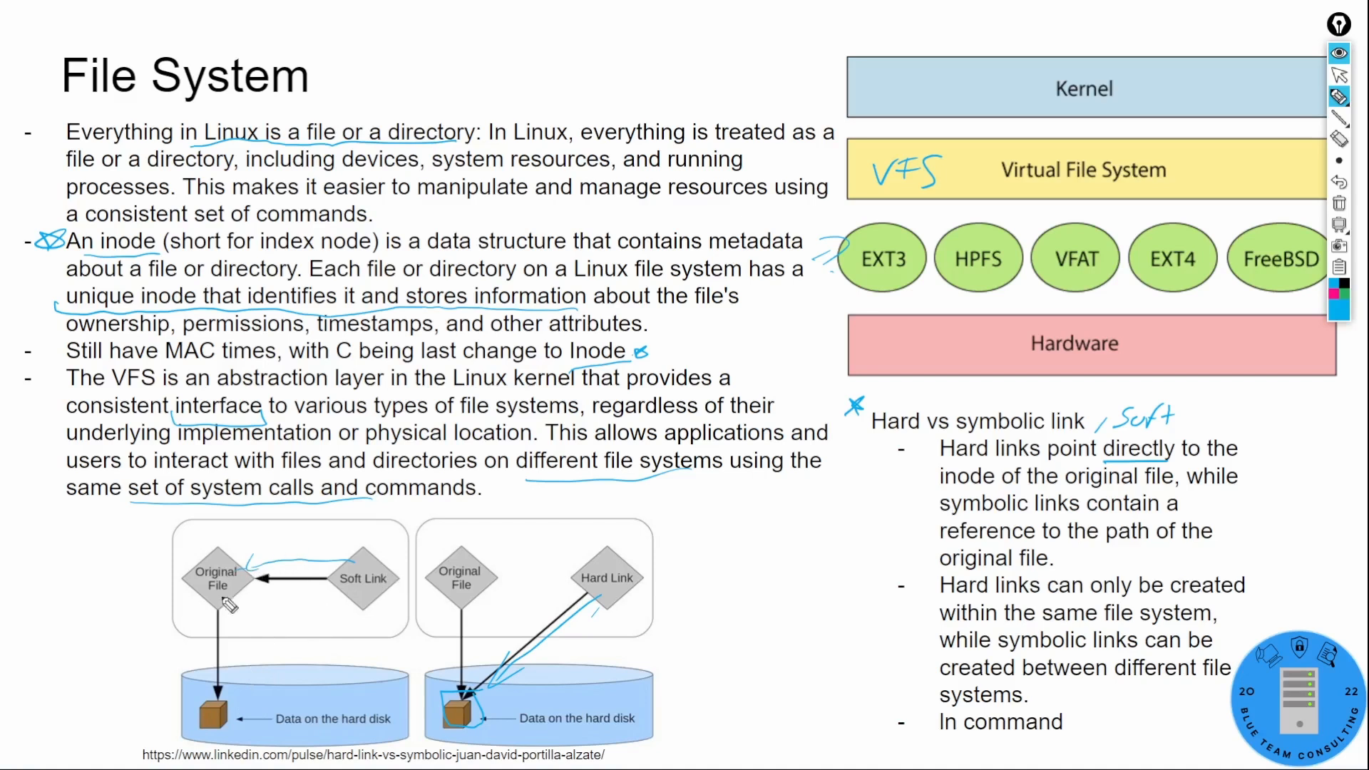
pyautogui.moveTo(237, 718)
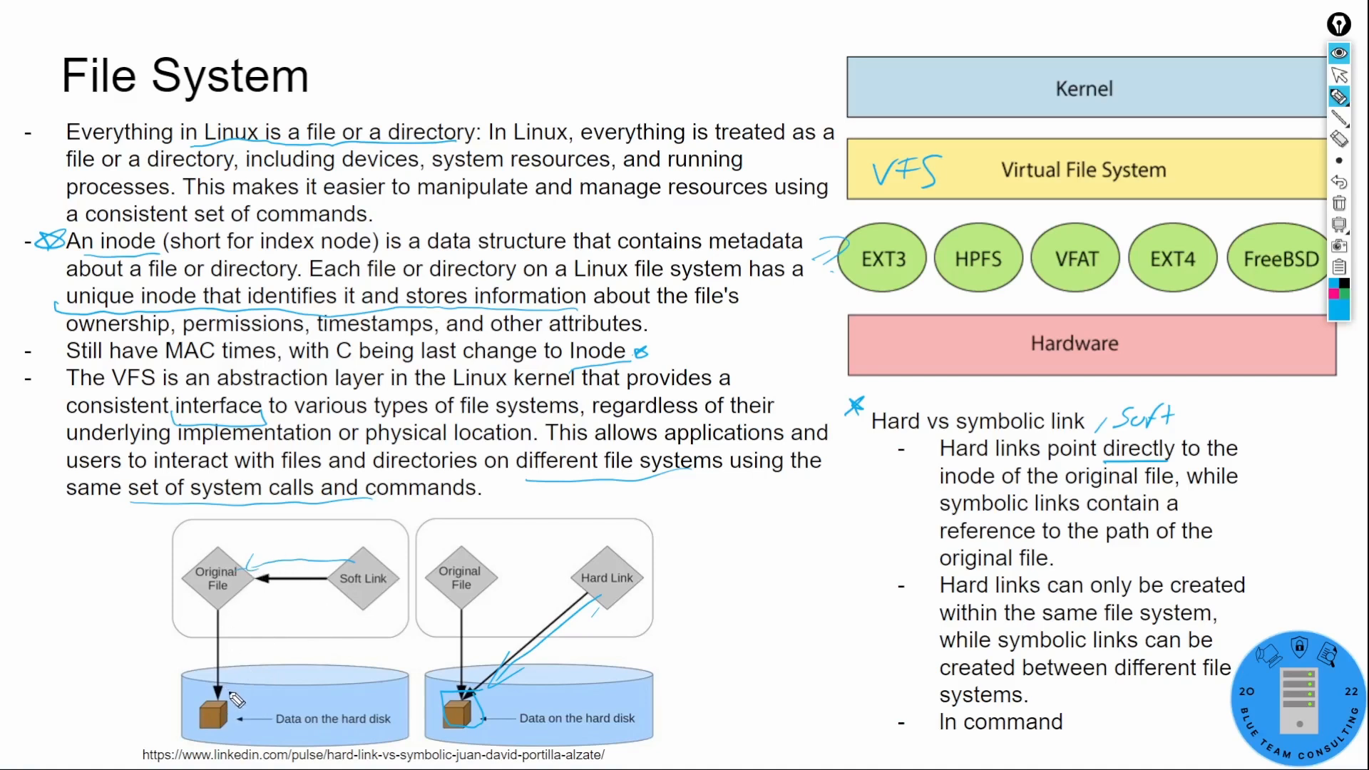
pyautogui.moveTo(485, 593)
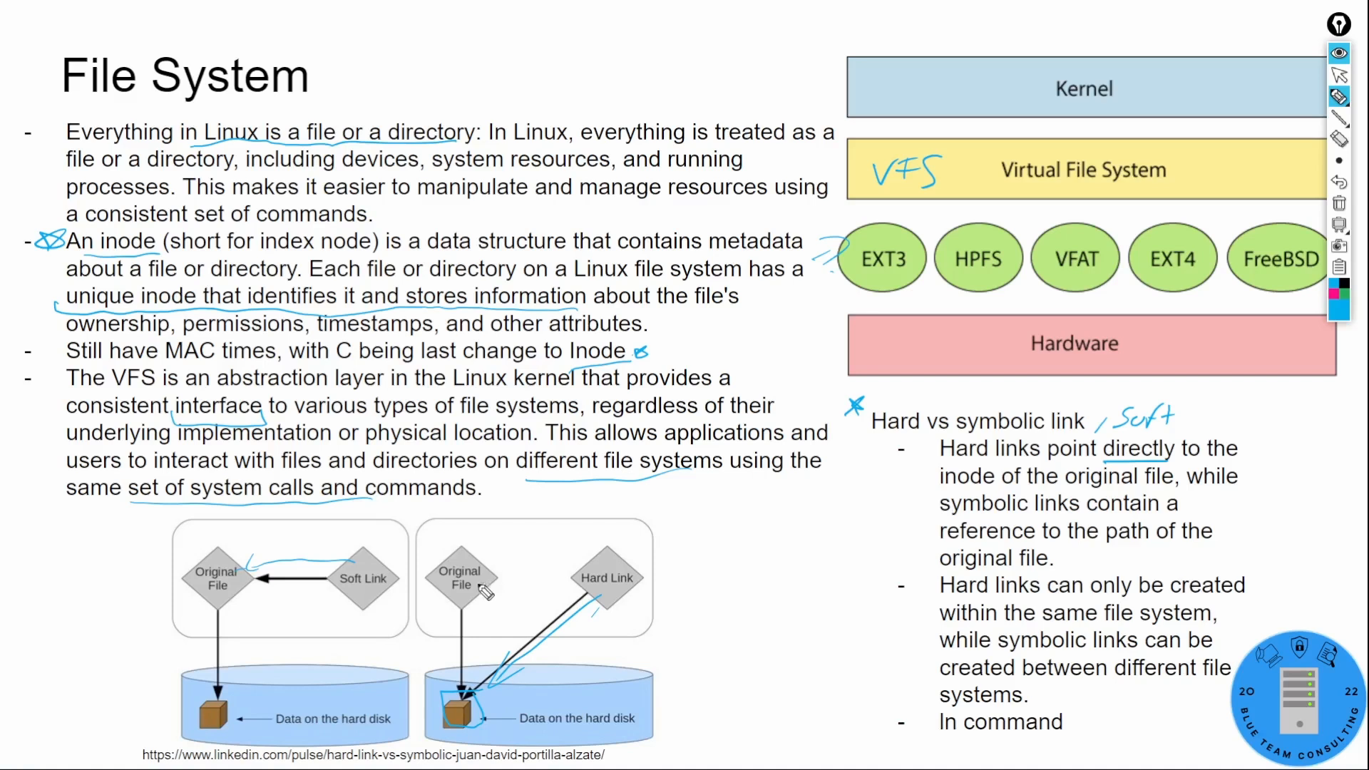
pyautogui.moveTo(856, 532)
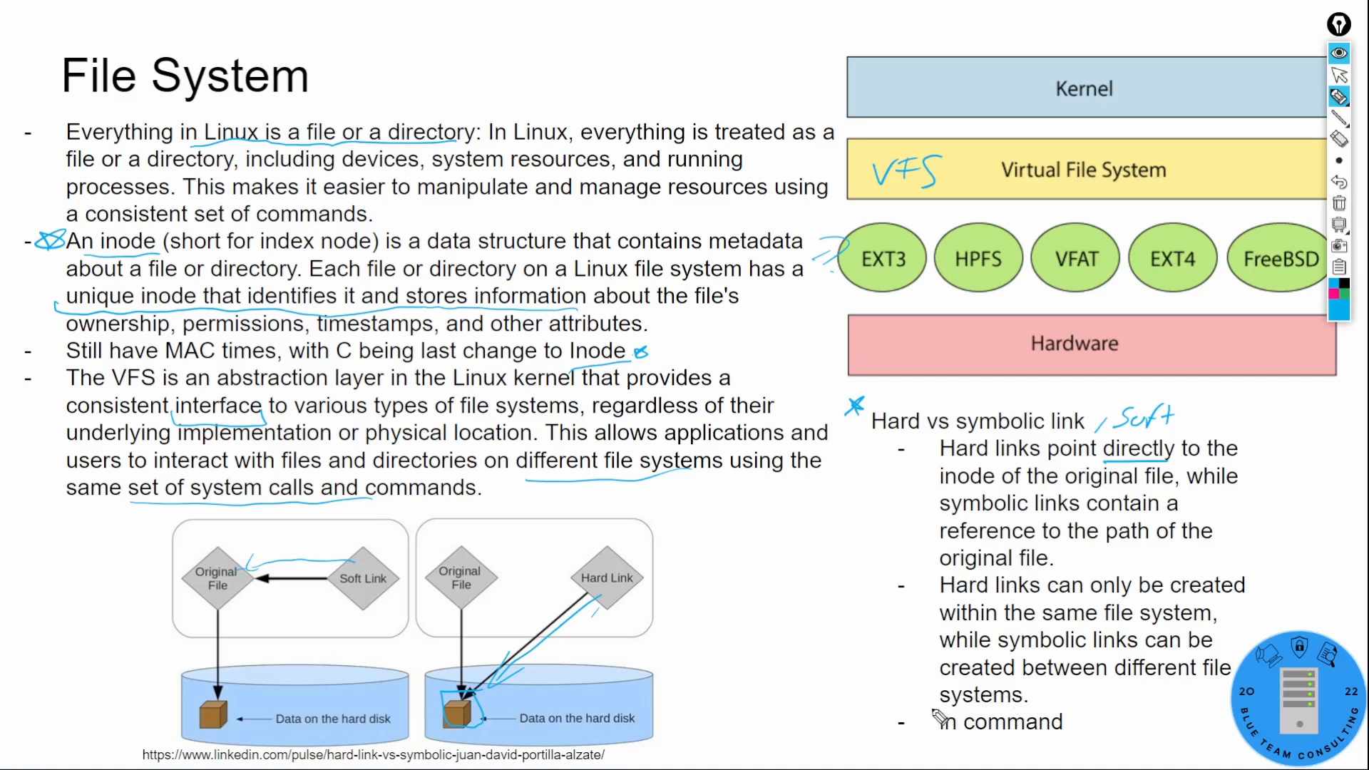
pyautogui.moveTo(917, 707); pyautogui.dragTo(909, 734)
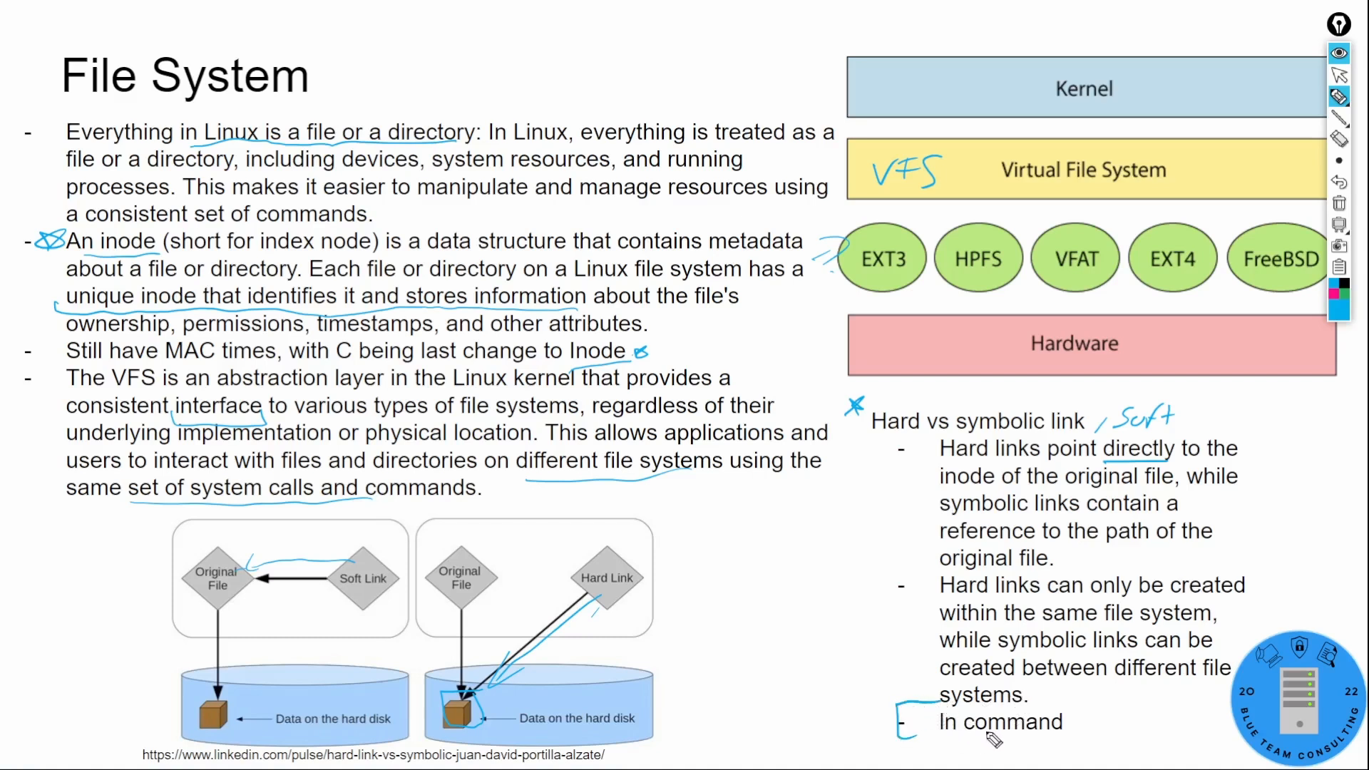
pyautogui.moveTo(811, 518)
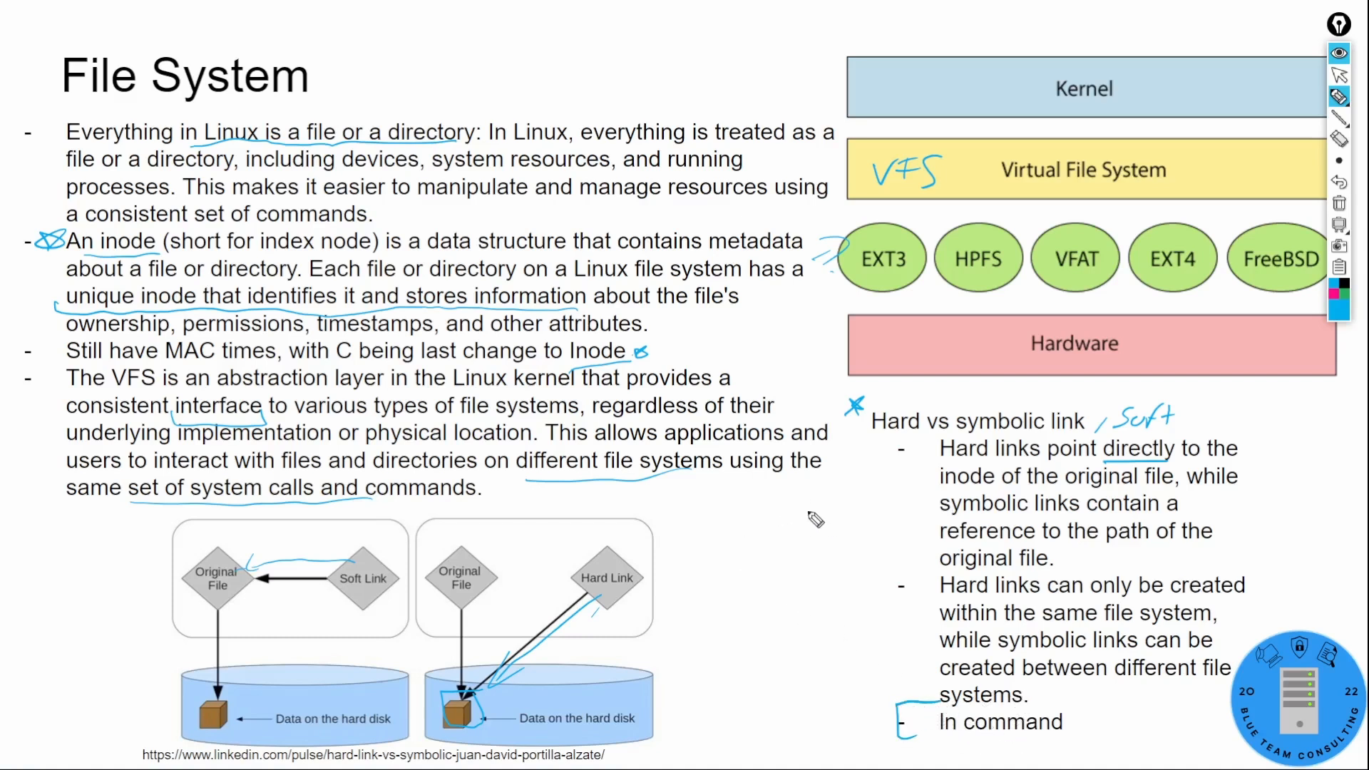
pyautogui.moveTo(933, 450)
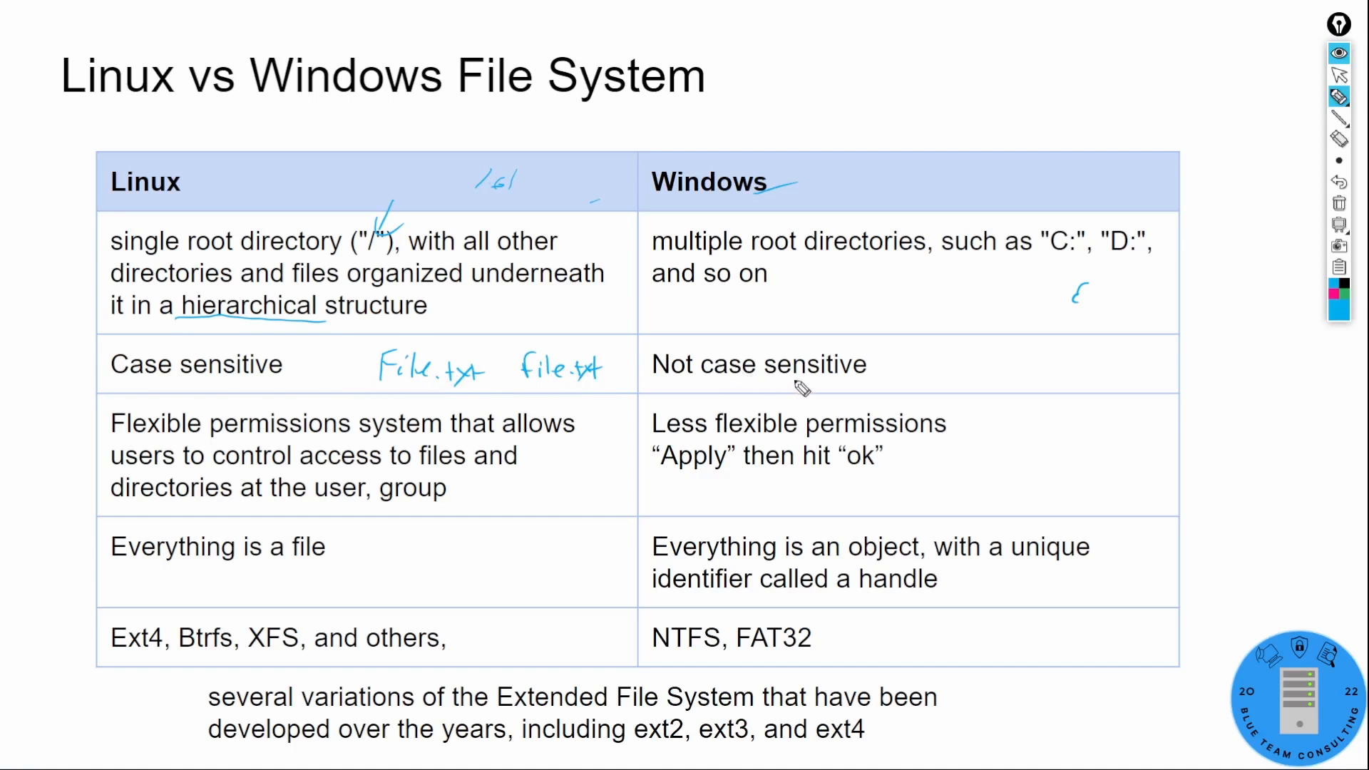
pyautogui.moveTo(599, 398)
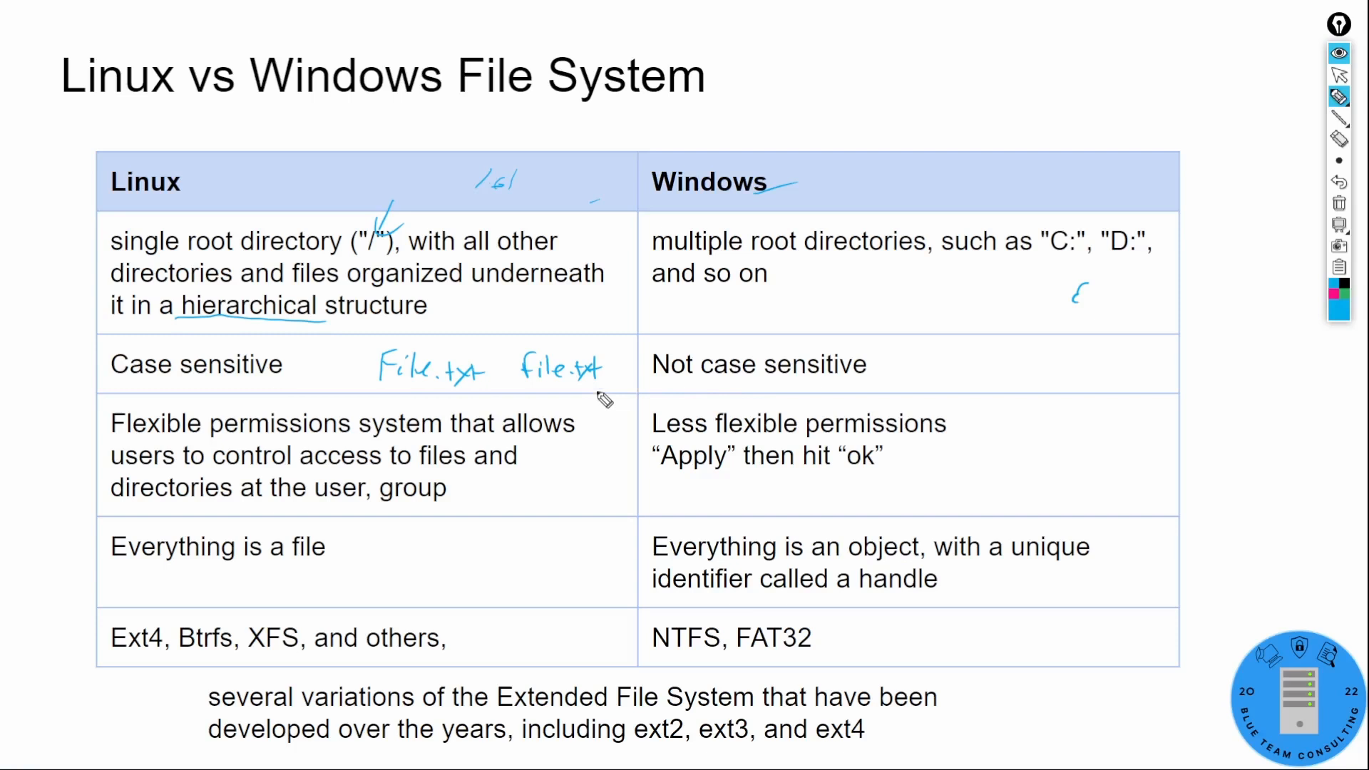
pyautogui.moveTo(547, 491)
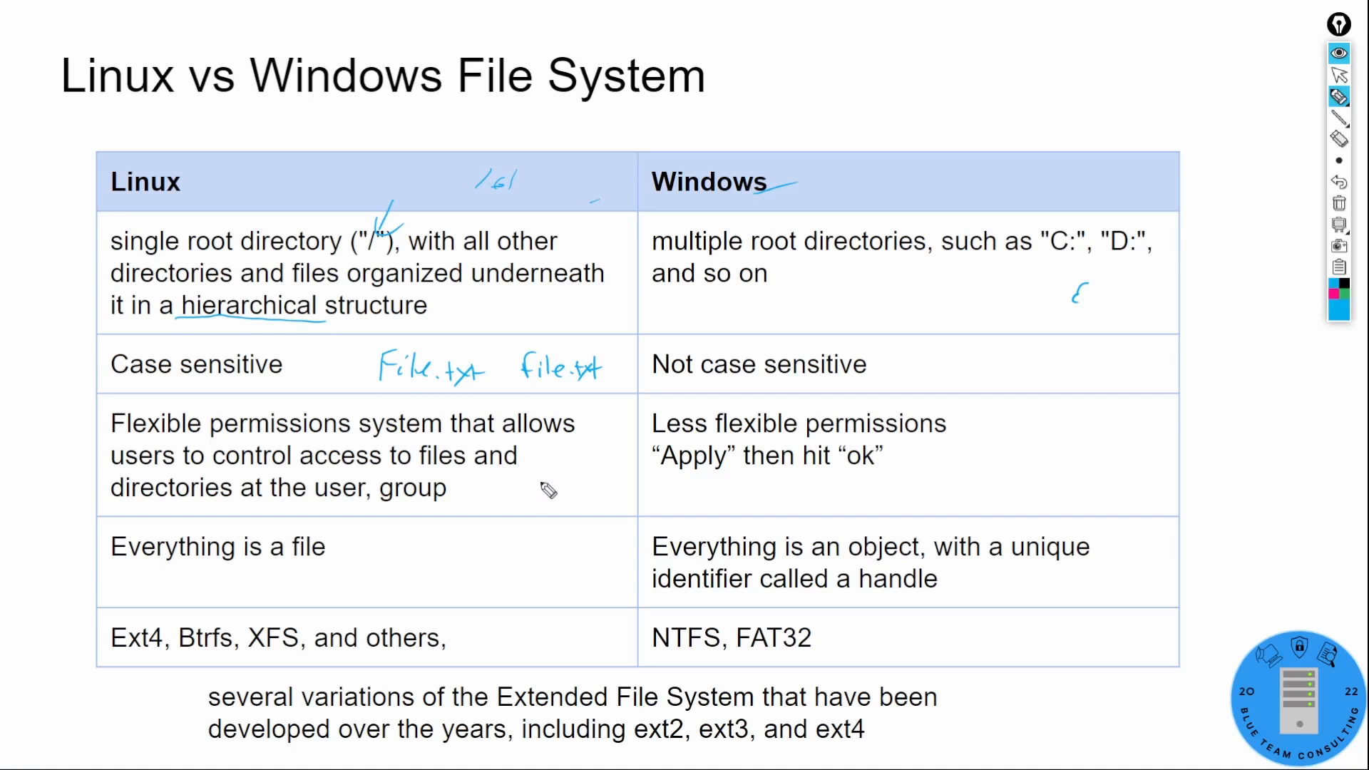
pyautogui.moveTo(841, 399)
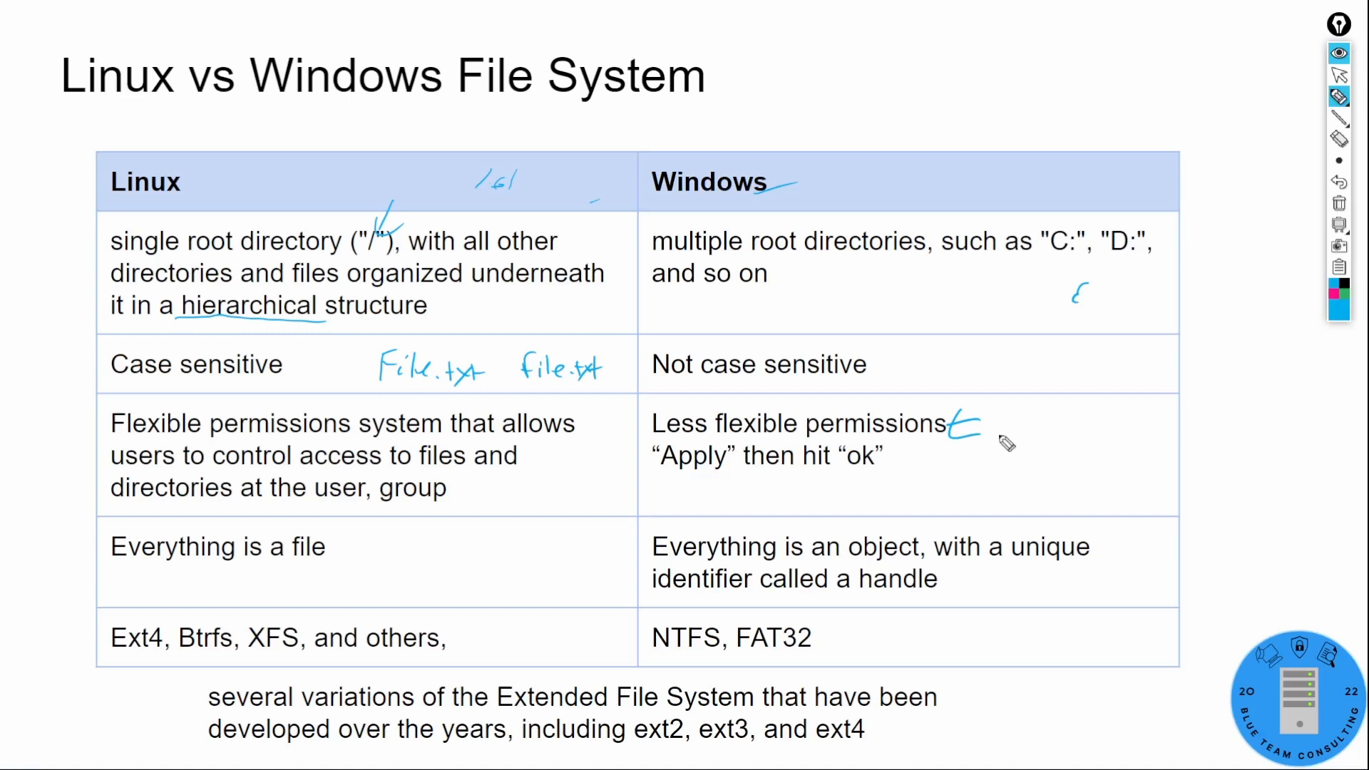
pyautogui.moveTo(924, 485)
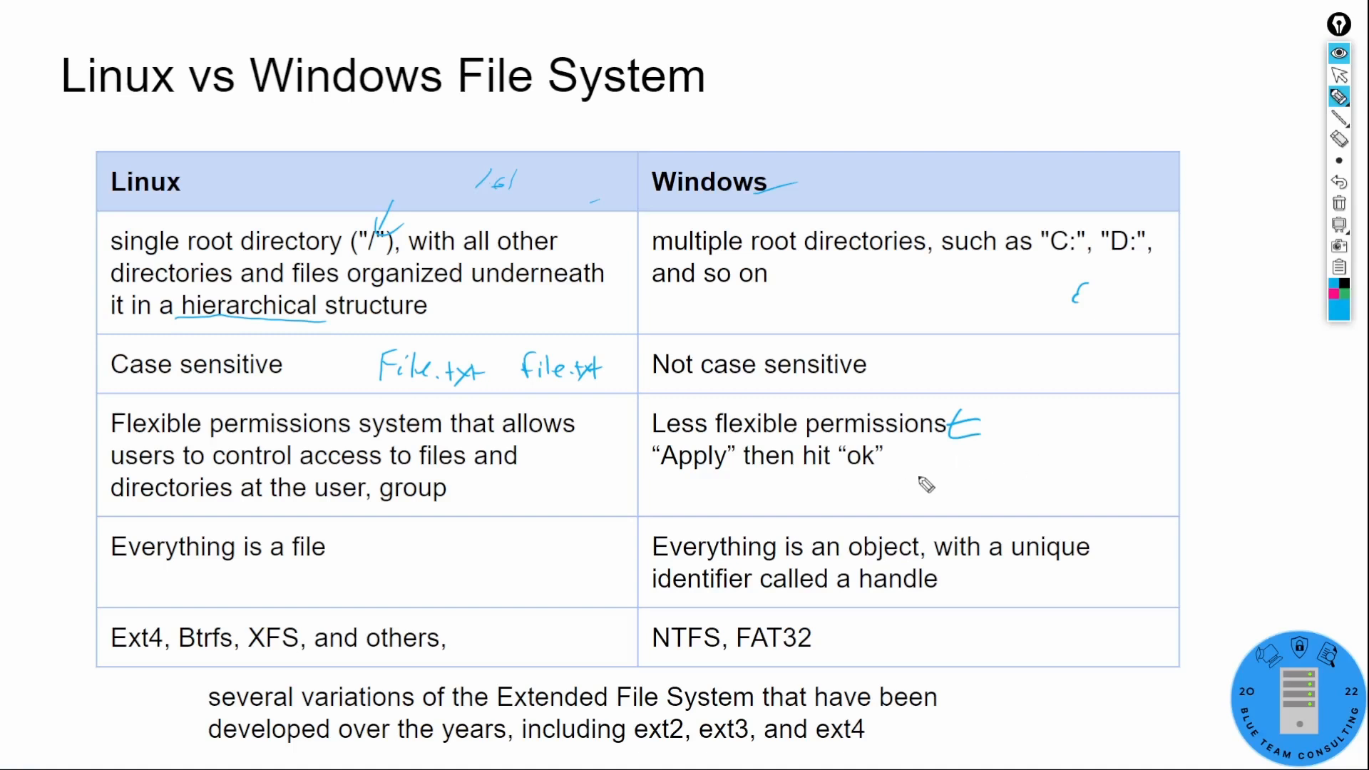
pyautogui.moveTo(1027, 459)
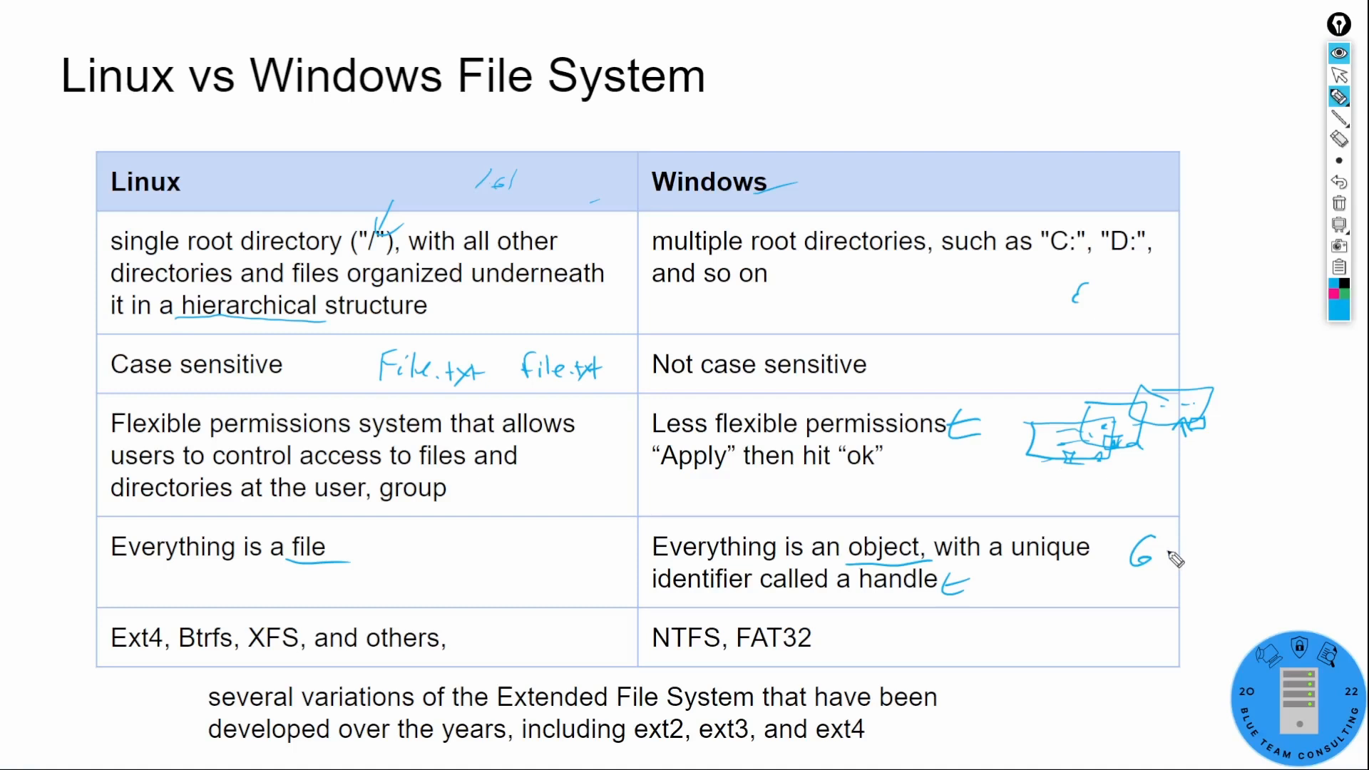
# - Add to the handwritten GPO note beside the Windows object-and-handle row
pyautogui.moveTo(1161, 546); pyautogui.dragTo(1202, 560)
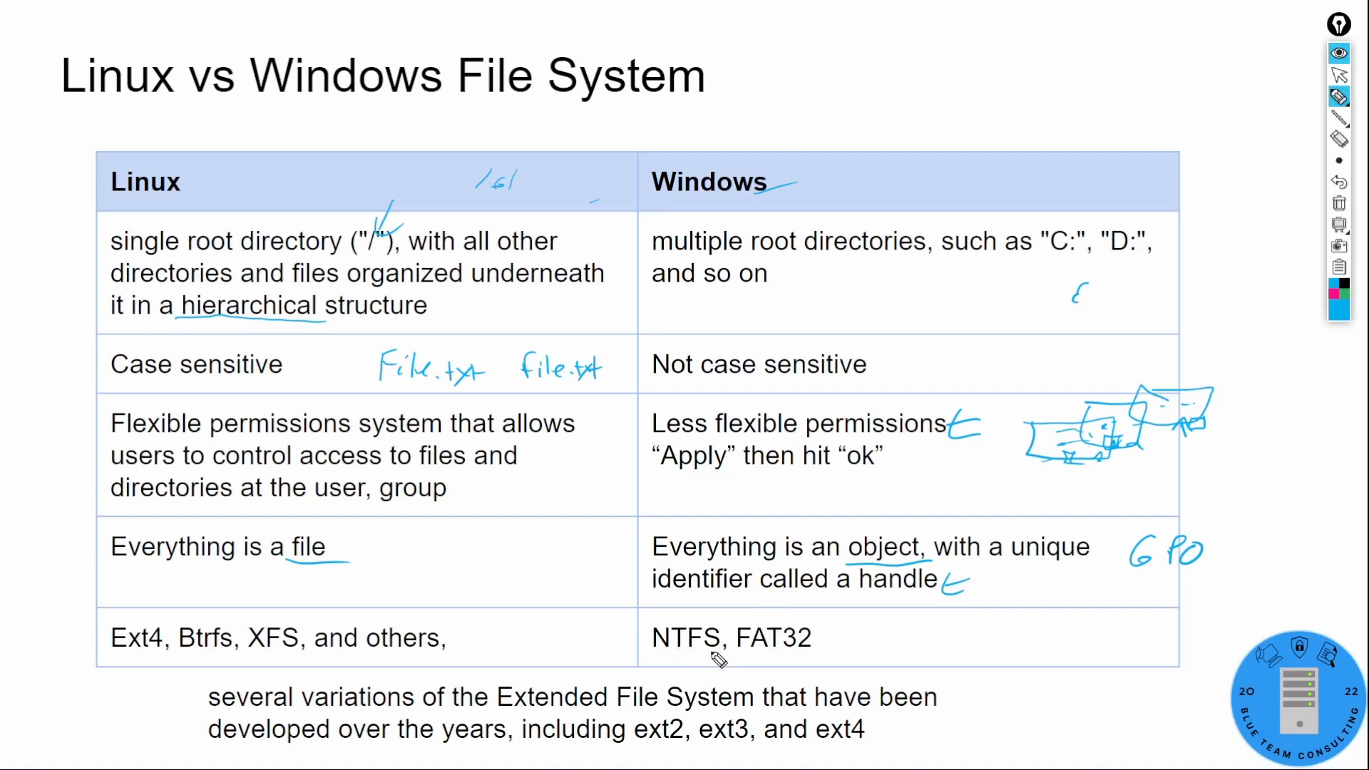
pyautogui.moveTo(798, 662)
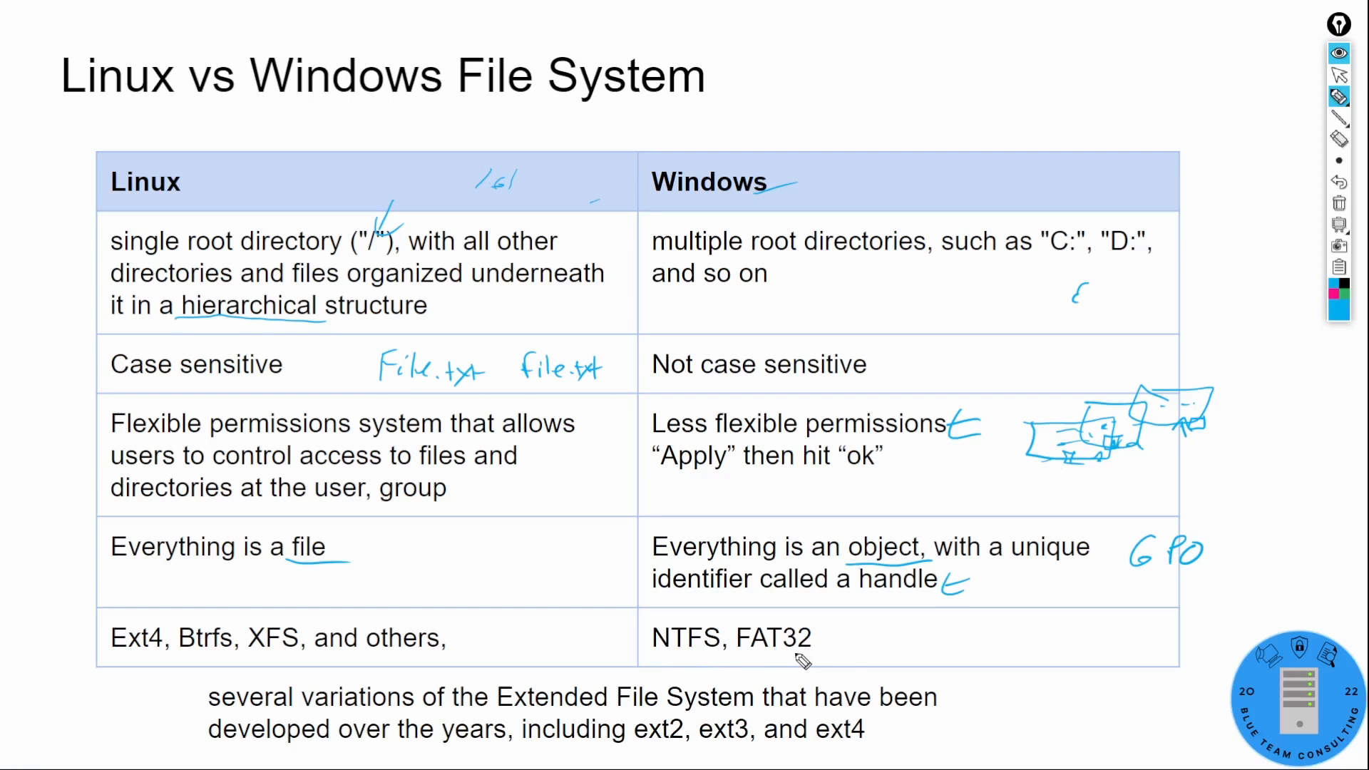
pyautogui.moveTo(548, 748)
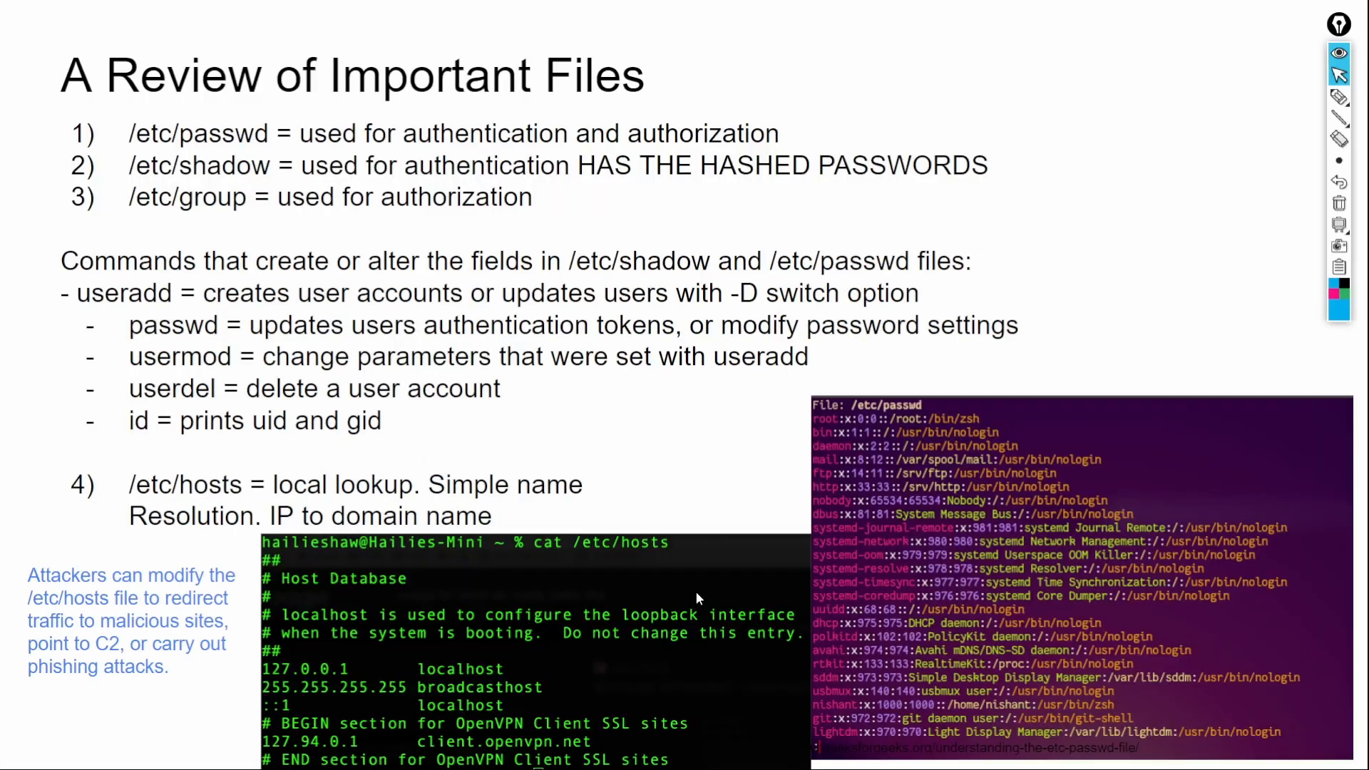
# - Select the freehand pen and draw a blue line dividing the user-account commands from item 4
pyautogui.click(1340, 97)
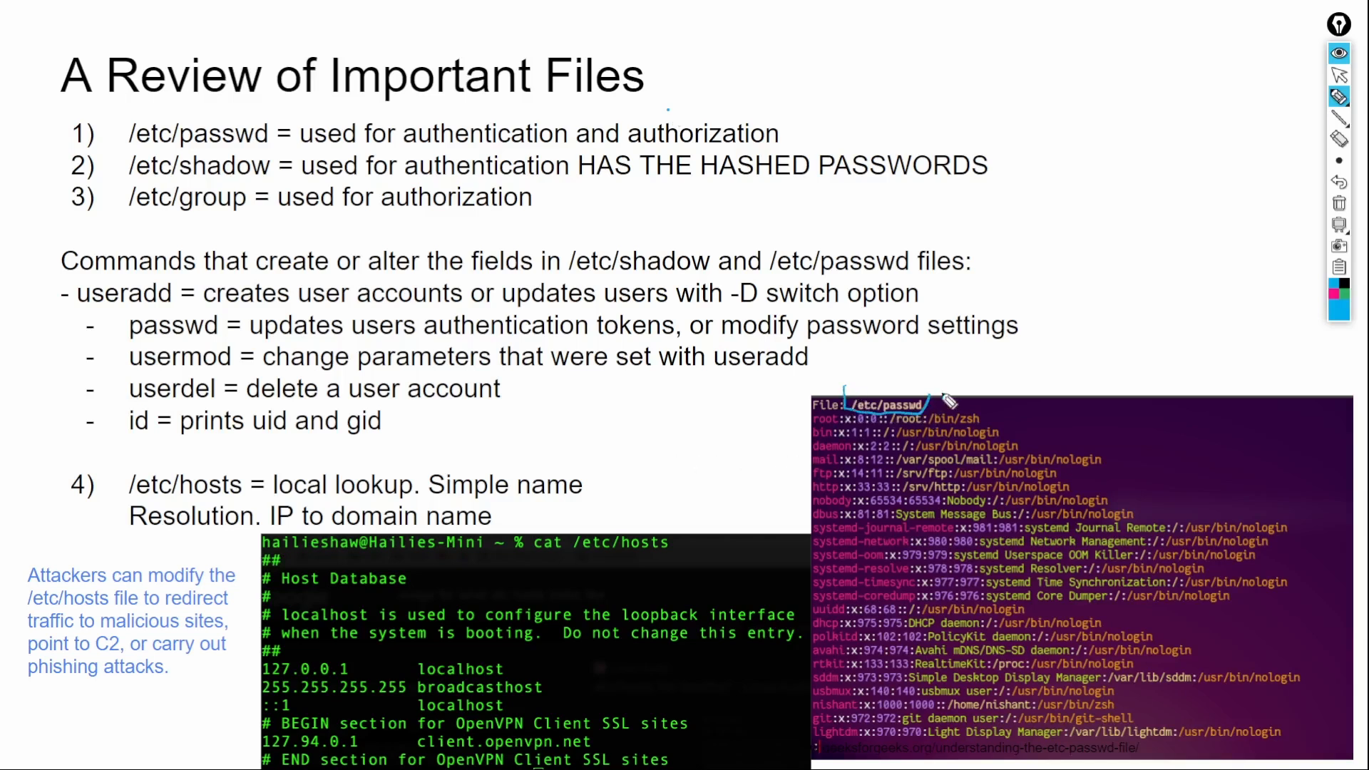
pyautogui.moveTo(979, 488)
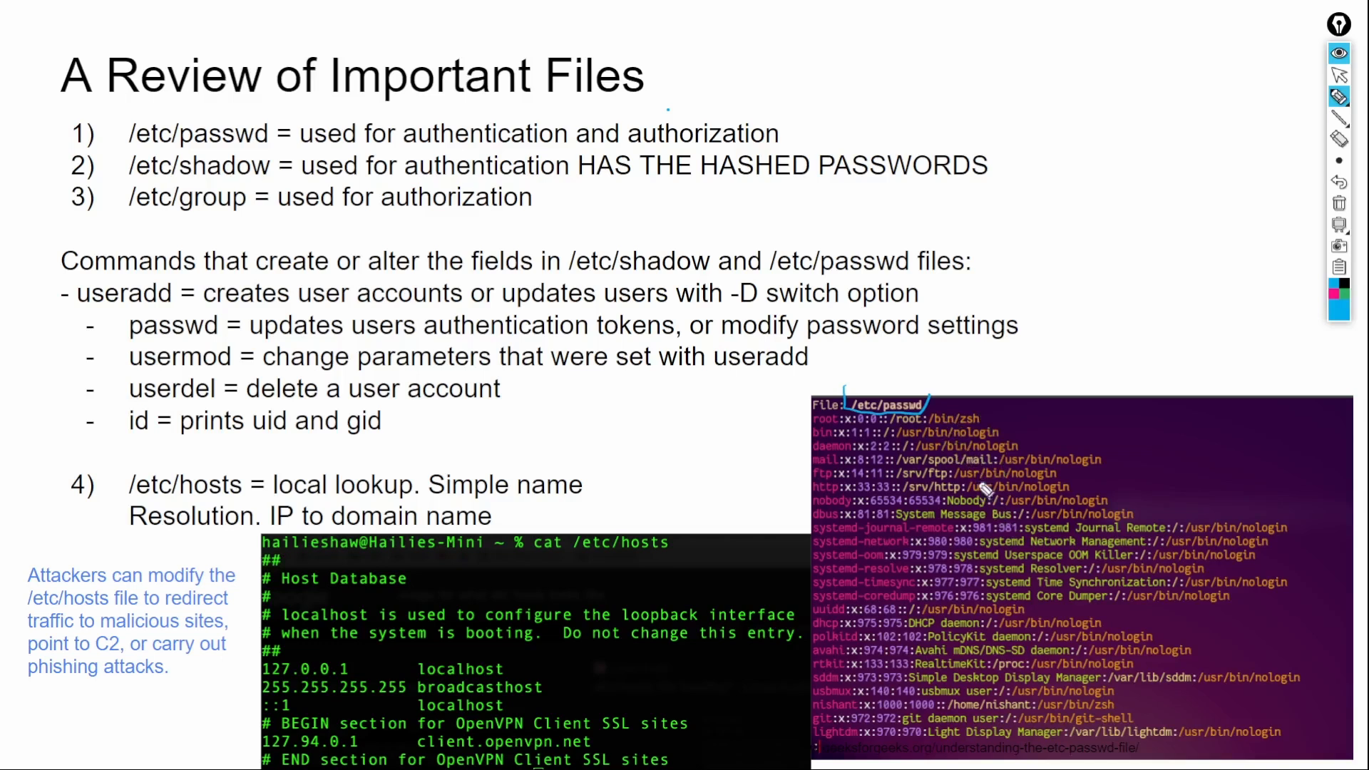
pyautogui.moveTo(806, 197)
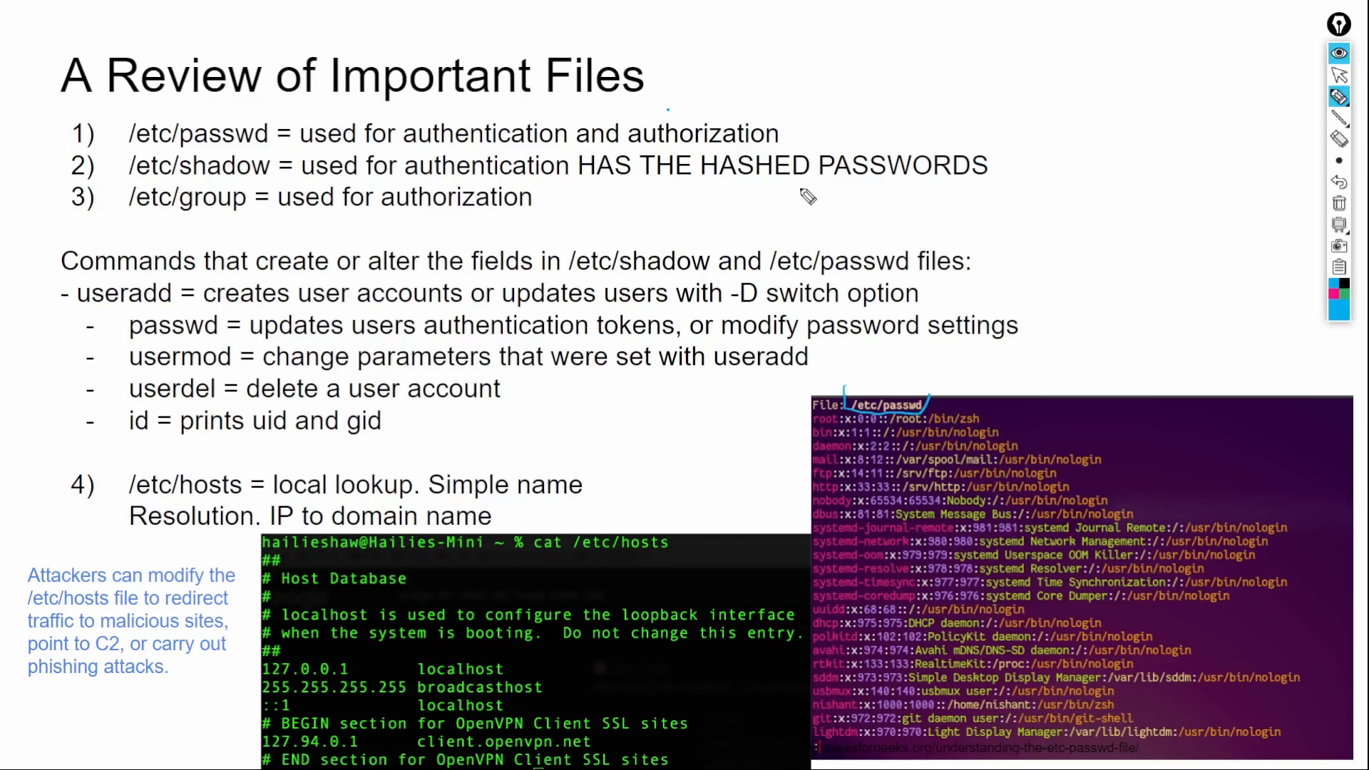
pyautogui.moveTo(998, 196)
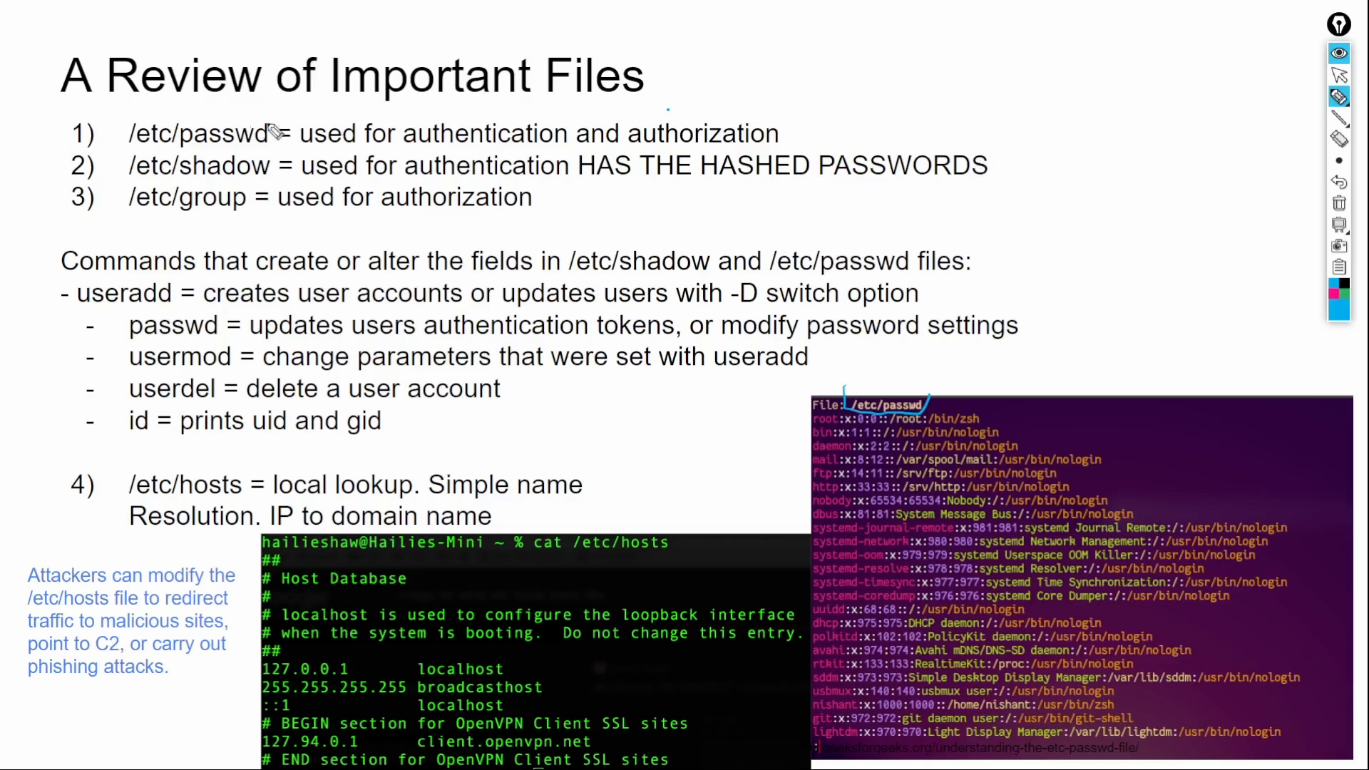
pyautogui.moveTo(115, 180)
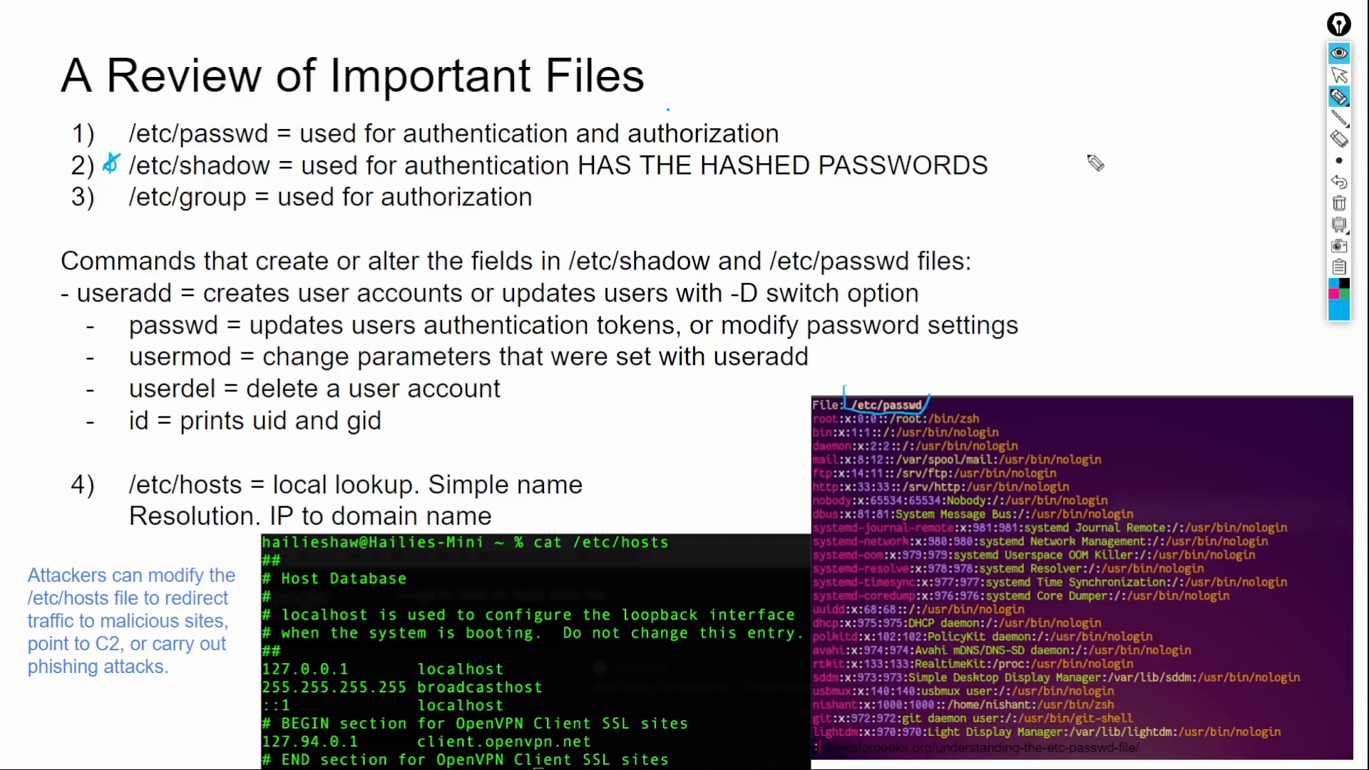
pyautogui.moveTo(977, 292)
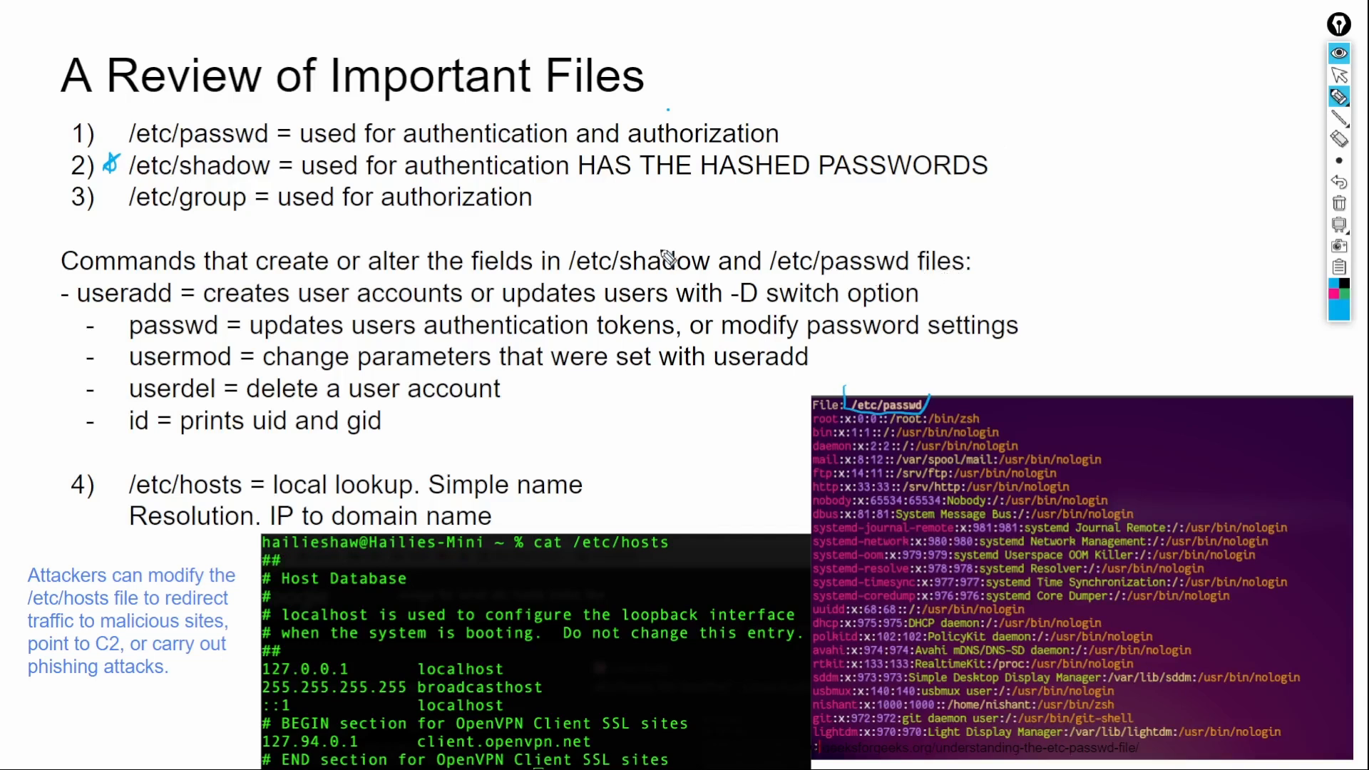
pyautogui.moveTo(893, 288)
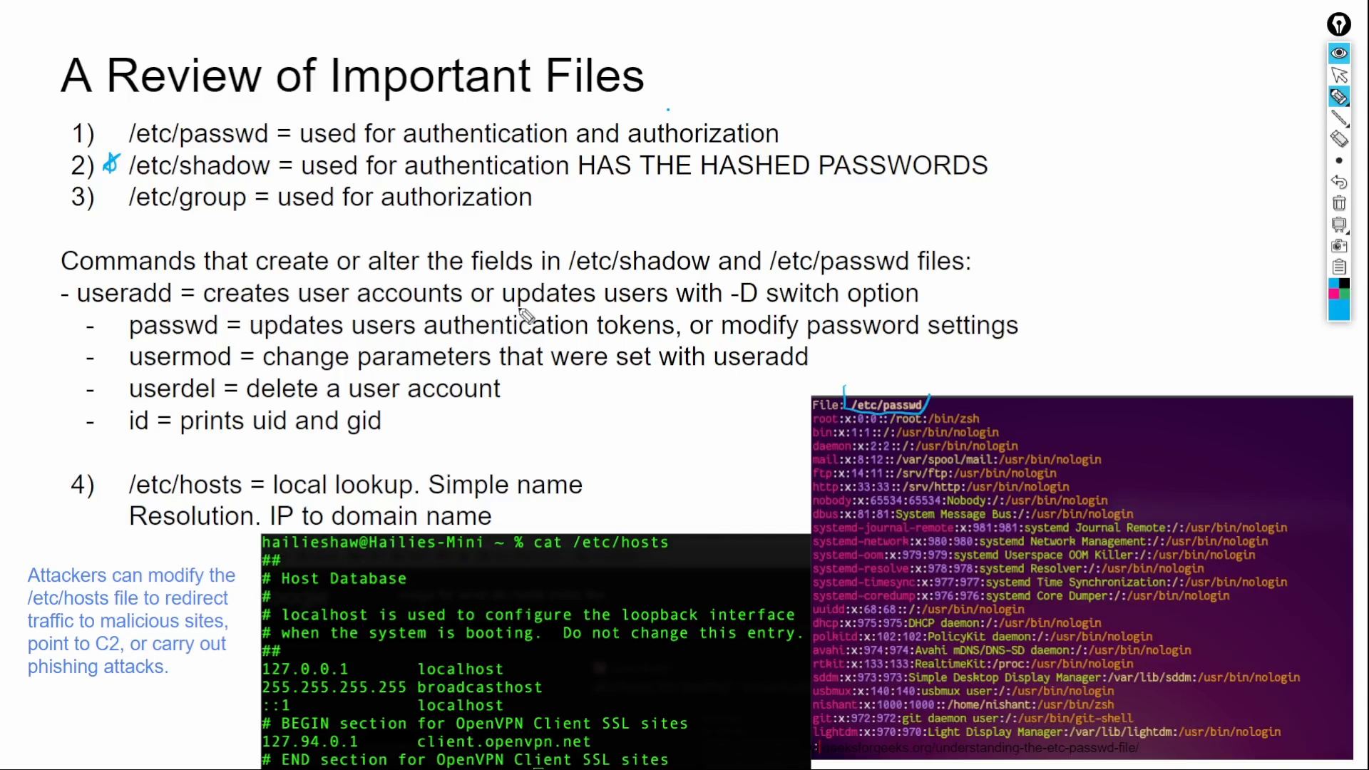
pyautogui.moveTo(753, 304)
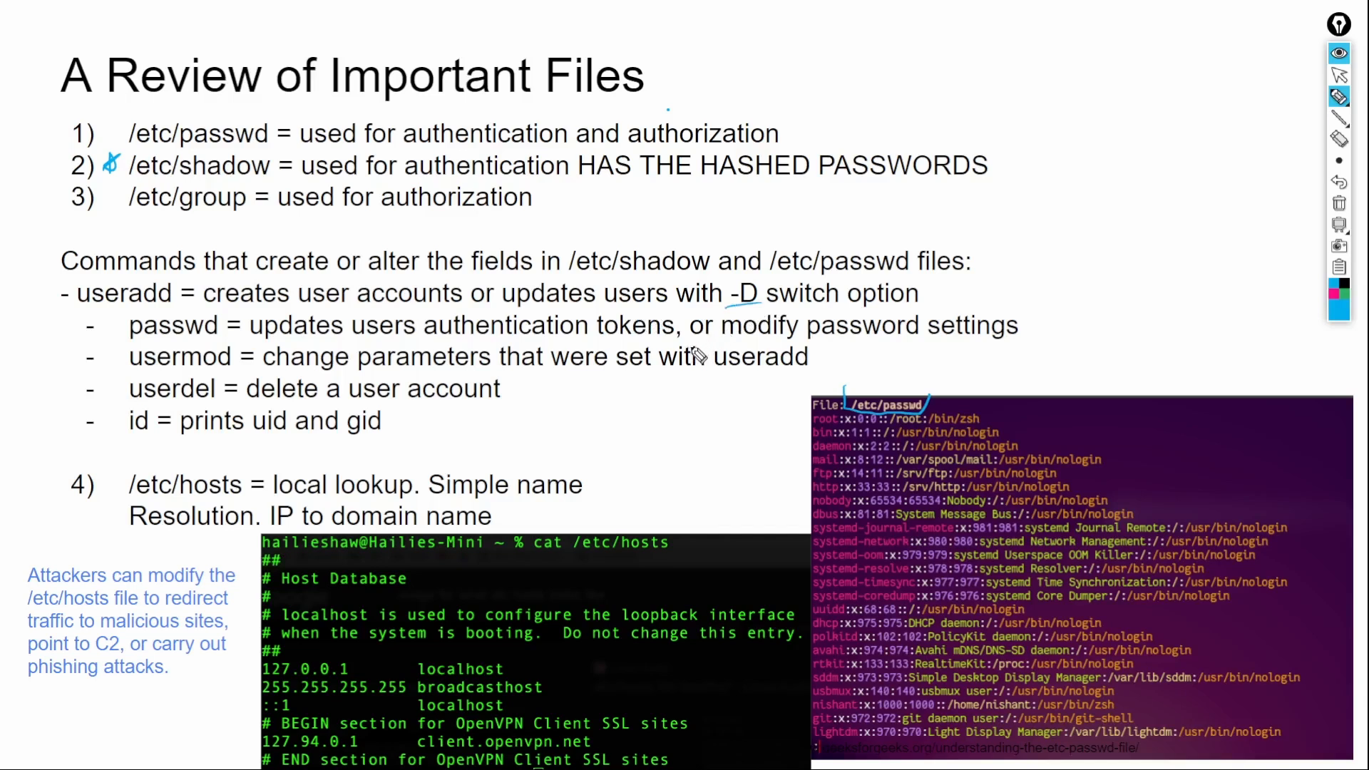
pyautogui.moveTo(236, 342)
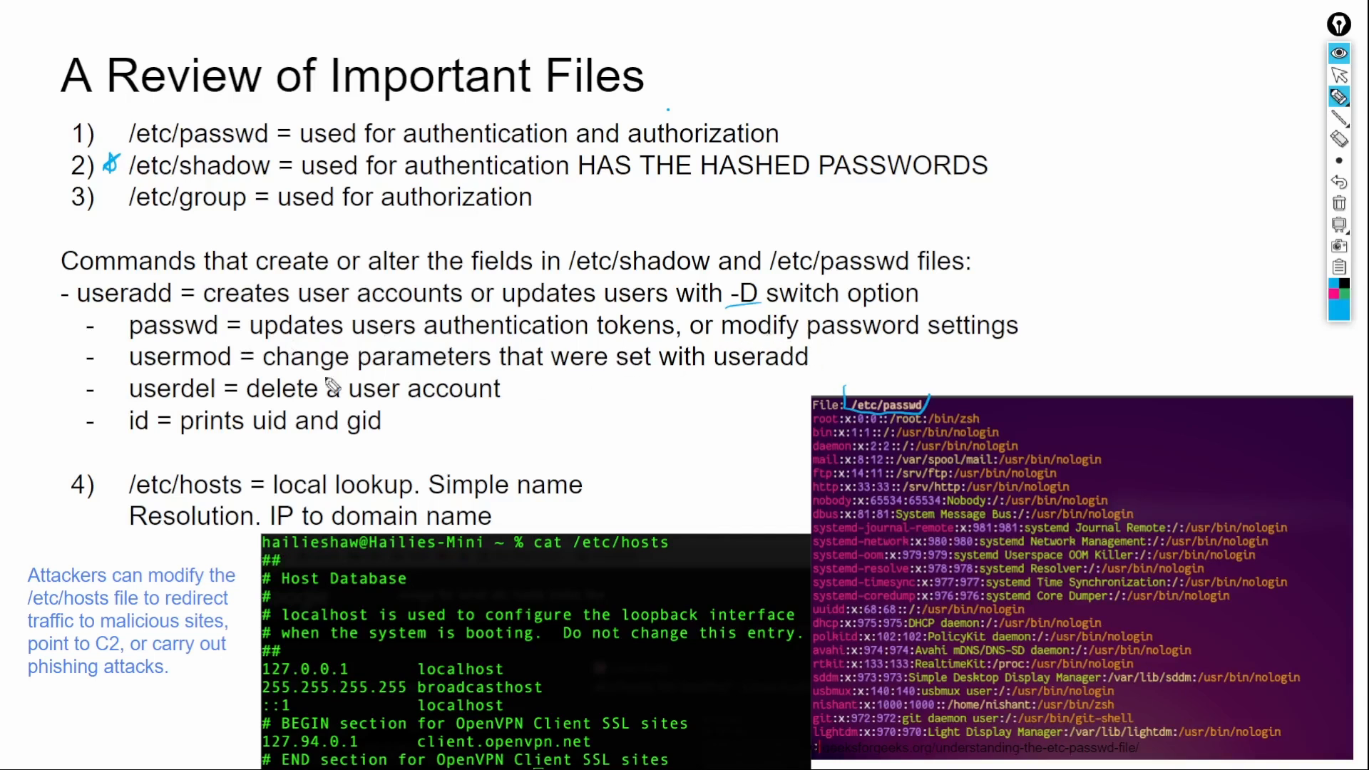
pyautogui.moveTo(197, 376)
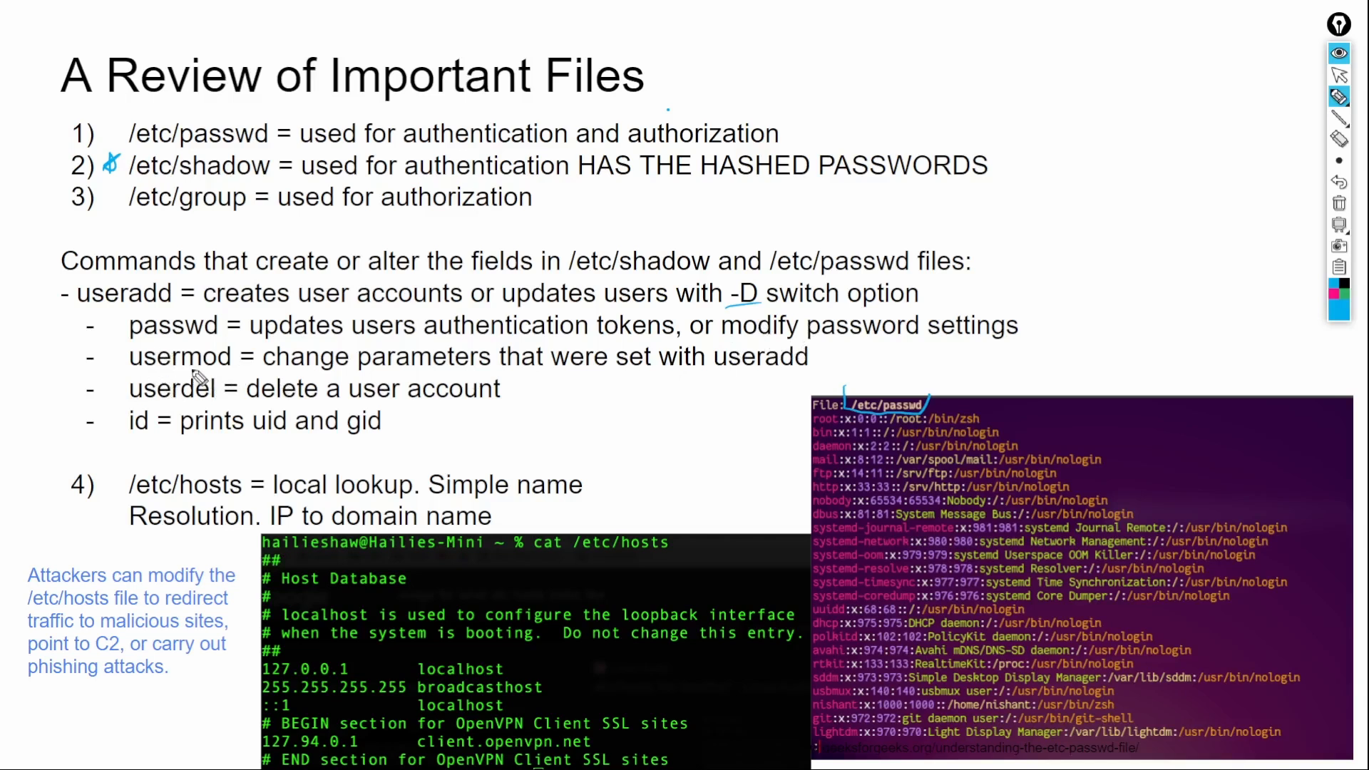
pyautogui.moveTo(563, 356)
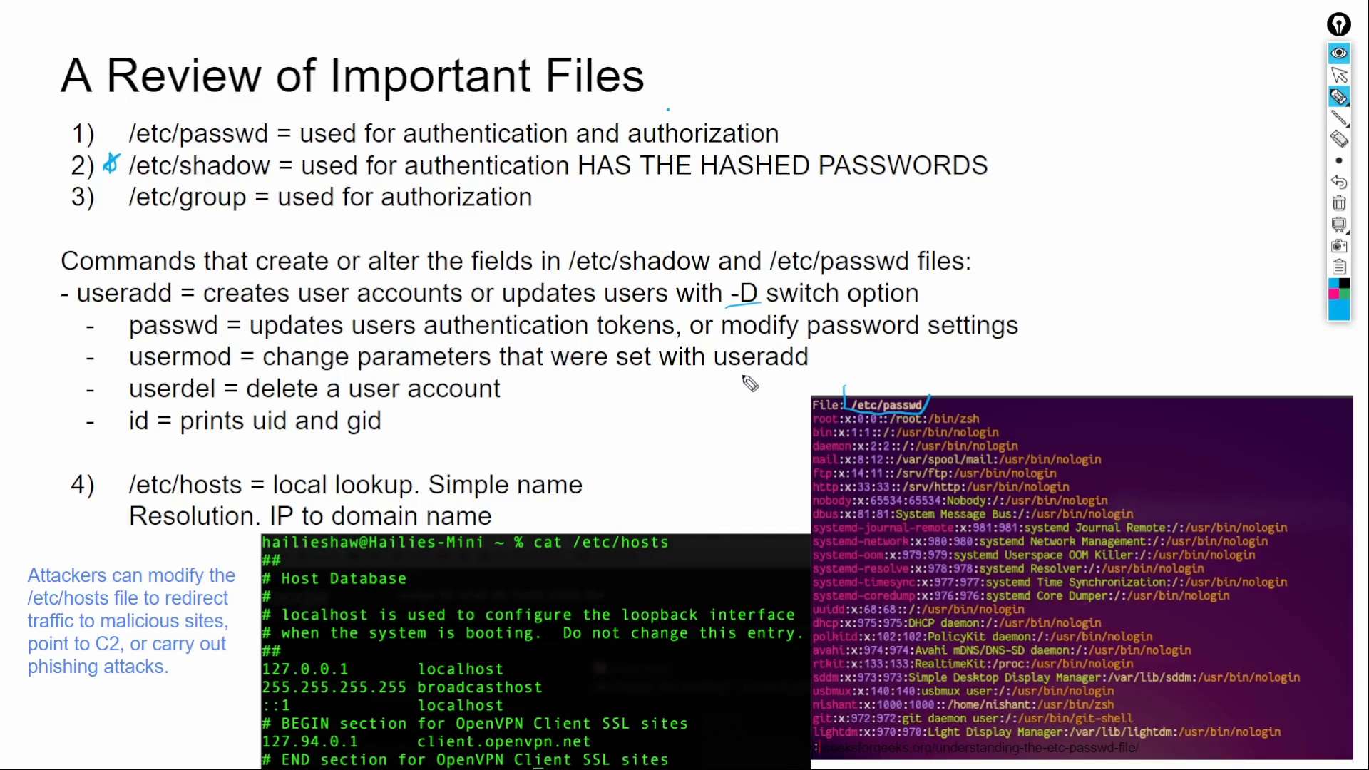
pyautogui.moveTo(684, 408)
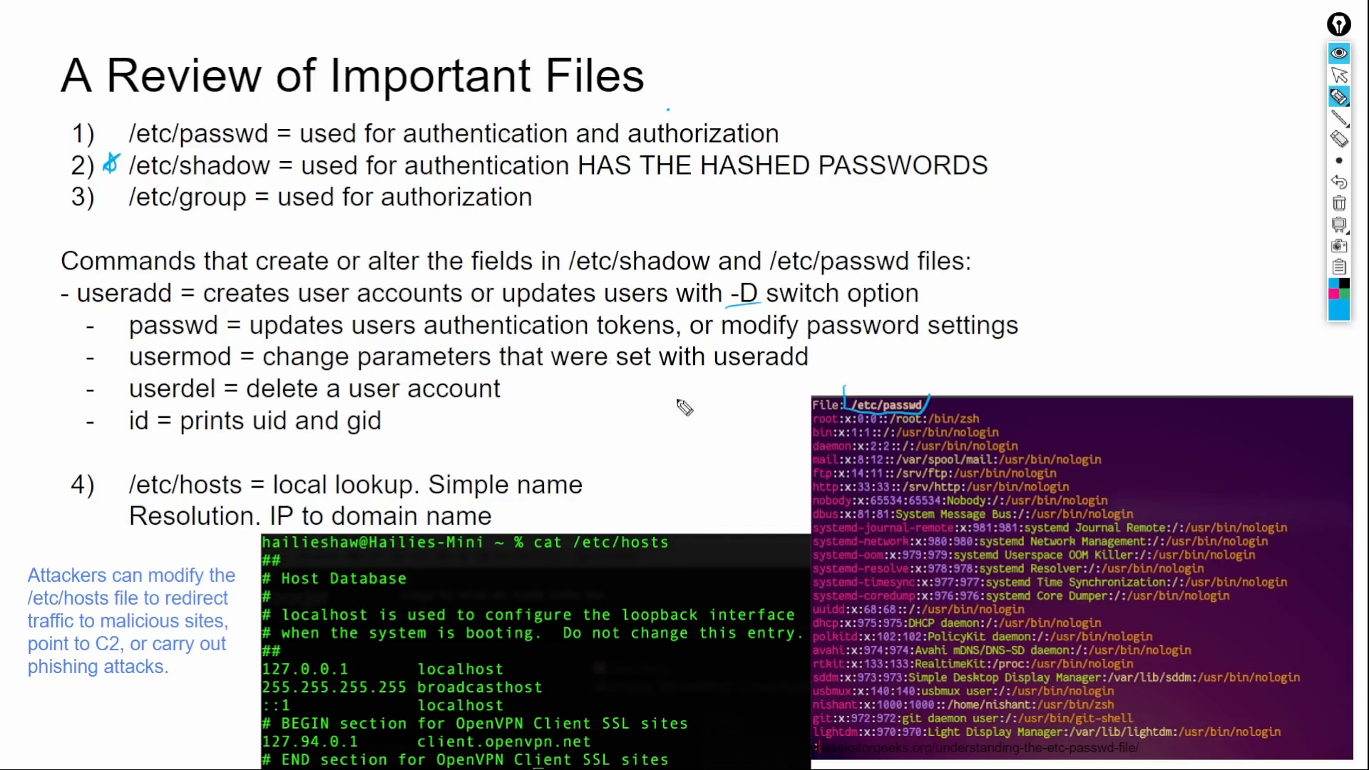
pyautogui.moveTo(613, 358)
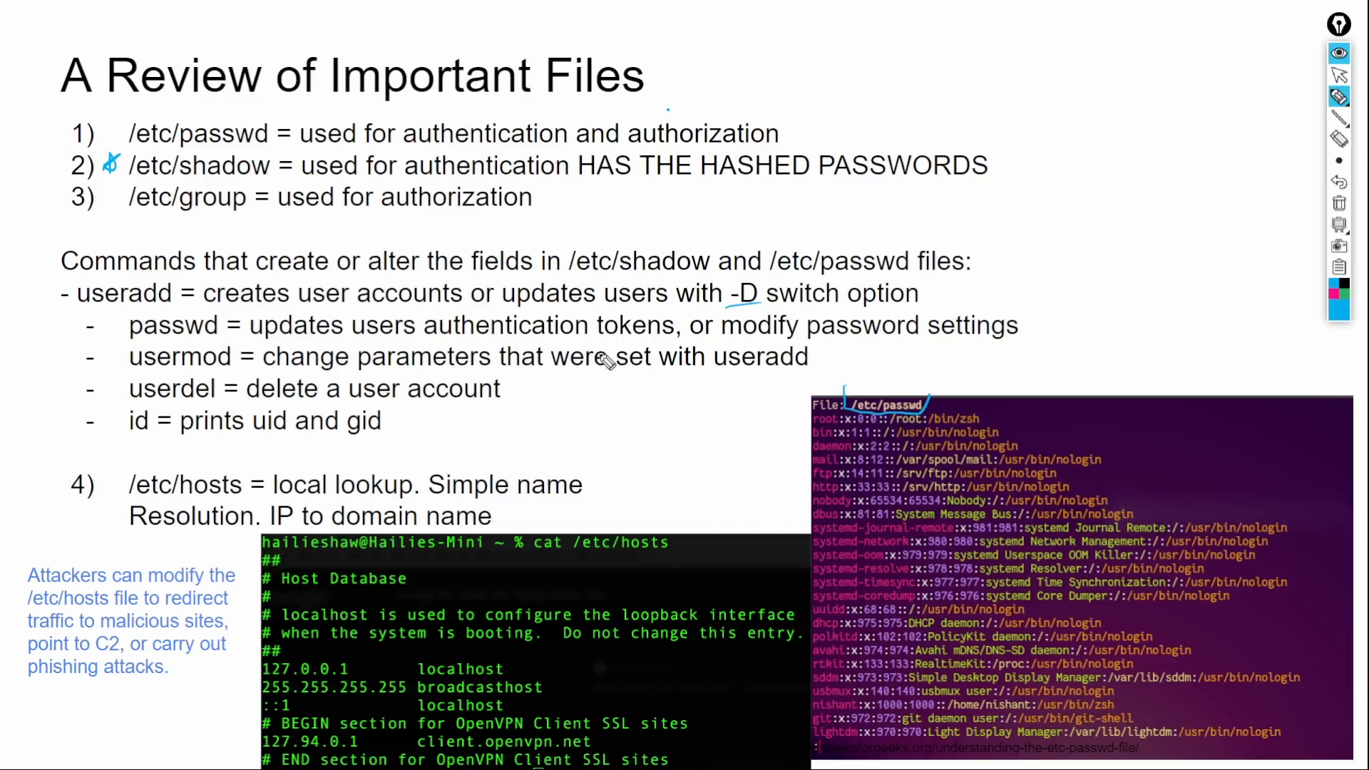
pyautogui.moveTo(313, 396)
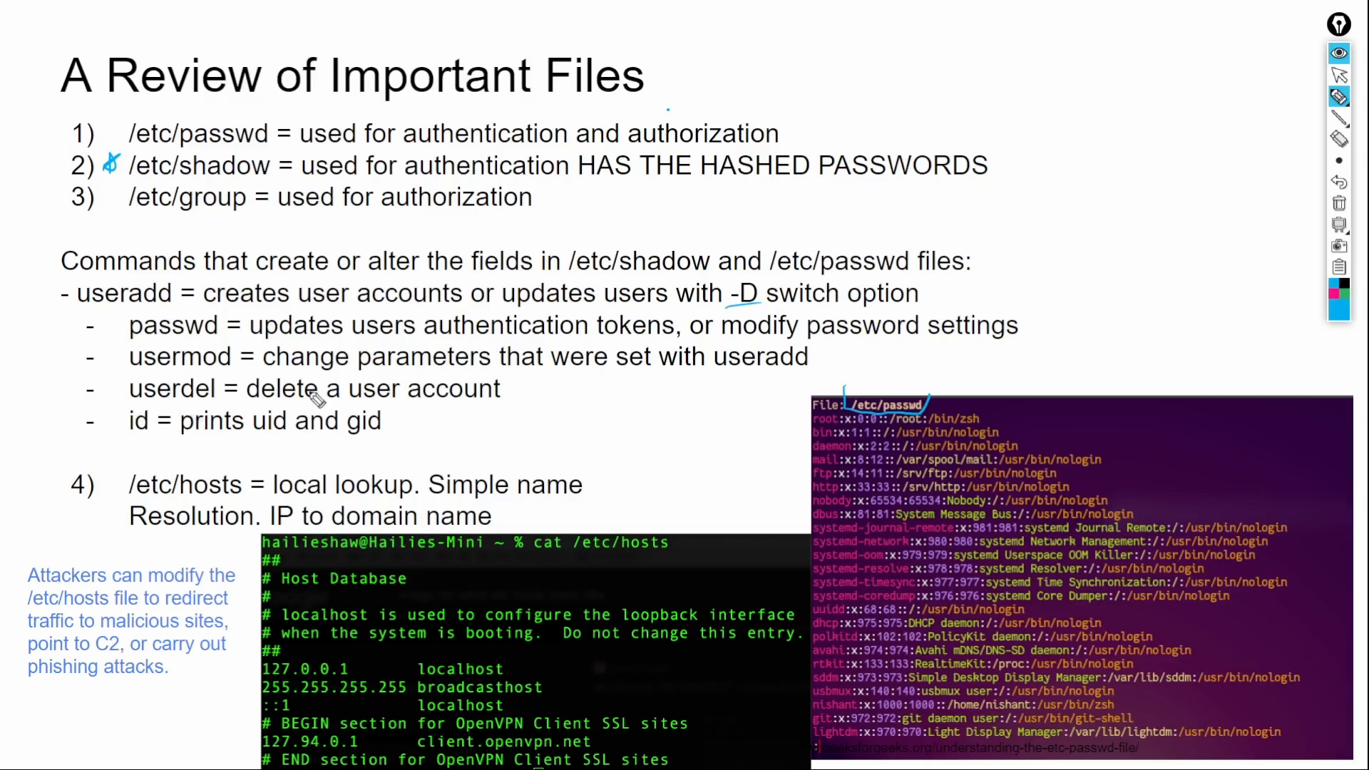
pyautogui.moveTo(146, 439)
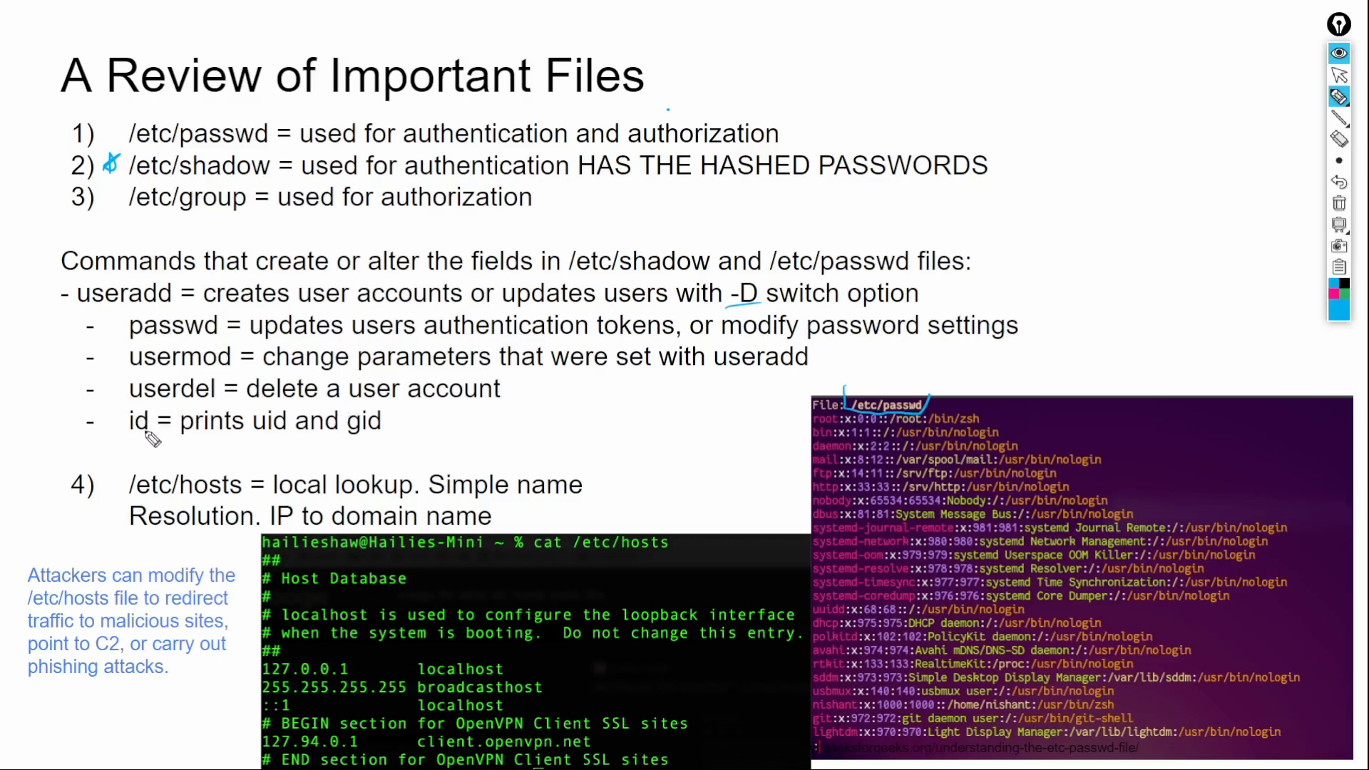
pyautogui.moveTo(265, 445)
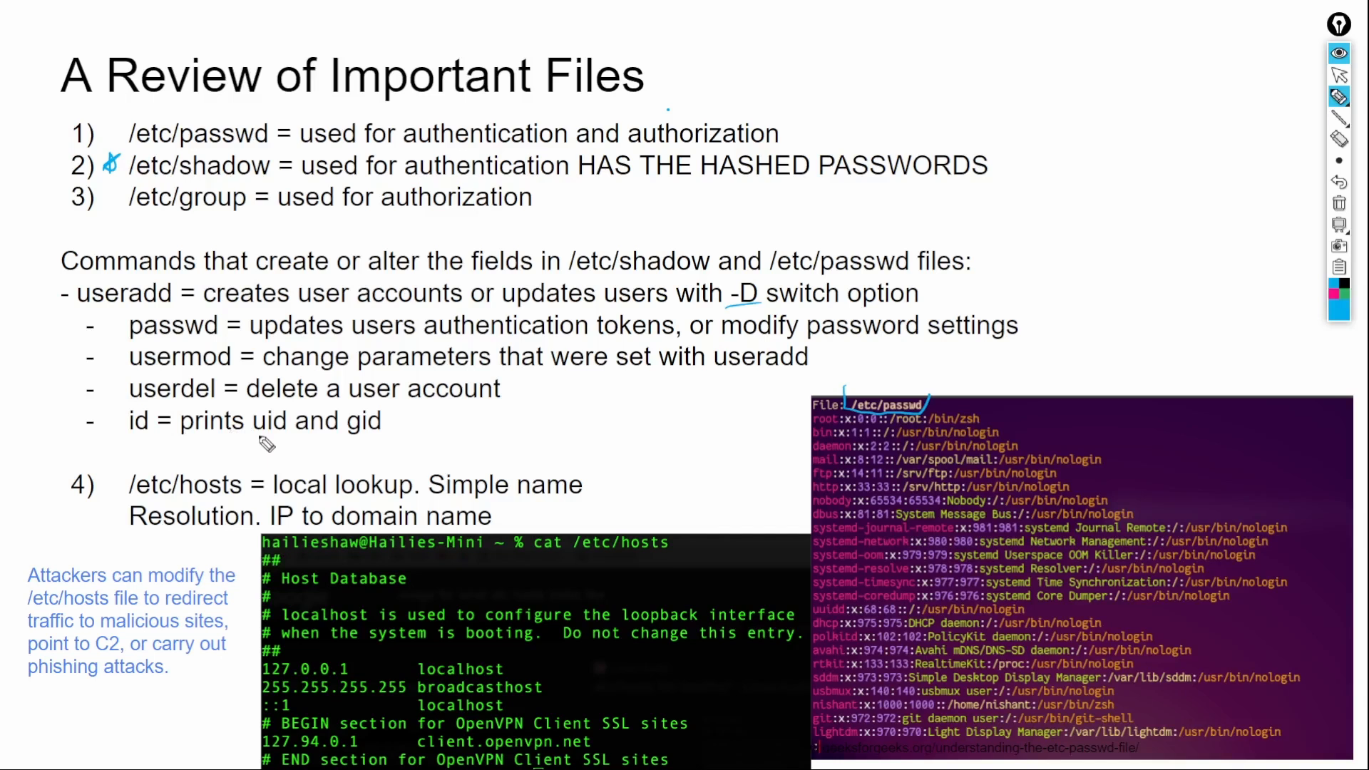
pyautogui.moveTo(585, 393)
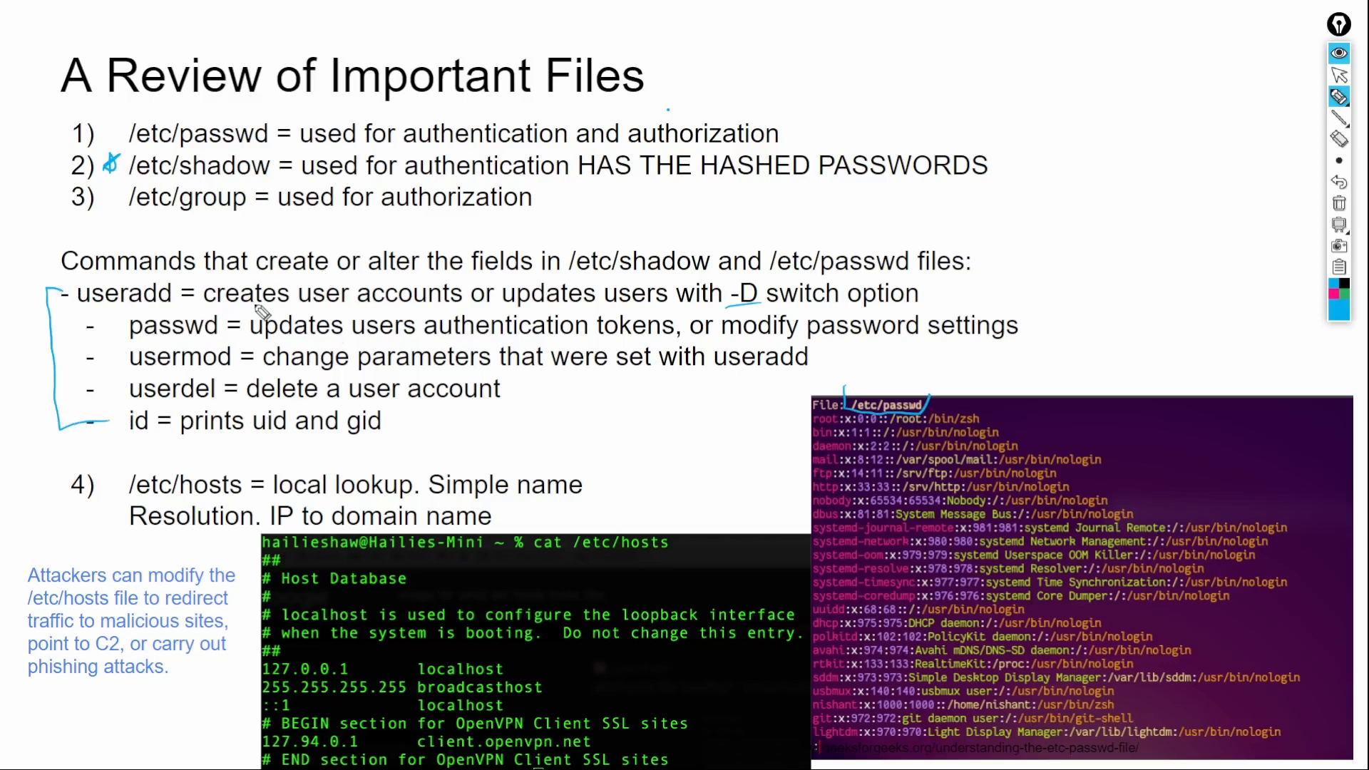
pyautogui.moveTo(301, 168)
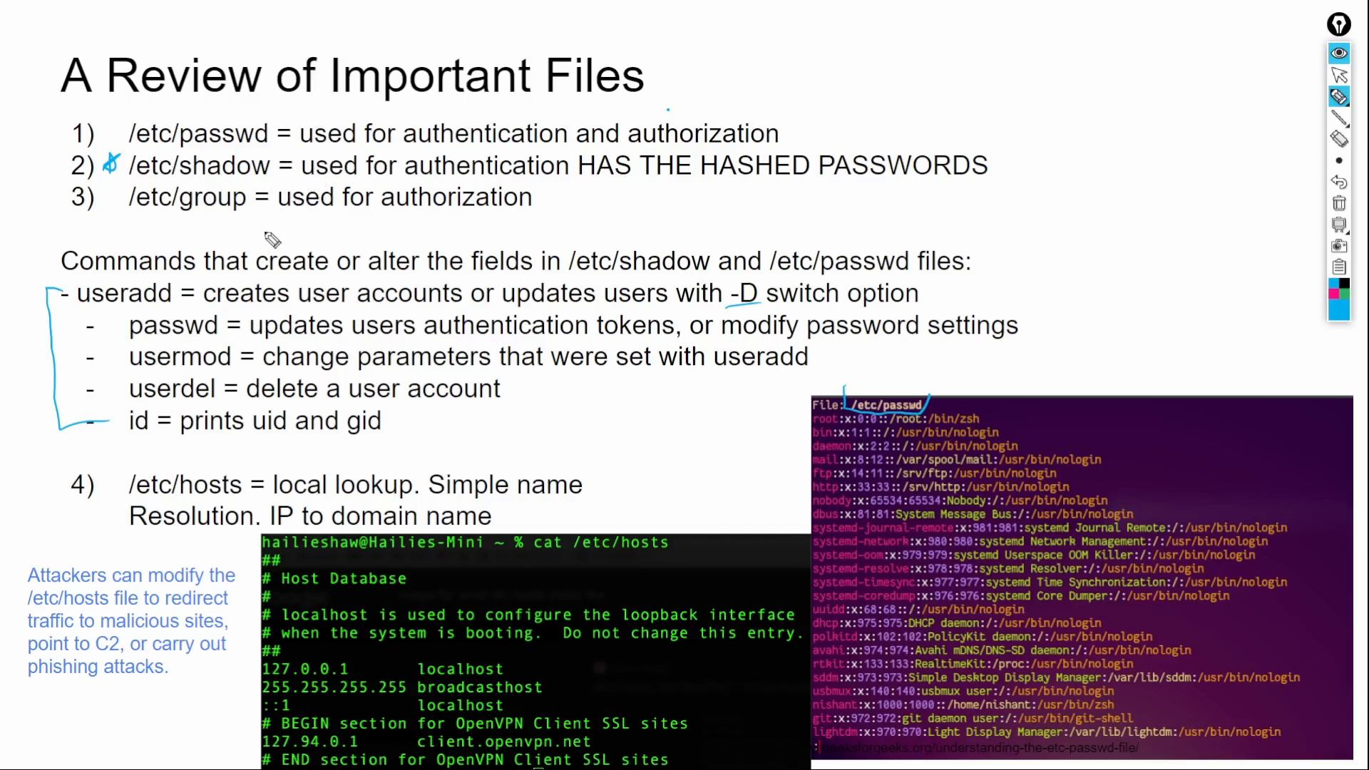
pyautogui.moveTo(216, 439)
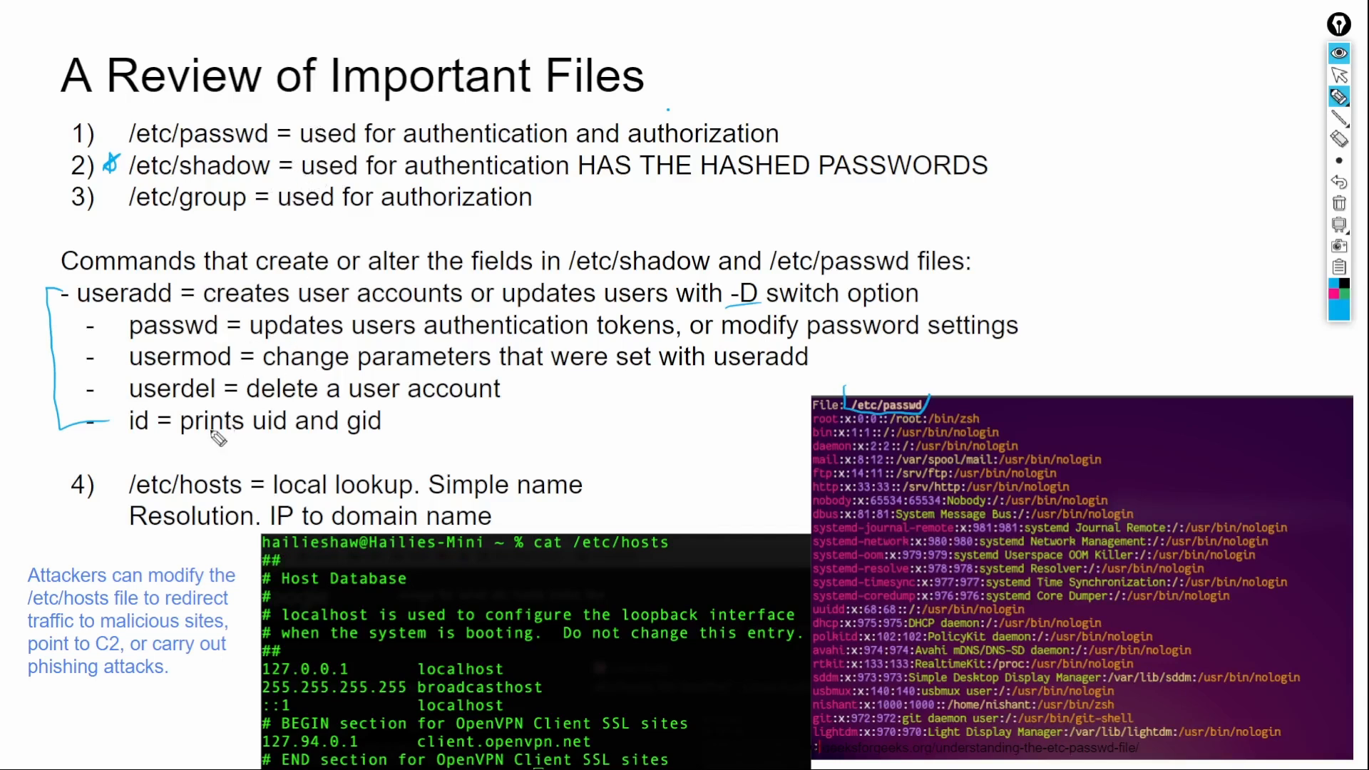
pyautogui.moveTo(235, 366)
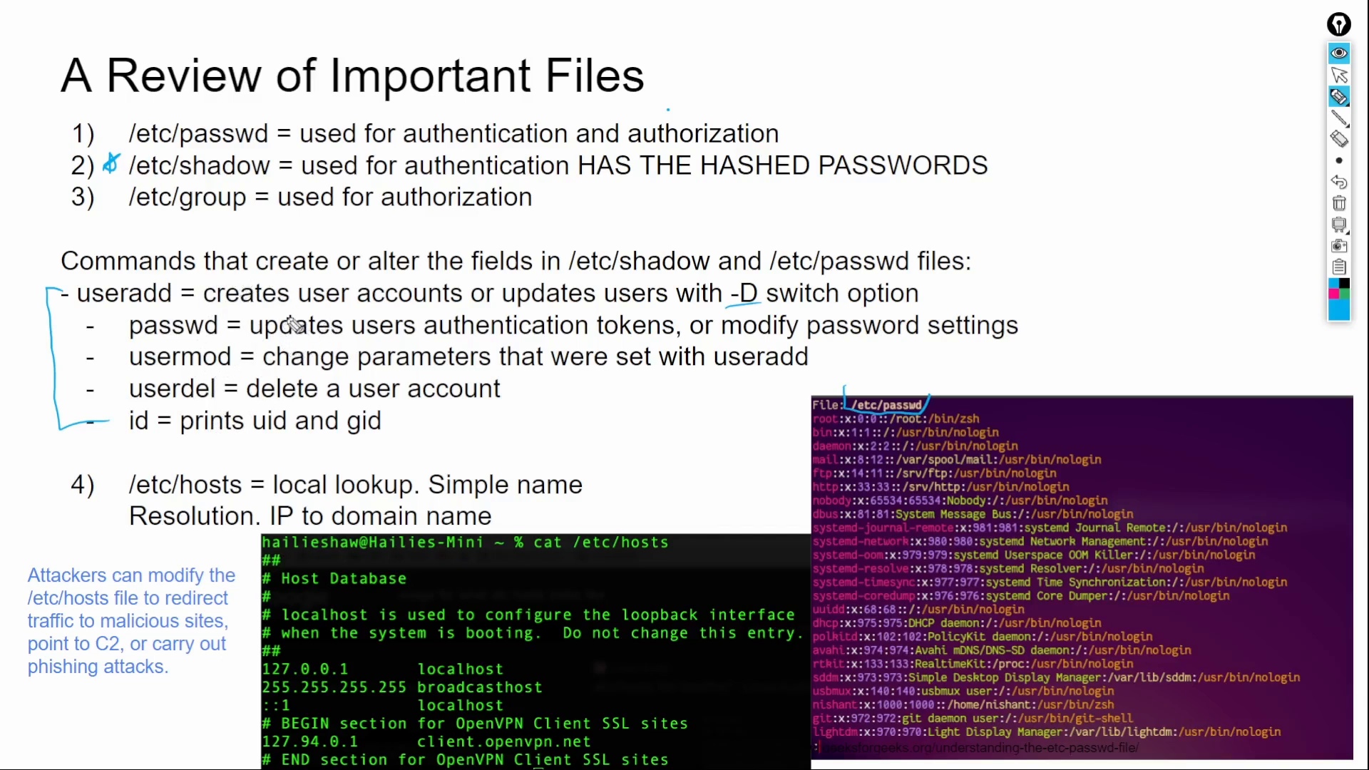
pyautogui.moveTo(936, 517)
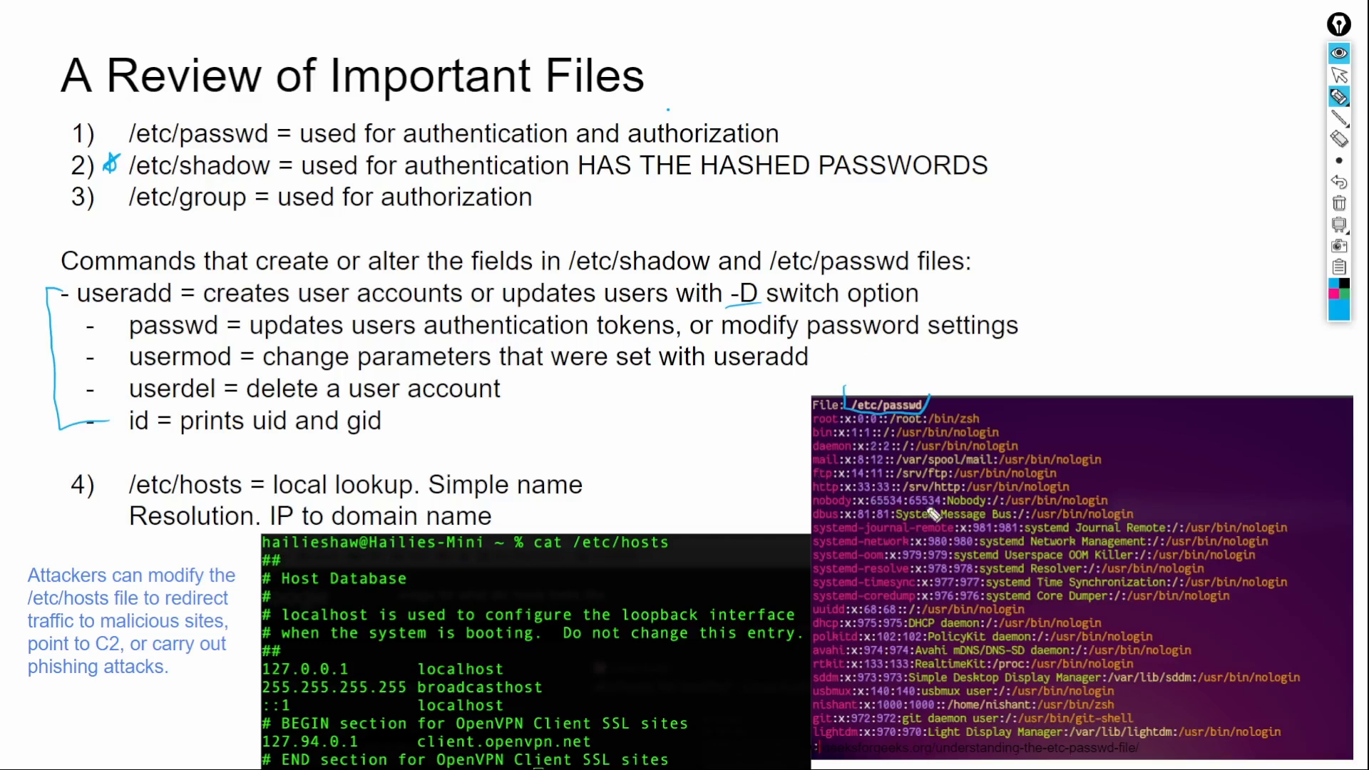
pyautogui.moveTo(266, 468)
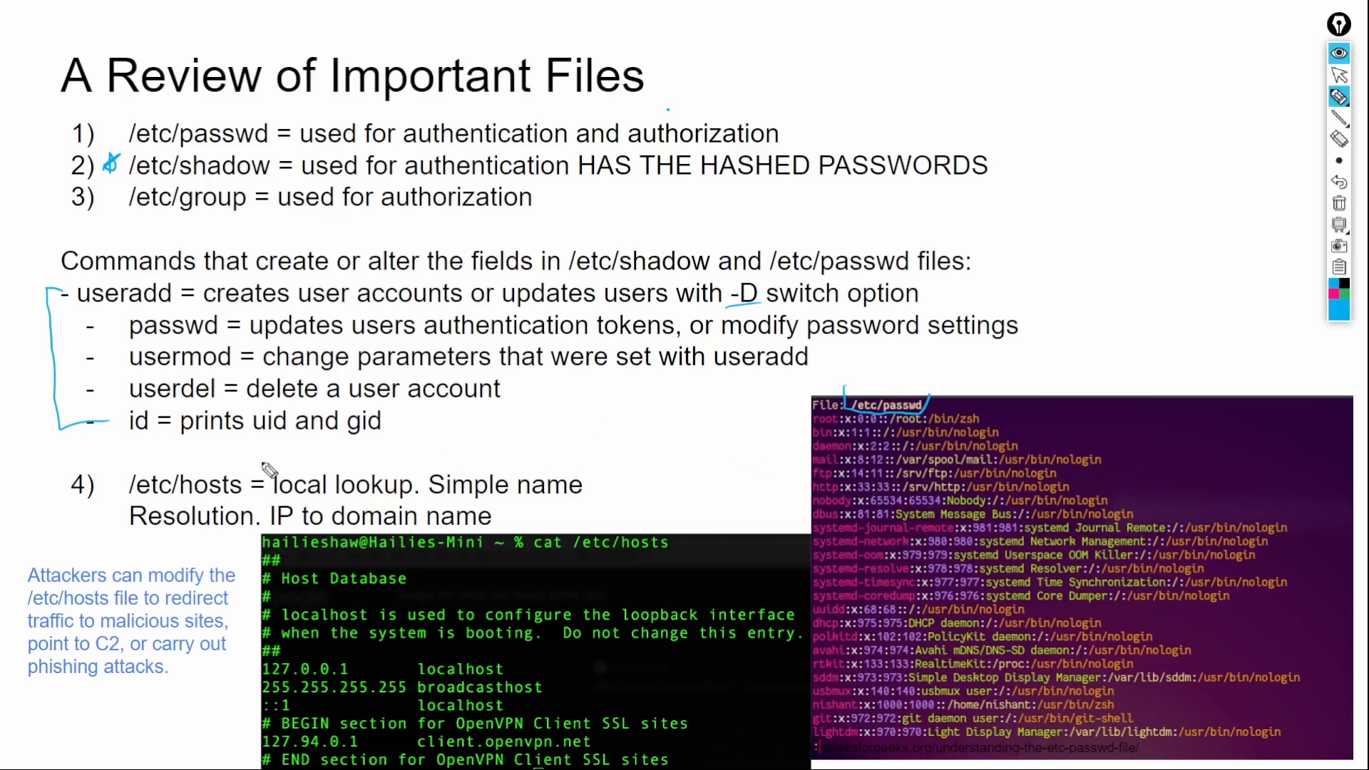
pyautogui.moveTo(8, 448); pyautogui.dragTo(542, 448)
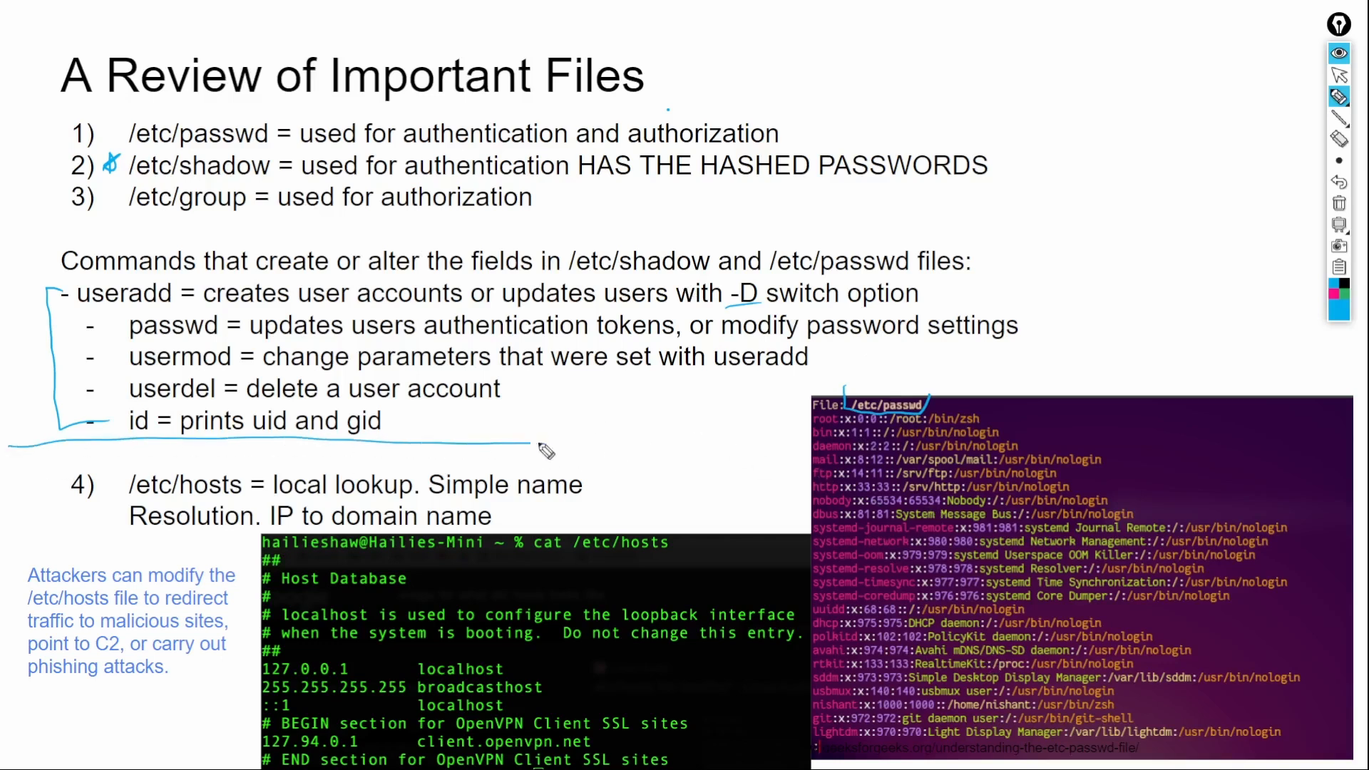
pyautogui.moveTo(348, 485)
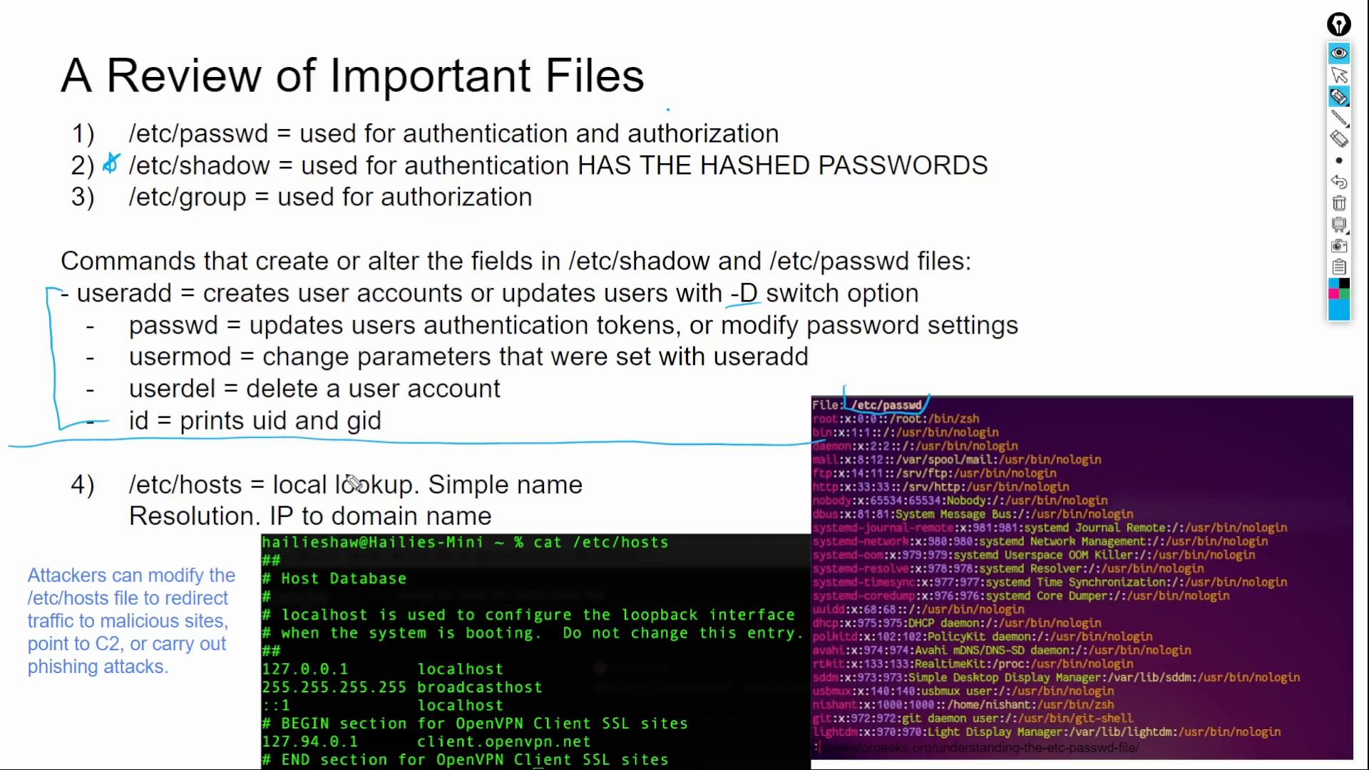
pyautogui.moveTo(279, 494)
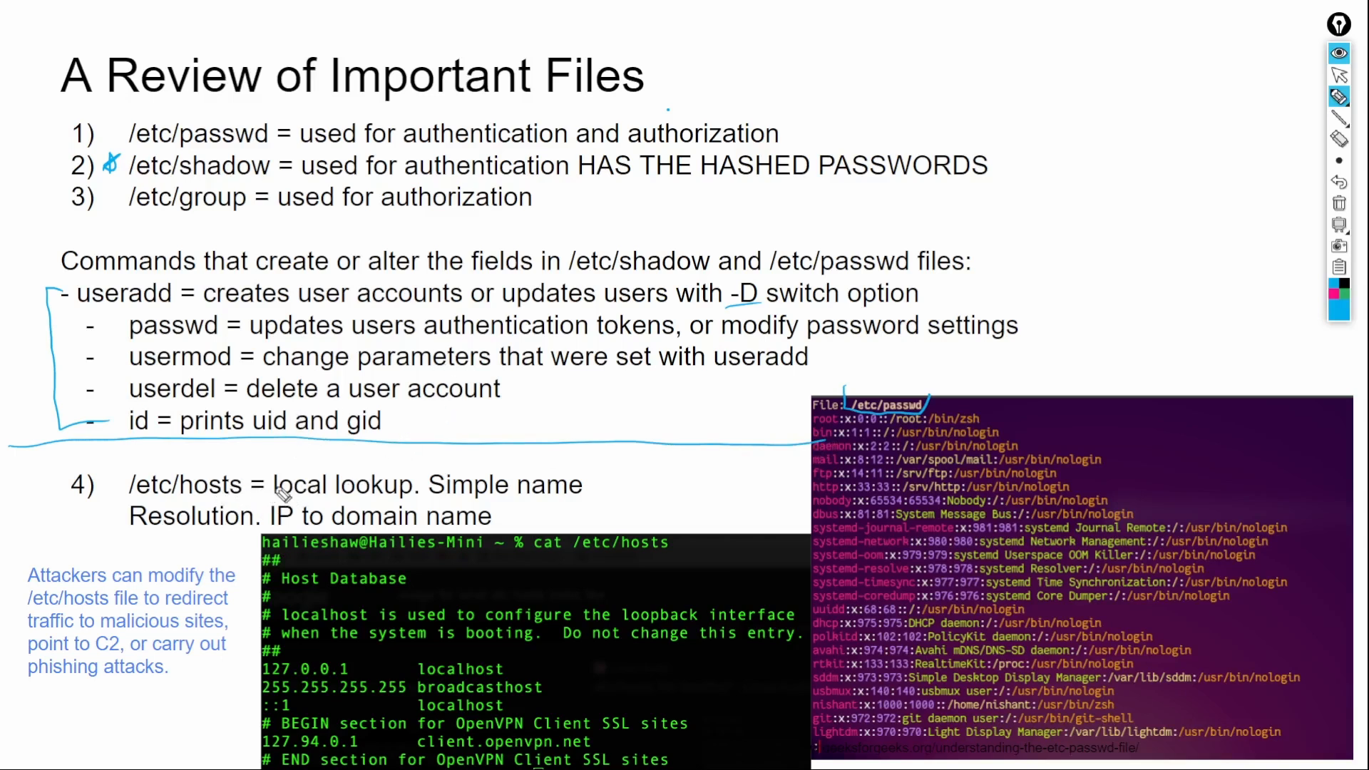
pyautogui.moveTo(317, 506)
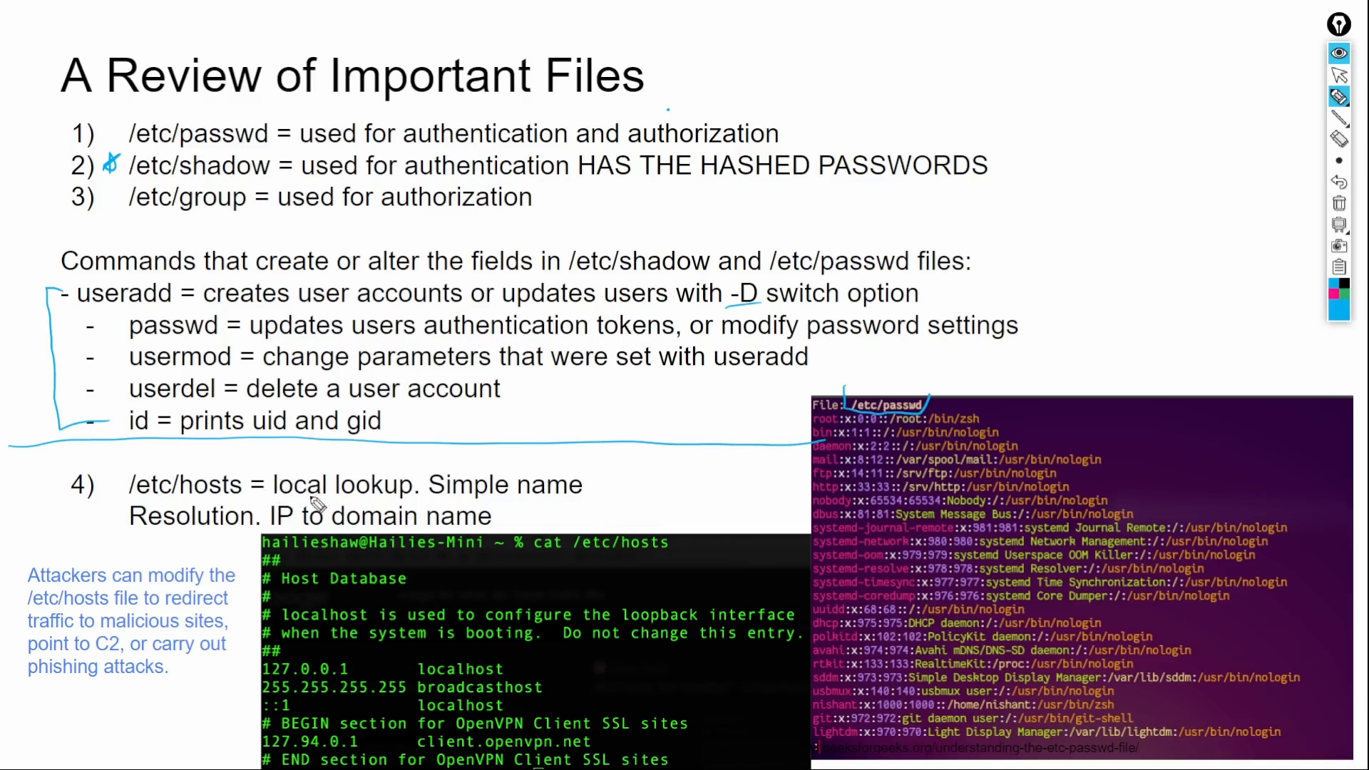
pyautogui.moveTo(321, 497)
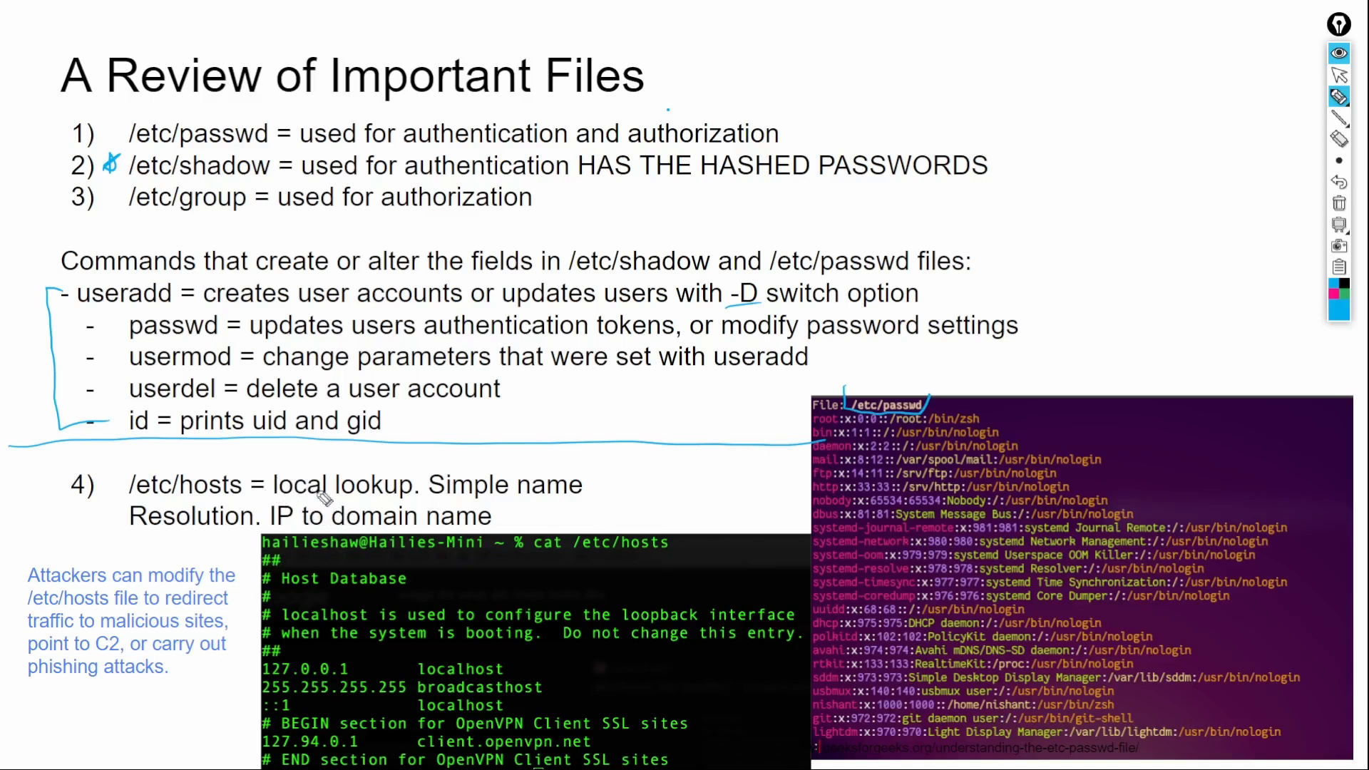
pyautogui.moveTo(488, 686)
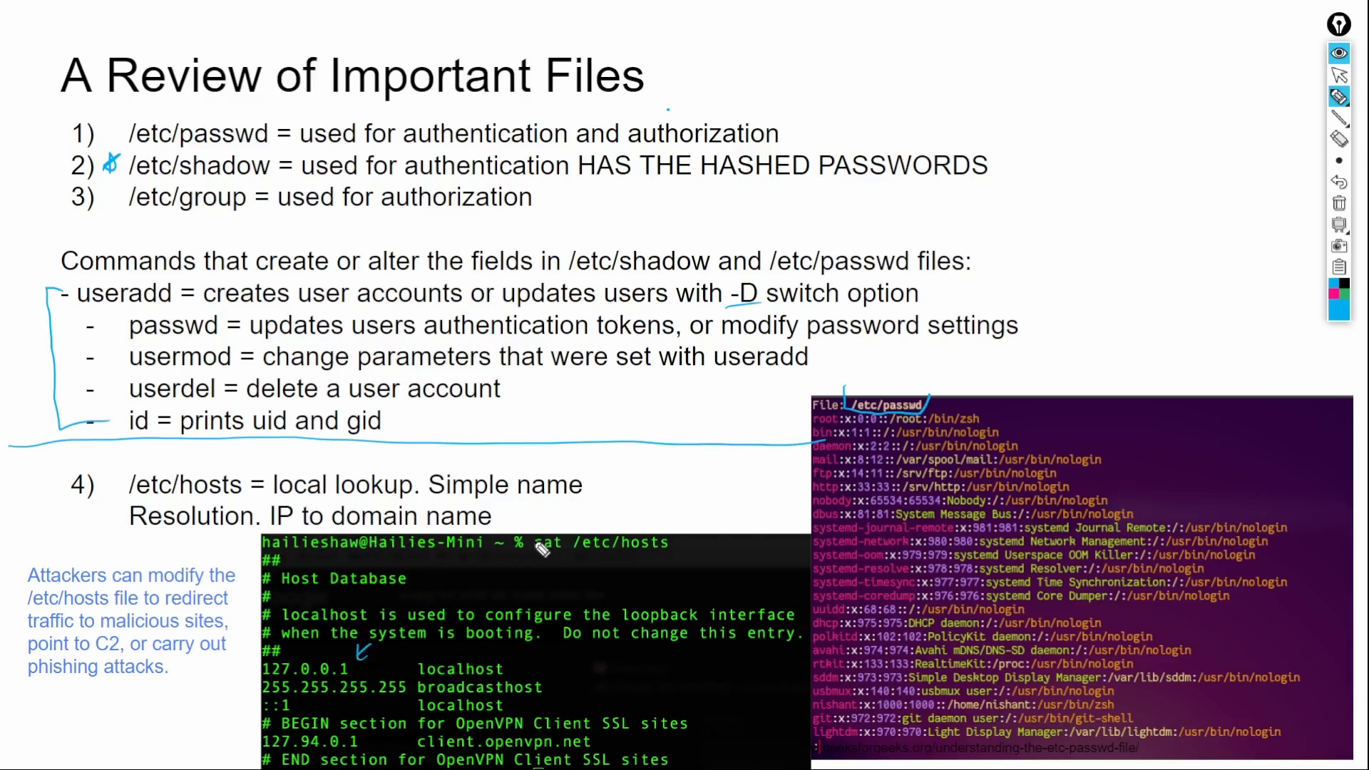
# - Circle the cat /etc/hosts command in the terminal screenshot
pyautogui.moveTo(539, 564); pyautogui.dragTo(667, 559)
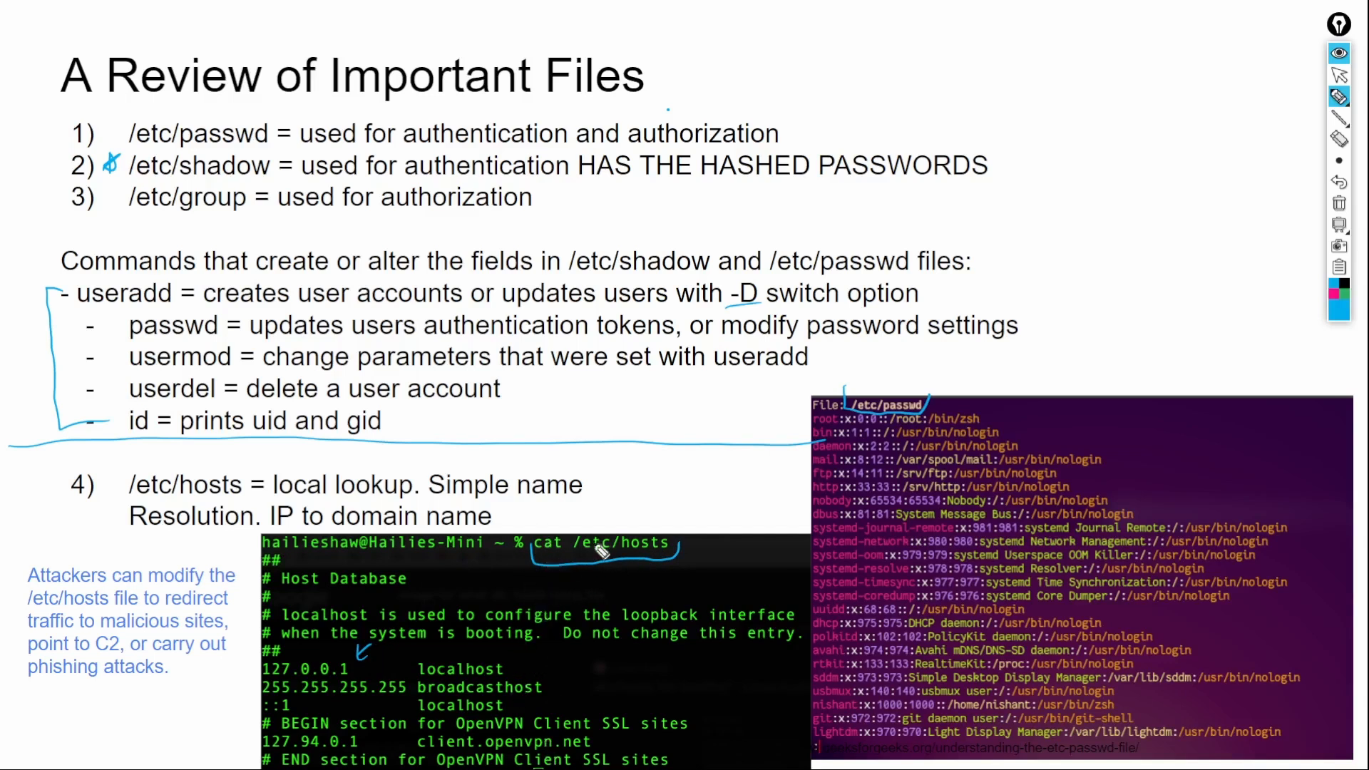
pyautogui.moveTo(403, 696)
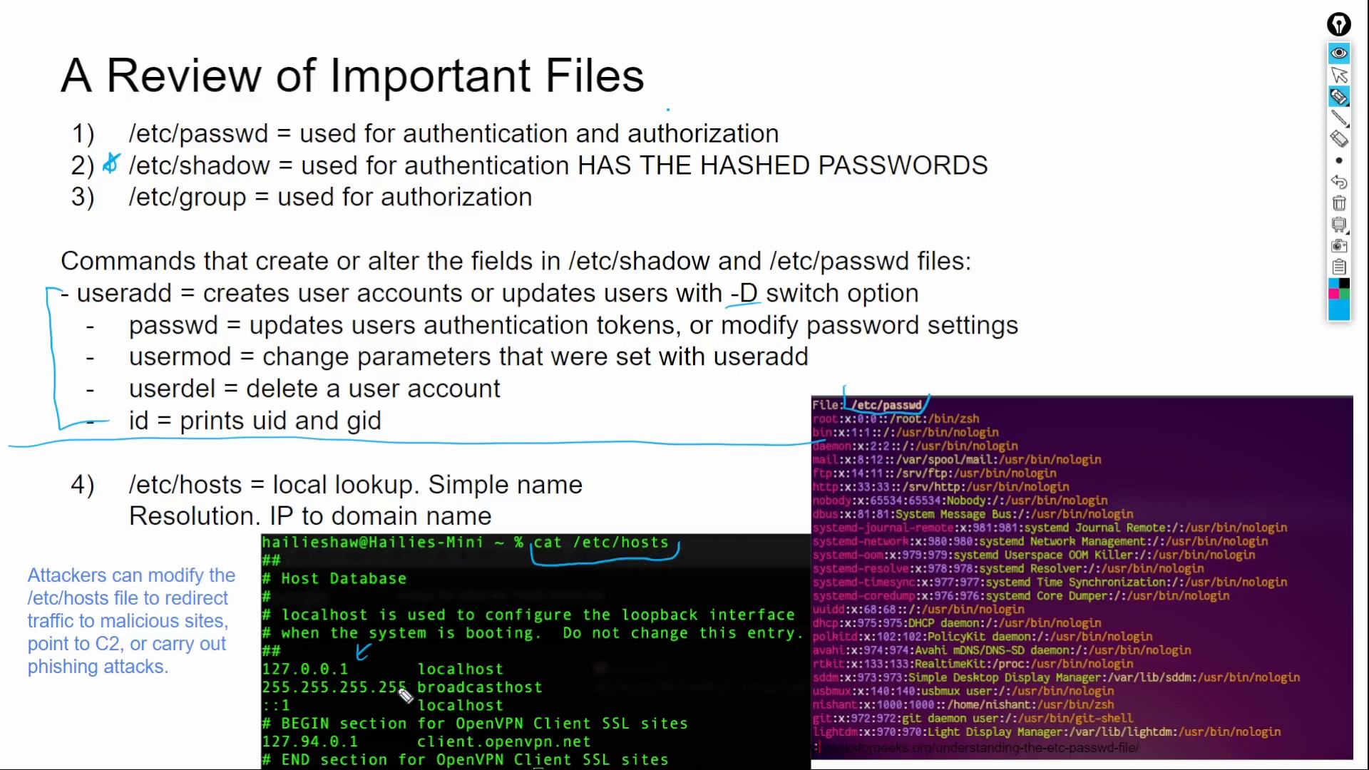
pyautogui.moveTo(351, 682)
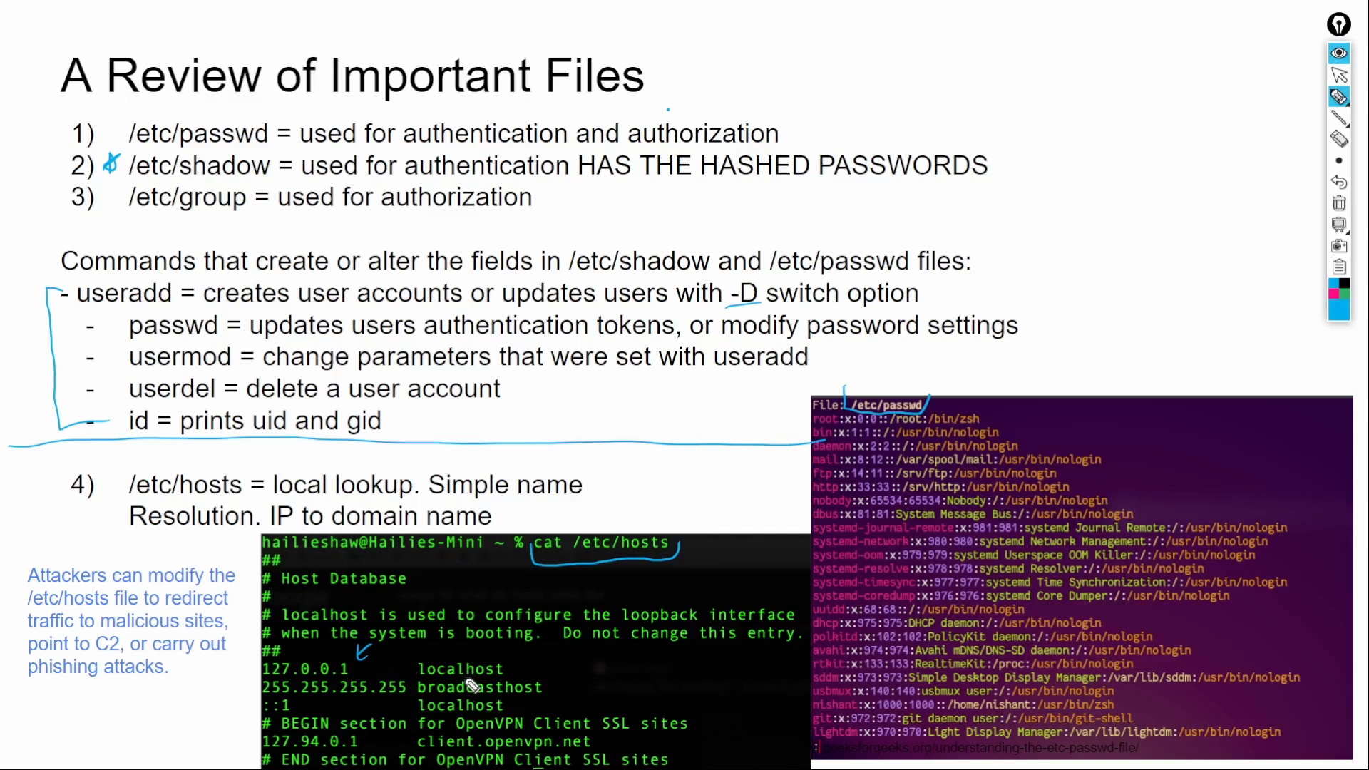
pyautogui.moveTo(366, 705)
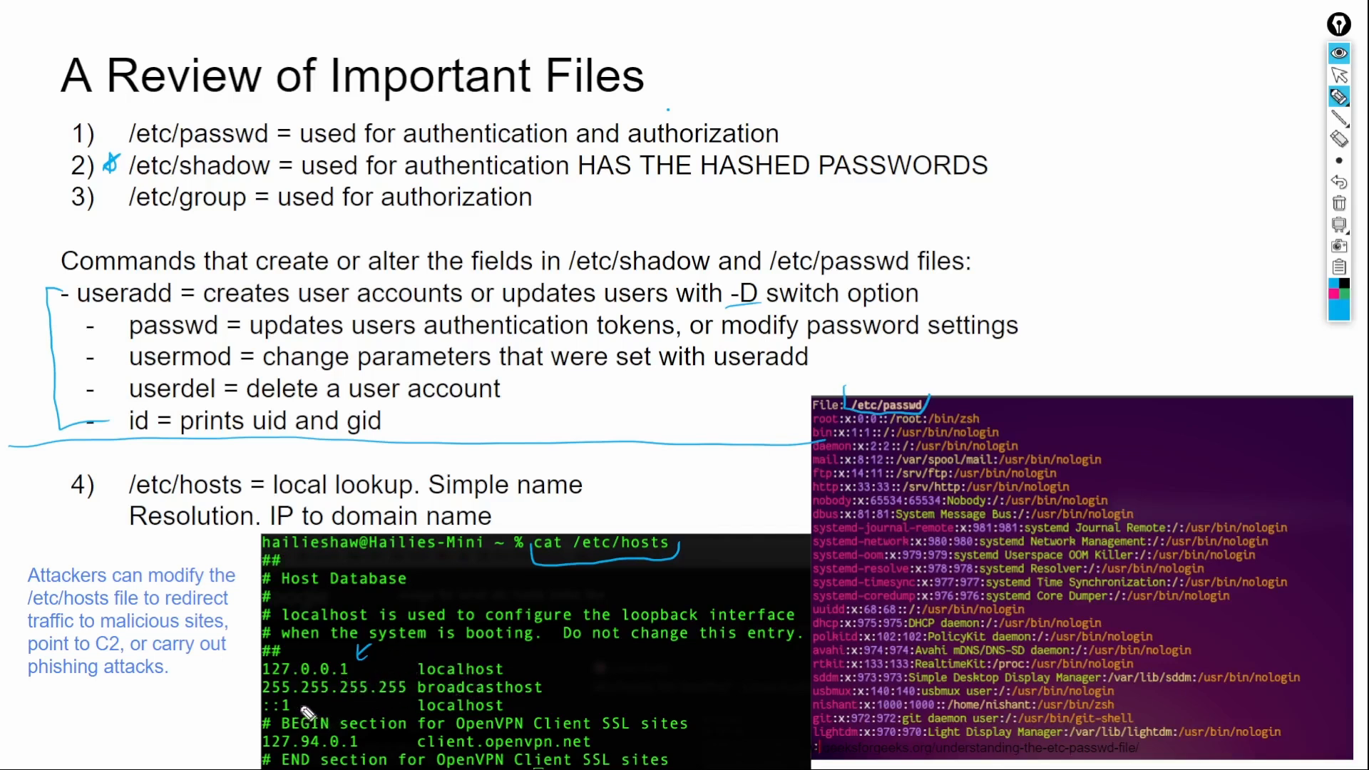
pyautogui.moveTo(422, 723)
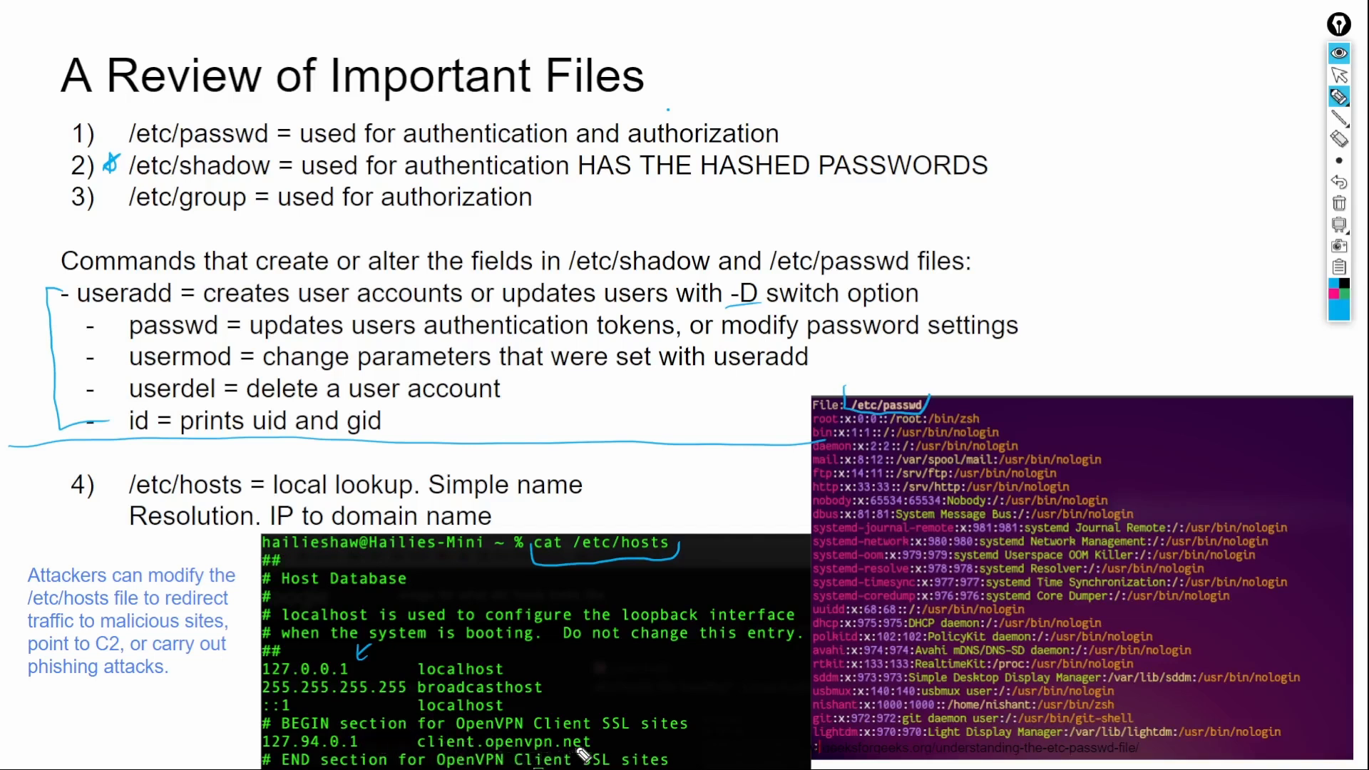
pyautogui.moveTo(656, 485)
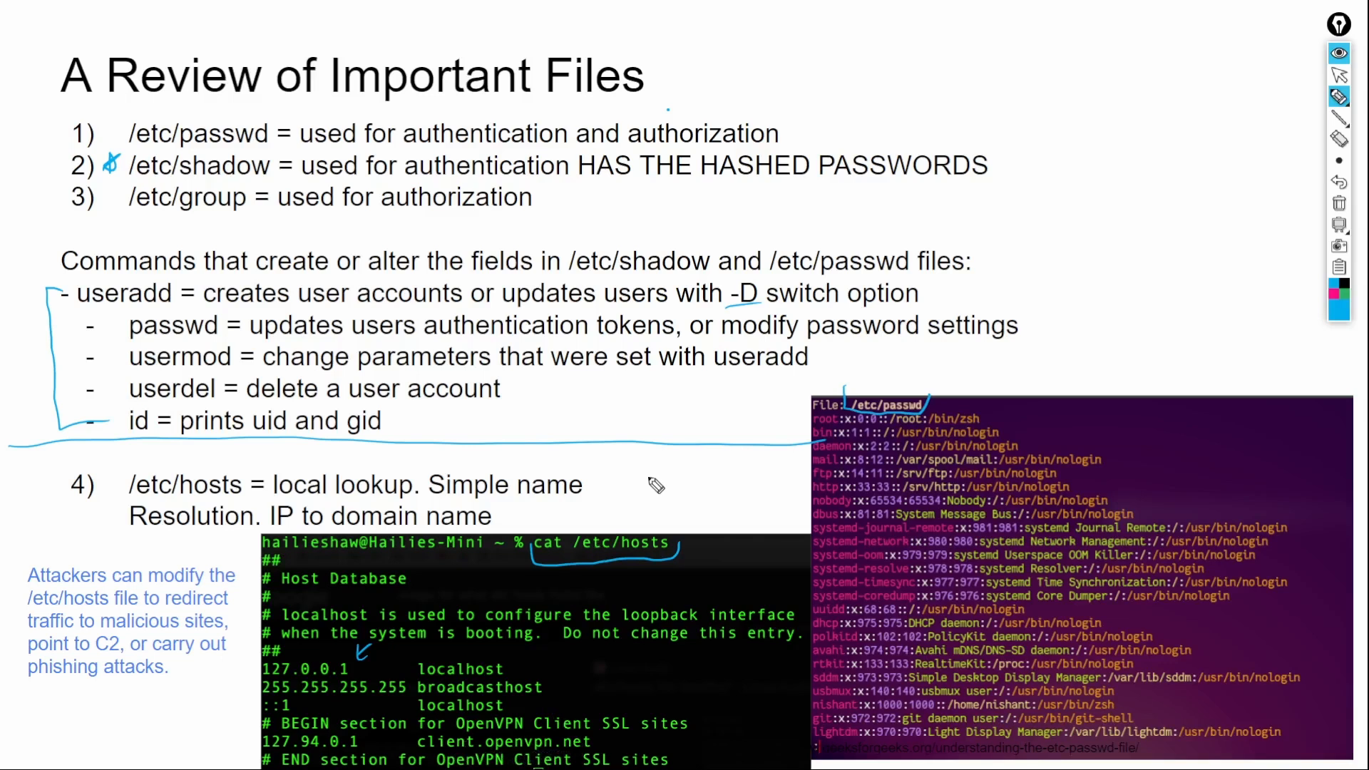
pyautogui.moveTo(622, 505)
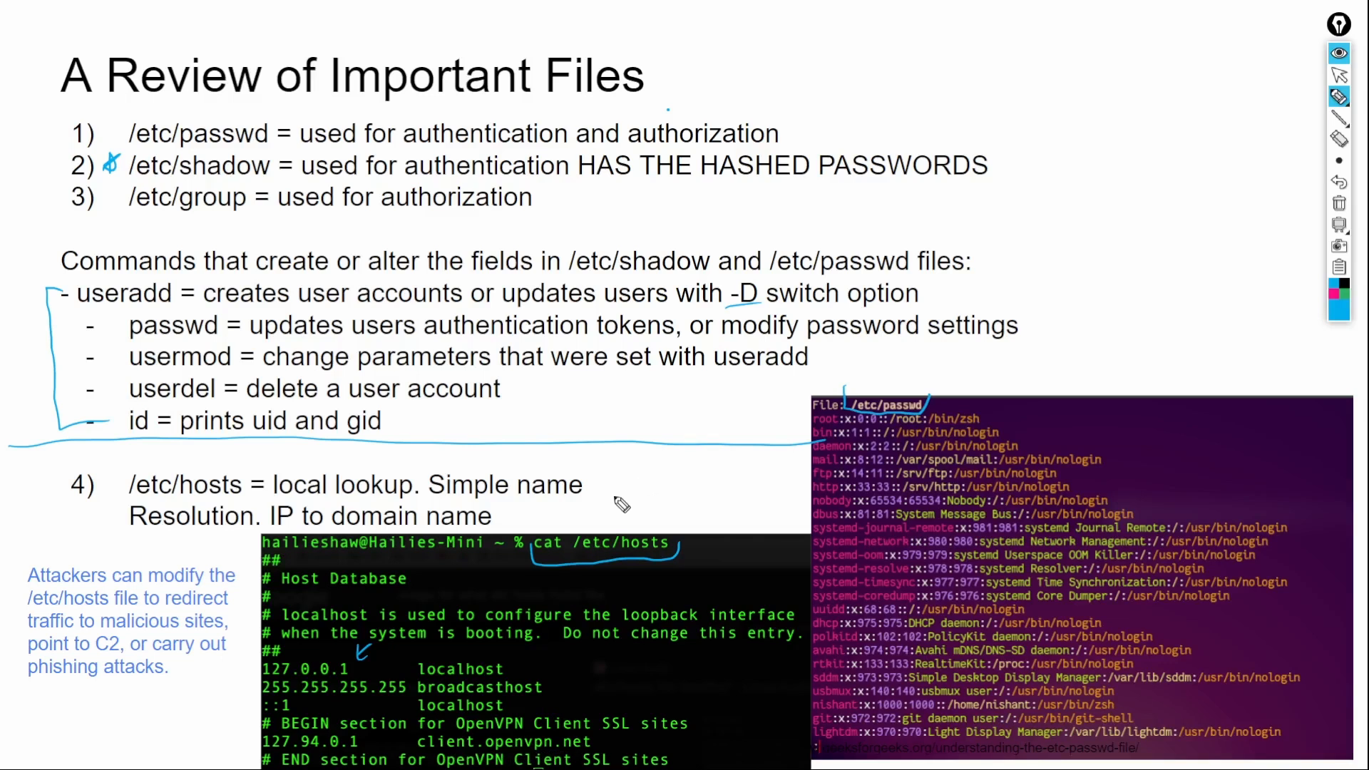
pyautogui.moveTo(646, 482)
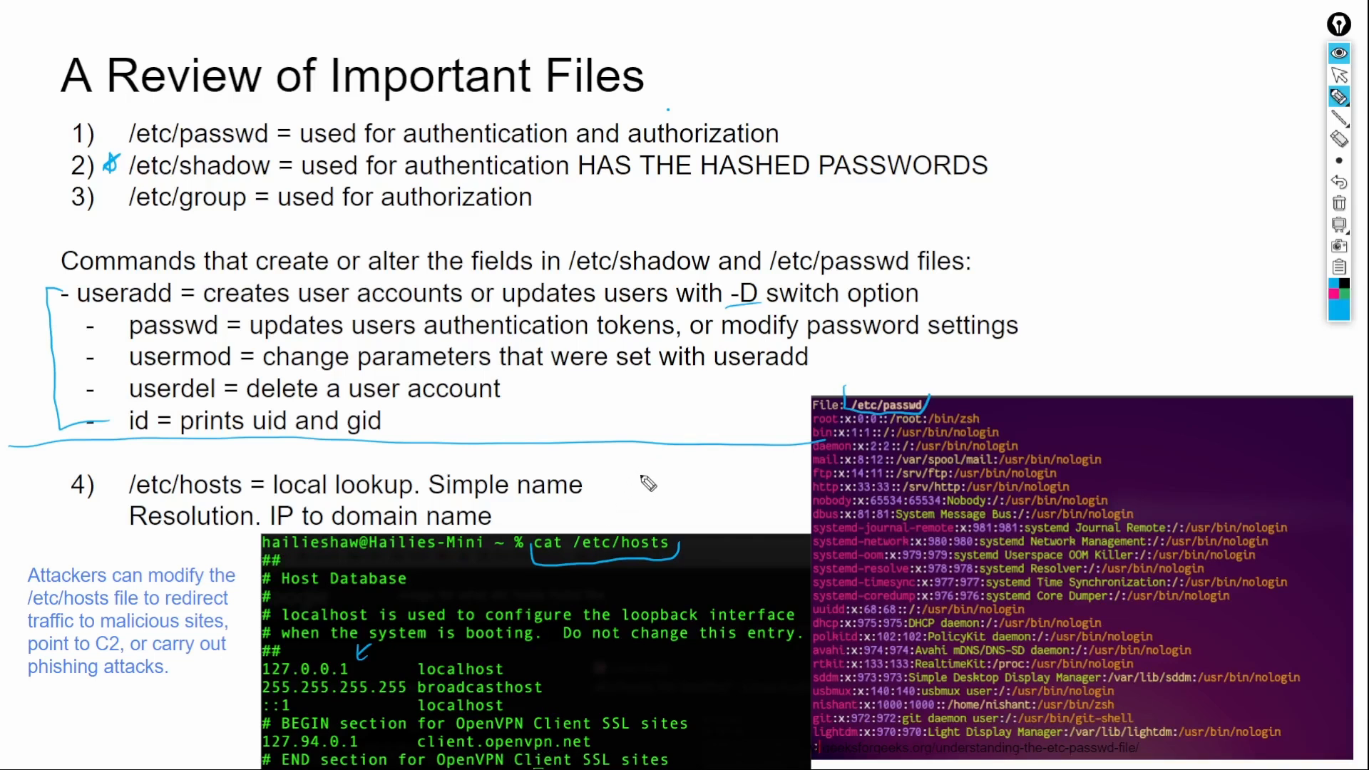
pyautogui.moveTo(633, 479)
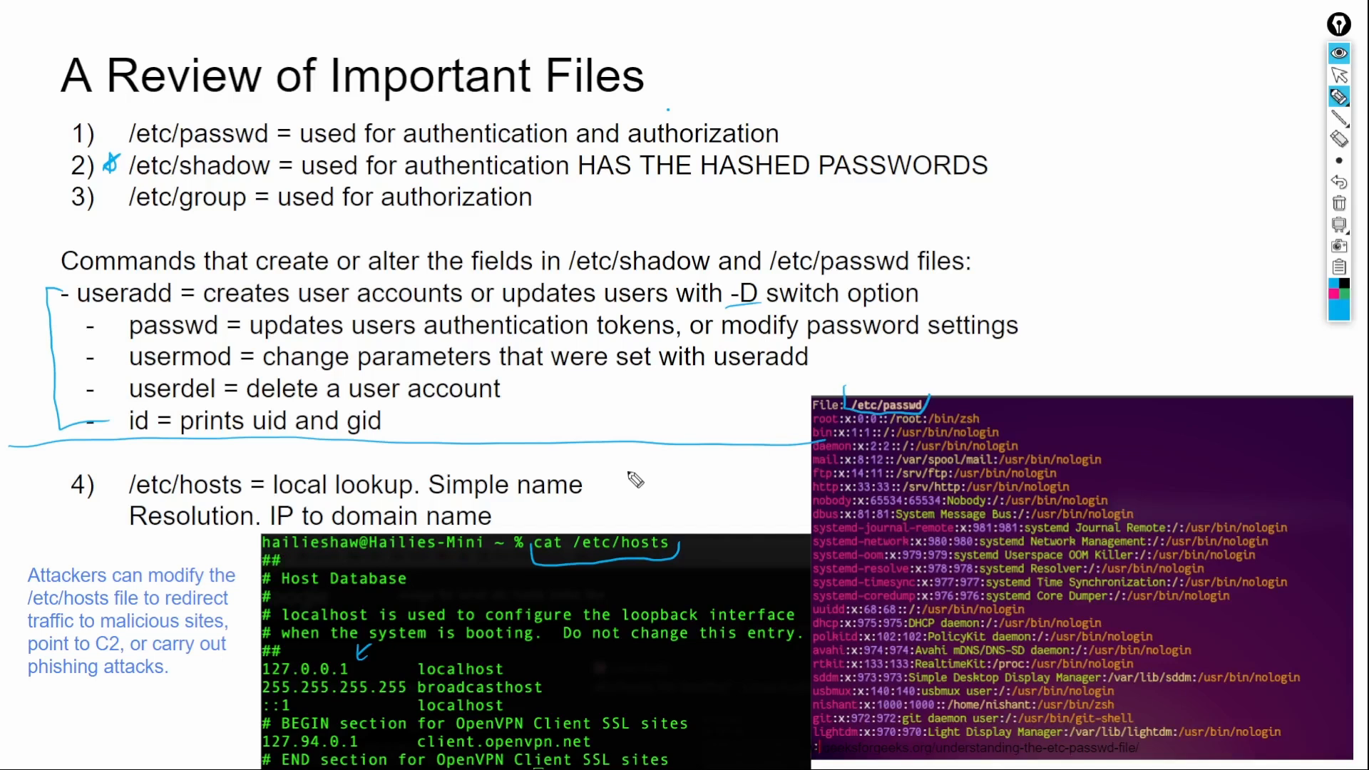
pyautogui.moveTo(576, 491)
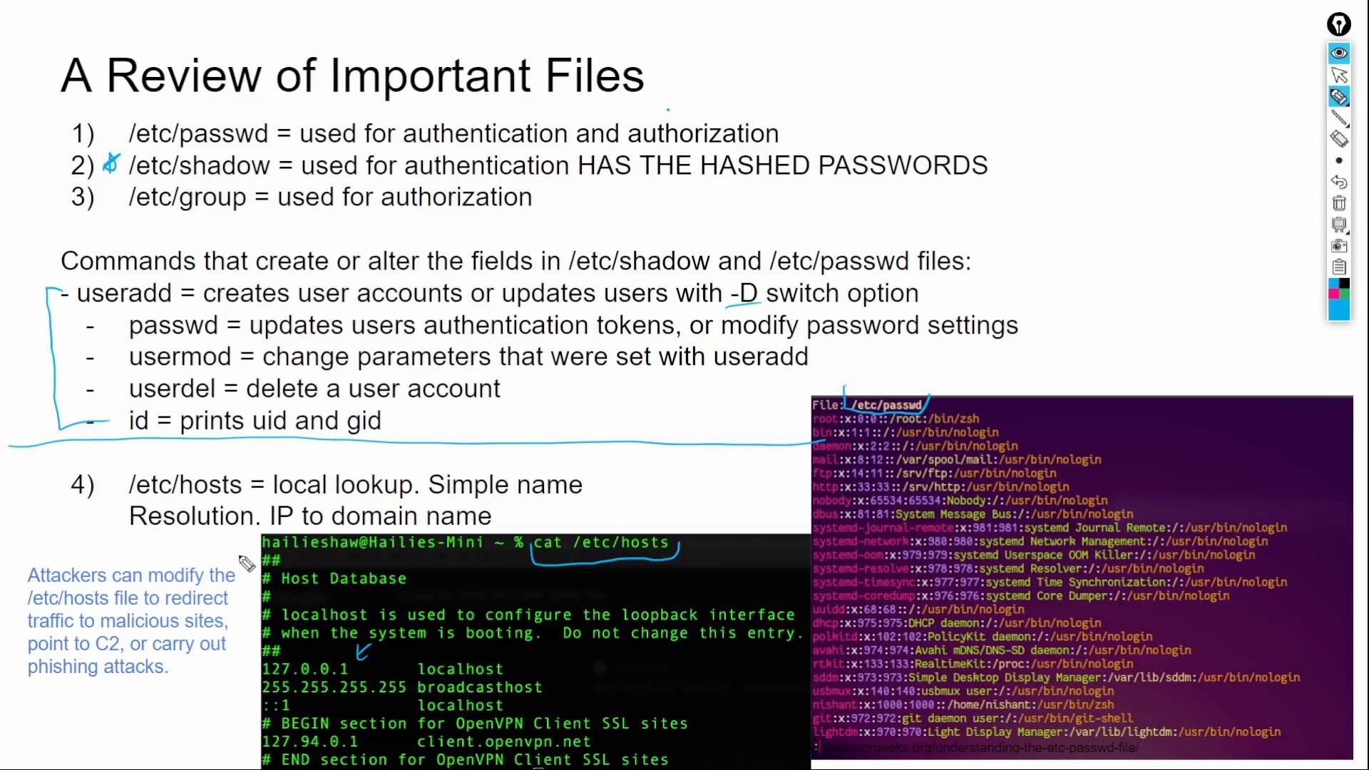
pyautogui.moveTo(381, 722)
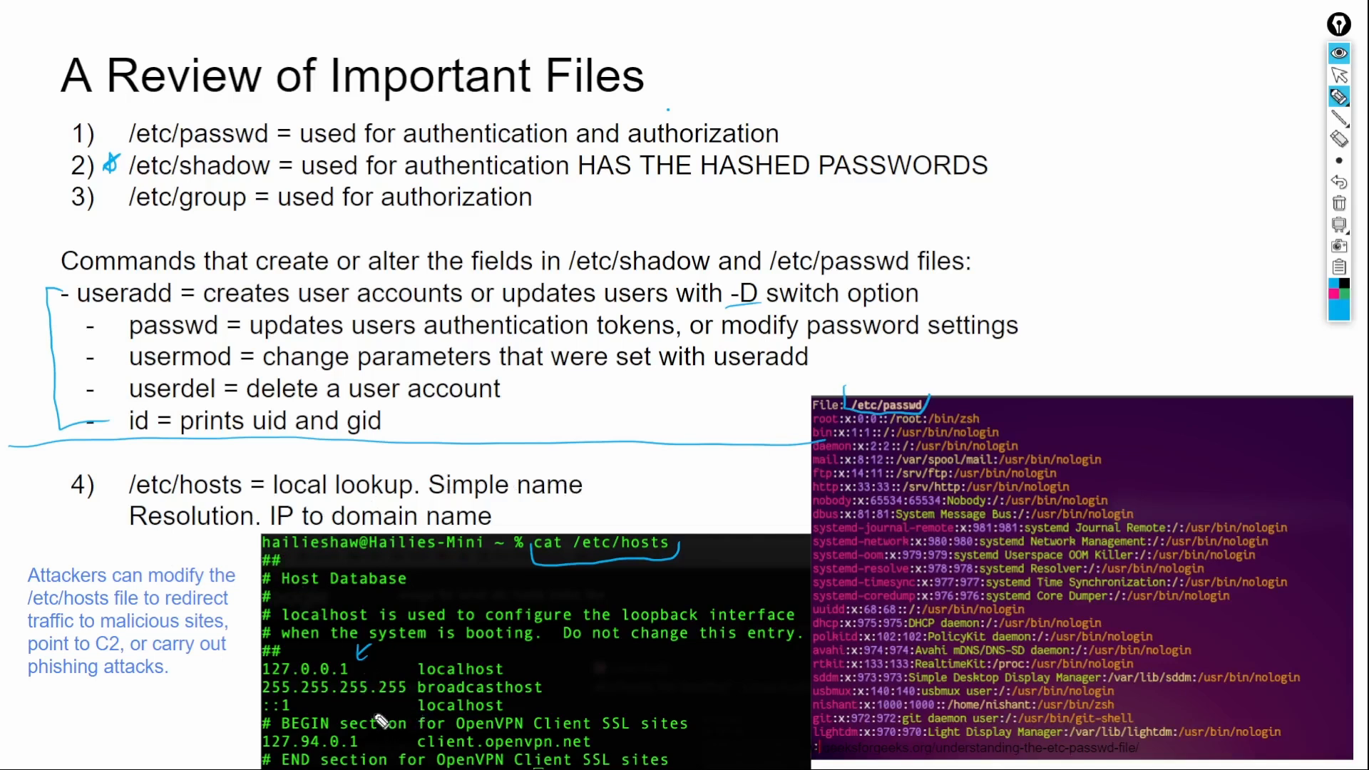
pyautogui.moveTo(346, 695)
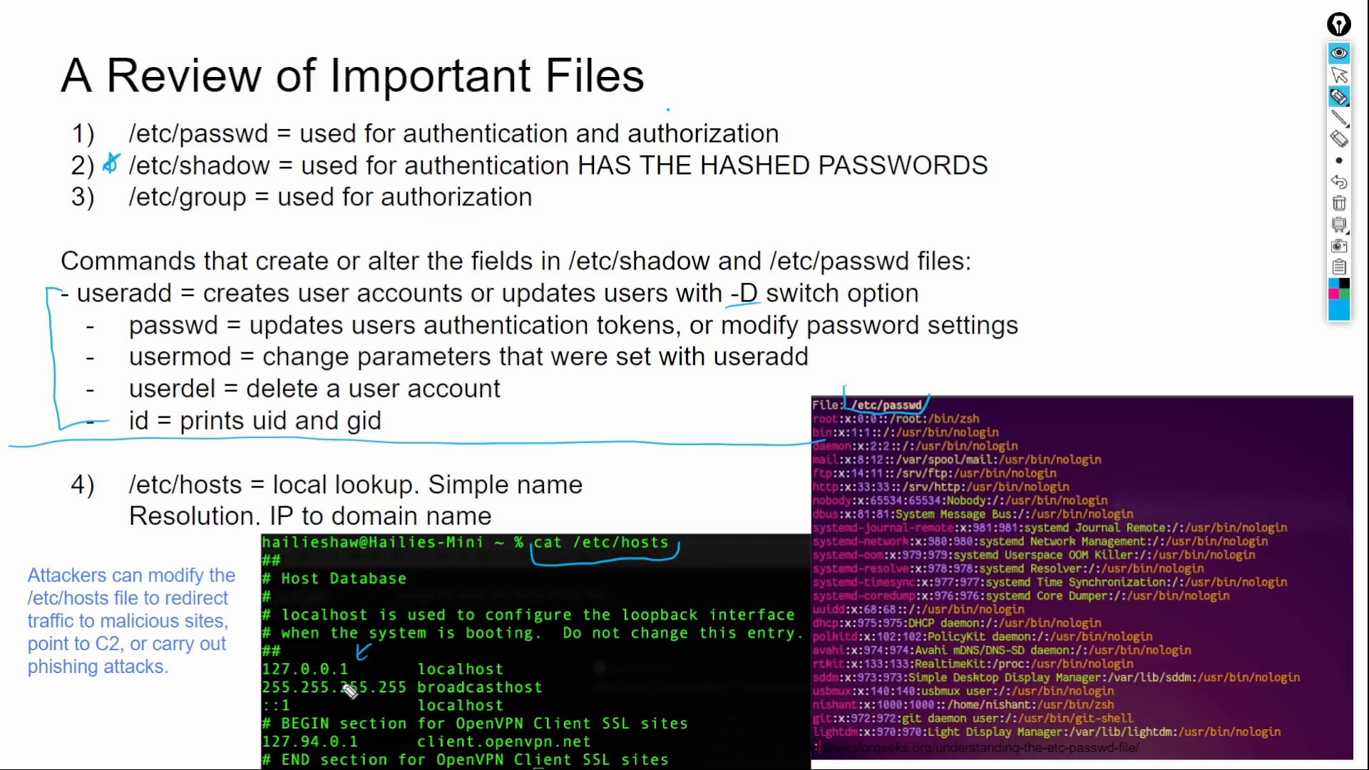
pyautogui.moveTo(308, 679)
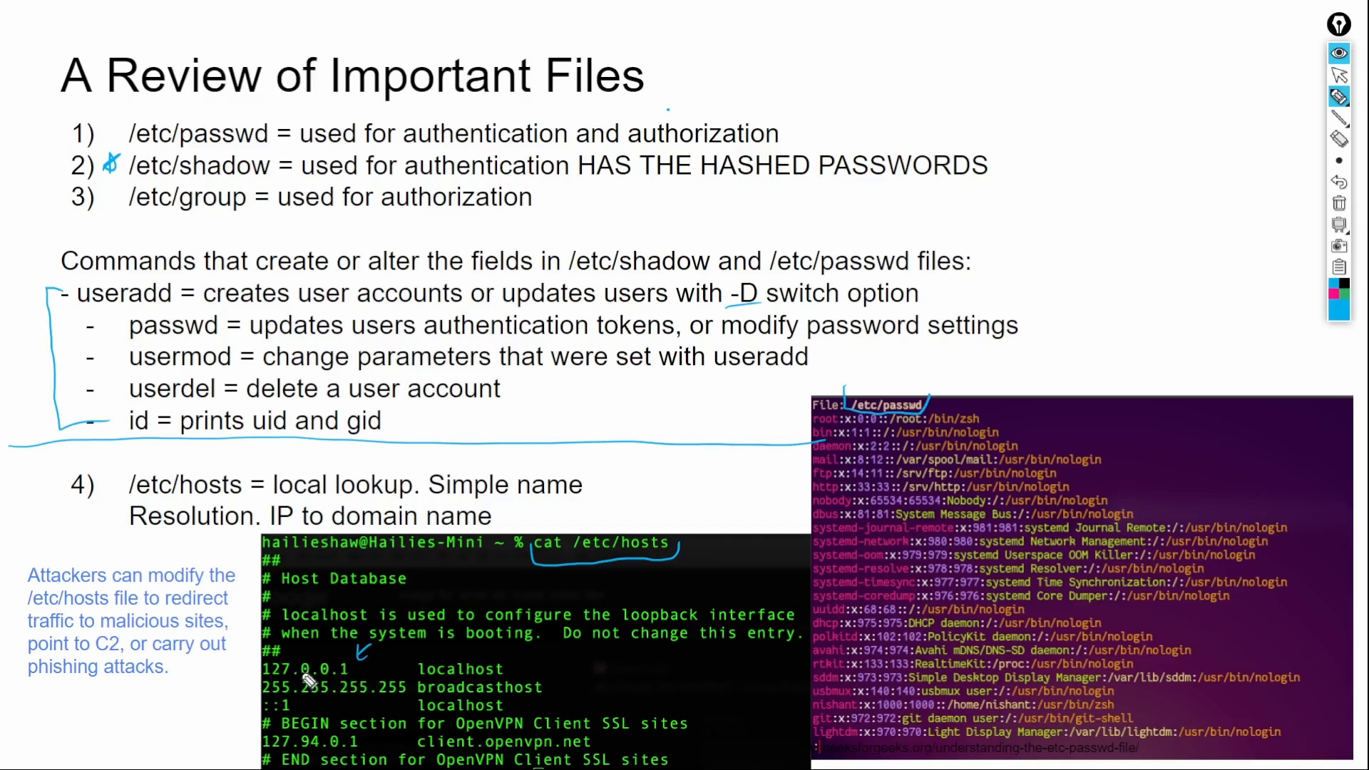
pyautogui.moveTo(372, 704)
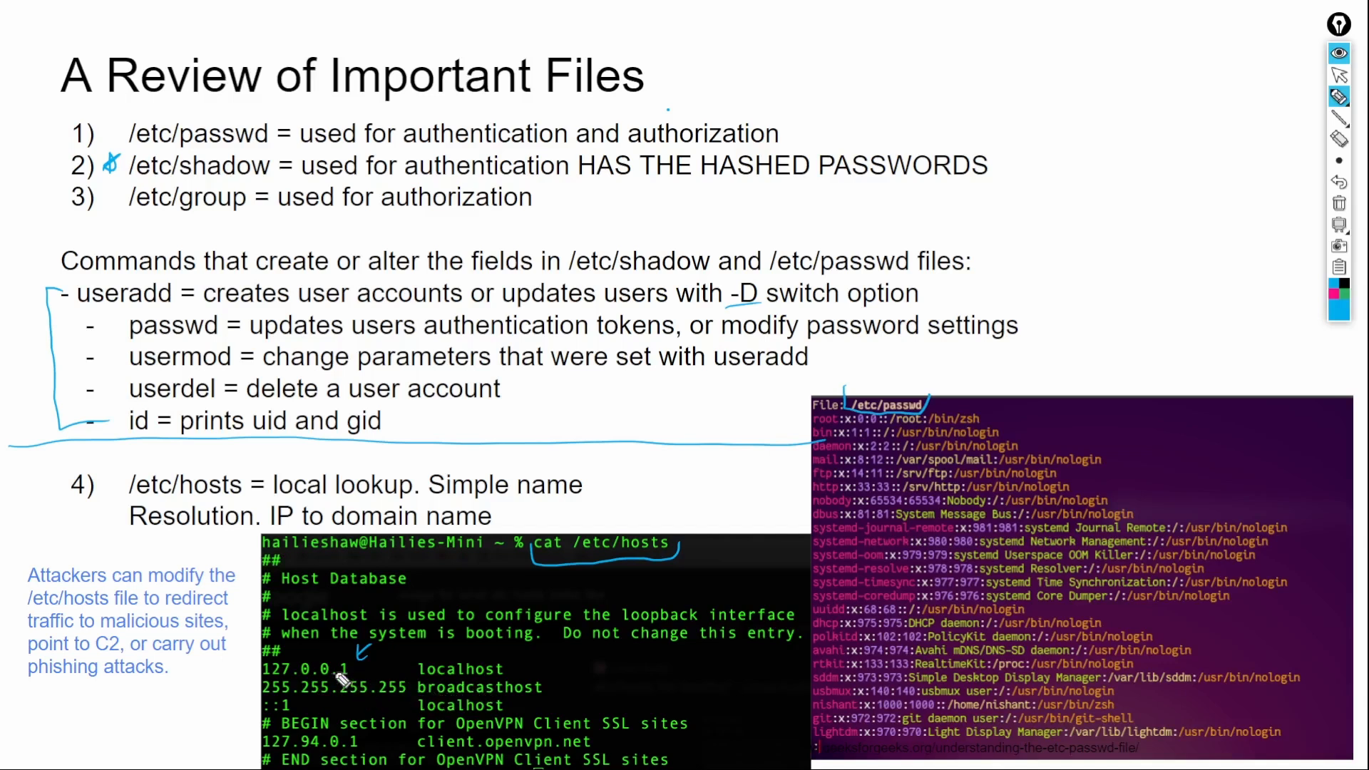
pyautogui.moveTo(126, 668)
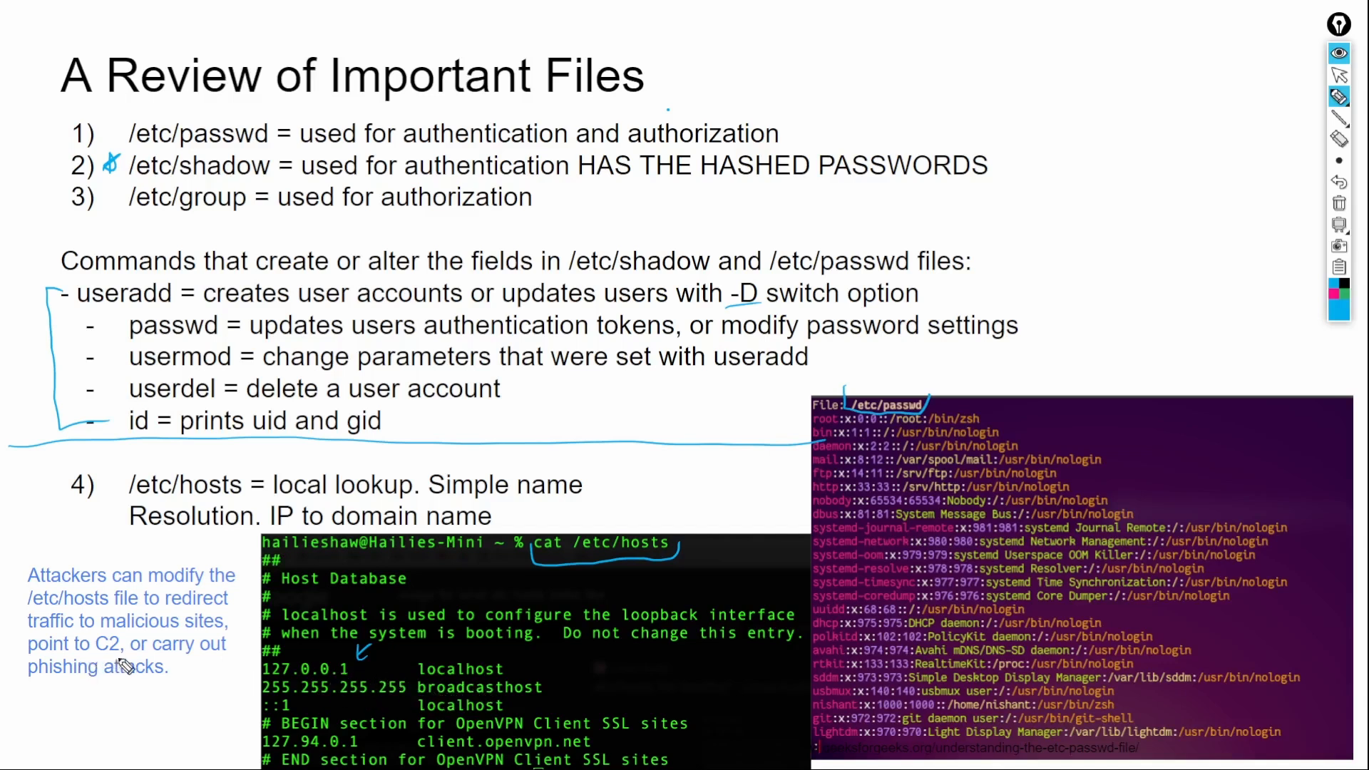
pyautogui.moveTo(246, 629)
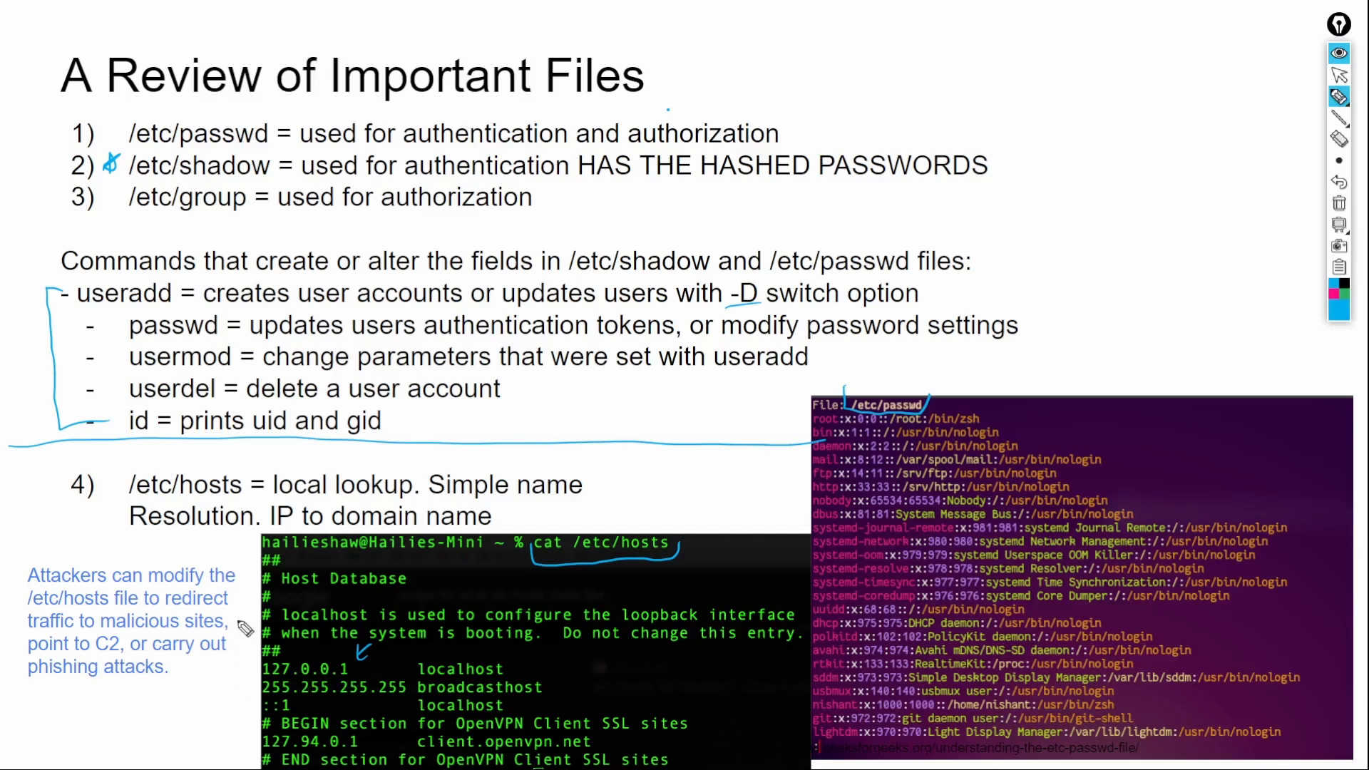
pyautogui.moveTo(619, 479)
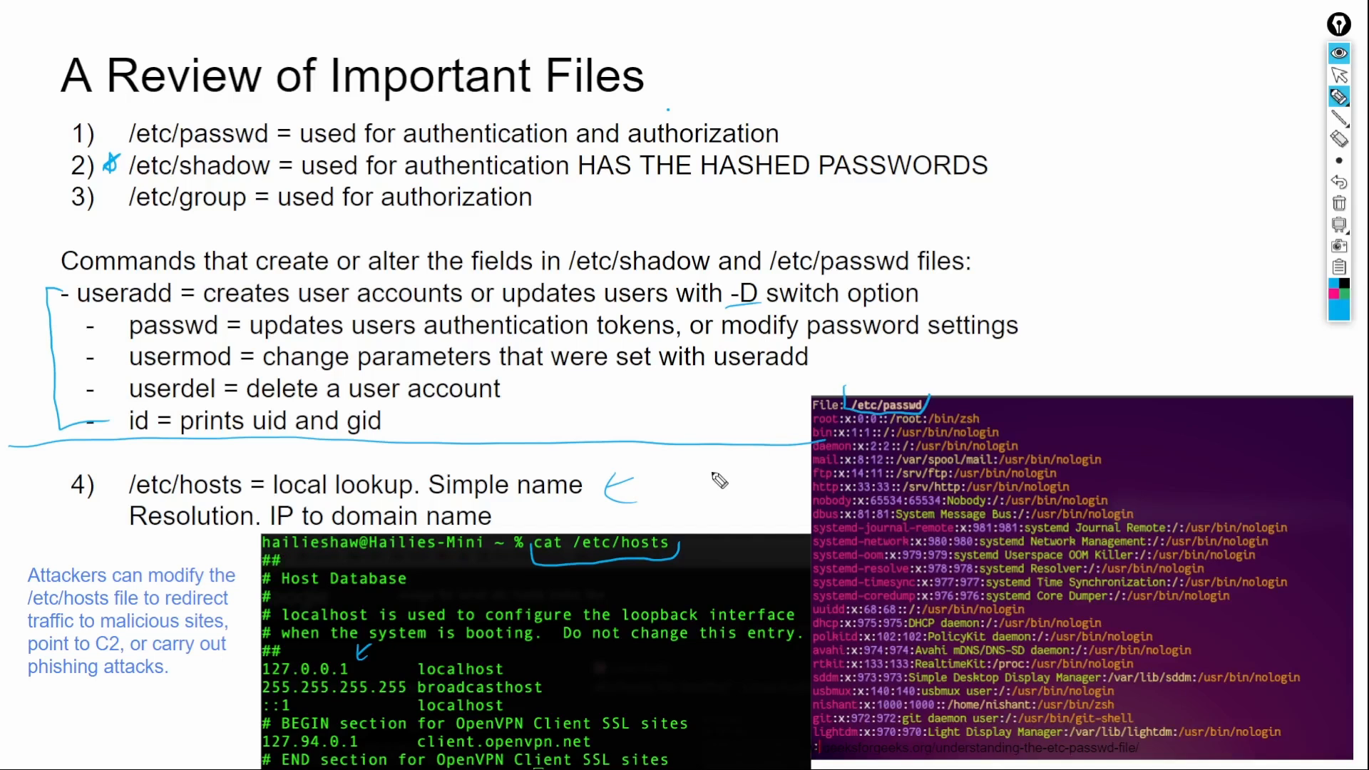
pyautogui.moveTo(713, 491)
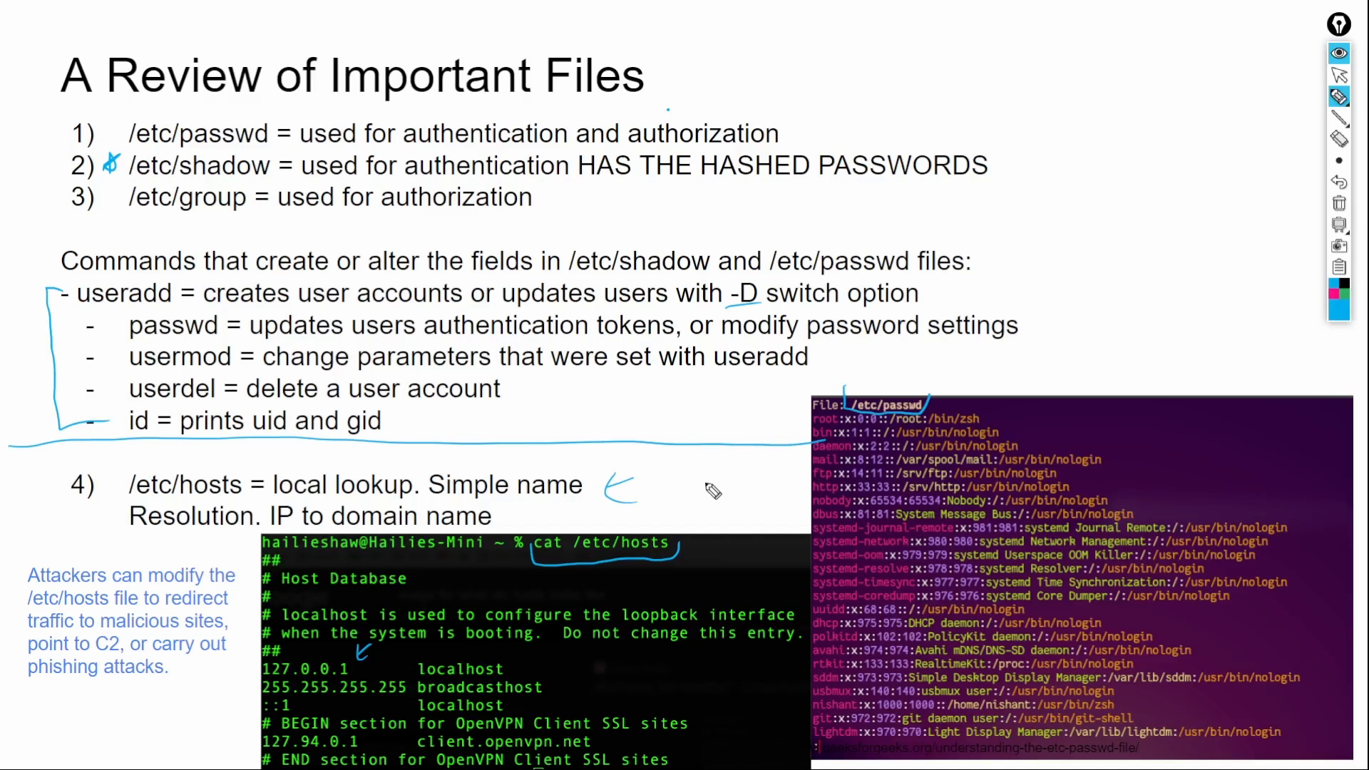
pyautogui.moveTo(668, 542)
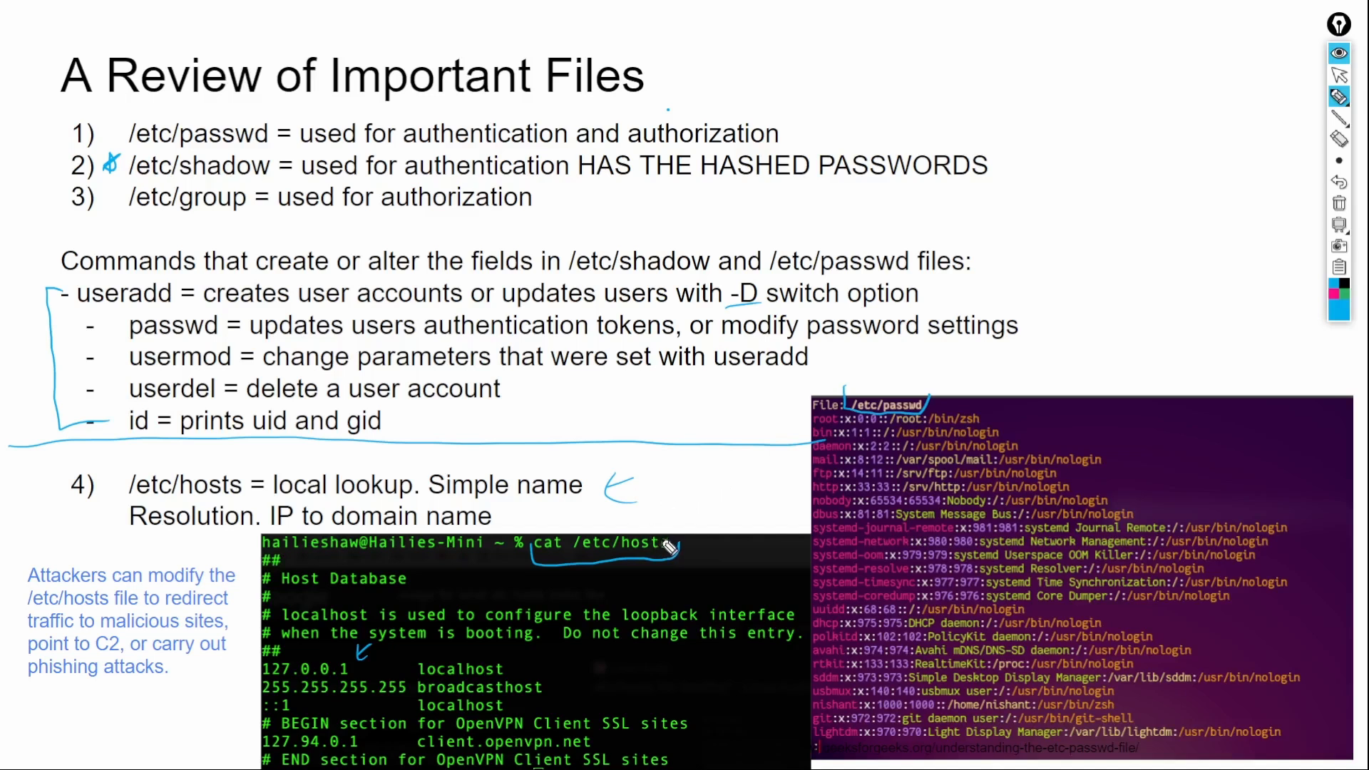
pyautogui.moveTo(669, 465)
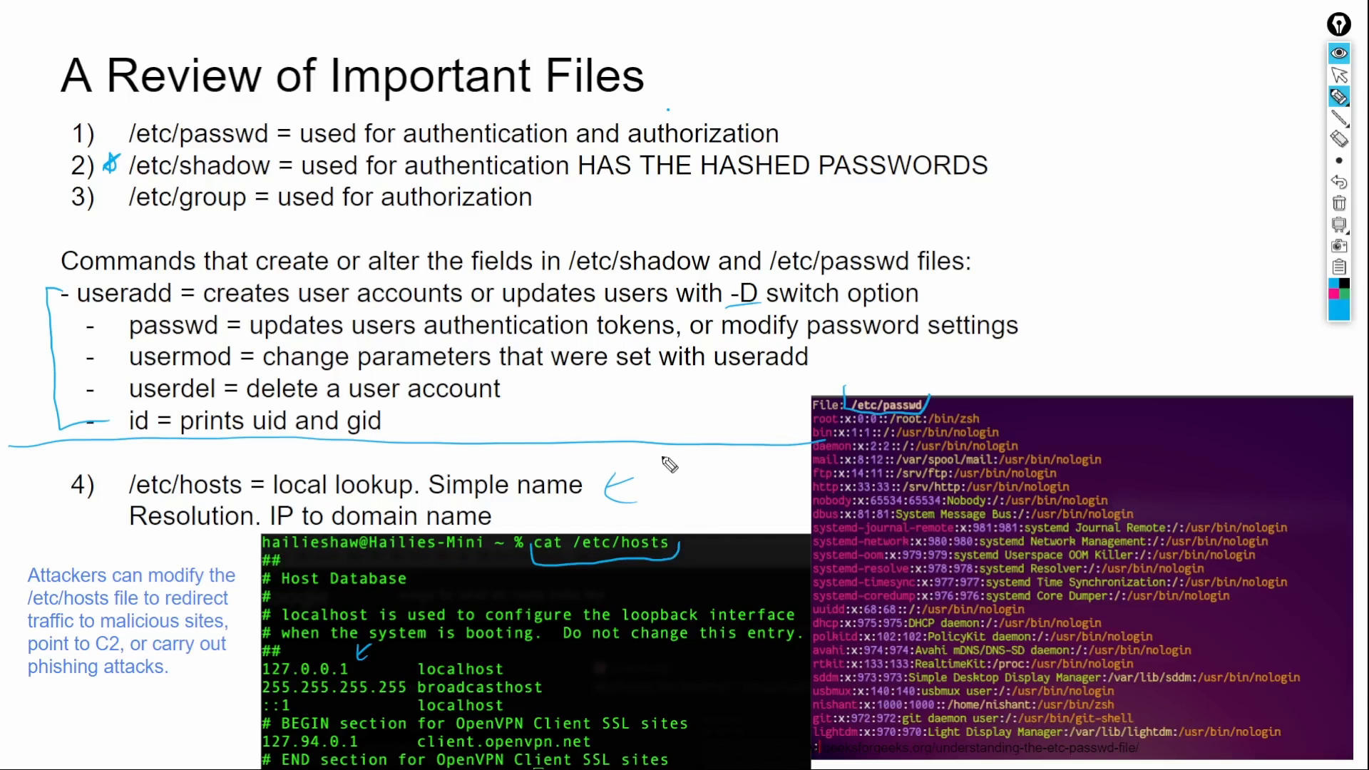
pyautogui.moveTo(689, 485)
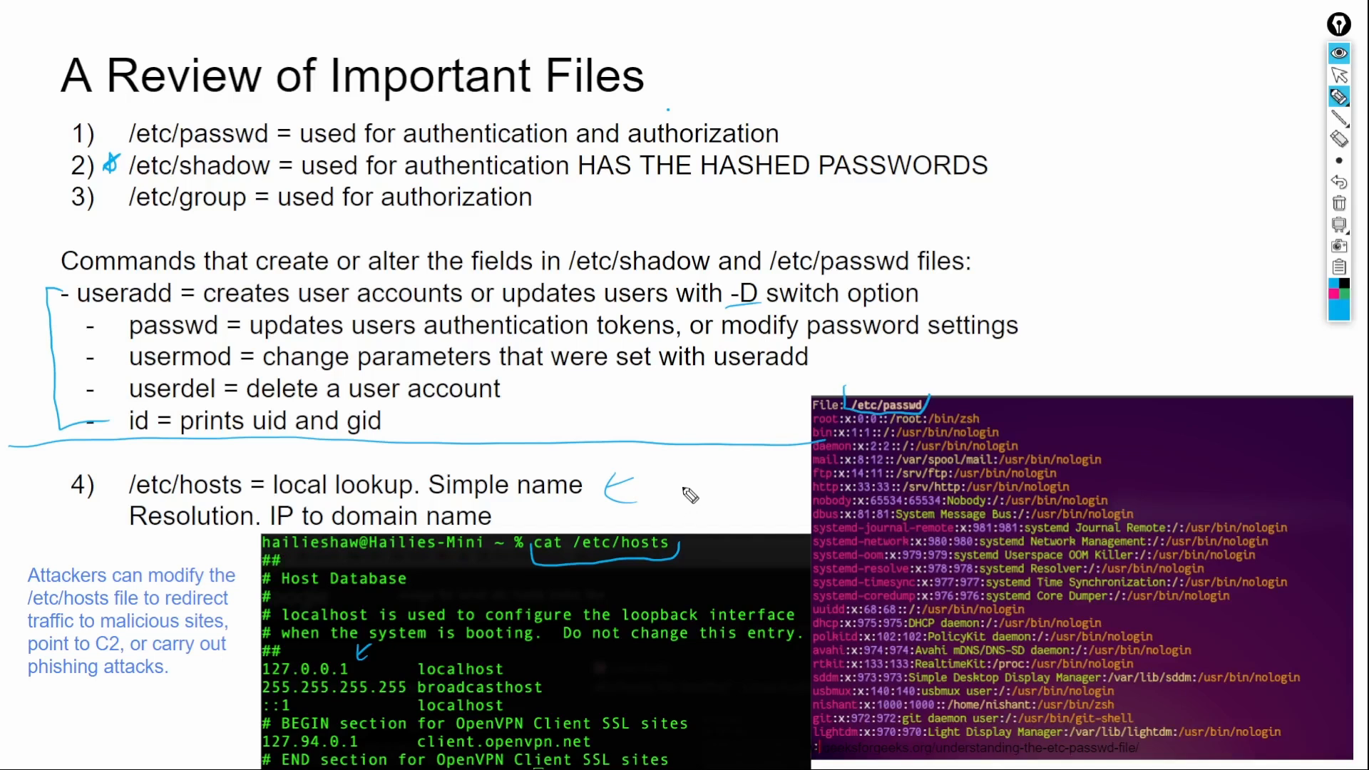
pyautogui.moveTo(220, 662)
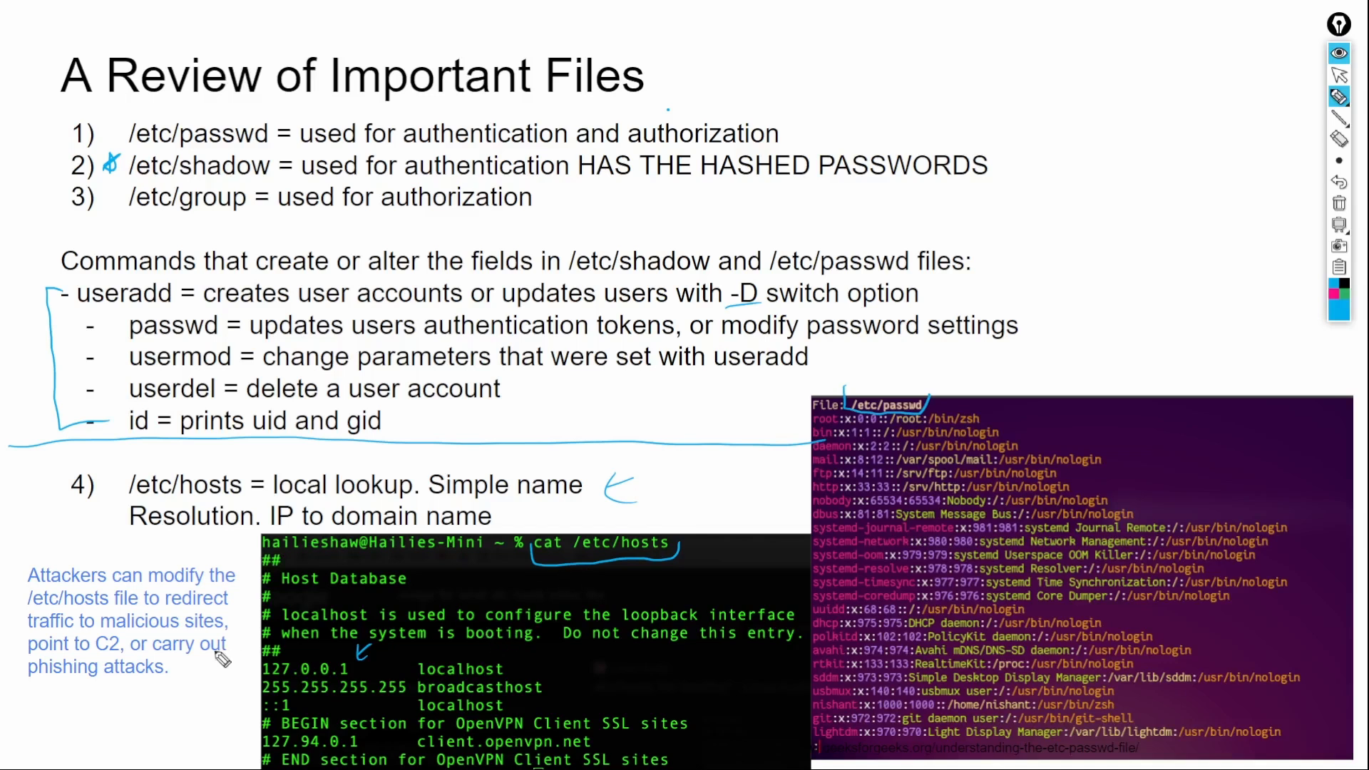
pyautogui.moveTo(637, 548)
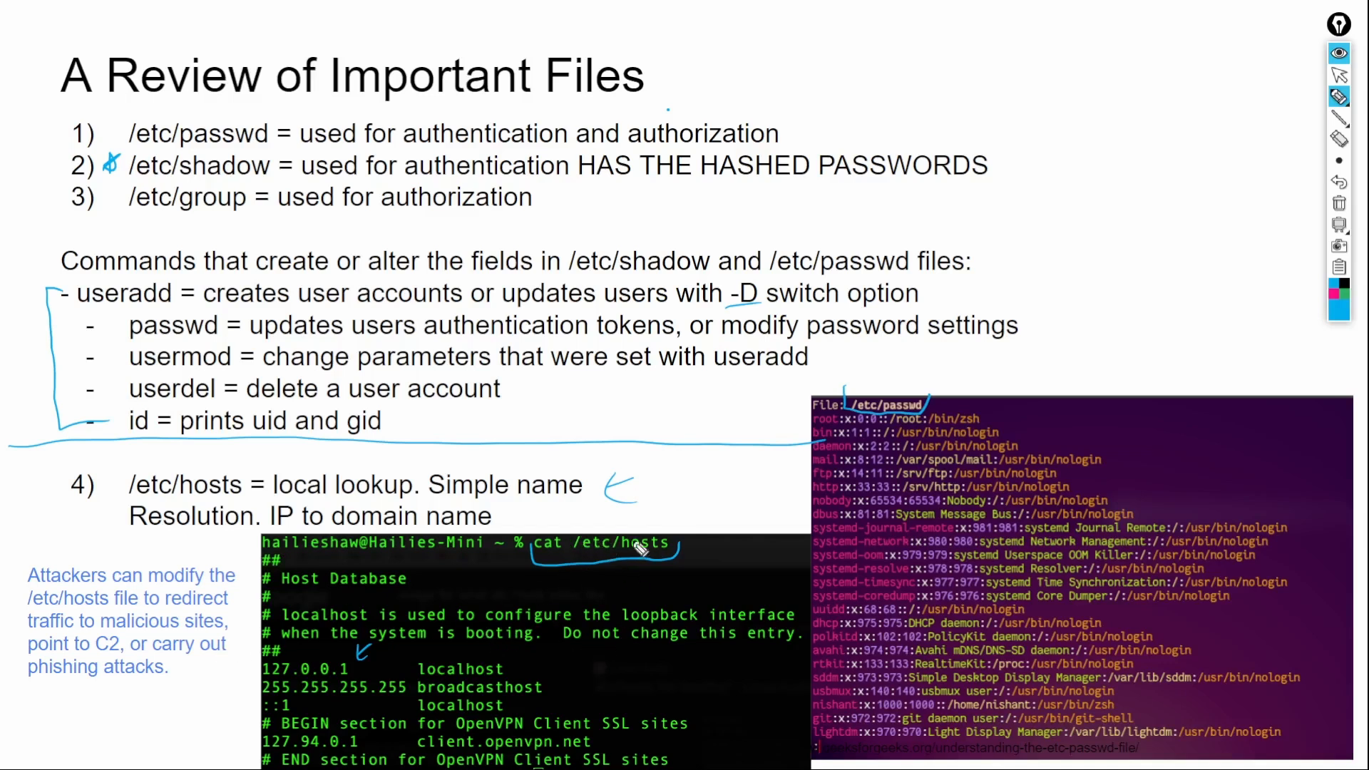
pyautogui.moveTo(320, 518)
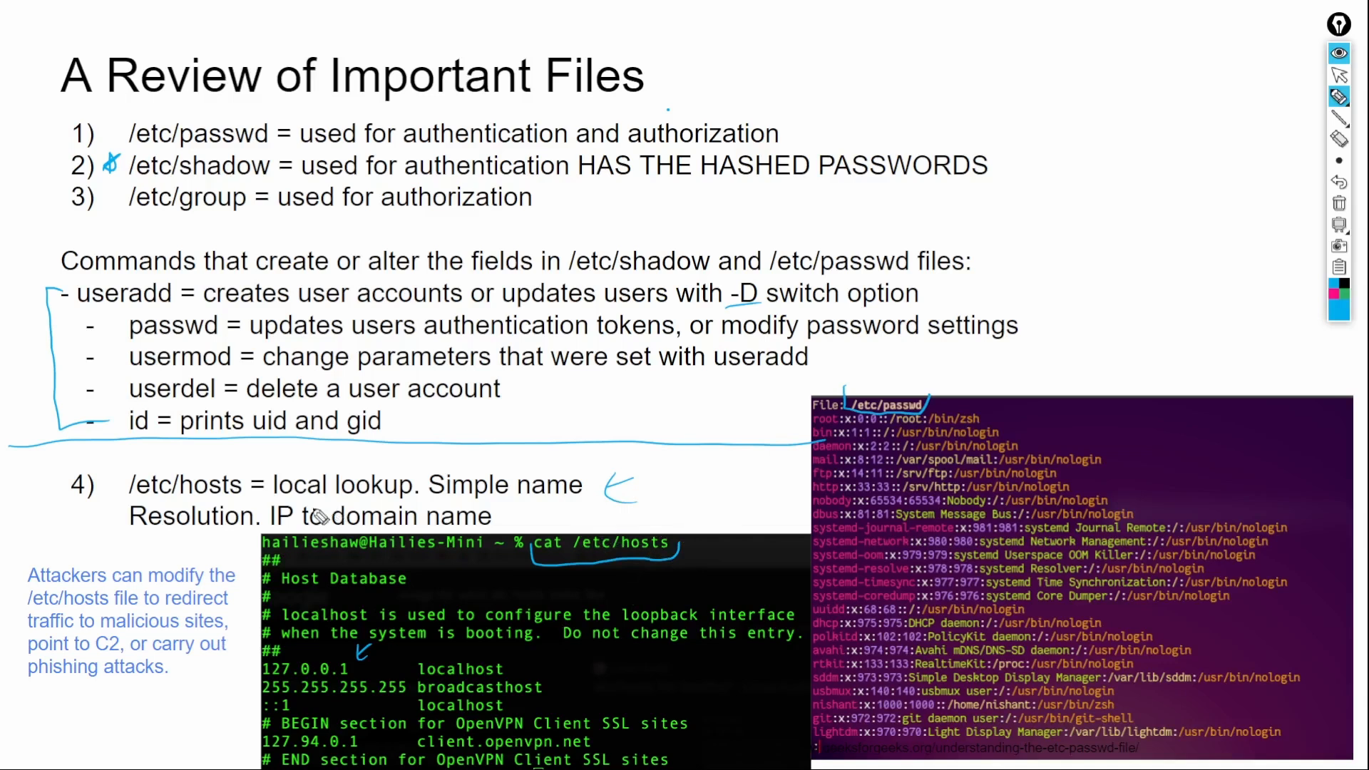
pyautogui.moveTo(433, 529)
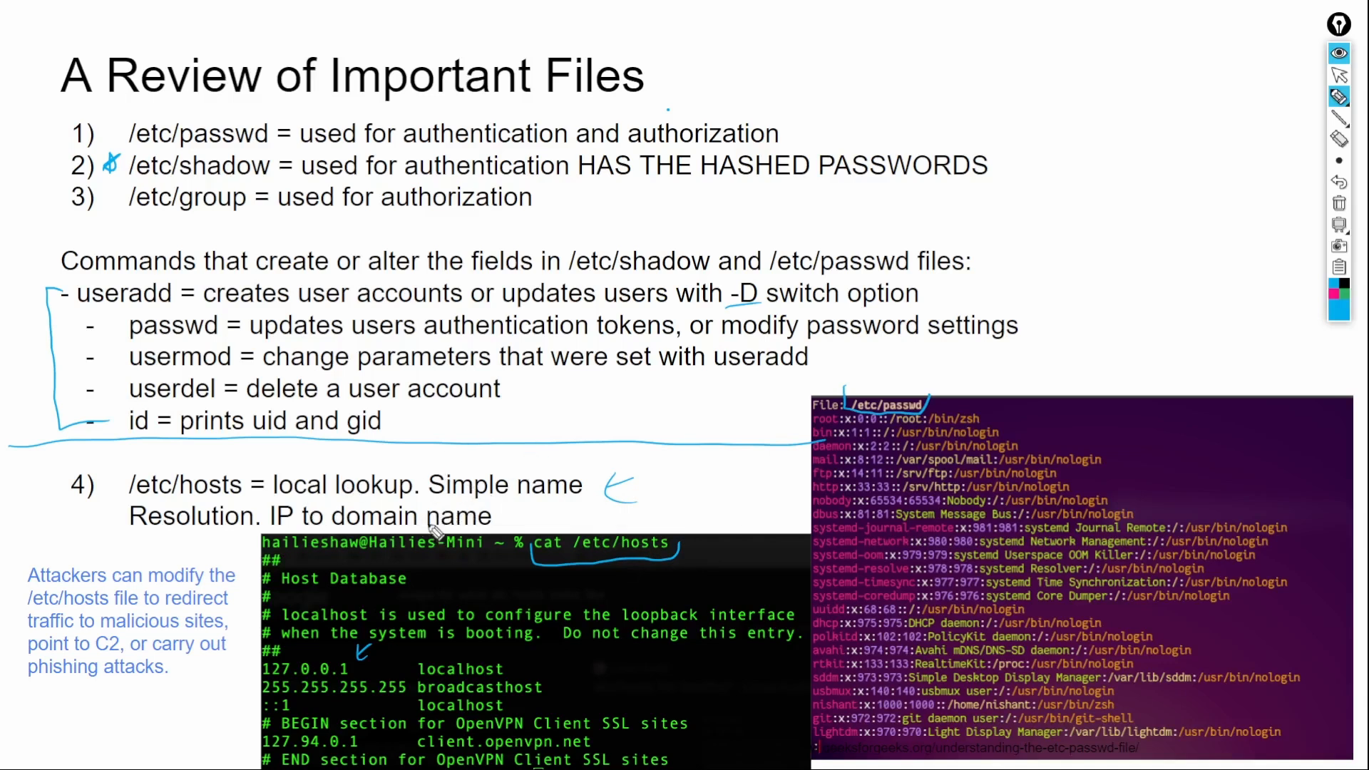
pyautogui.moveTo(1159, 172)
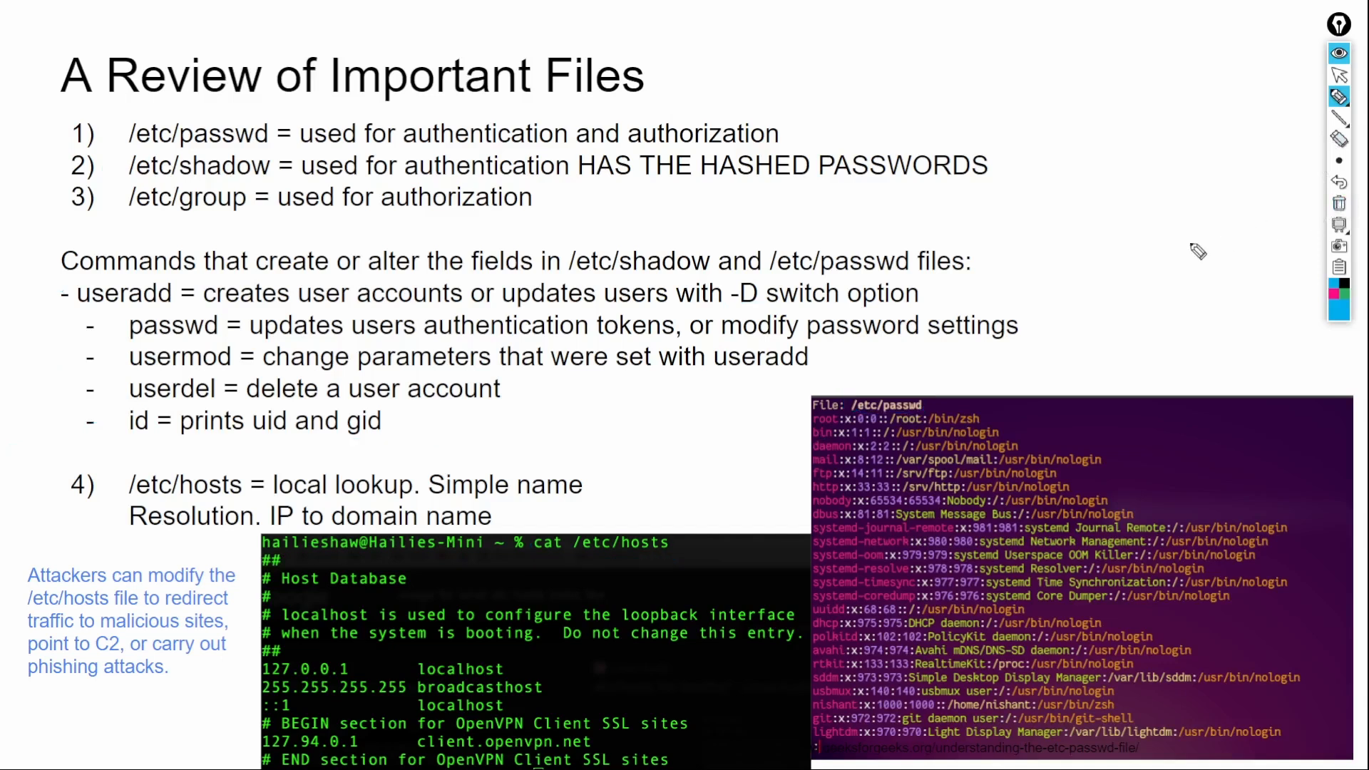
pyautogui.moveTo(1164, 254)
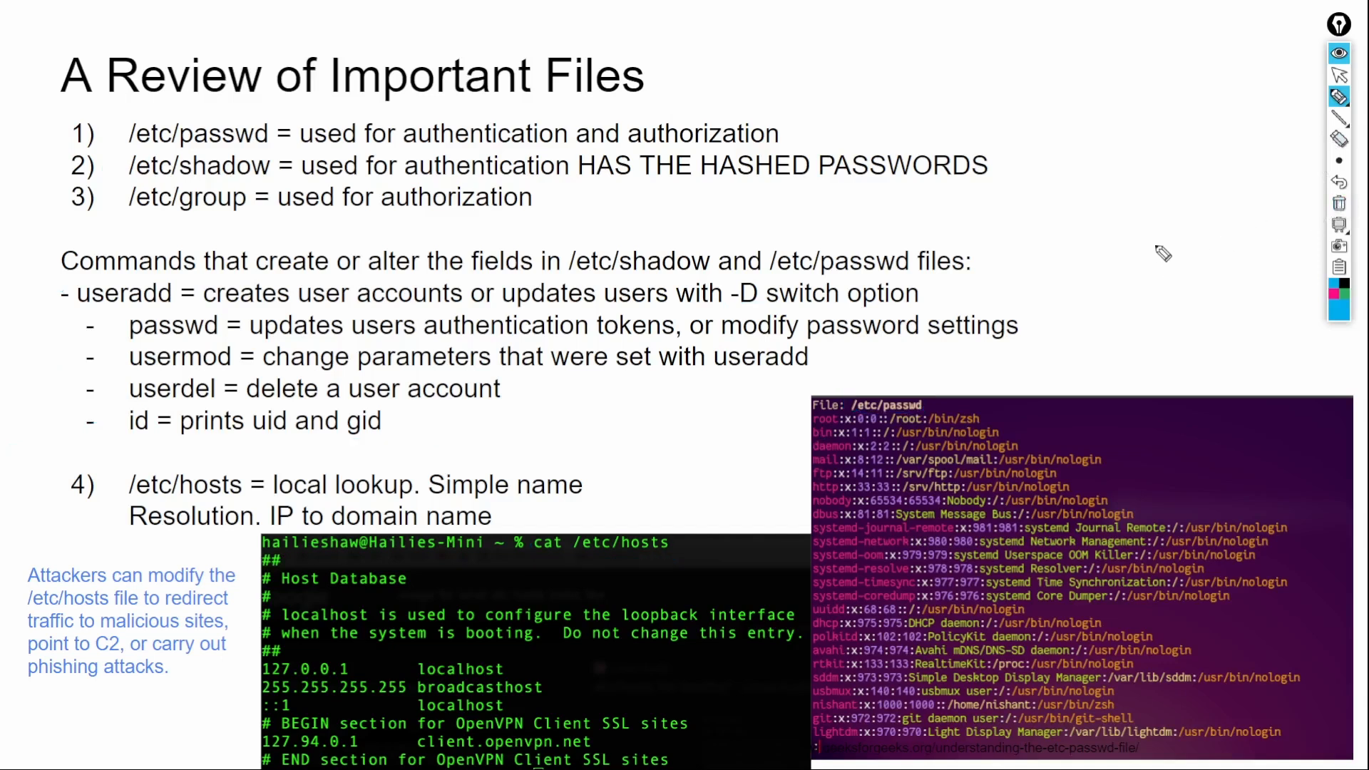
pyautogui.moveTo(1141, 263)
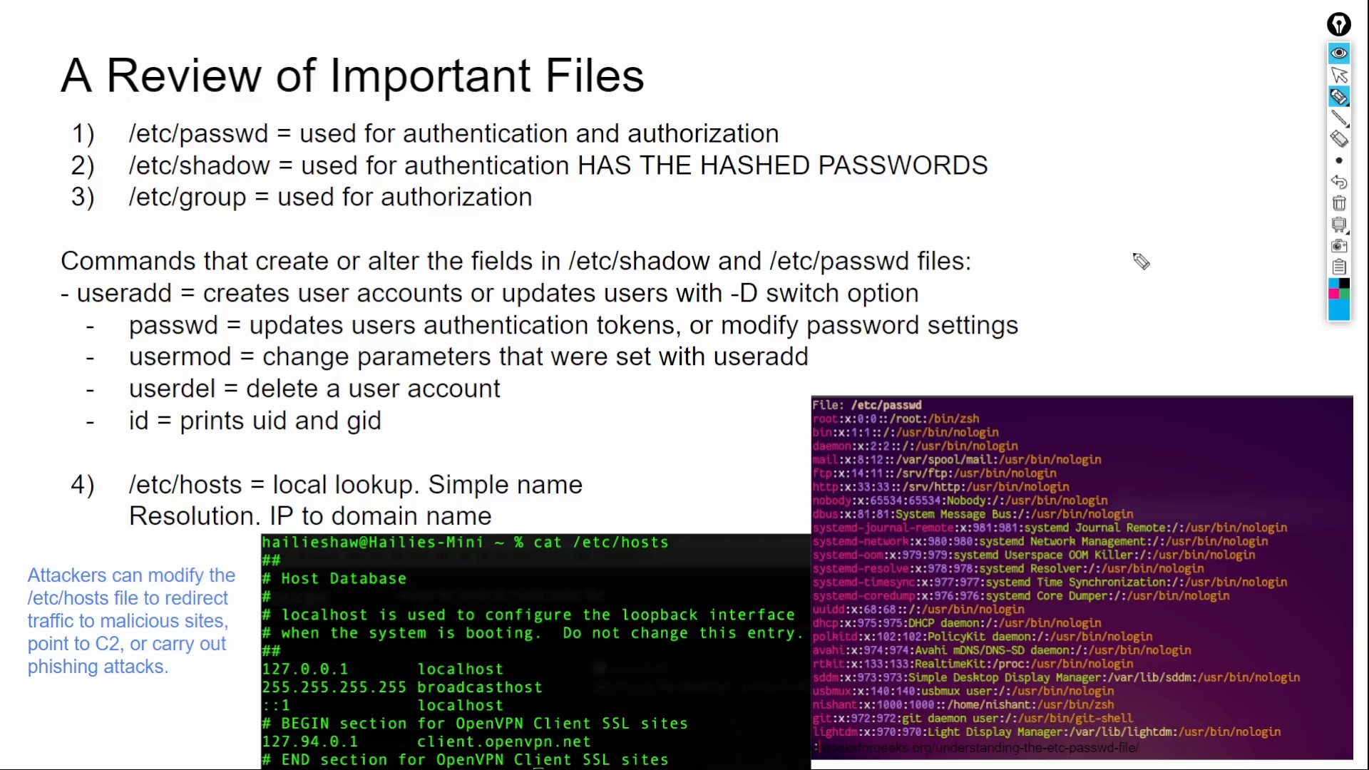
# - Clear all blue ink from the Review of Important Files slide with the toolbar button
pyautogui.click(1340, 97)
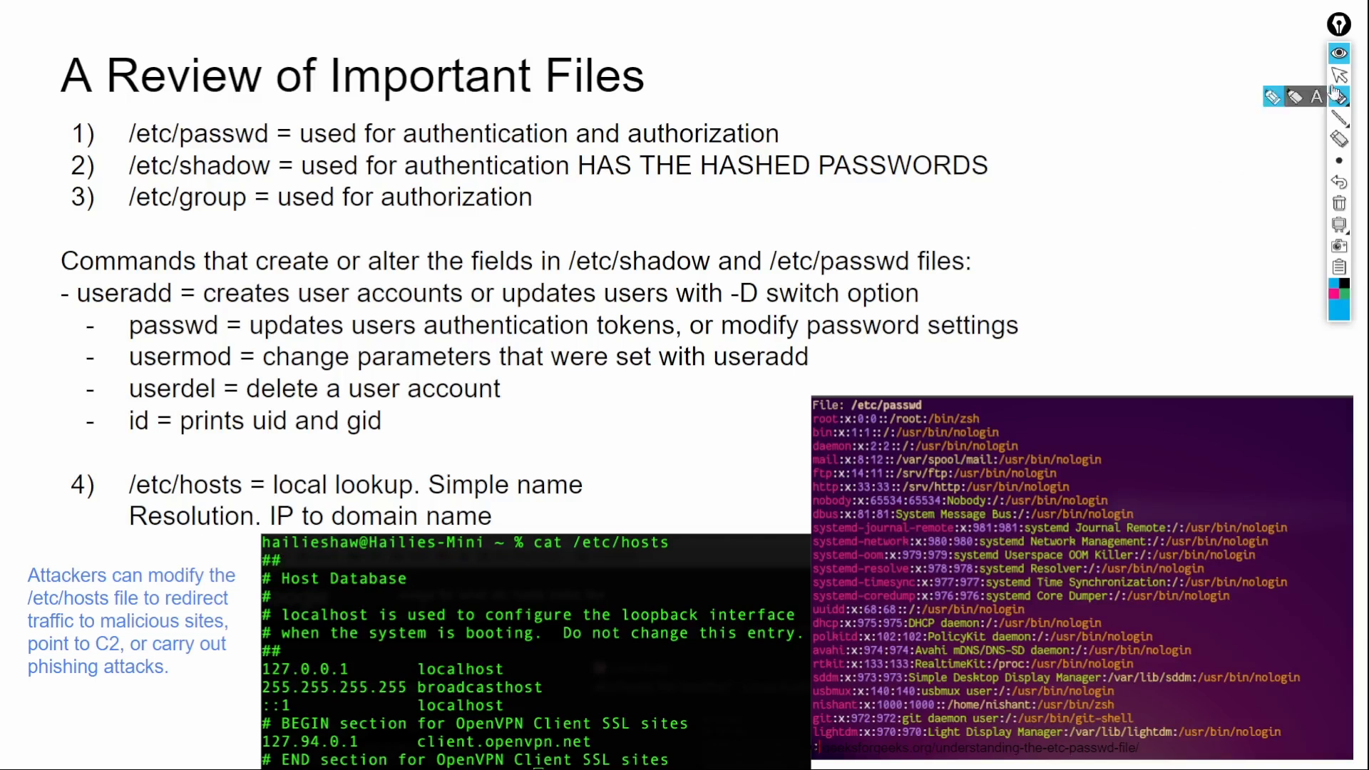